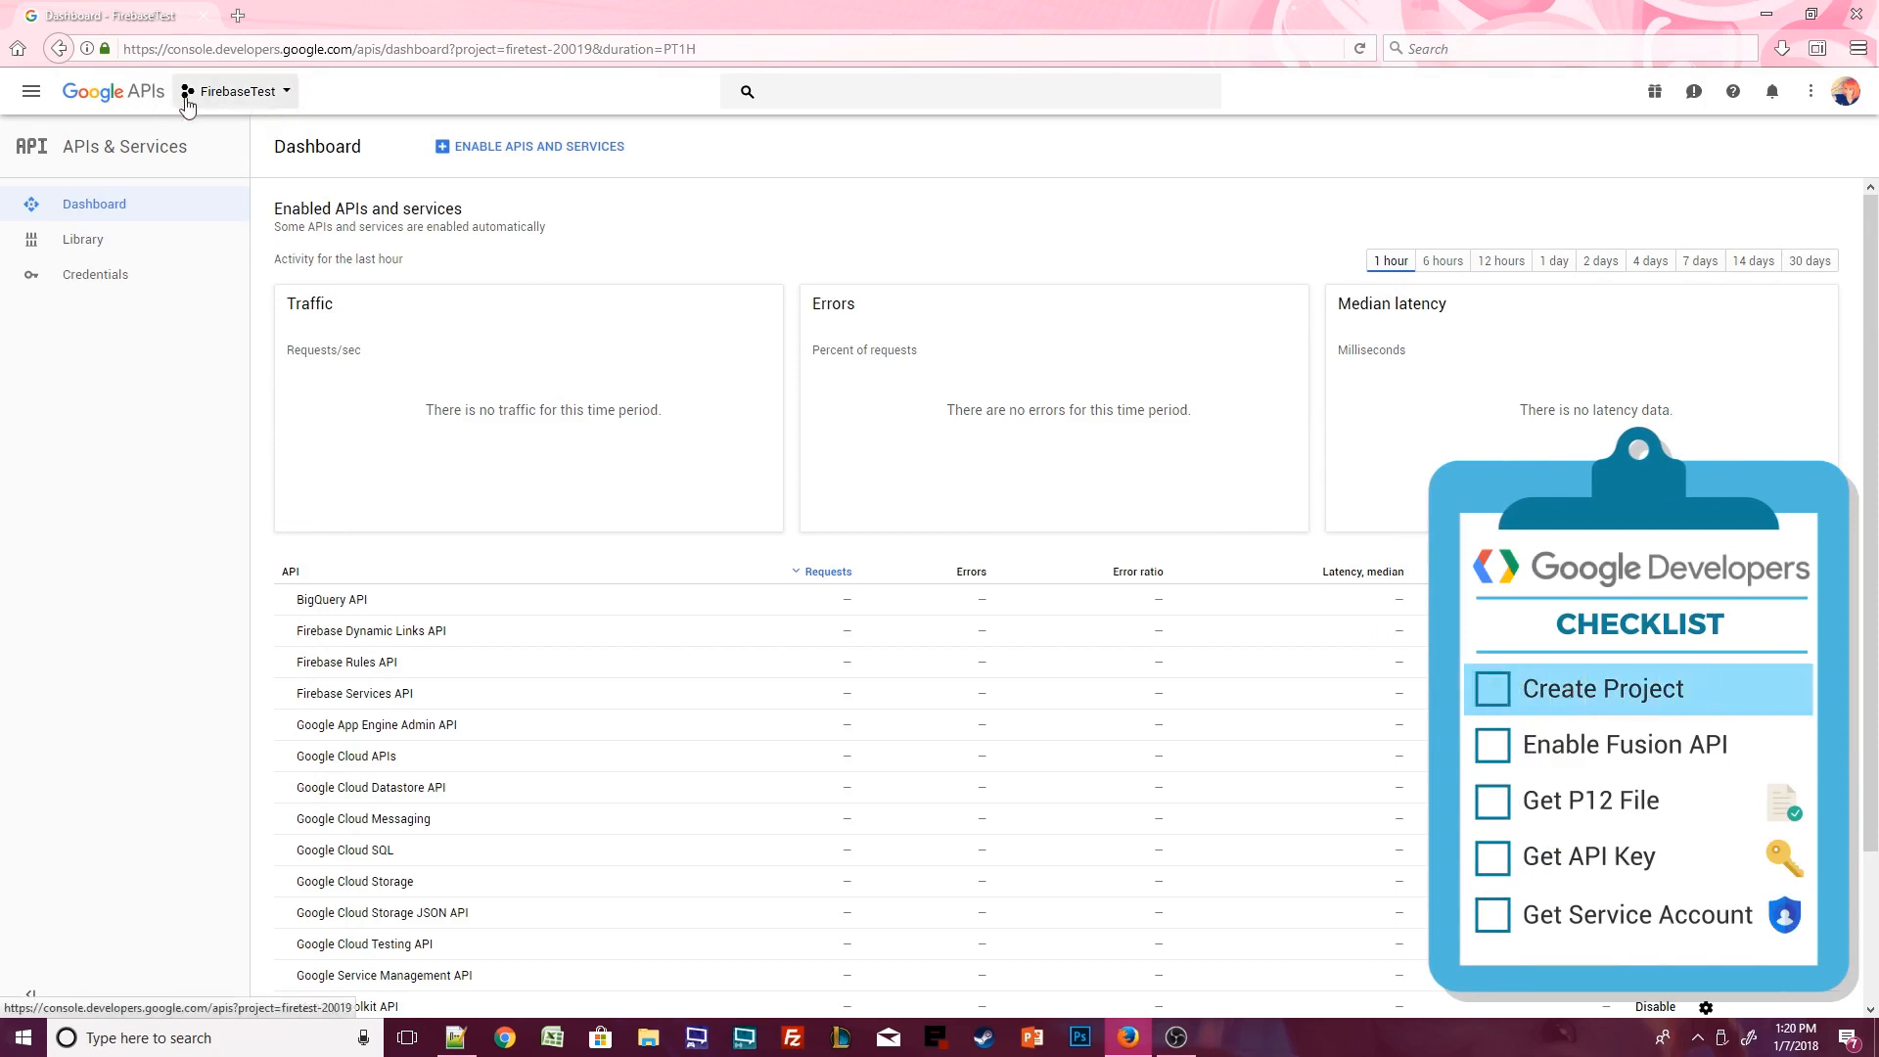
From the All projects list, create a new Cloud Console project named PixiiBomb
{"action": "left_click", "coordinate": [235, 91]}
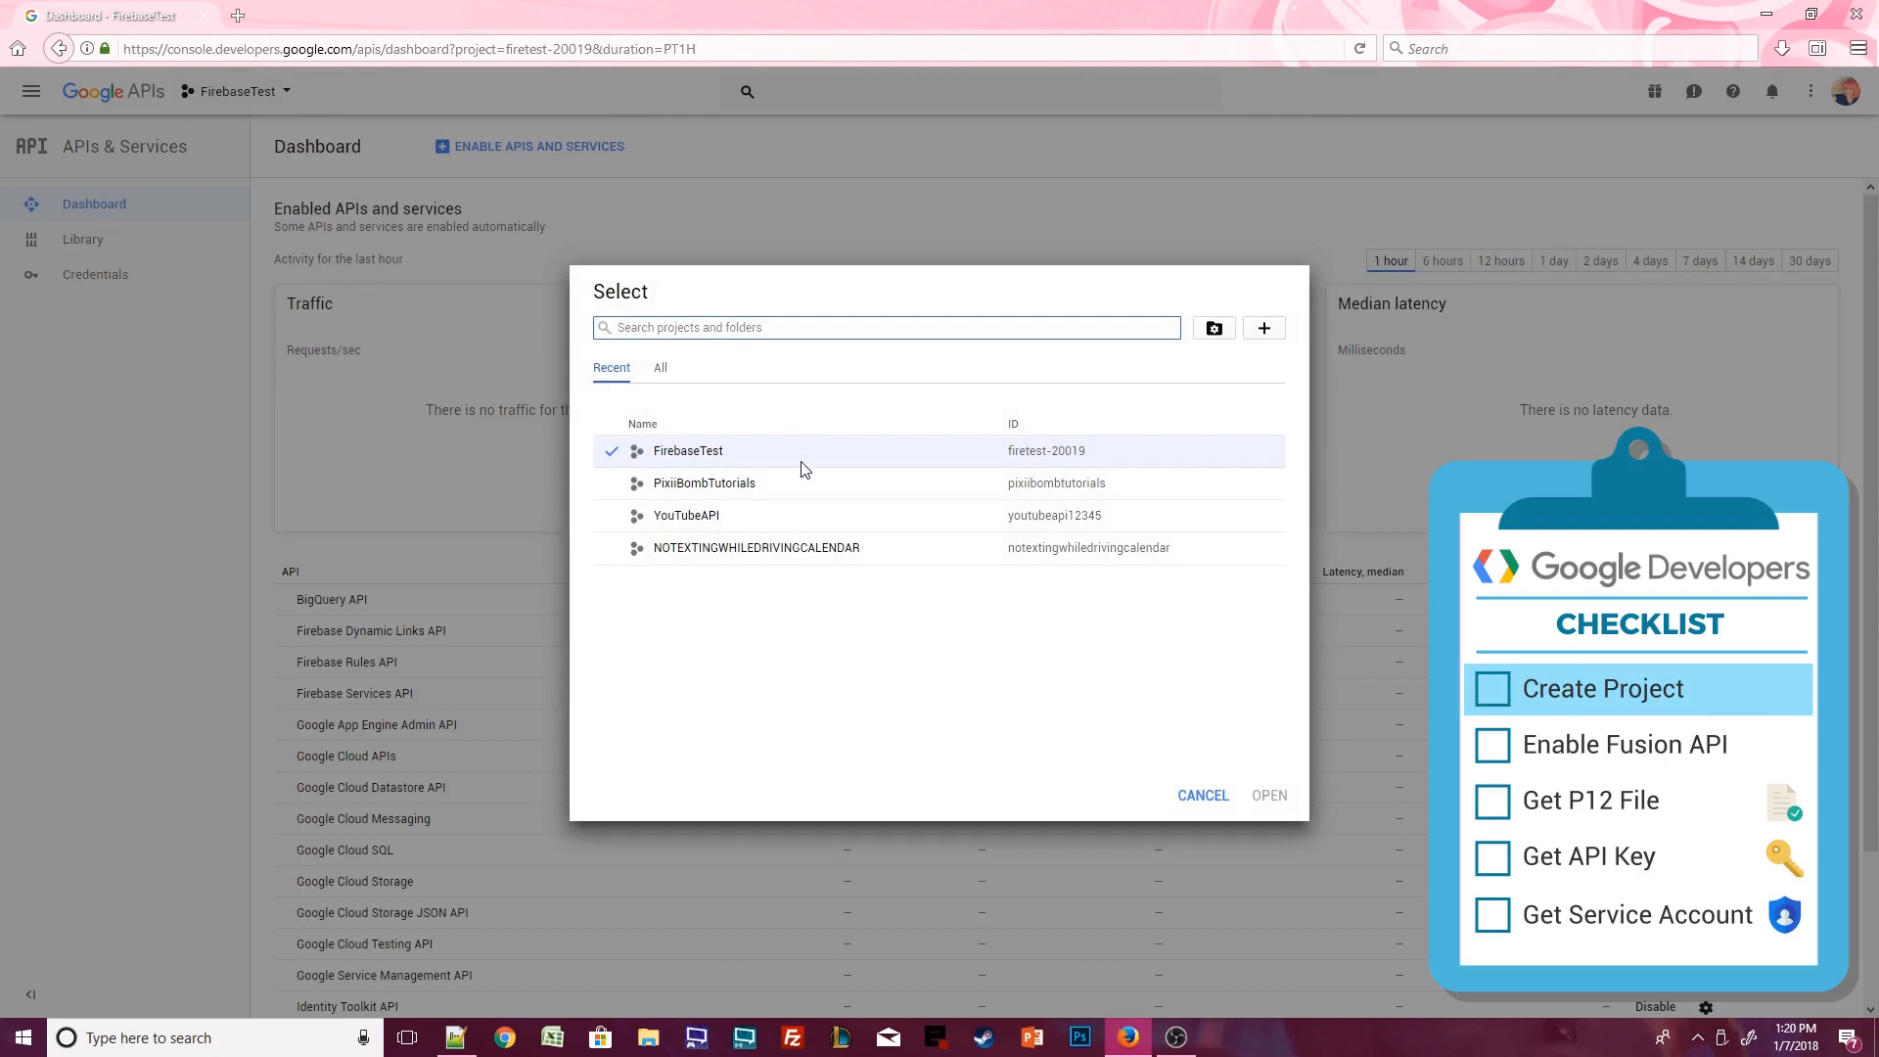
{"action": "left_click", "coordinate": [659, 368]}
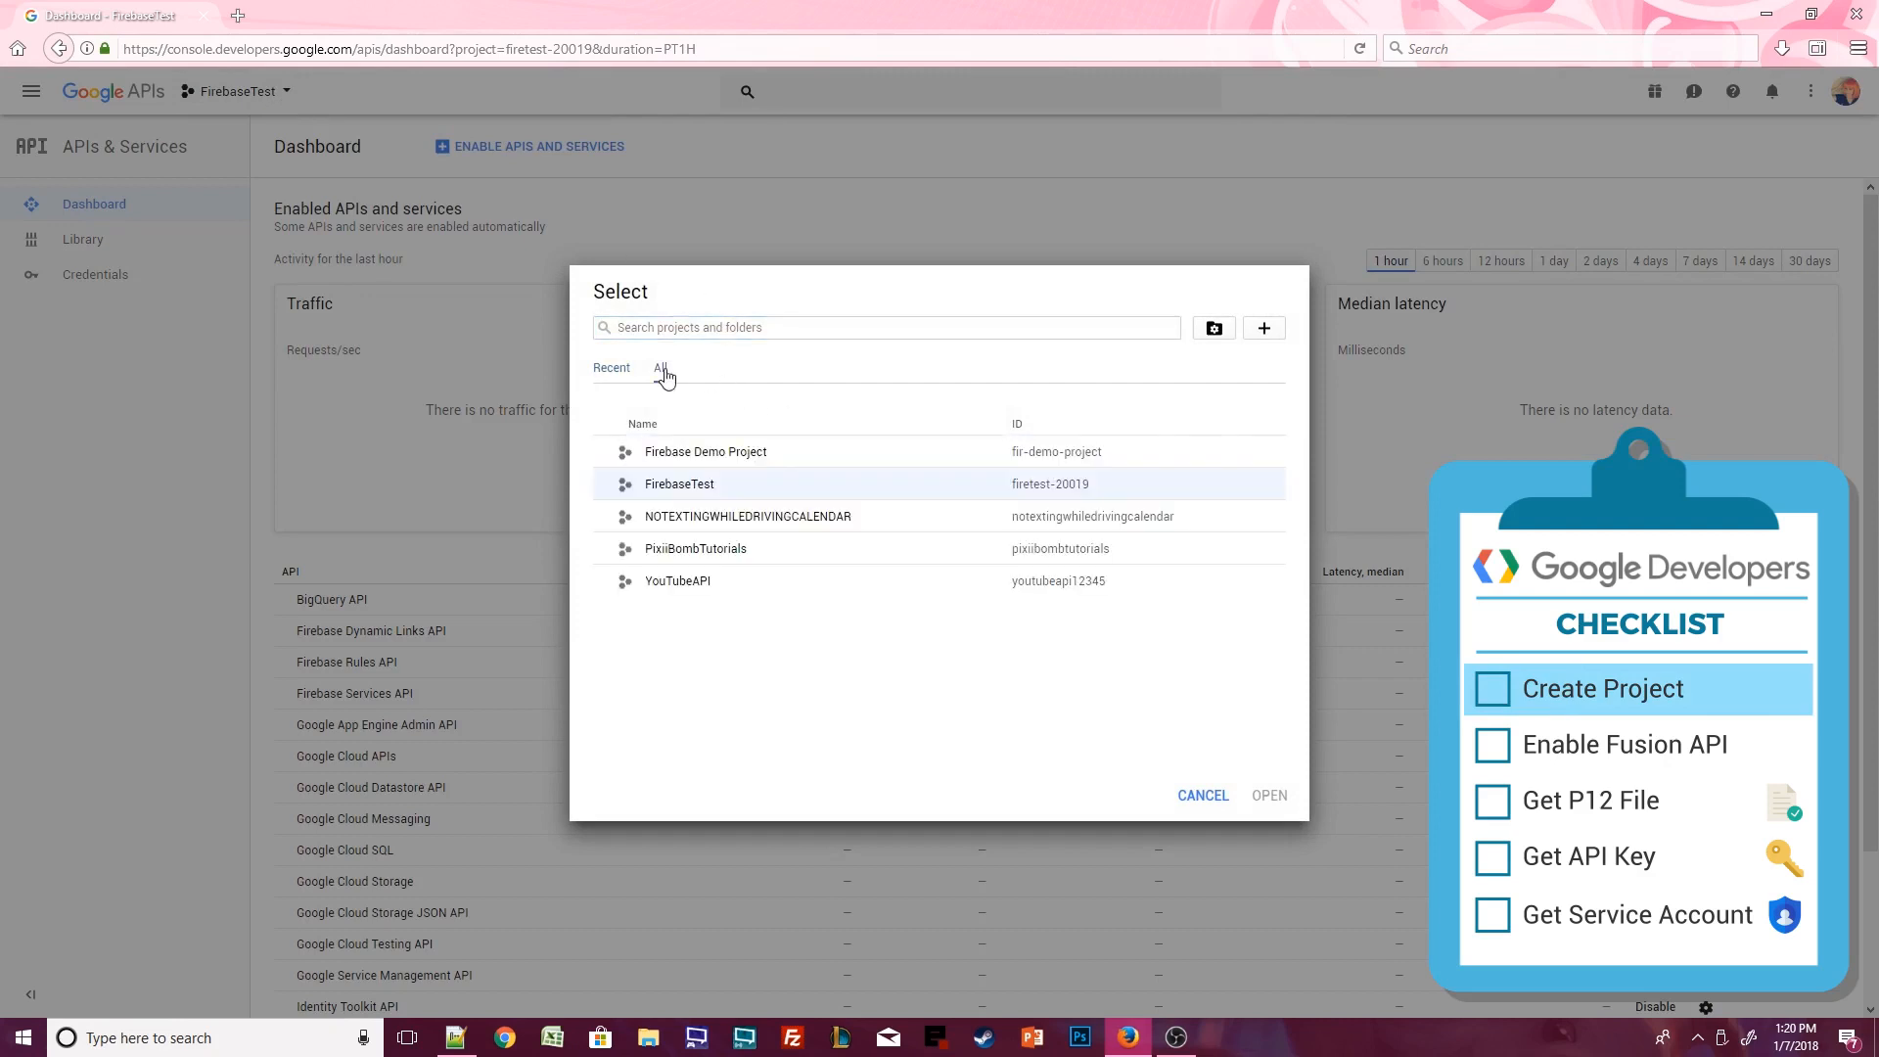
{"action": "left_click", "coordinate": [660, 368]}
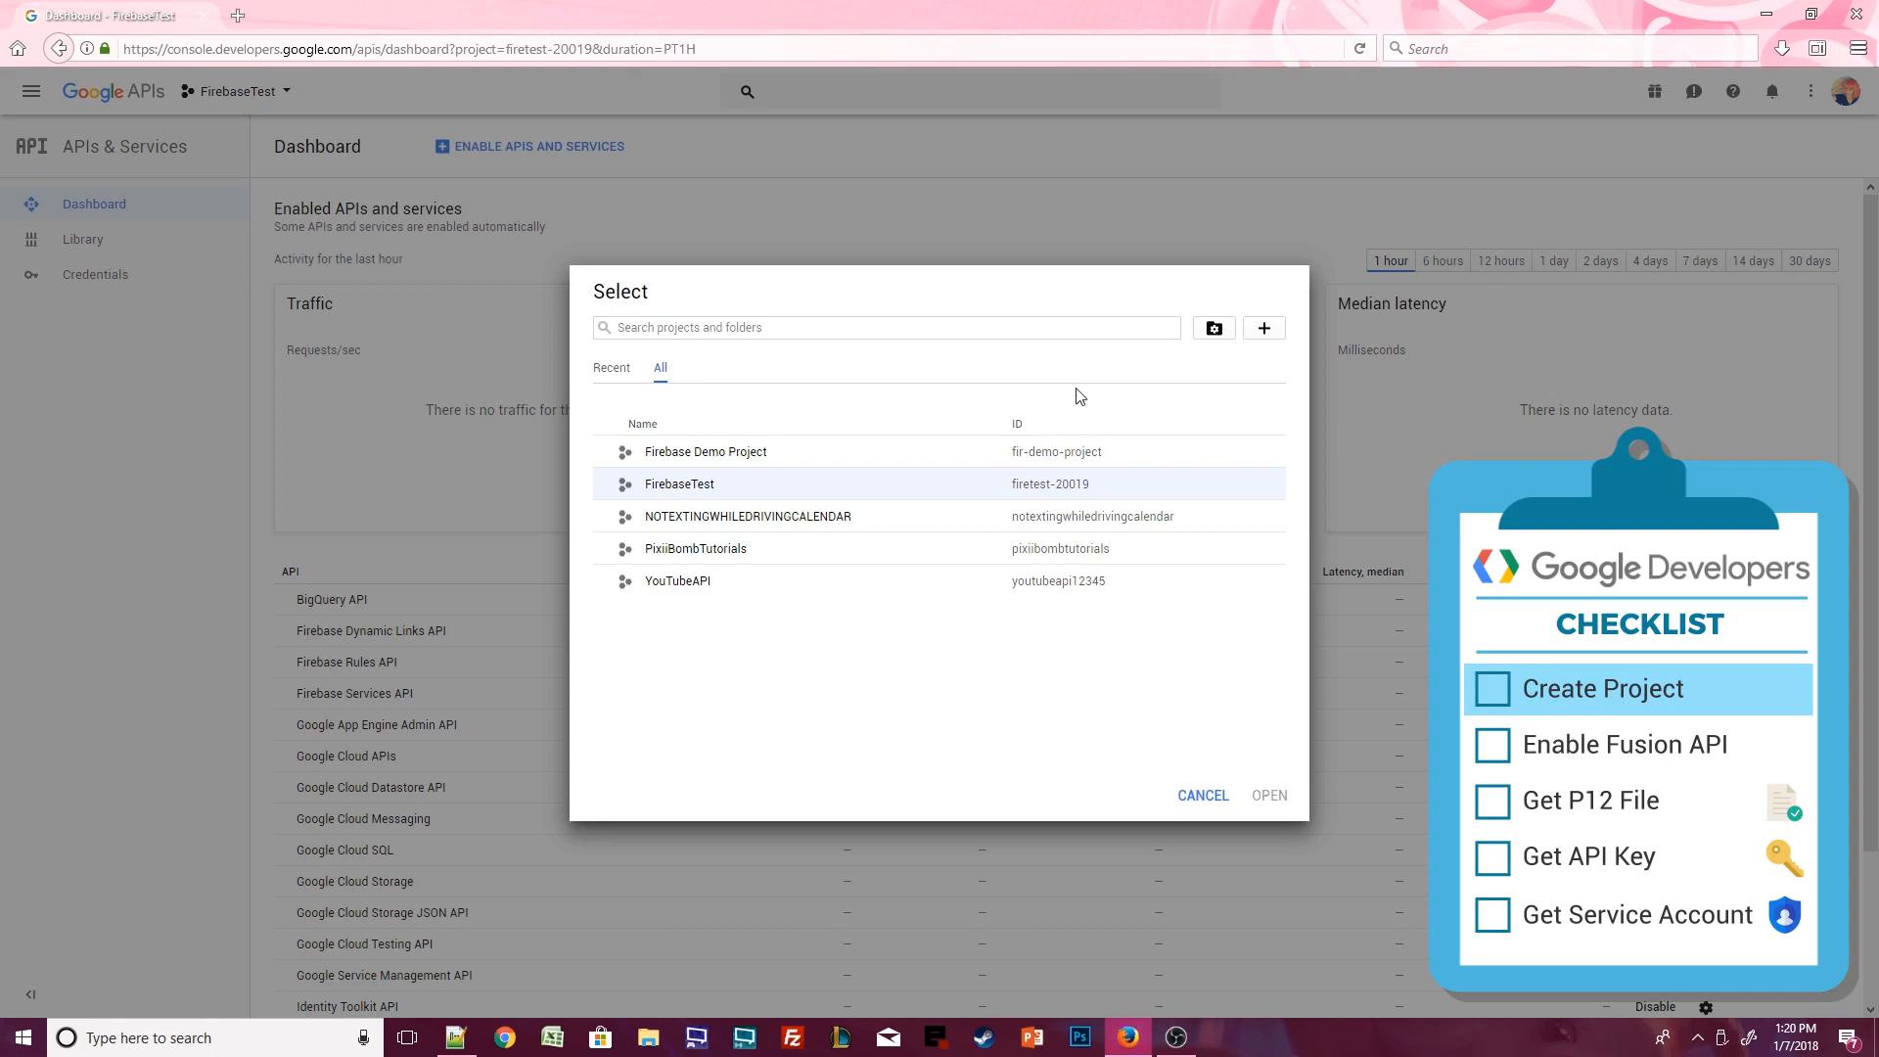
{"action": "mouse_move", "coordinate": [1263, 329]}
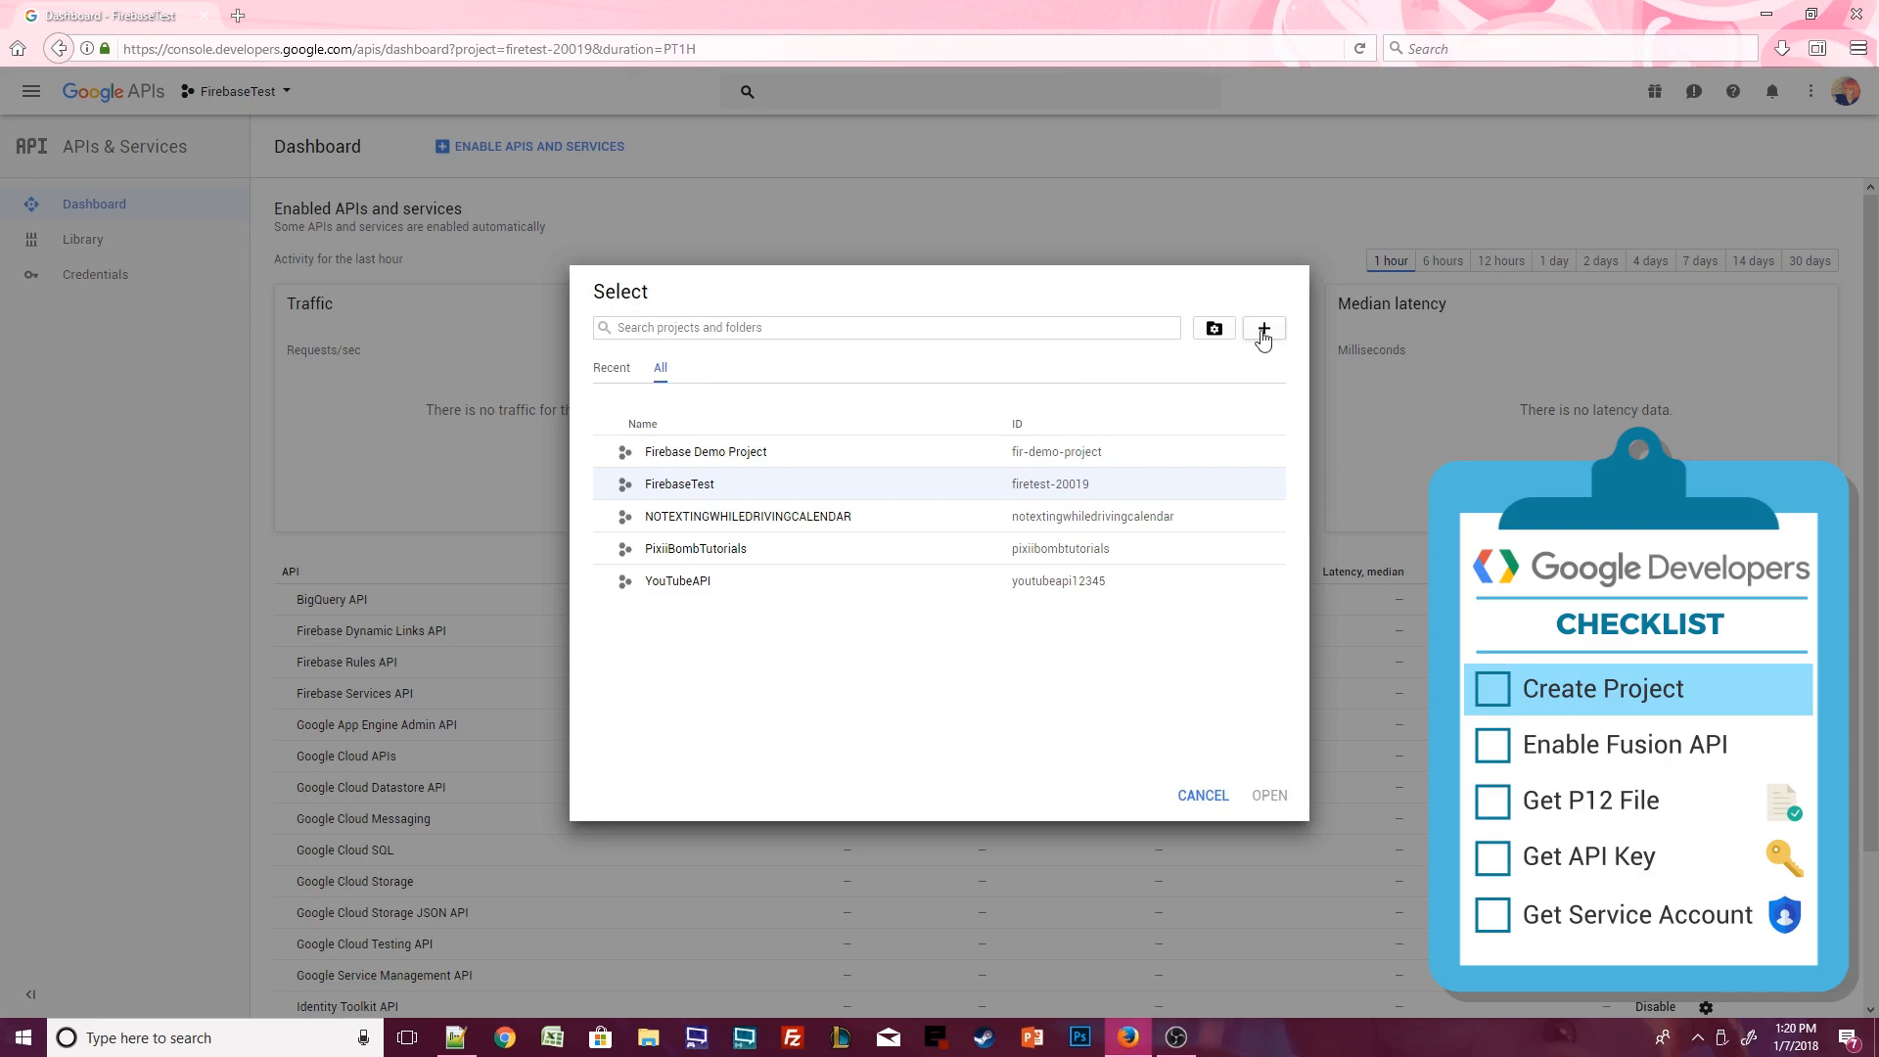
{"action": "mouse_move", "coordinate": [1261, 329]}
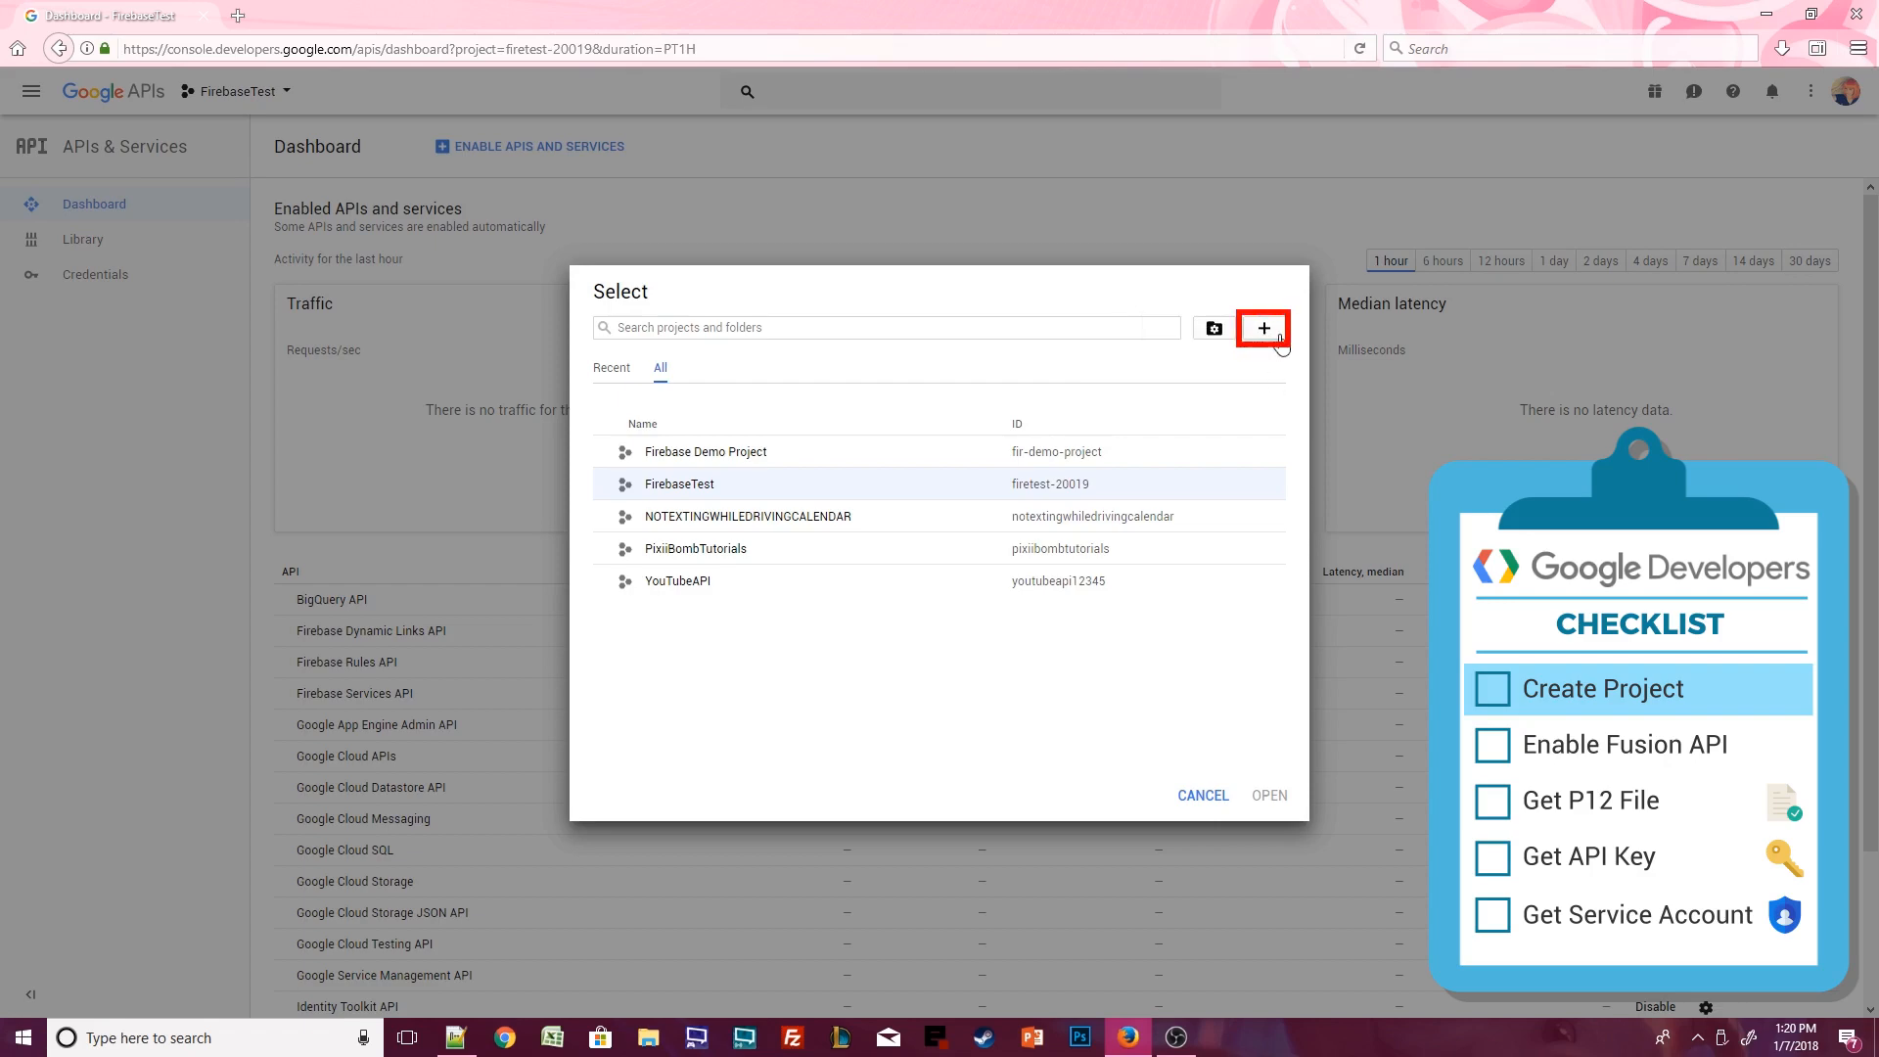
{"action": "left_click", "coordinate": [1261, 327]}
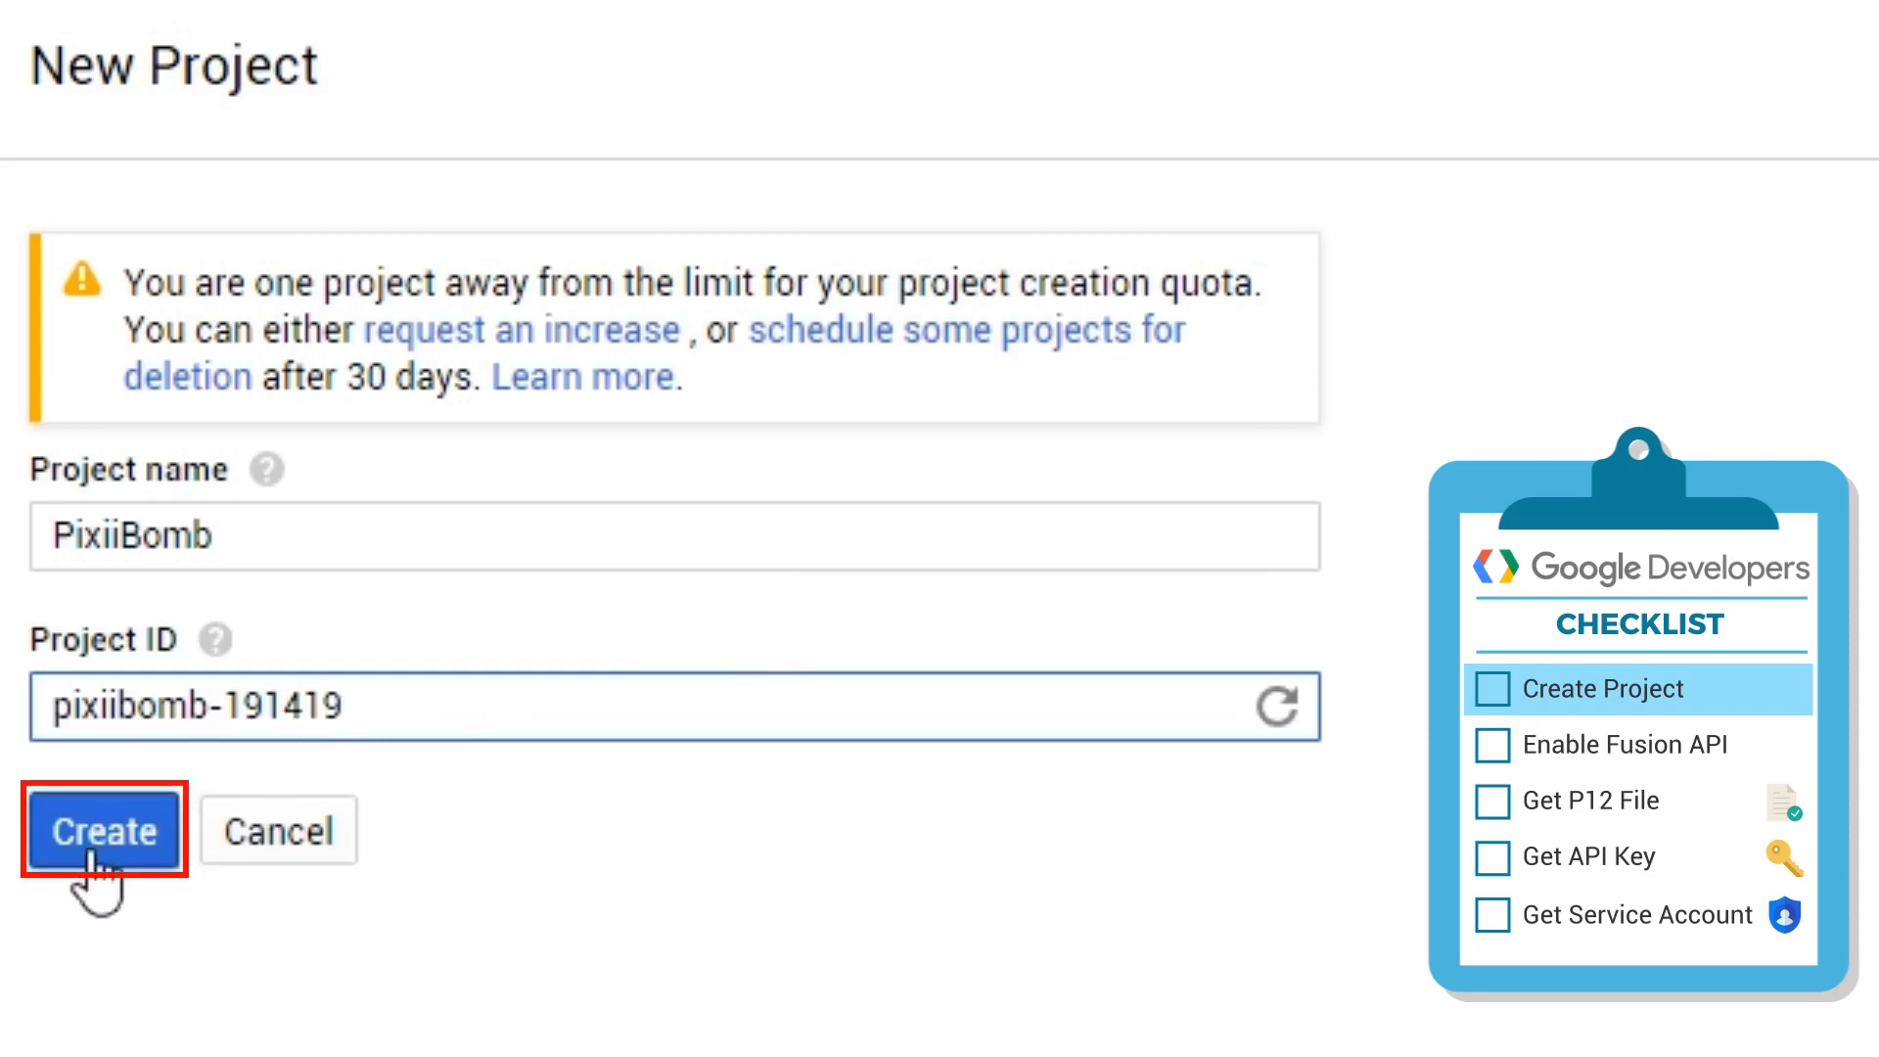
{"action": "left_click", "coordinate": [104, 829]}
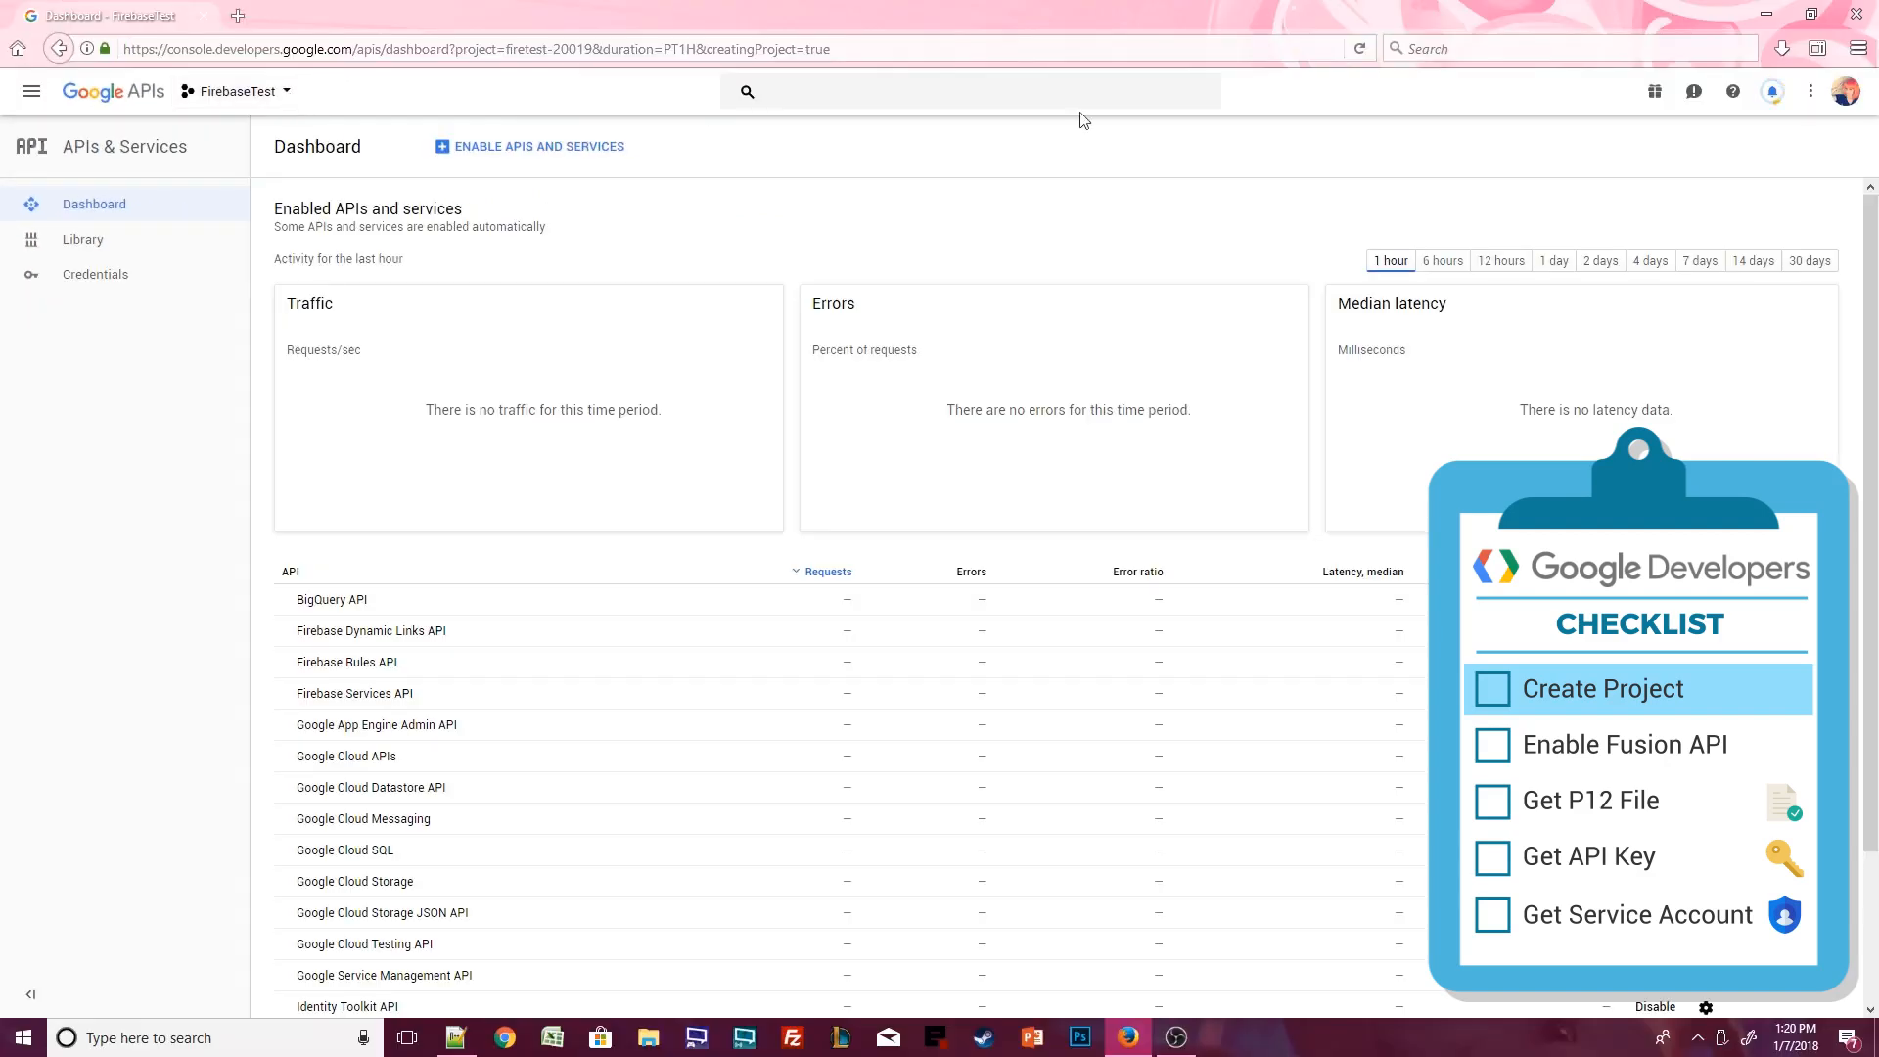
{"action": "left_click", "coordinate": [1772, 91]}
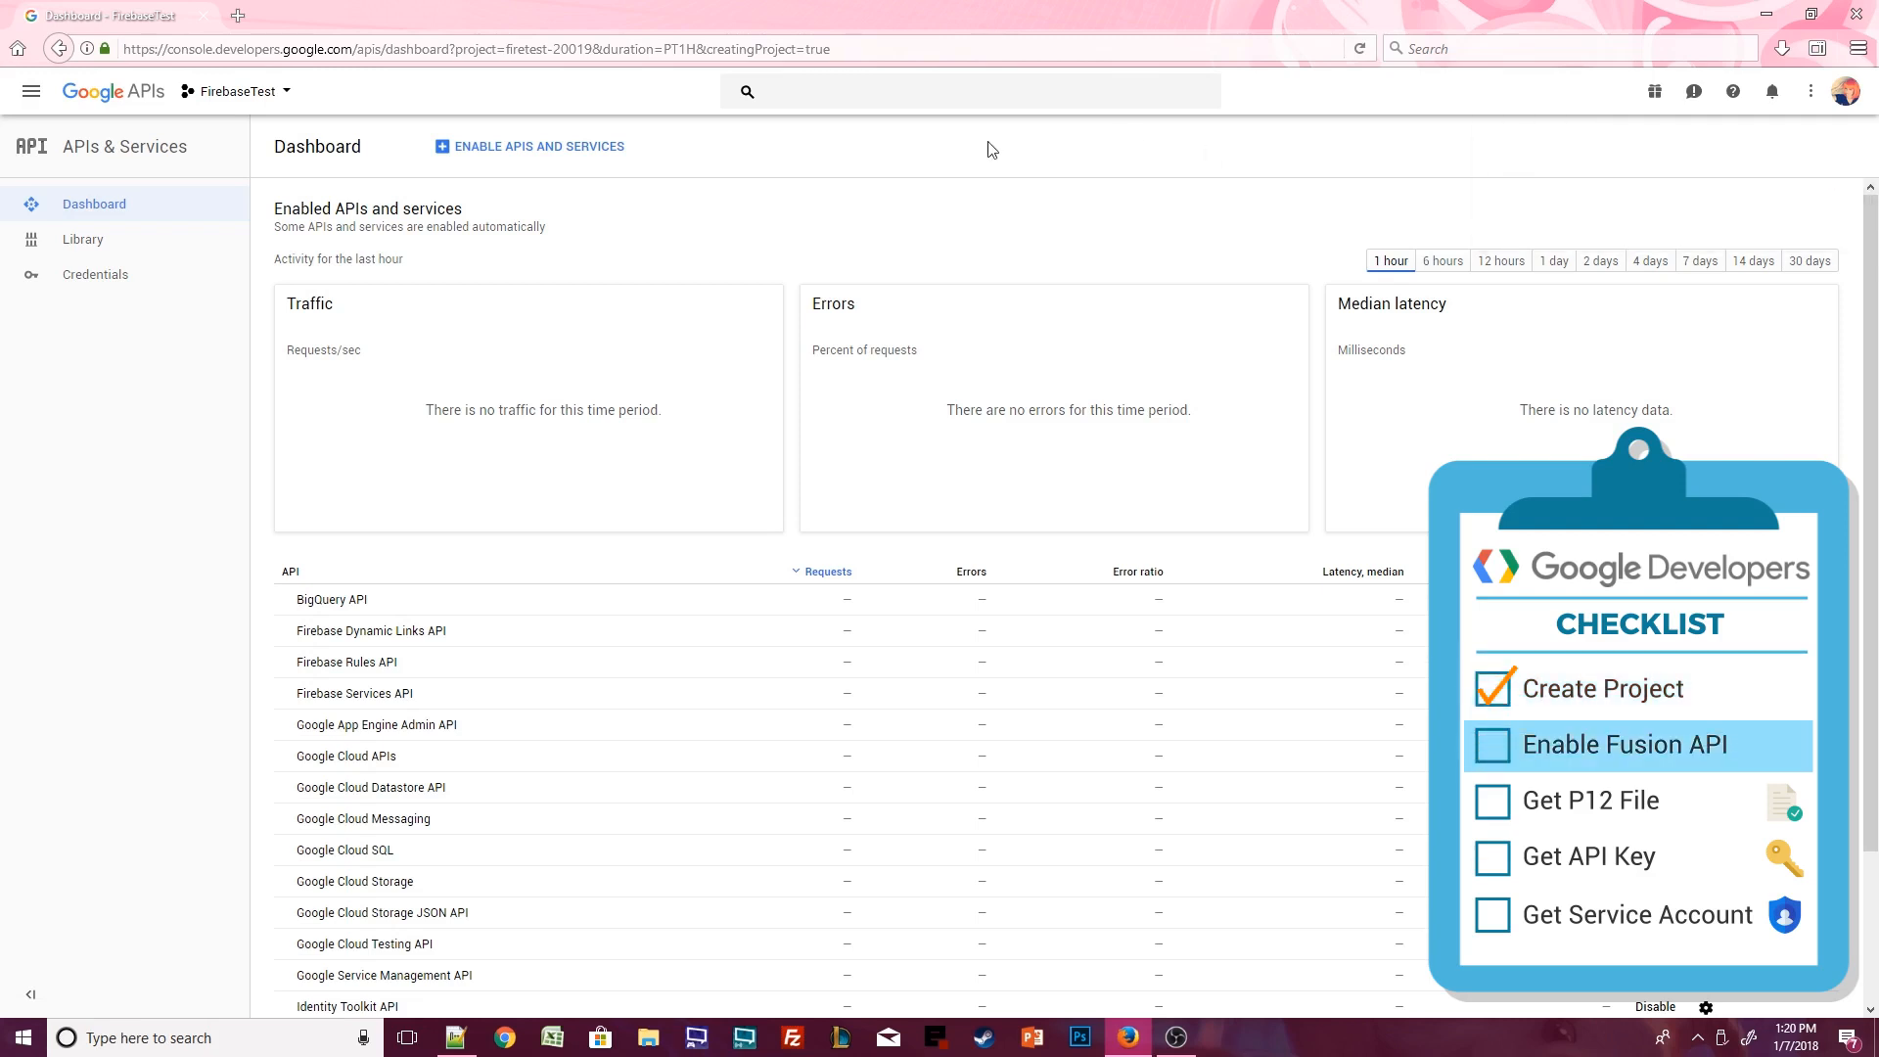
Switch the project selector to PixiiBomb to show its empty APIs dashboard
{"action": "left_click", "coordinate": [235, 91]}
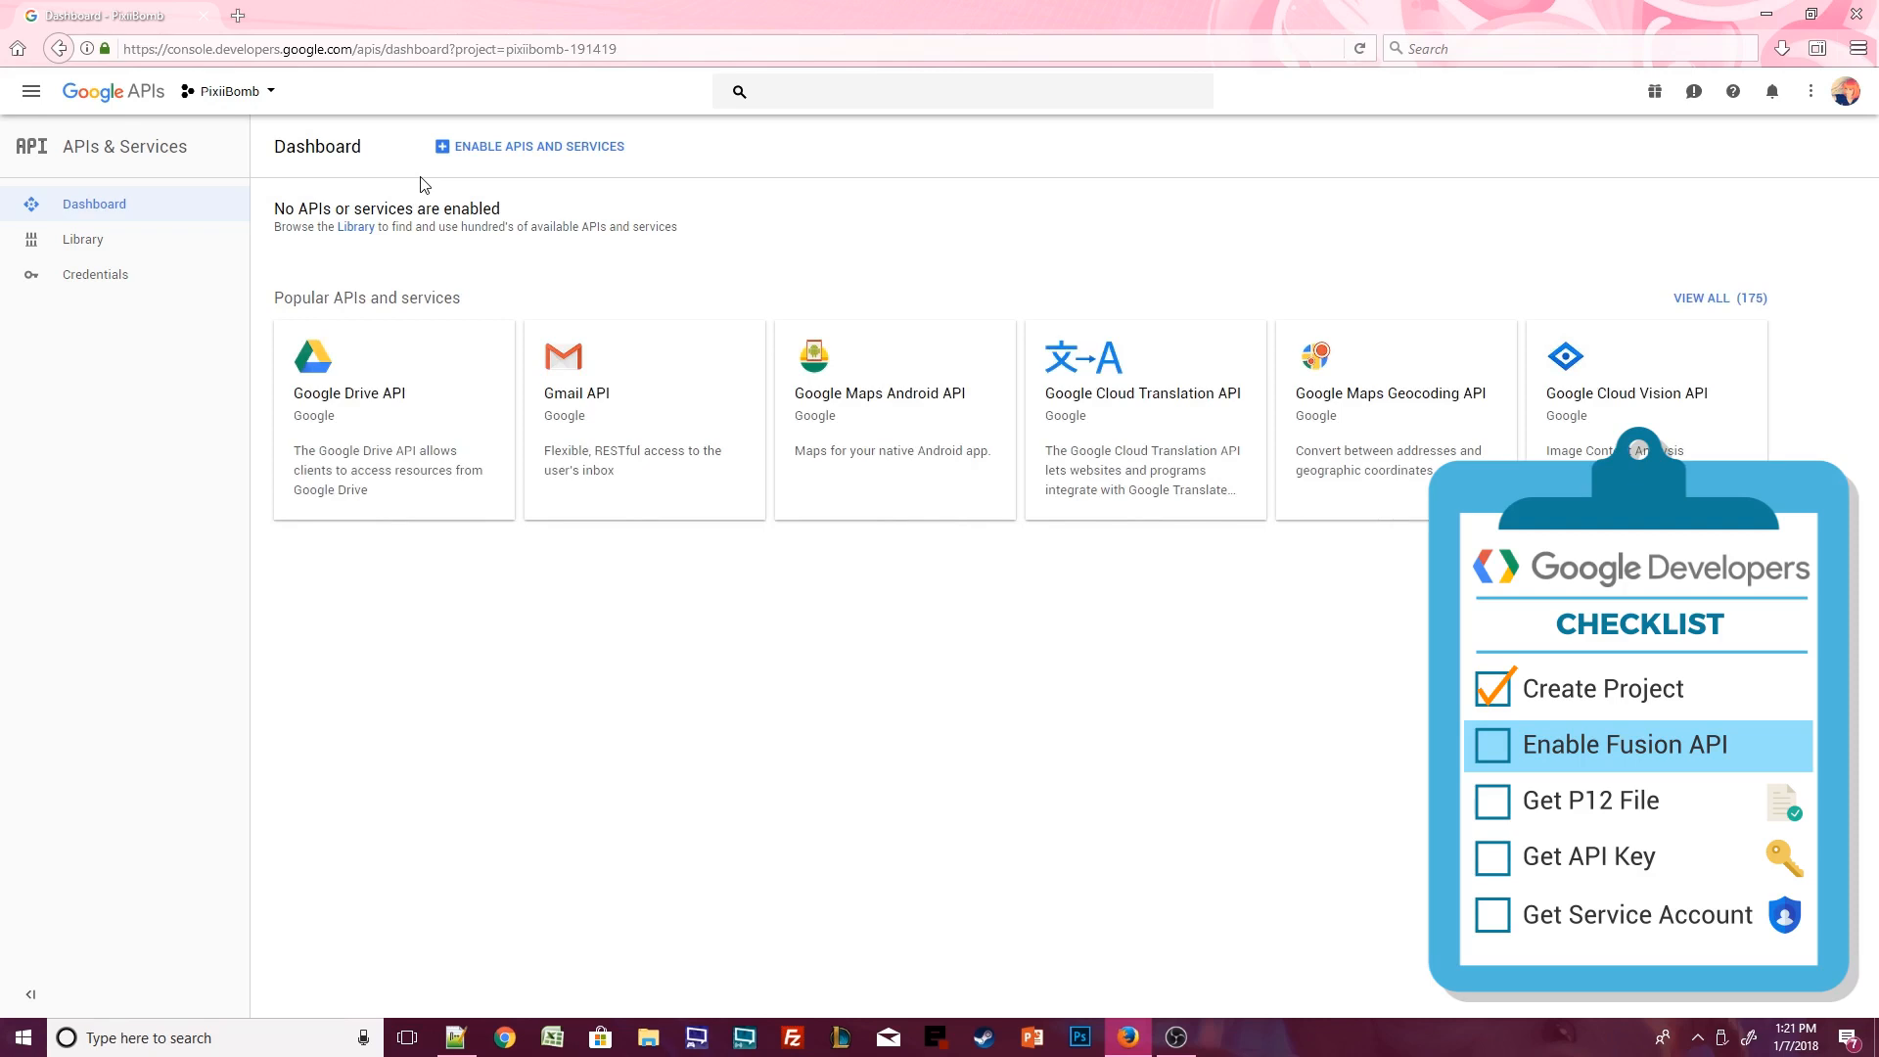
{"action": "mouse_move", "coordinate": [511, 152]}
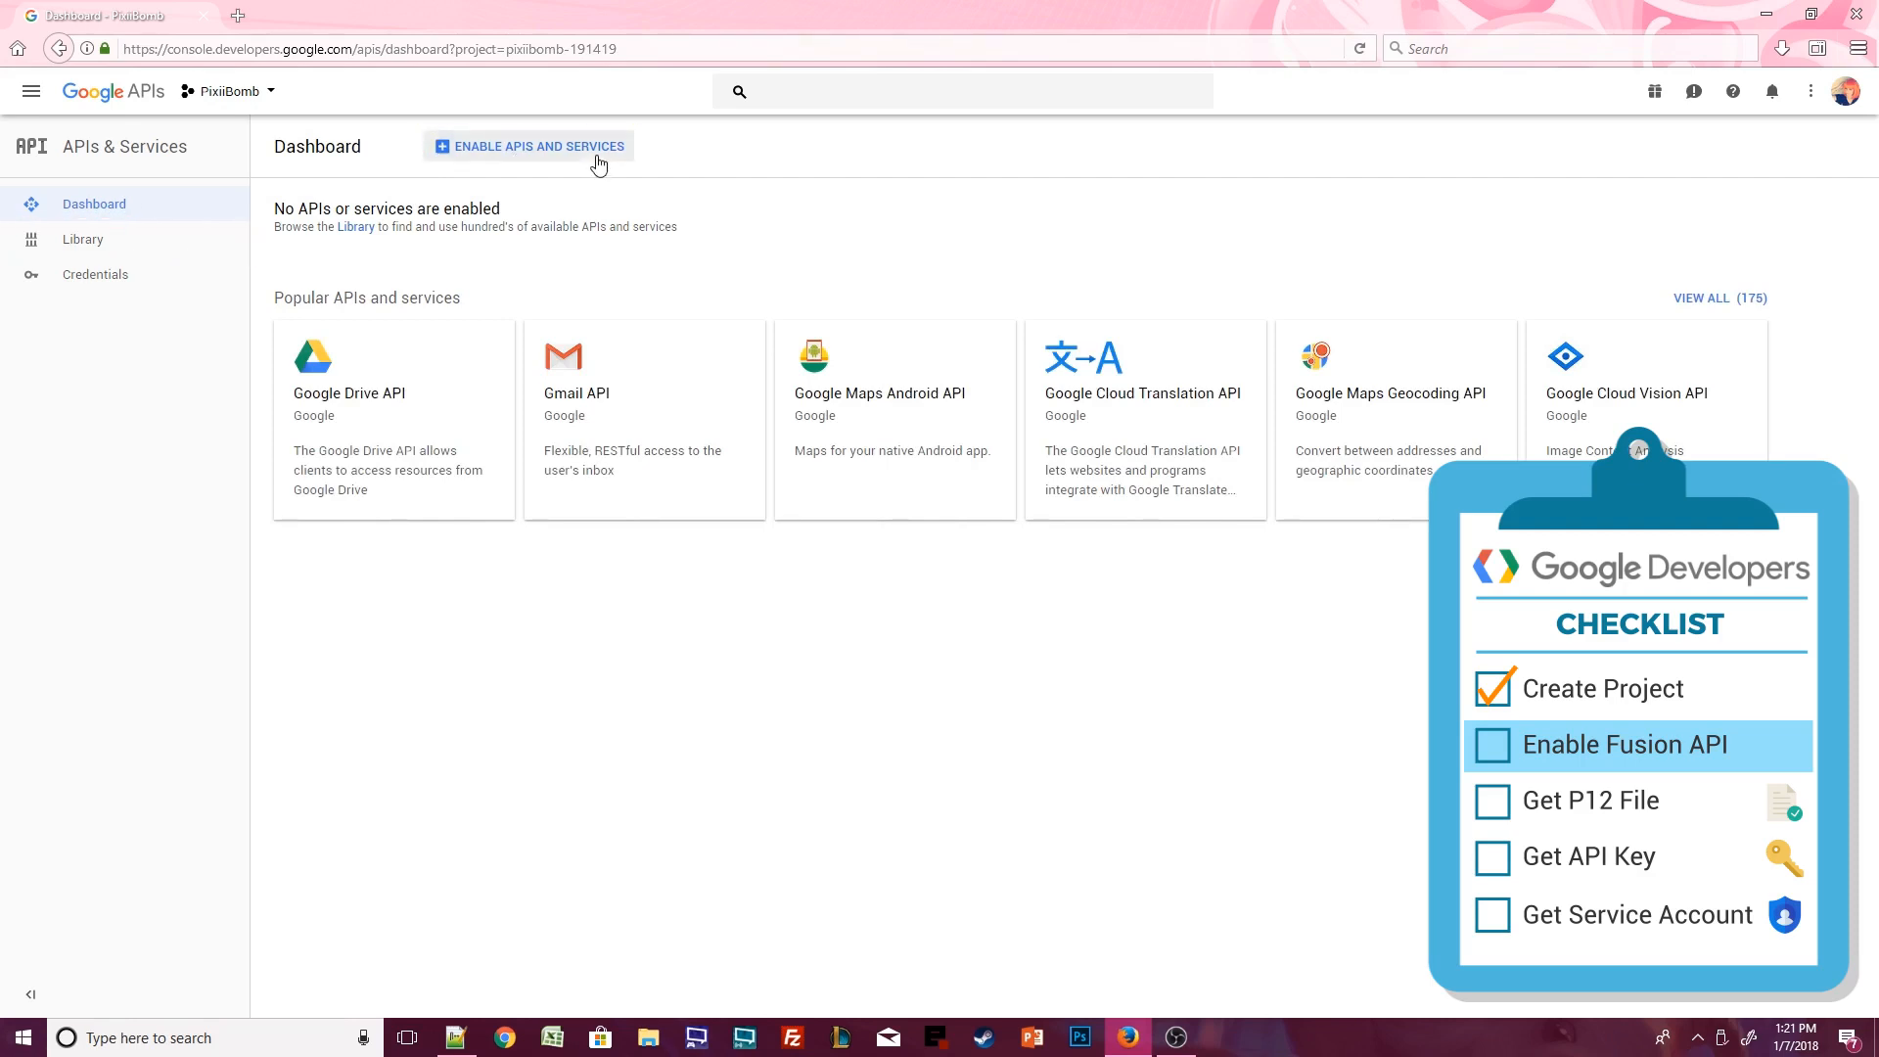
Search the API library for 'Fu' and enable the Fusion Tables API
{"action": "left_click", "coordinate": [537, 146]}
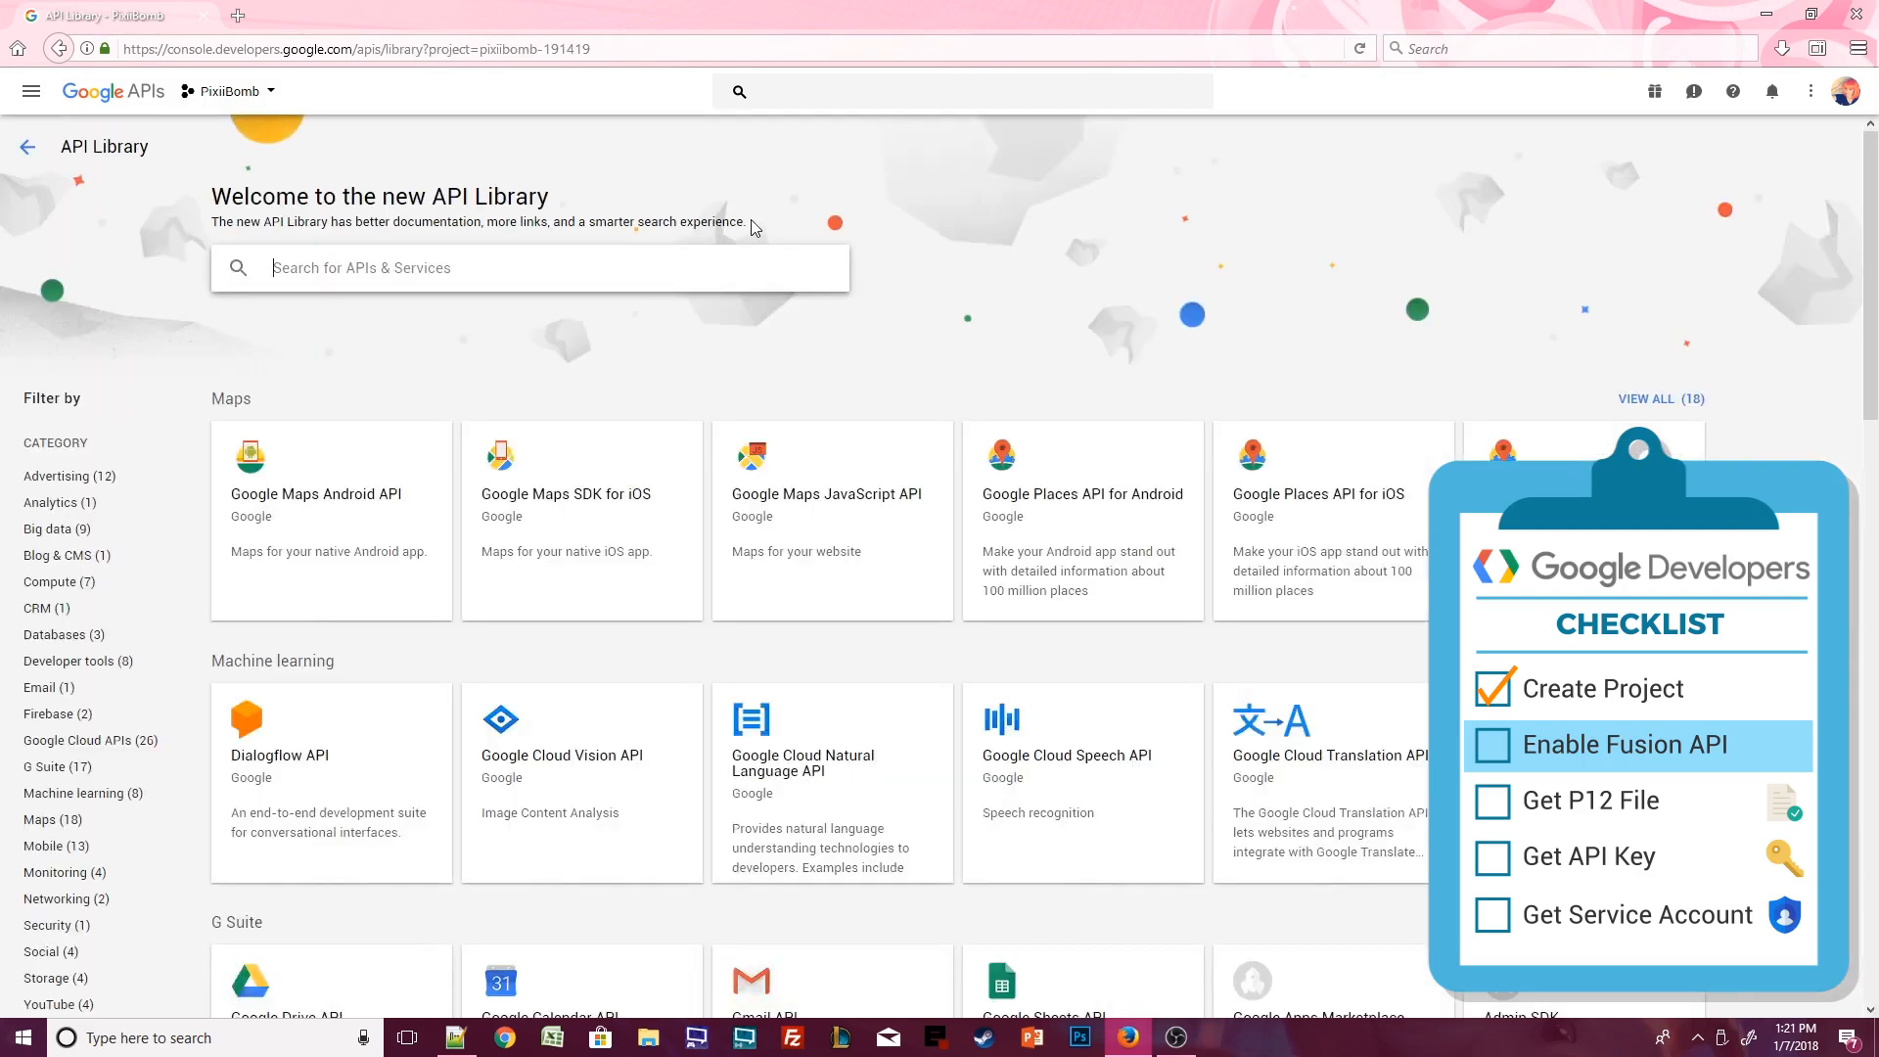
{"action": "mouse_move", "coordinate": [1202, 266]}
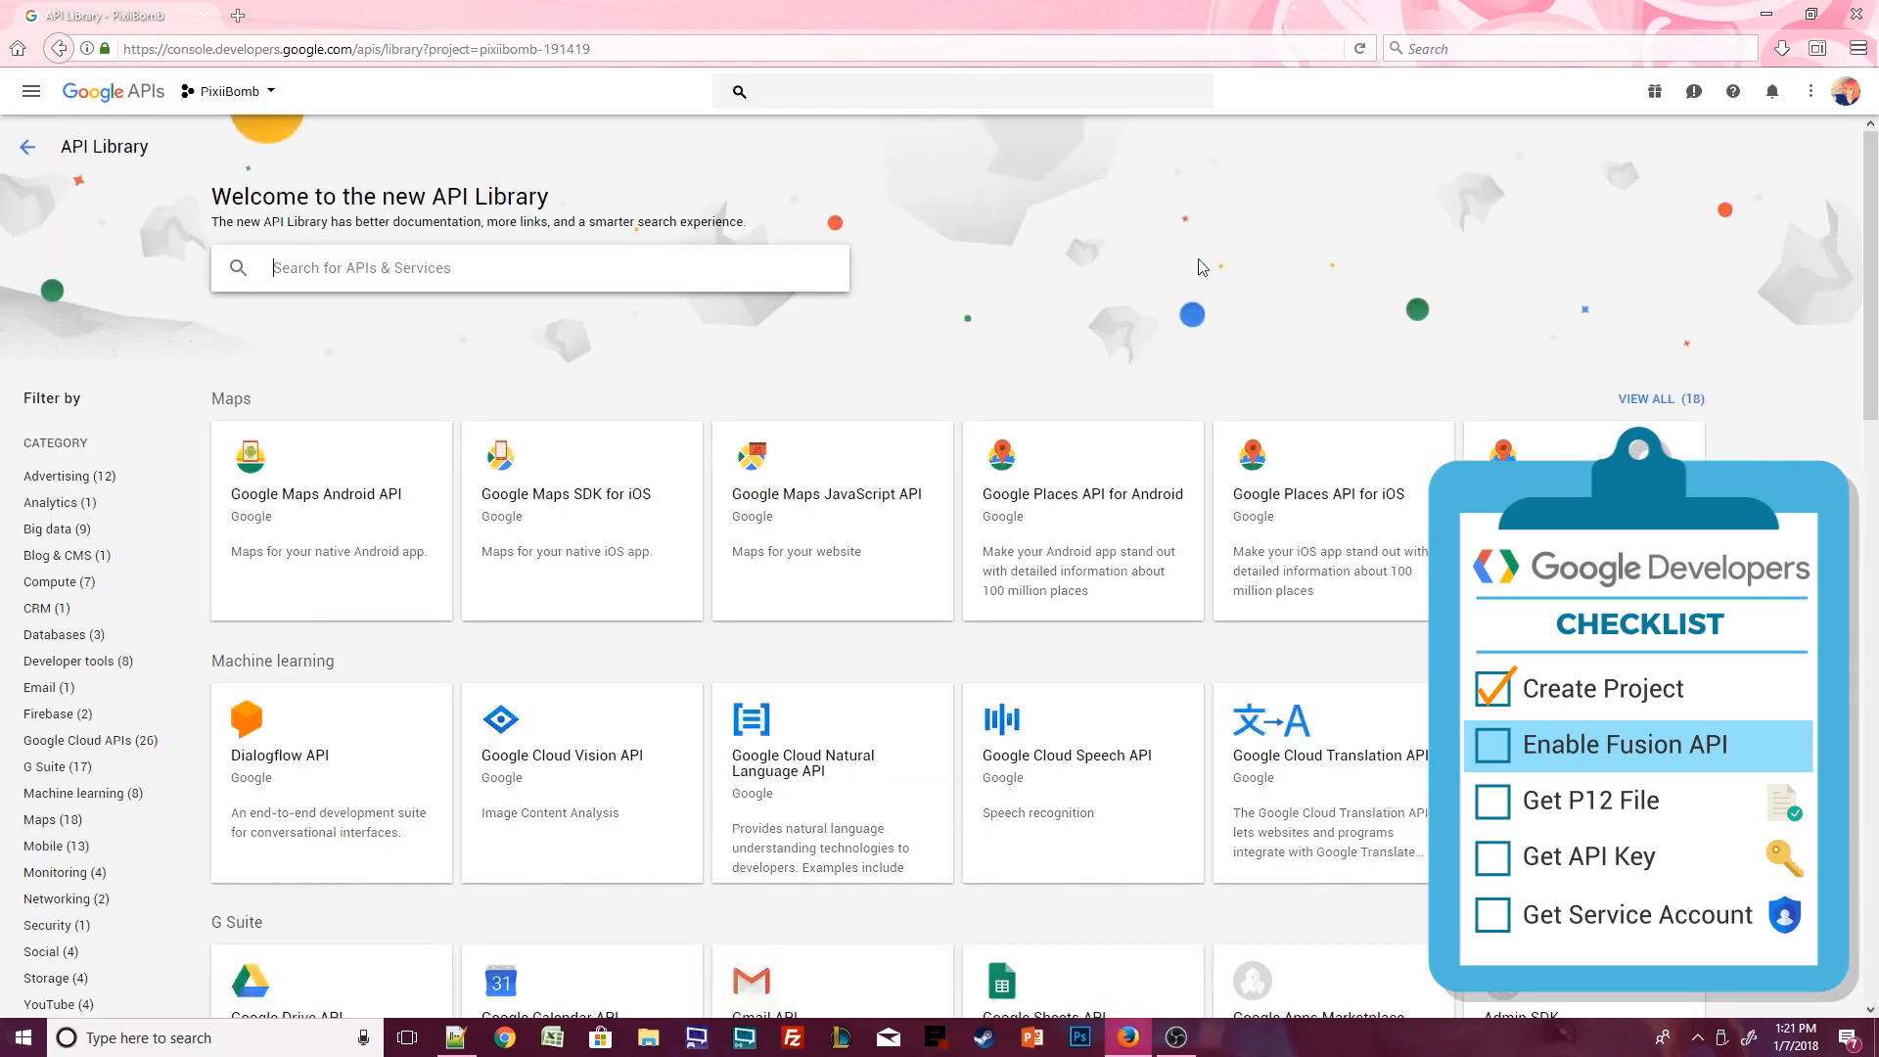
{"action": "type", "text": "Fusion"}
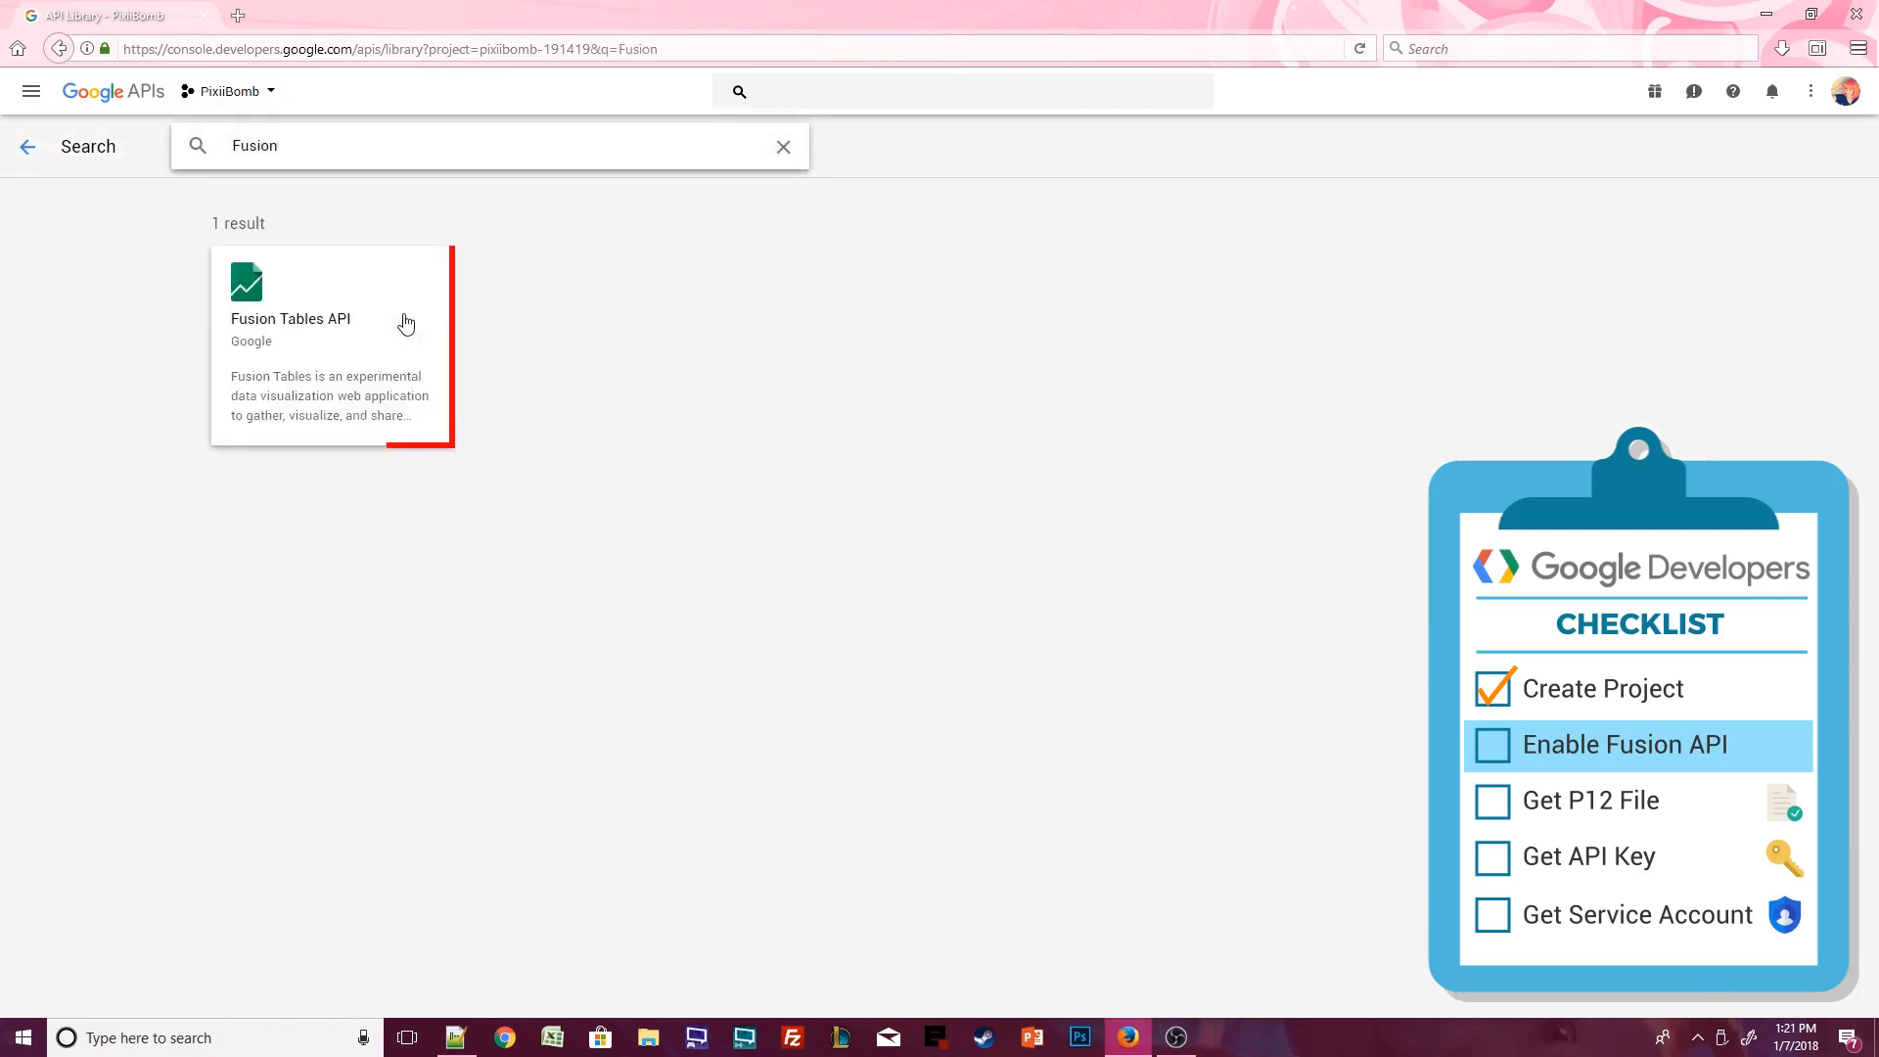
{"action": "left_click", "coordinate": [332, 348]}
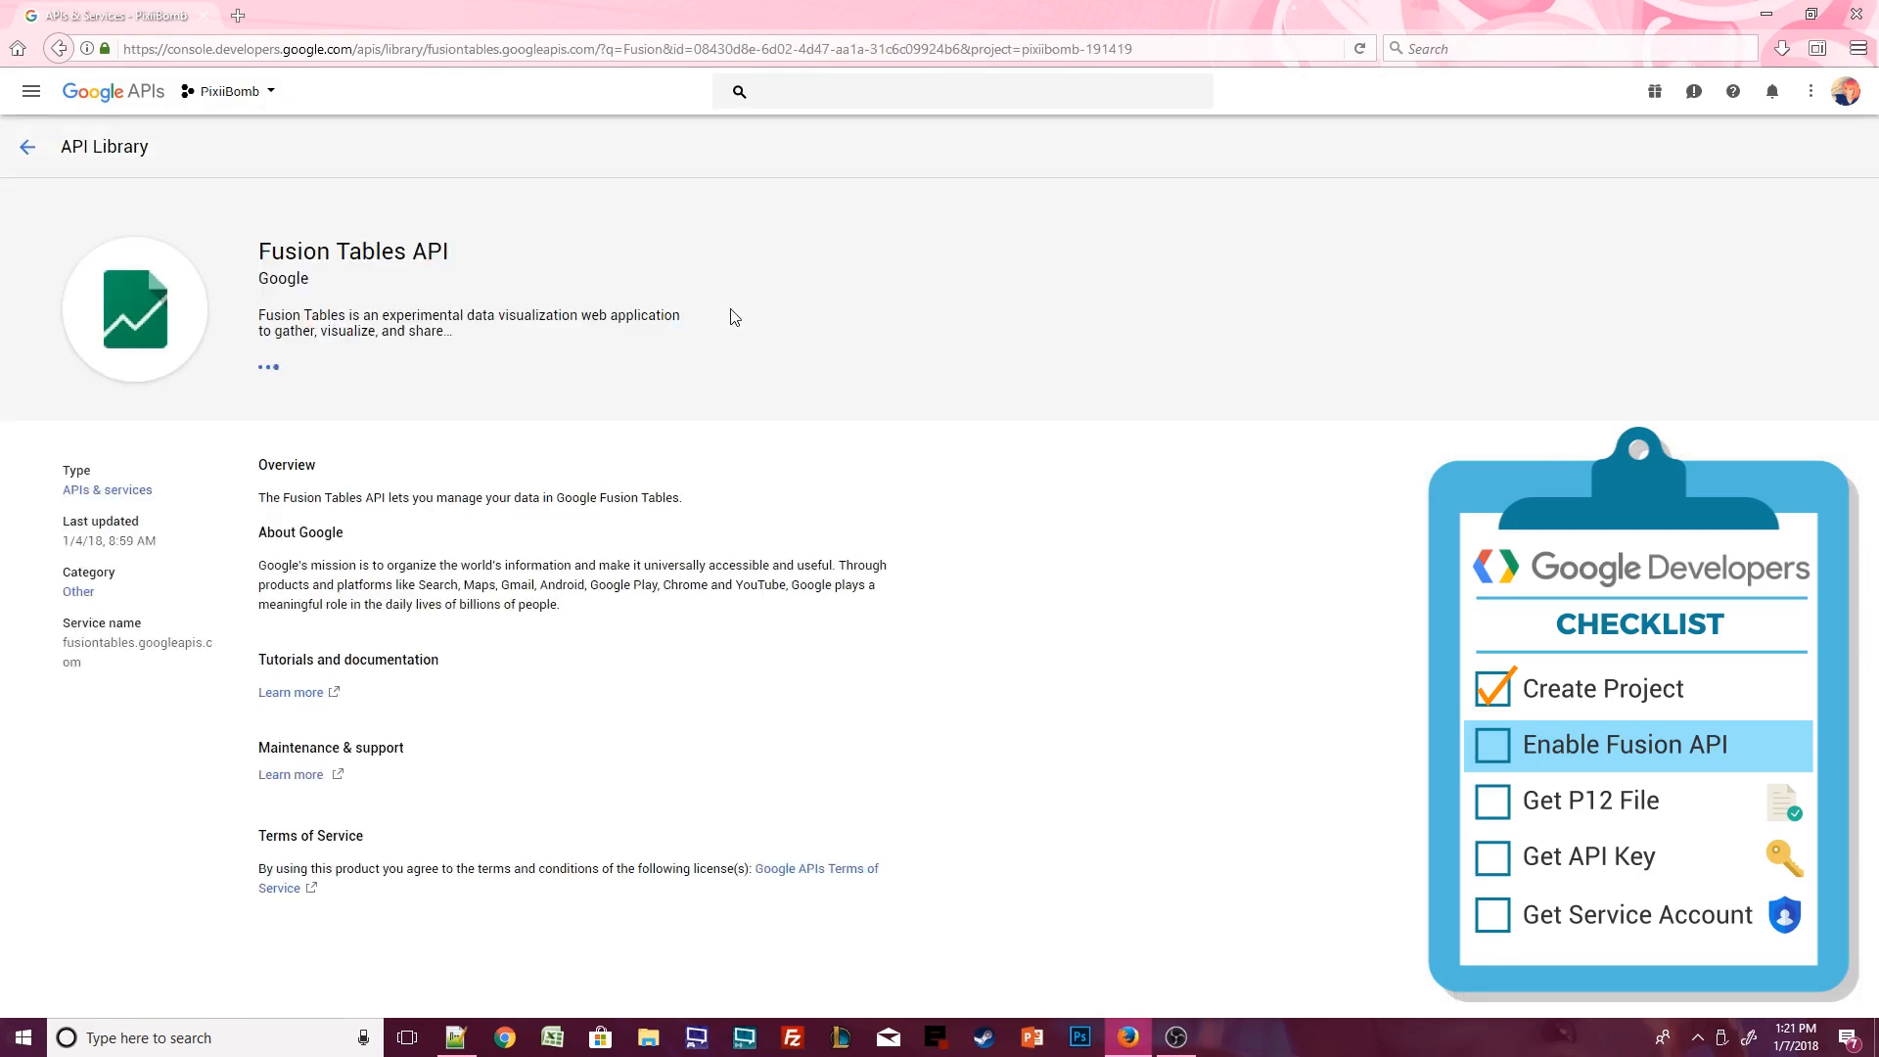
{"action": "left_click", "coordinate": [268, 367]}
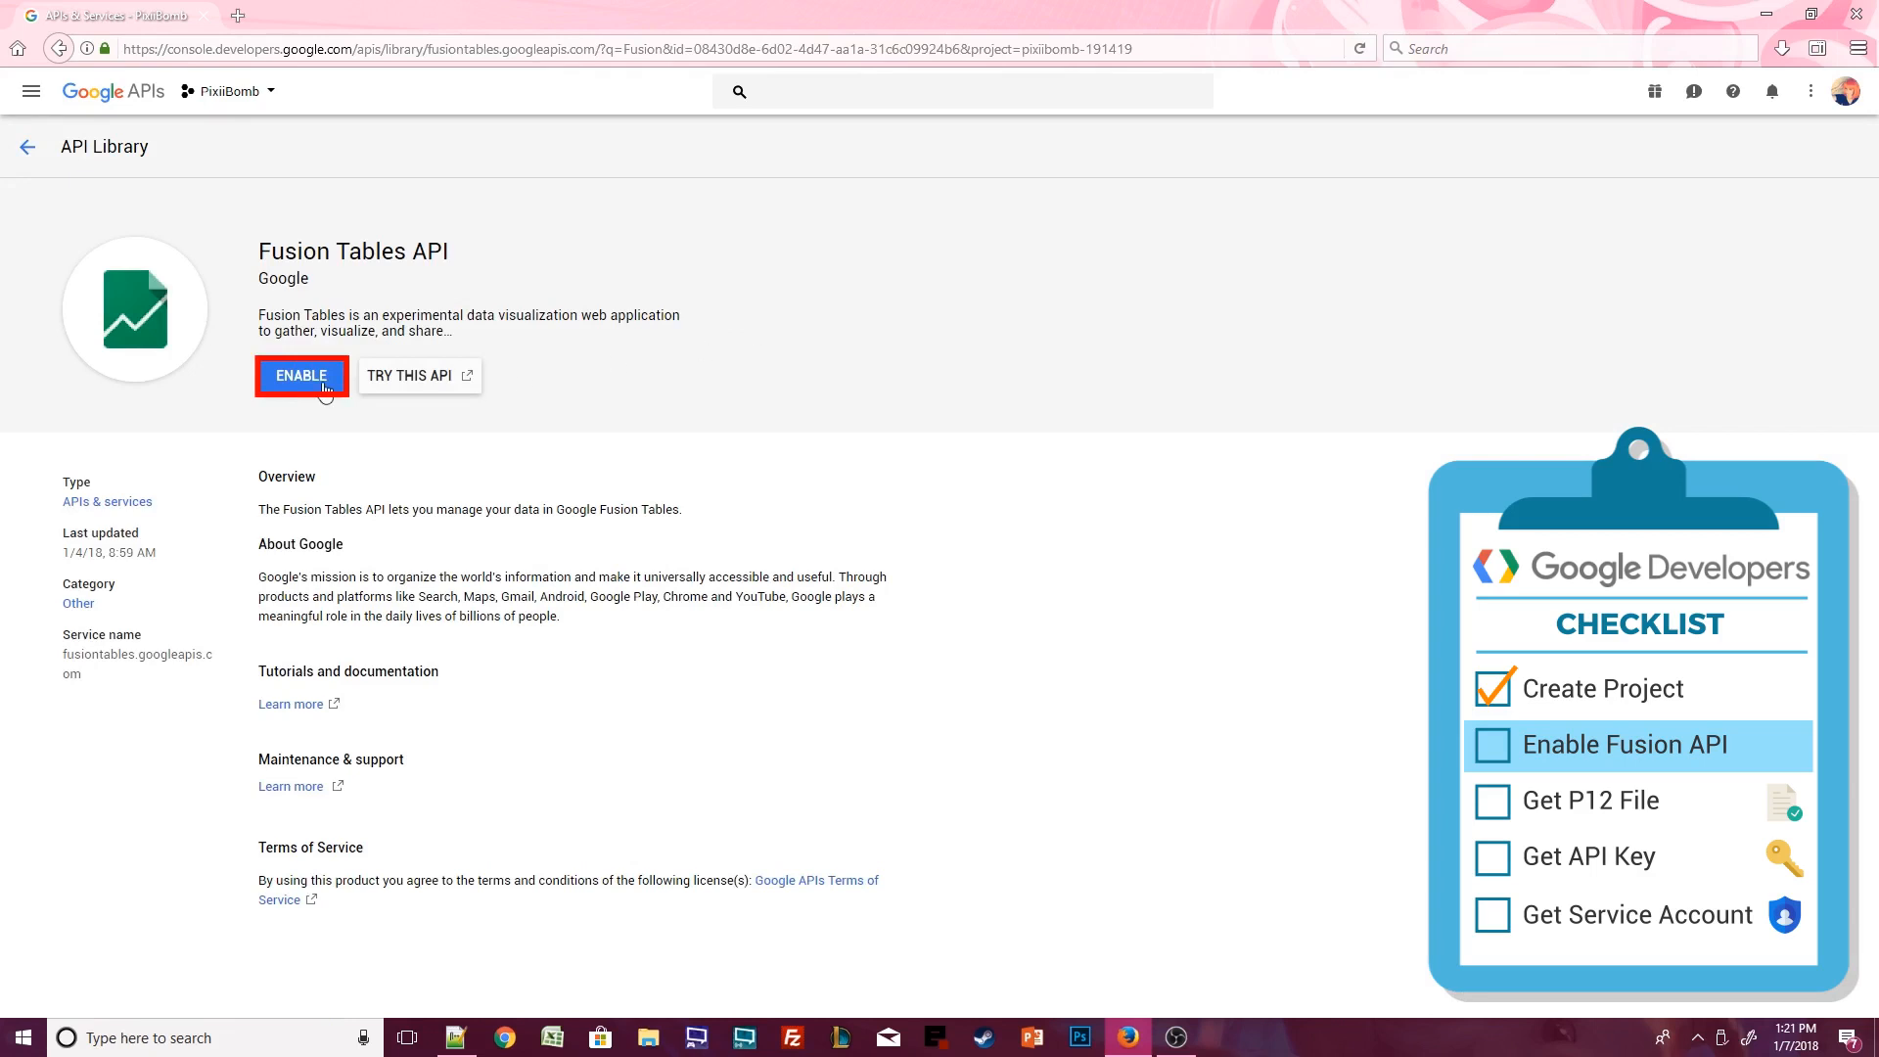
{"action": "left_click", "coordinate": [300, 374]}
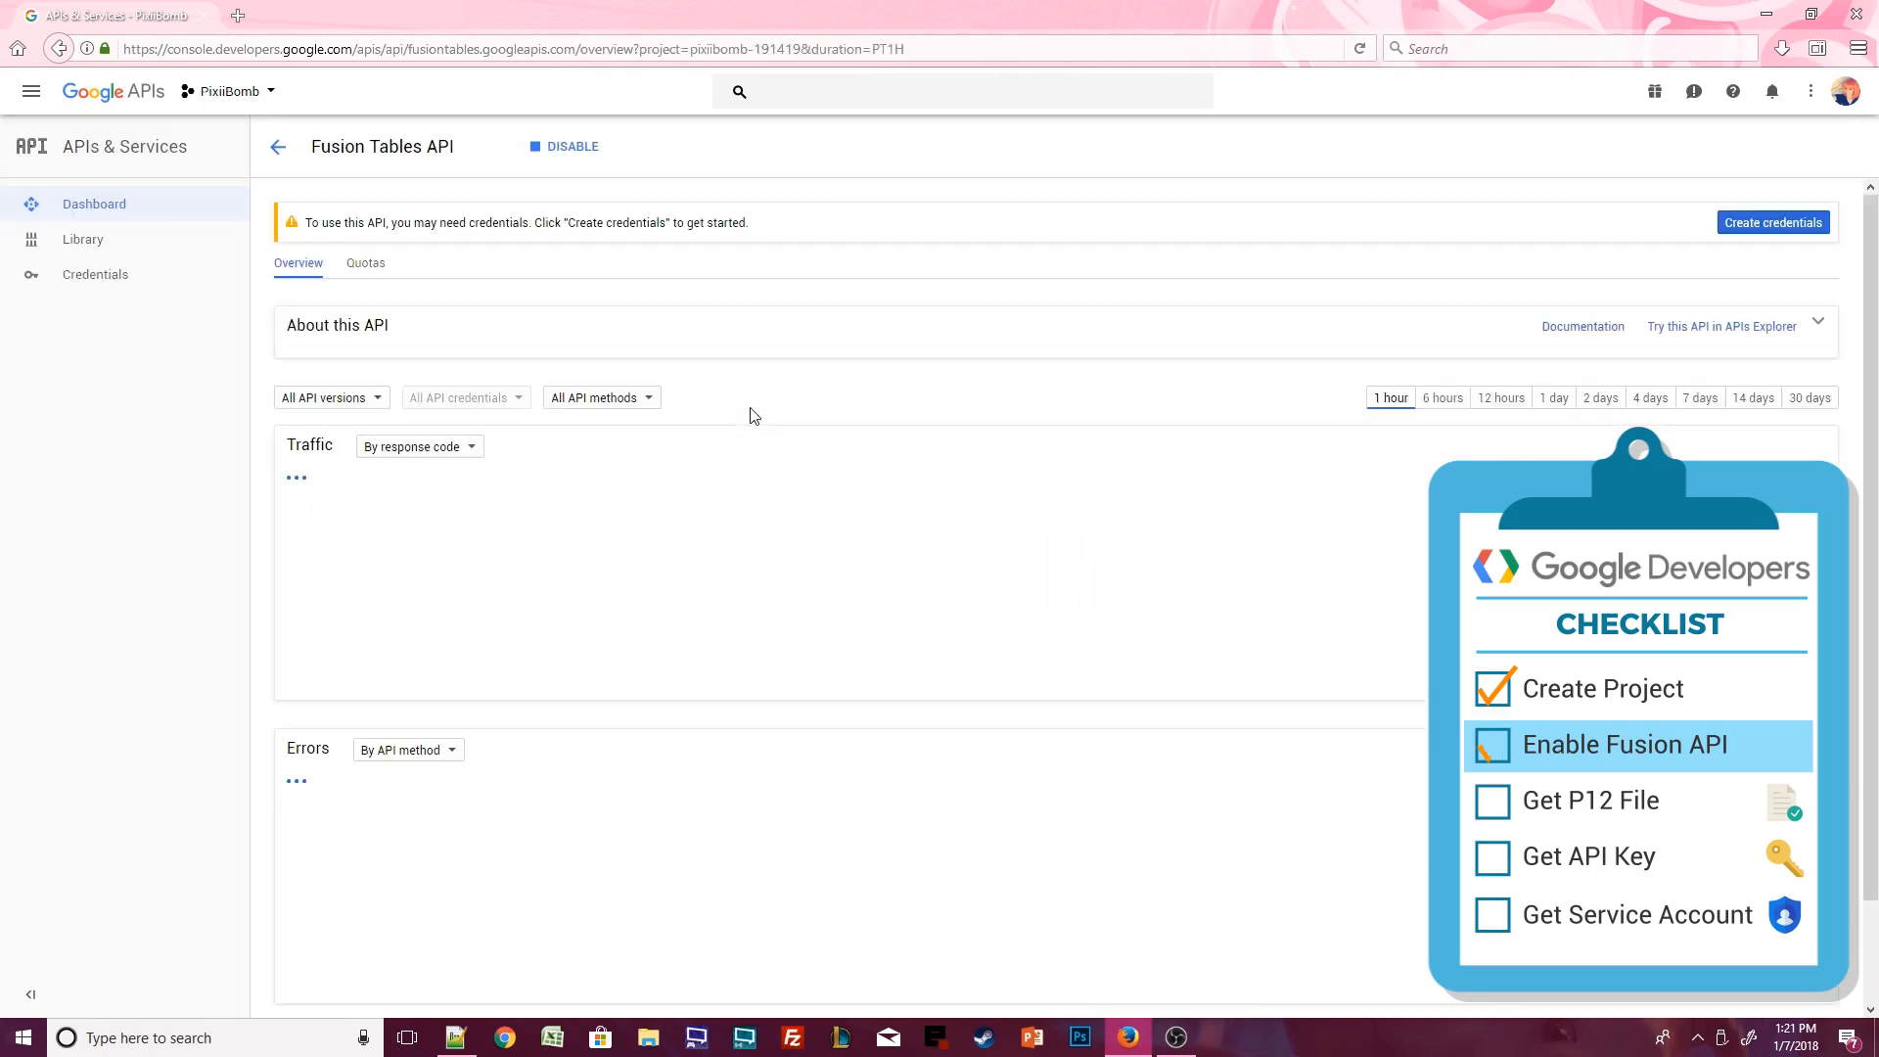
{"action": "left_click", "coordinate": [1492, 744]}
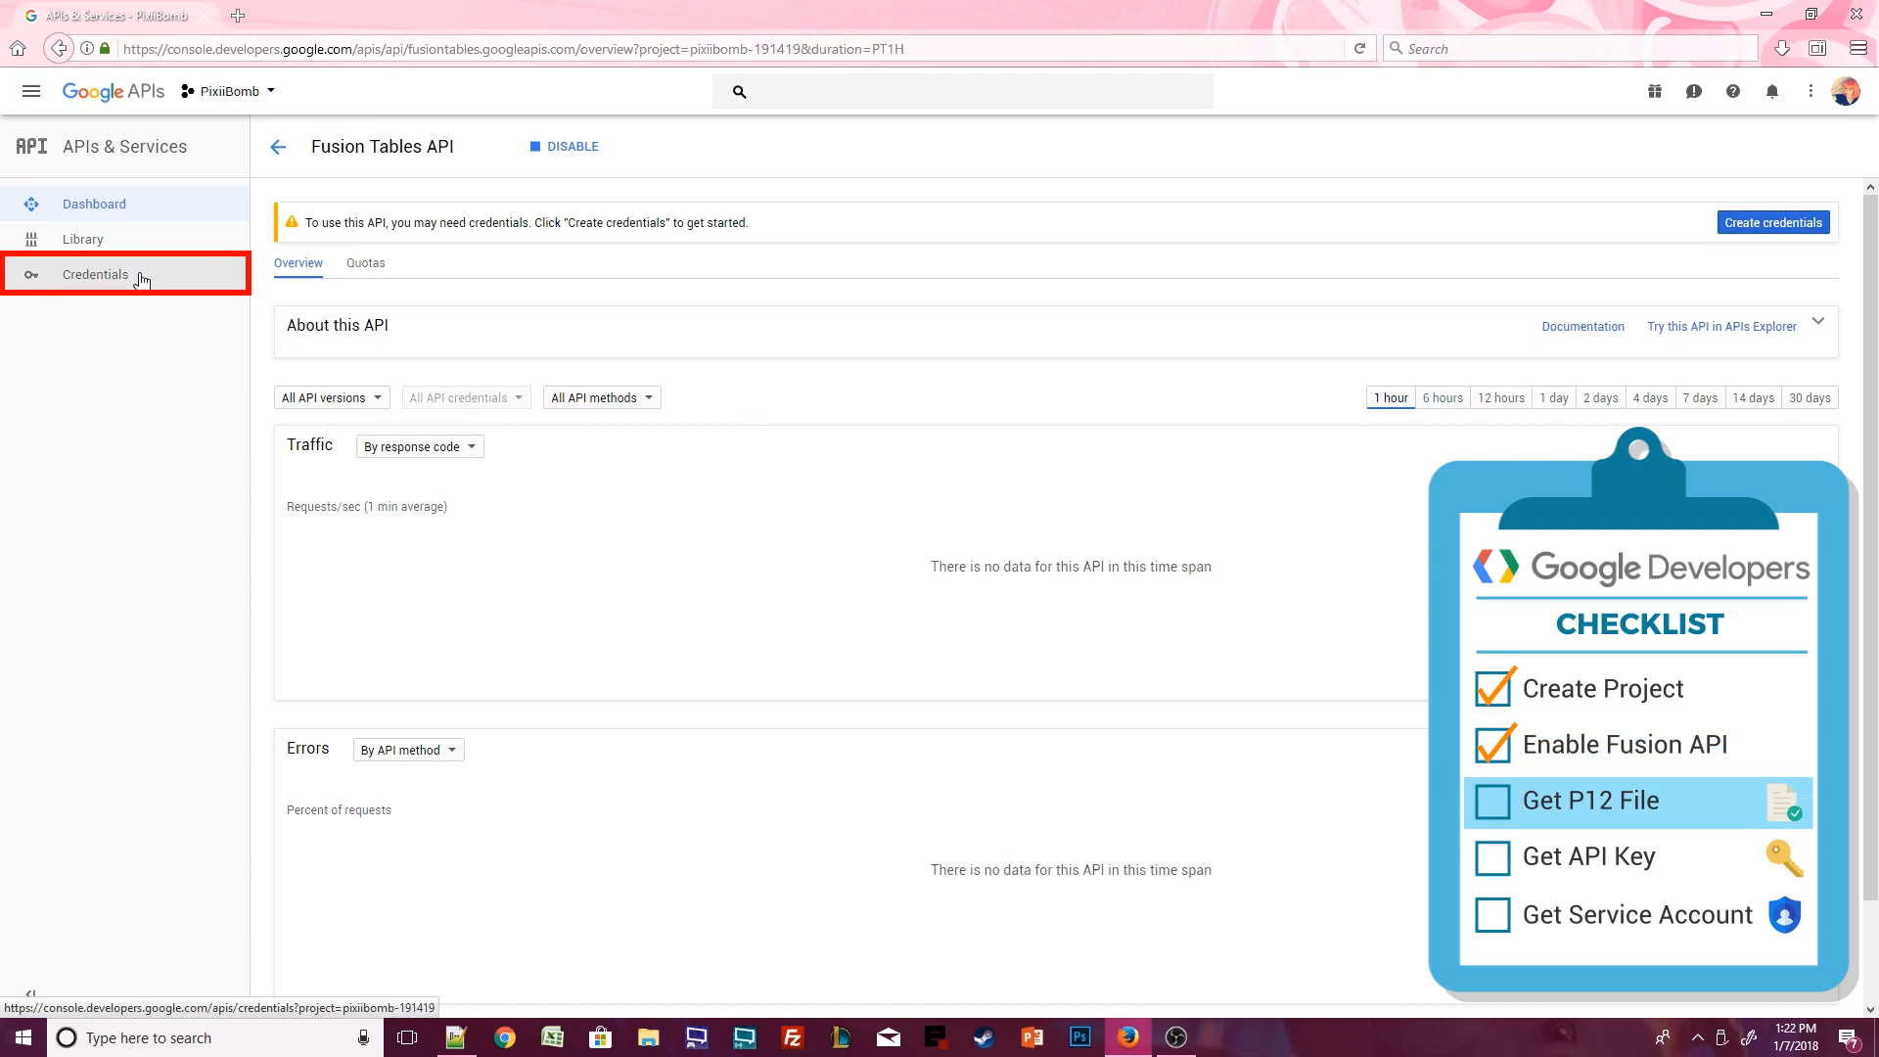
Create service account pixiibombadmin with the Owner role and a P12 key
{"action": "left_click", "coordinate": [95, 273]}
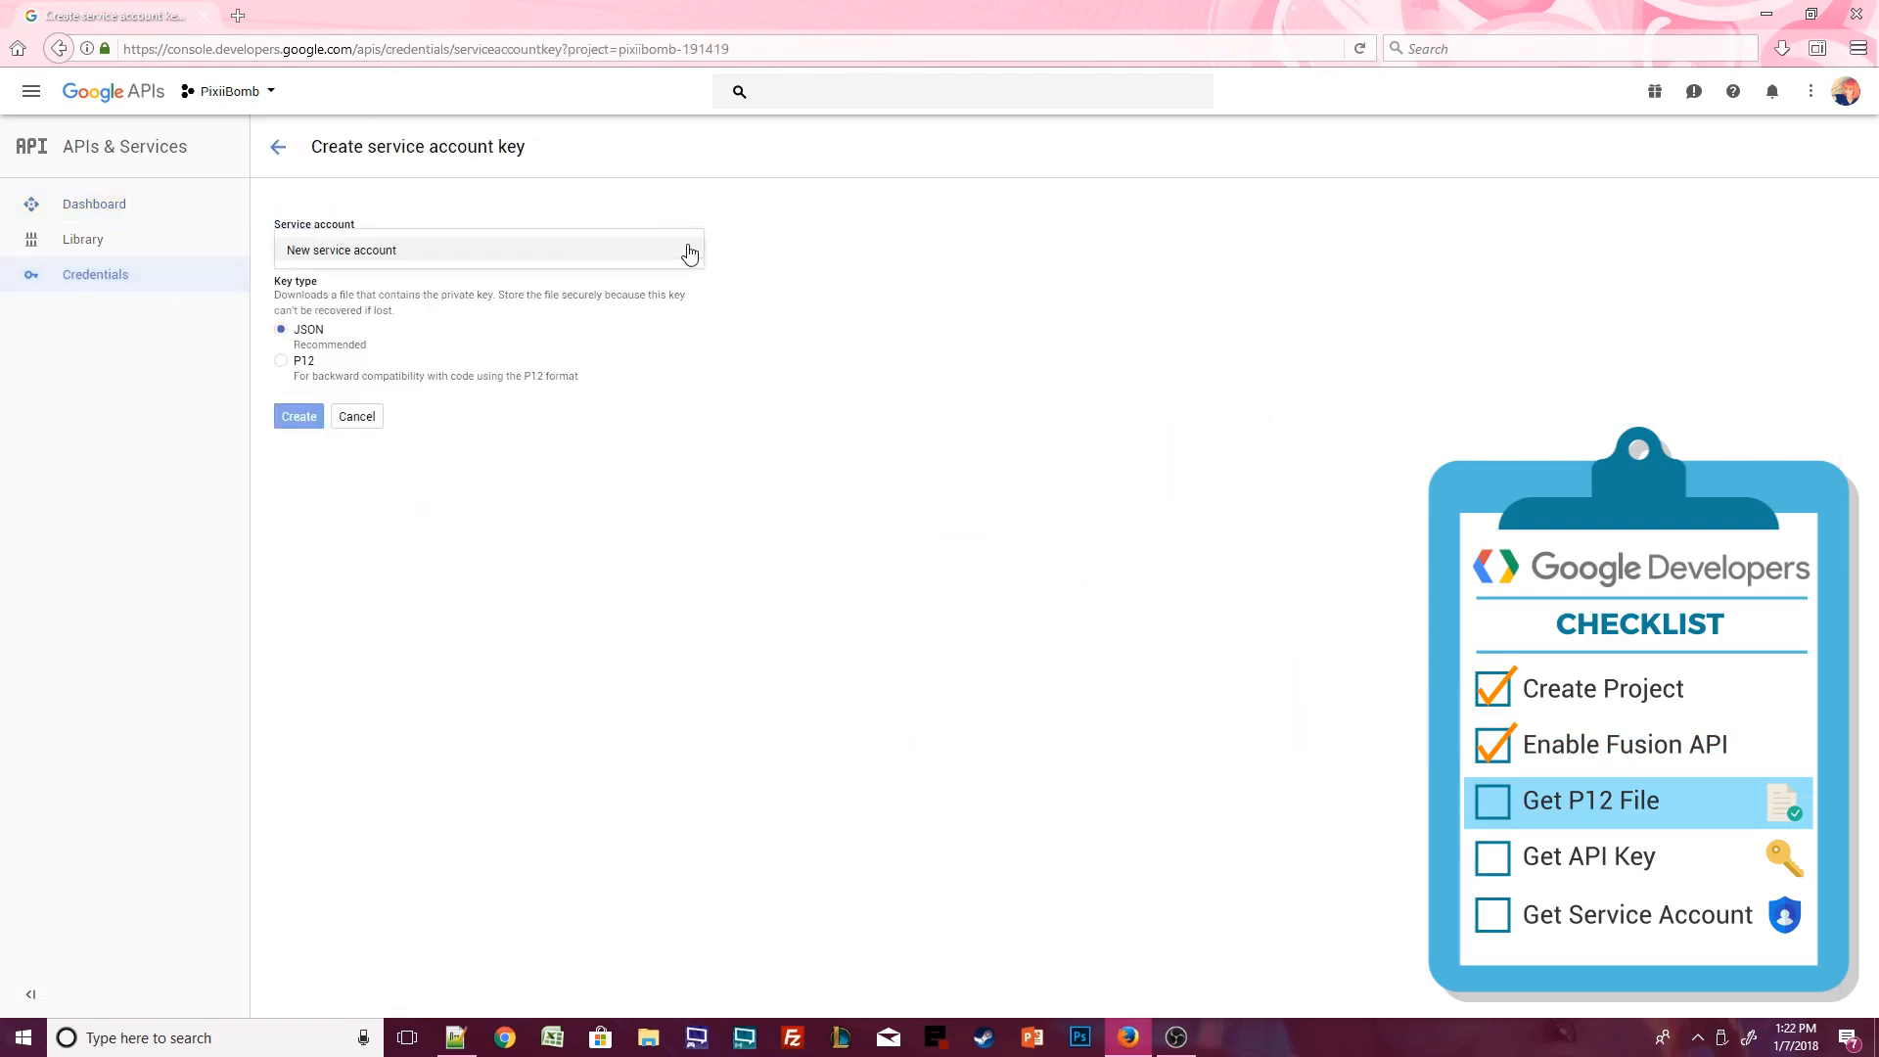
{"action": "left_click", "coordinate": [487, 250]}
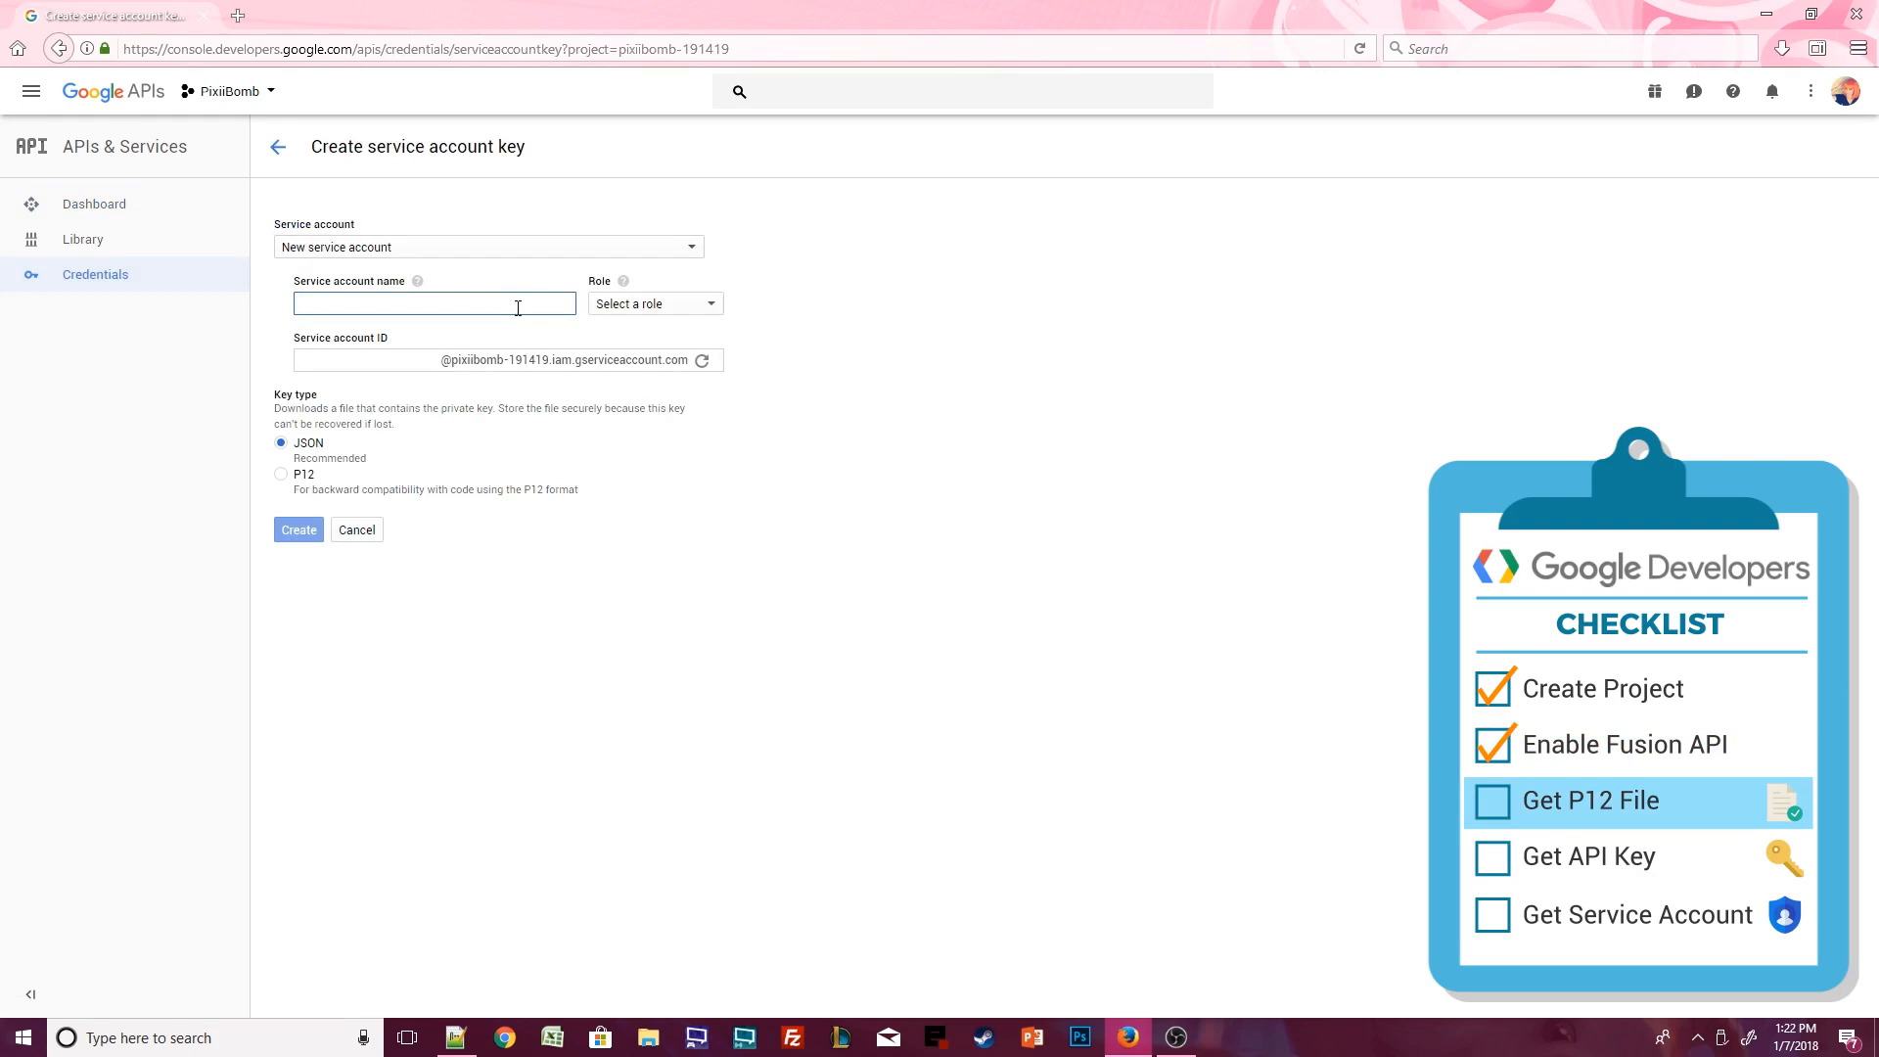
{"action": "type", "text": "pixiibomb"}
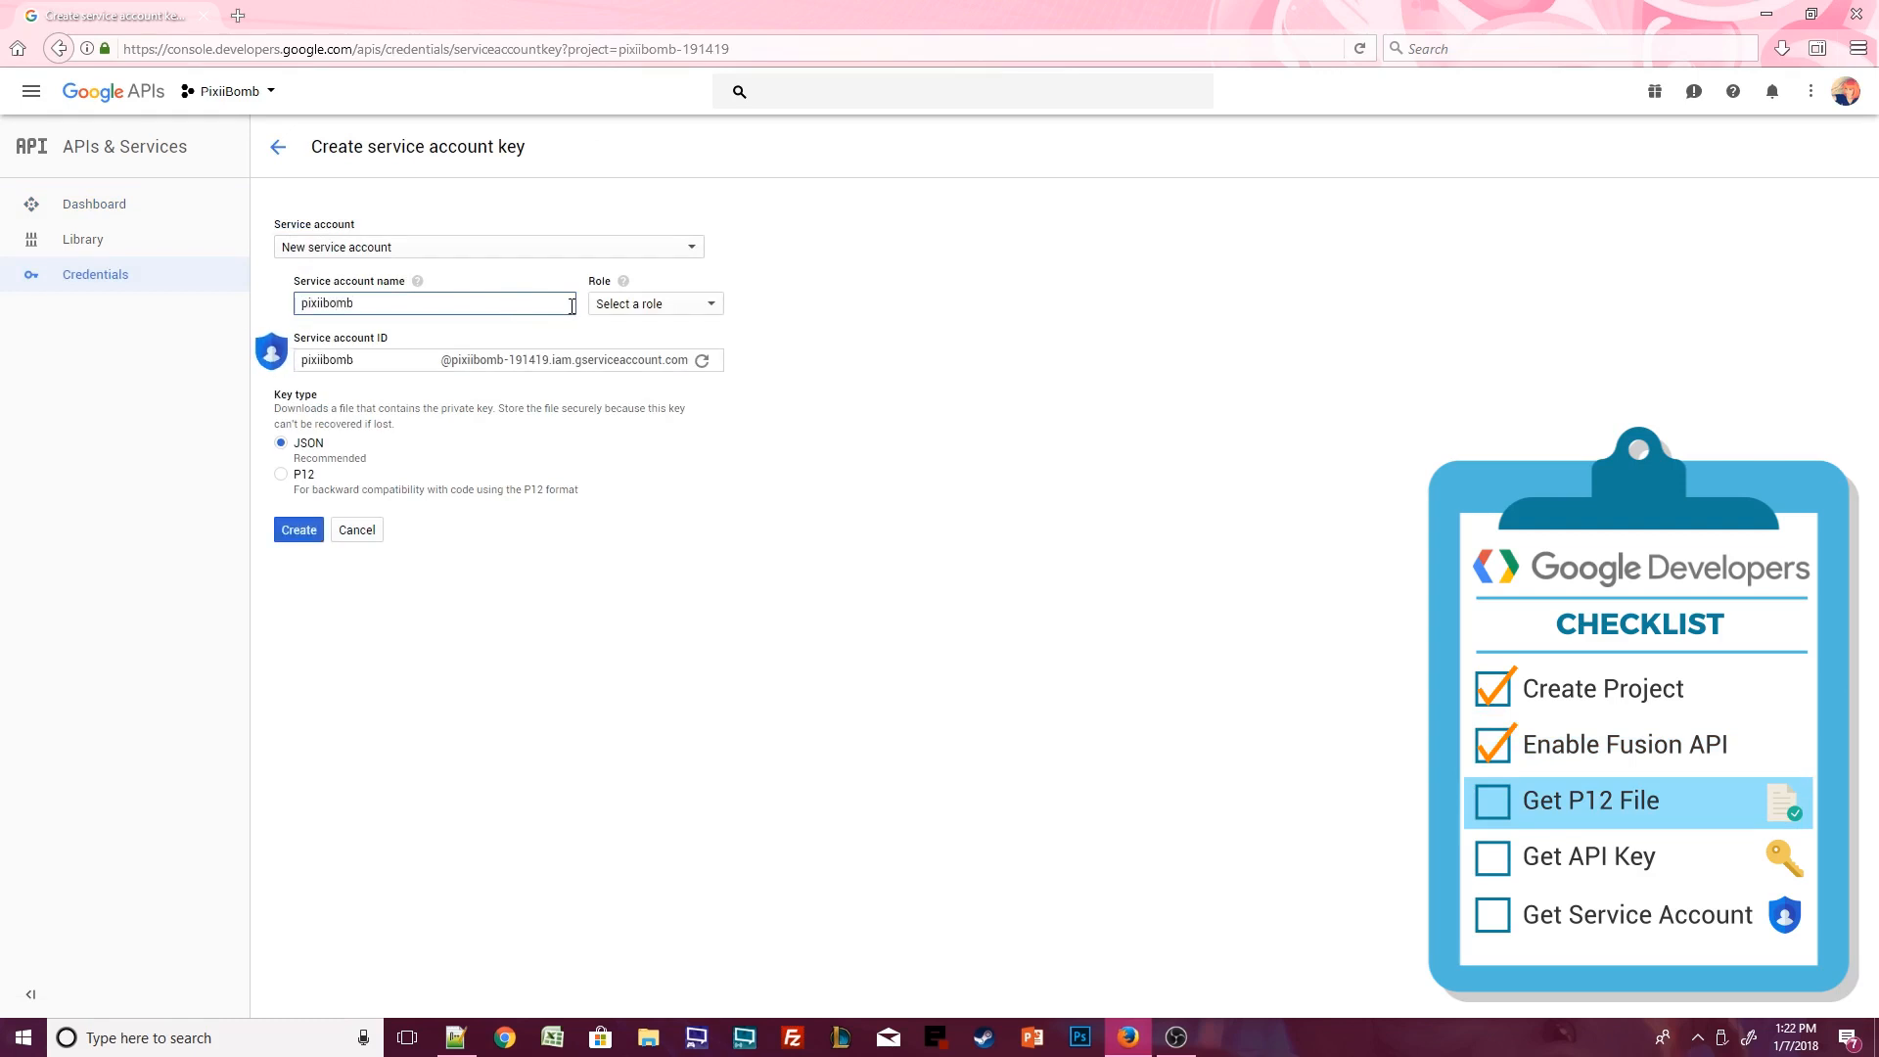
{"action": "left_click", "coordinate": [655, 303]}
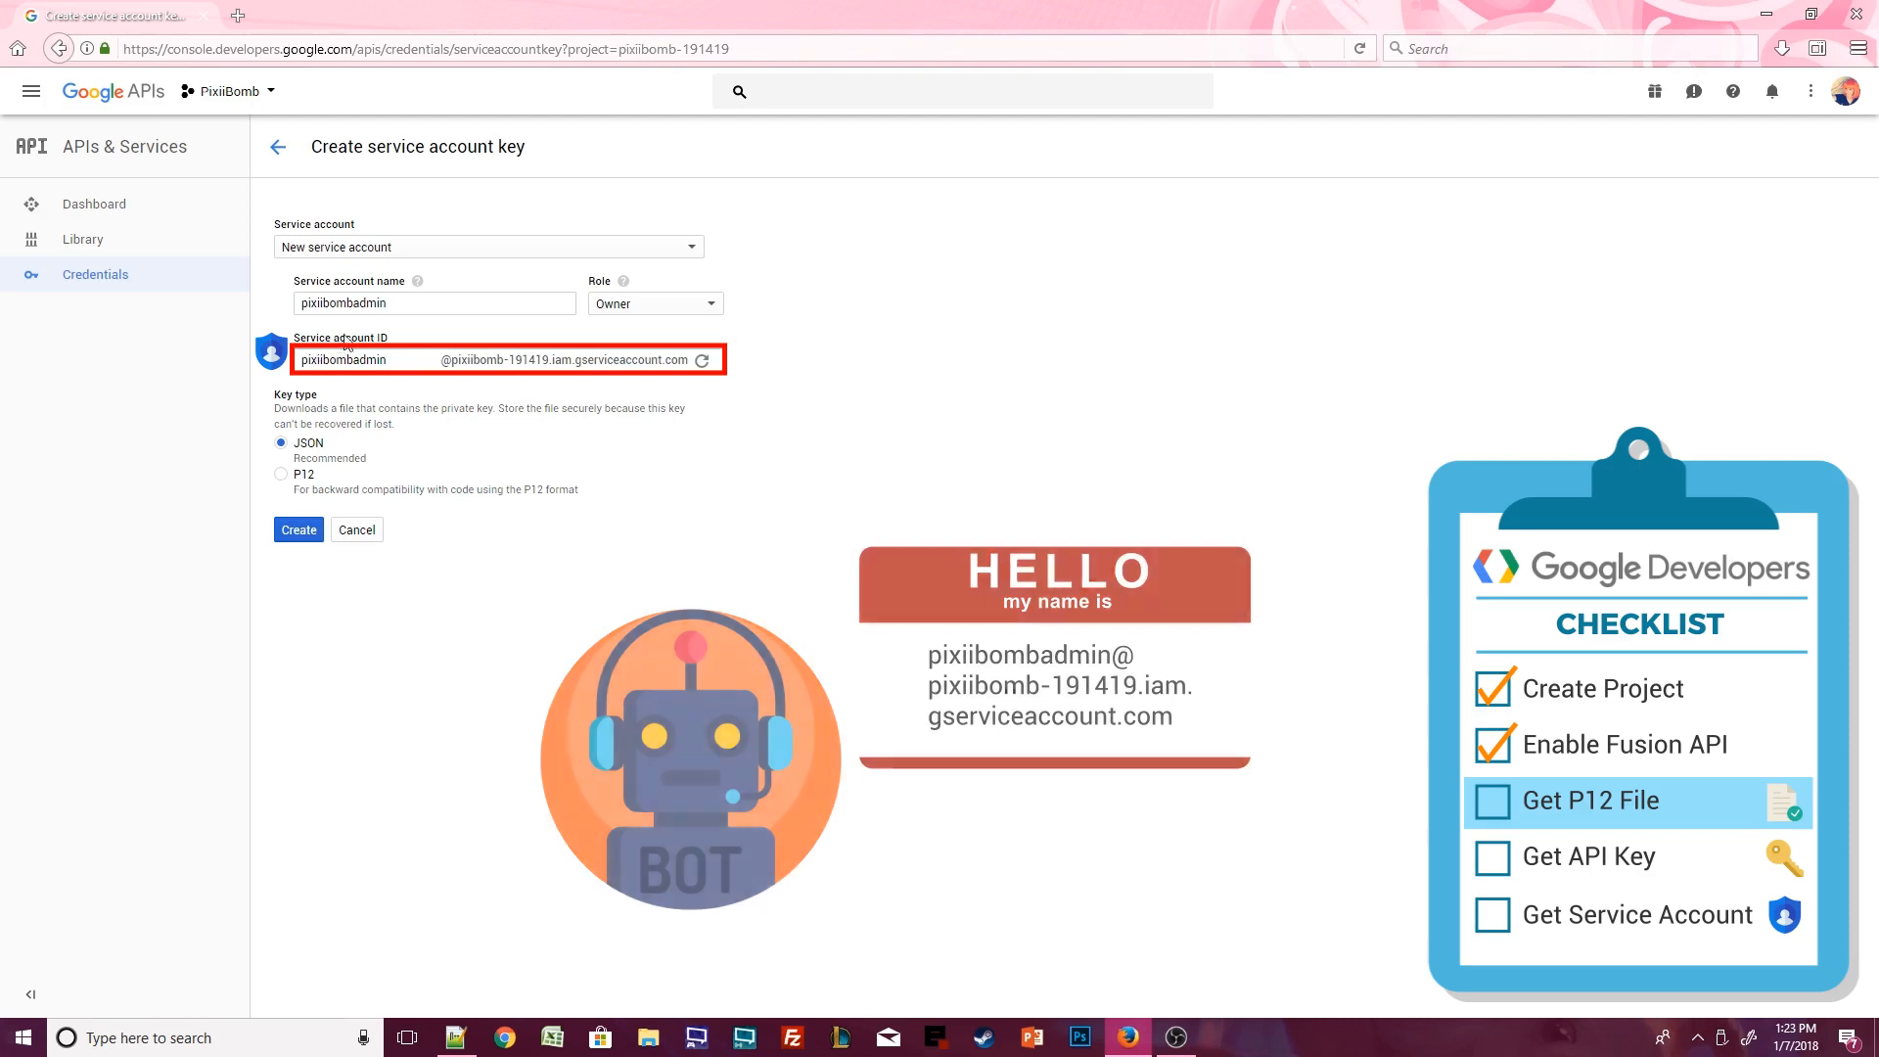
{"action": "left_click", "coordinate": [281, 473]}
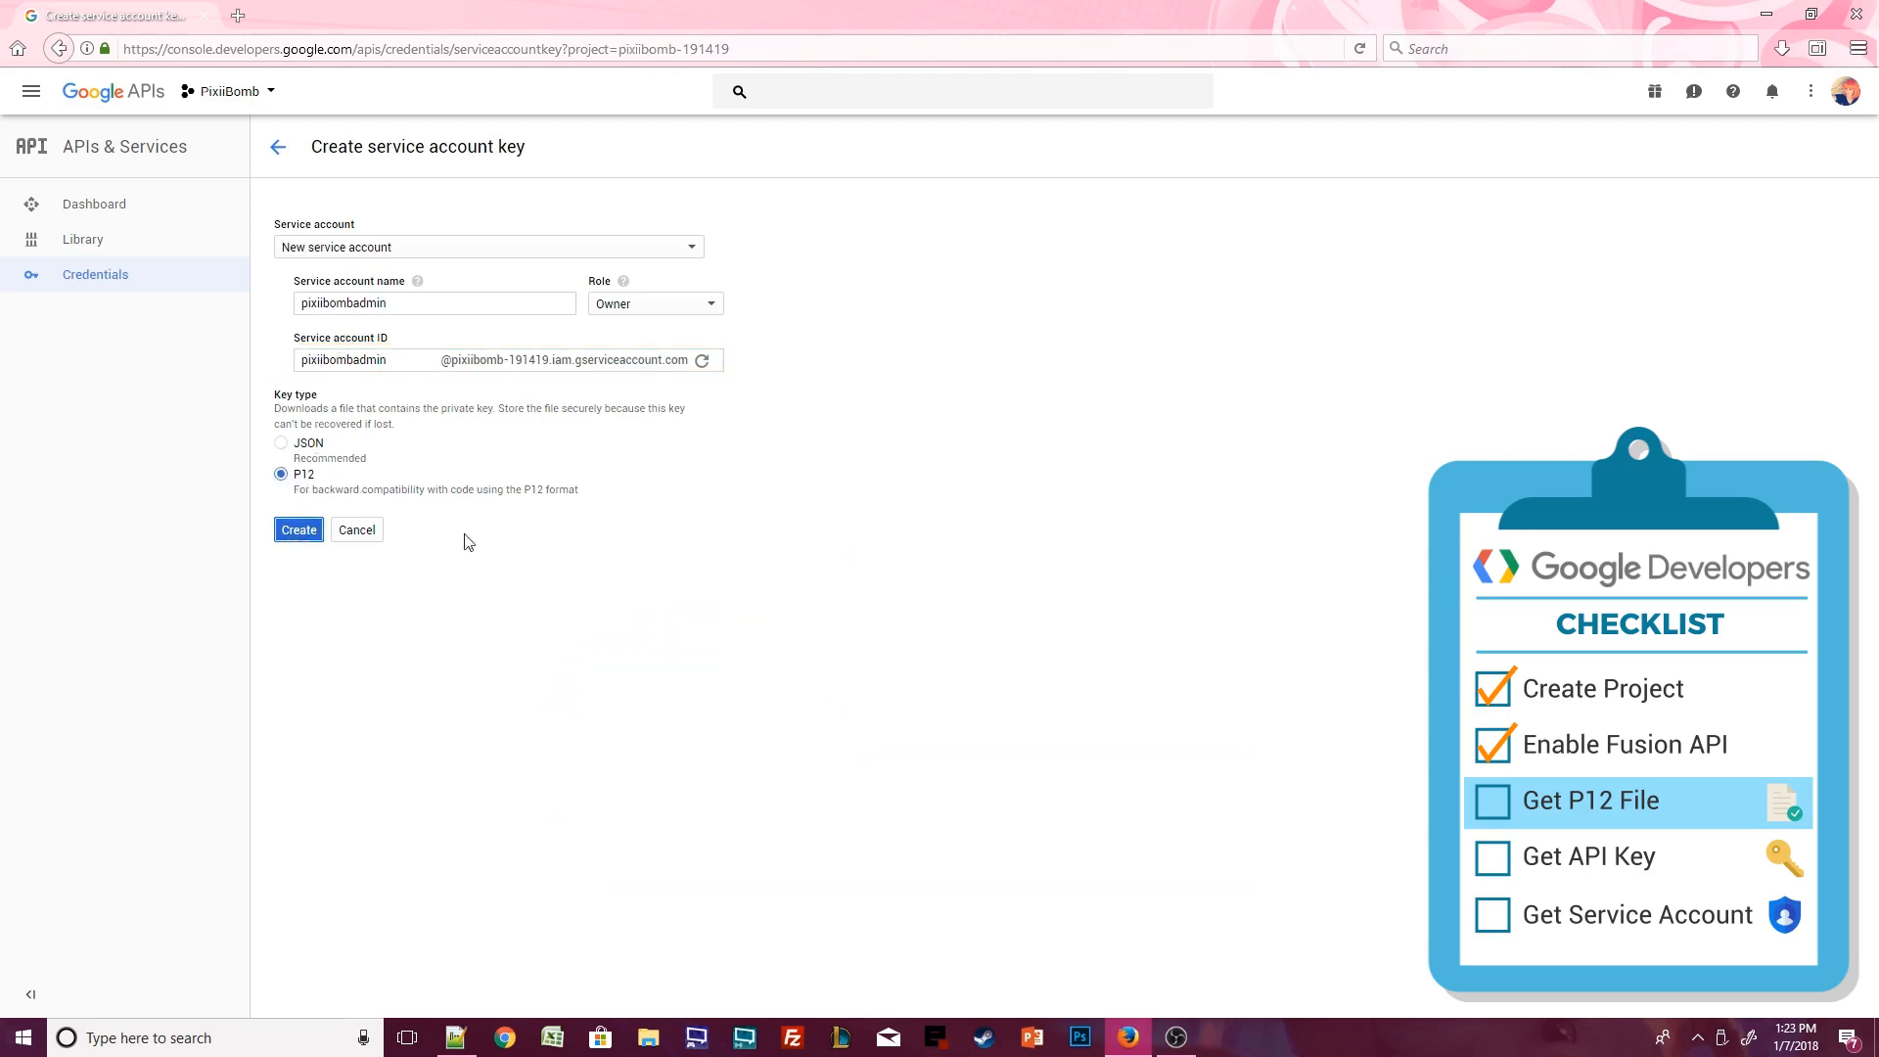
{"action": "left_click", "coordinate": [297, 530]}
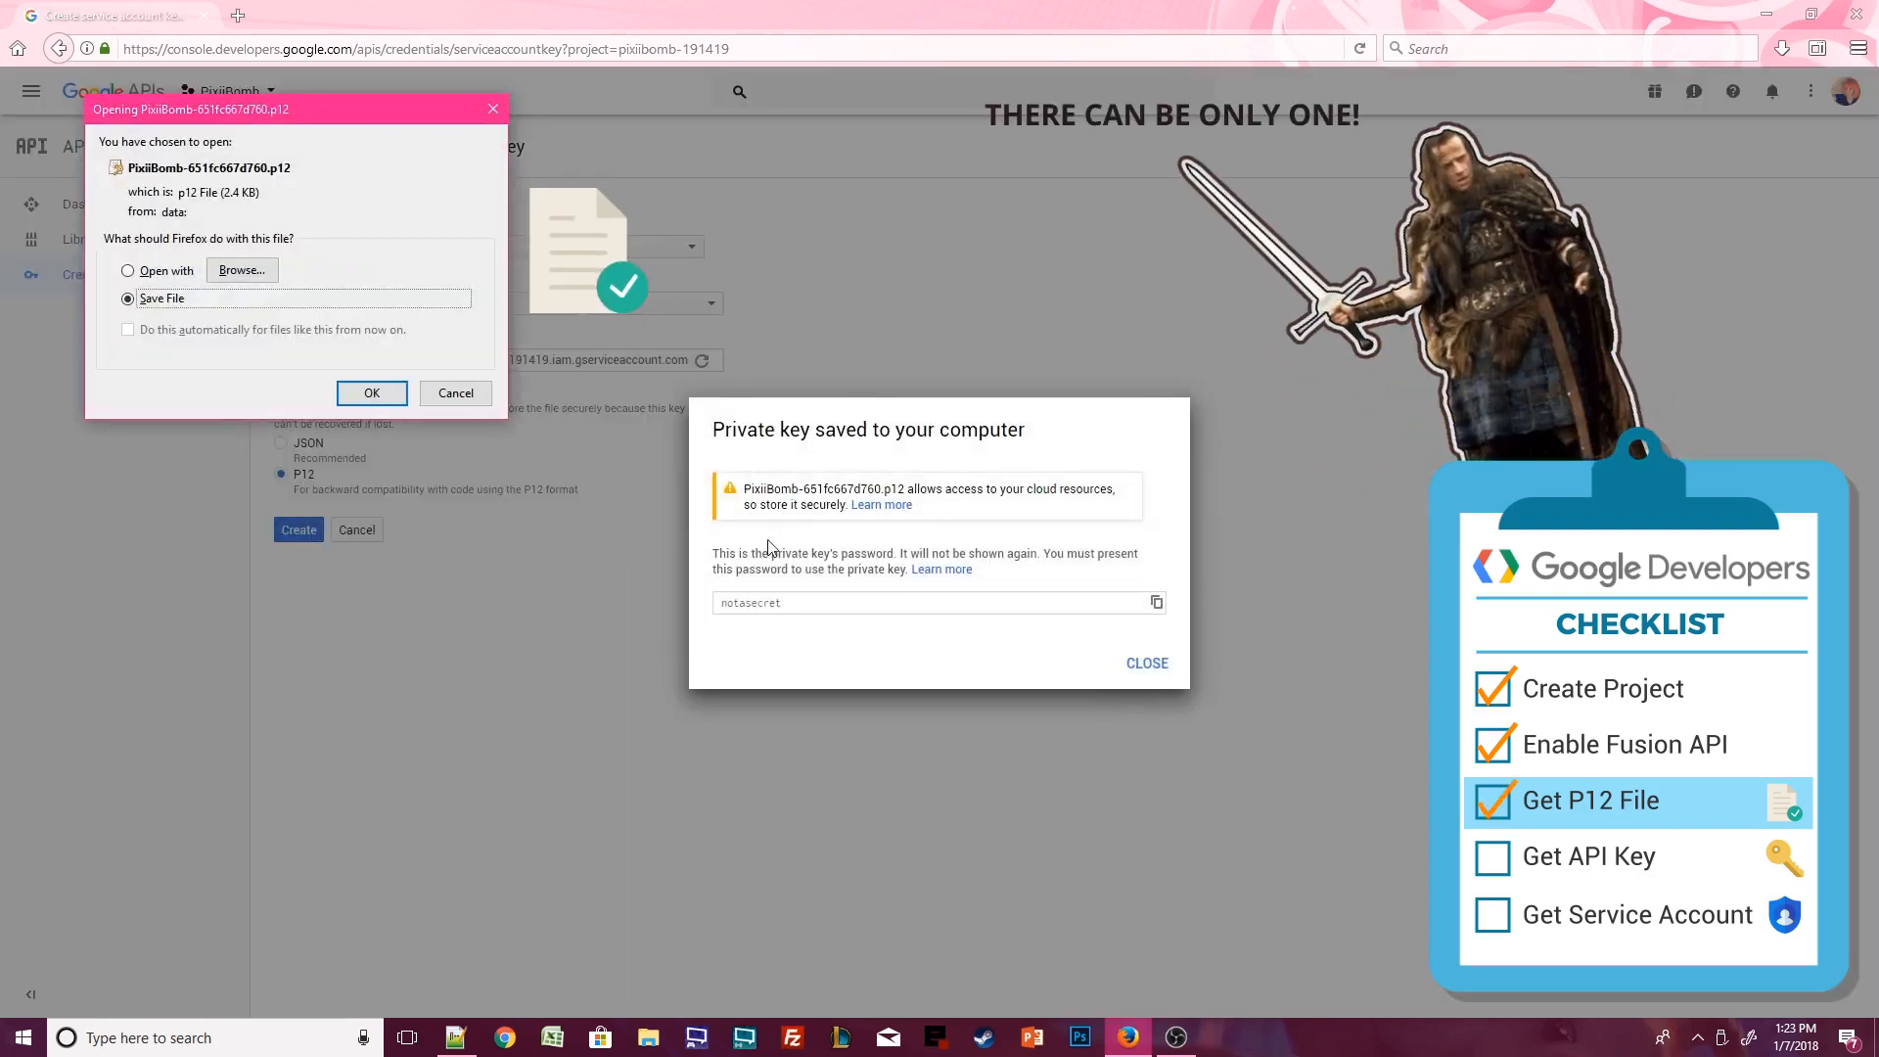
Save the P12 key file and close the private key notice
{"action": "left_click", "coordinate": [372, 394]}
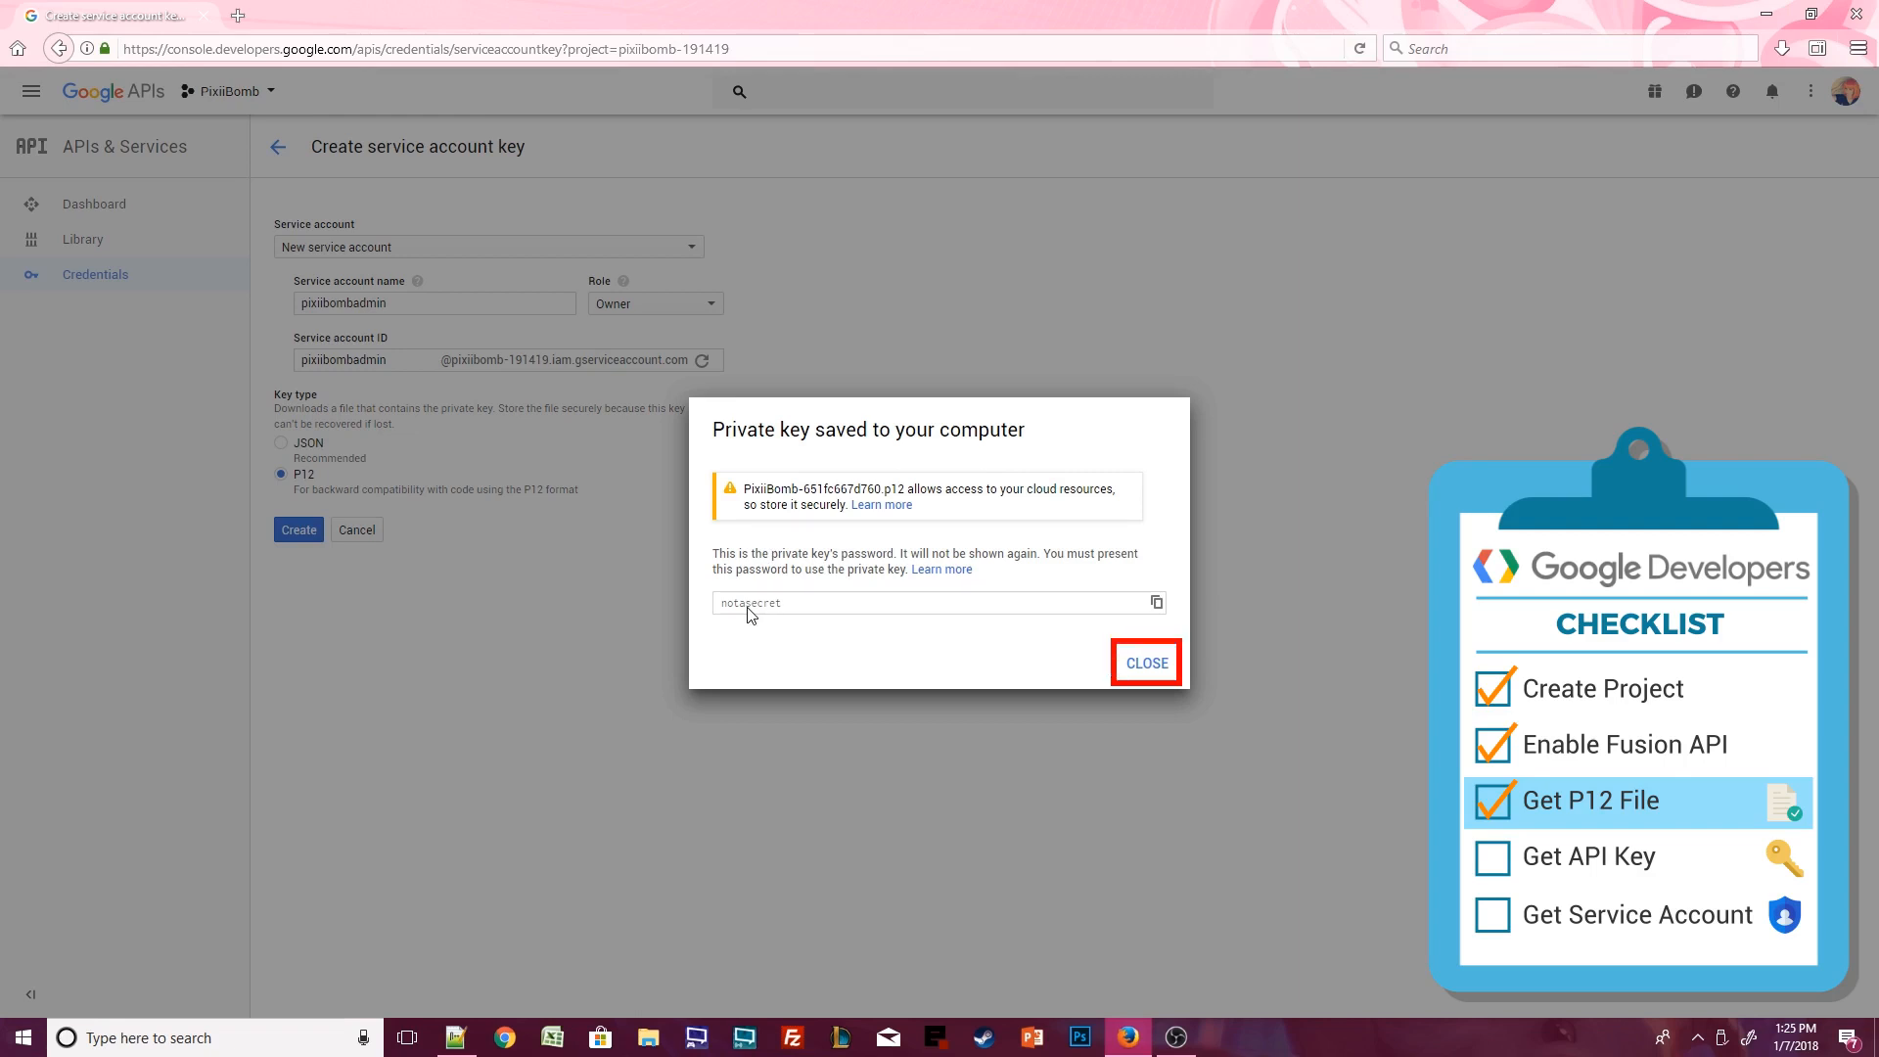
{"action": "left_click", "coordinate": [1144, 661]}
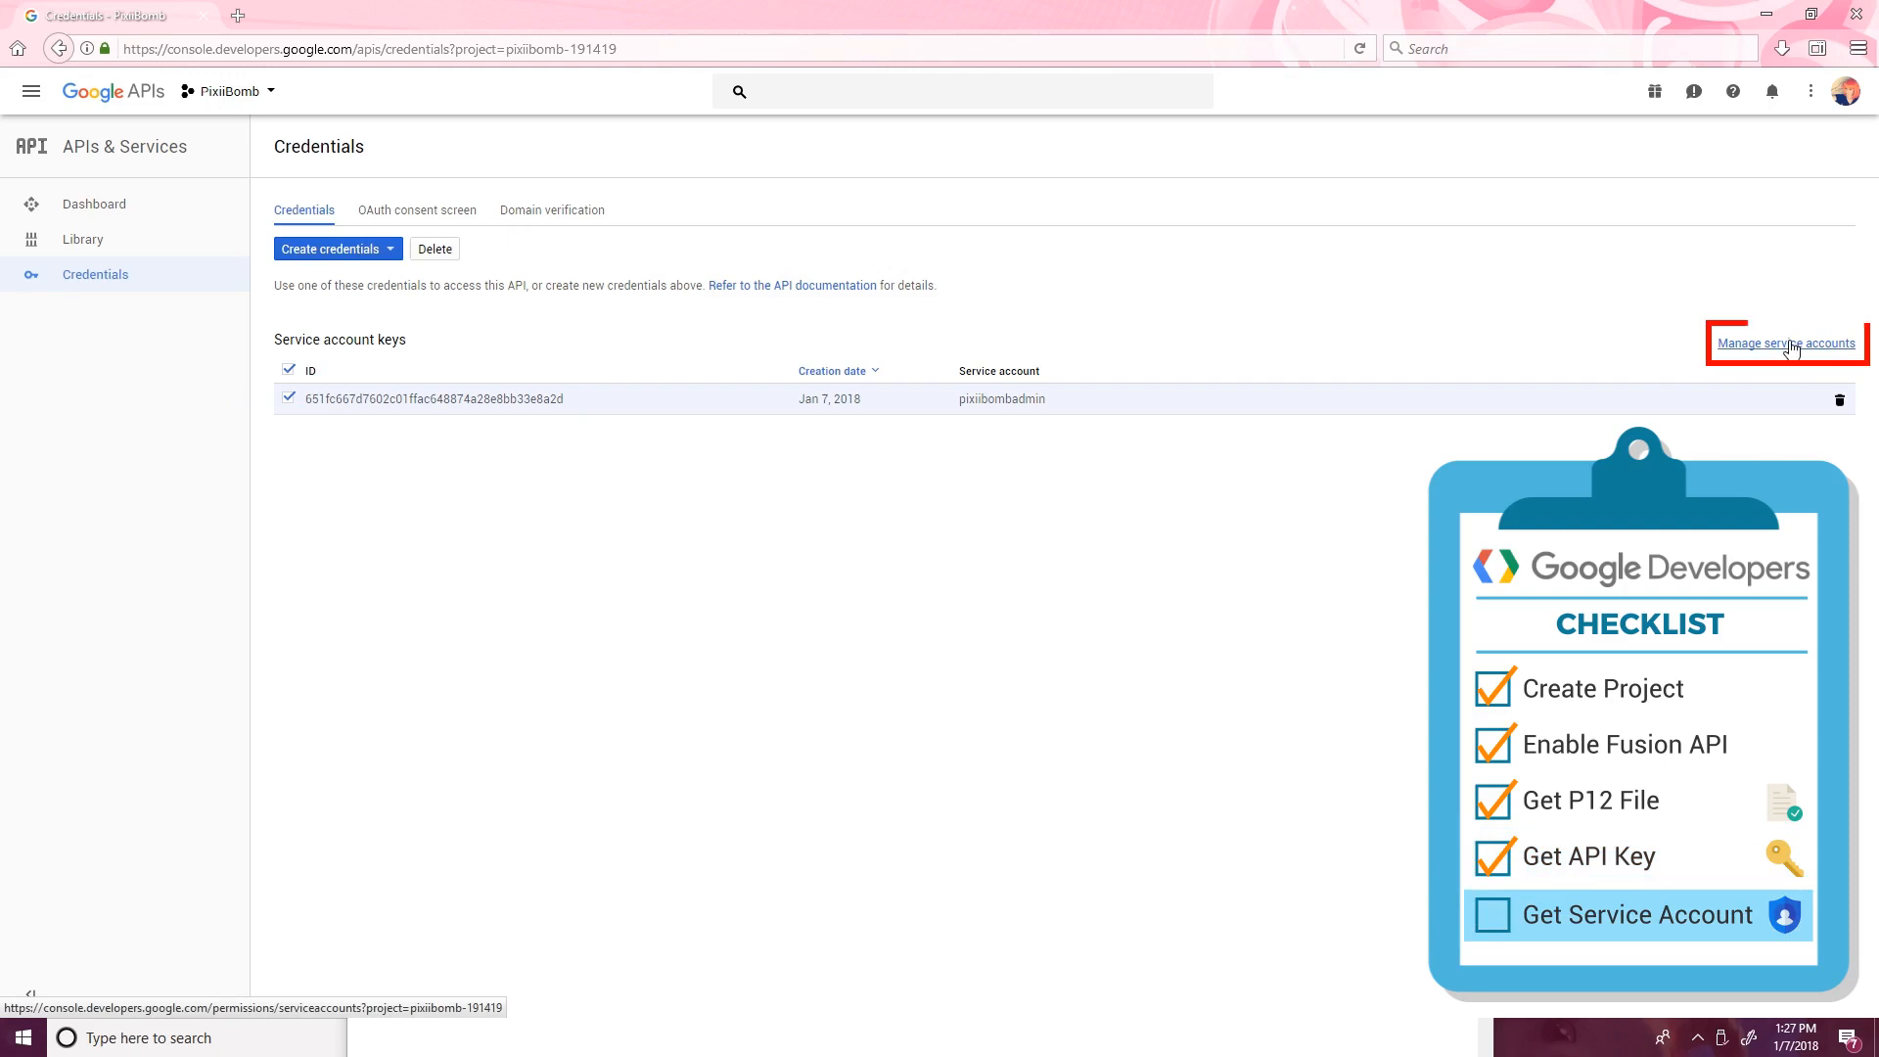
Open the service accounts management page, then go to the Google Drive homepage
{"action": "left_click", "coordinate": [1784, 343]}
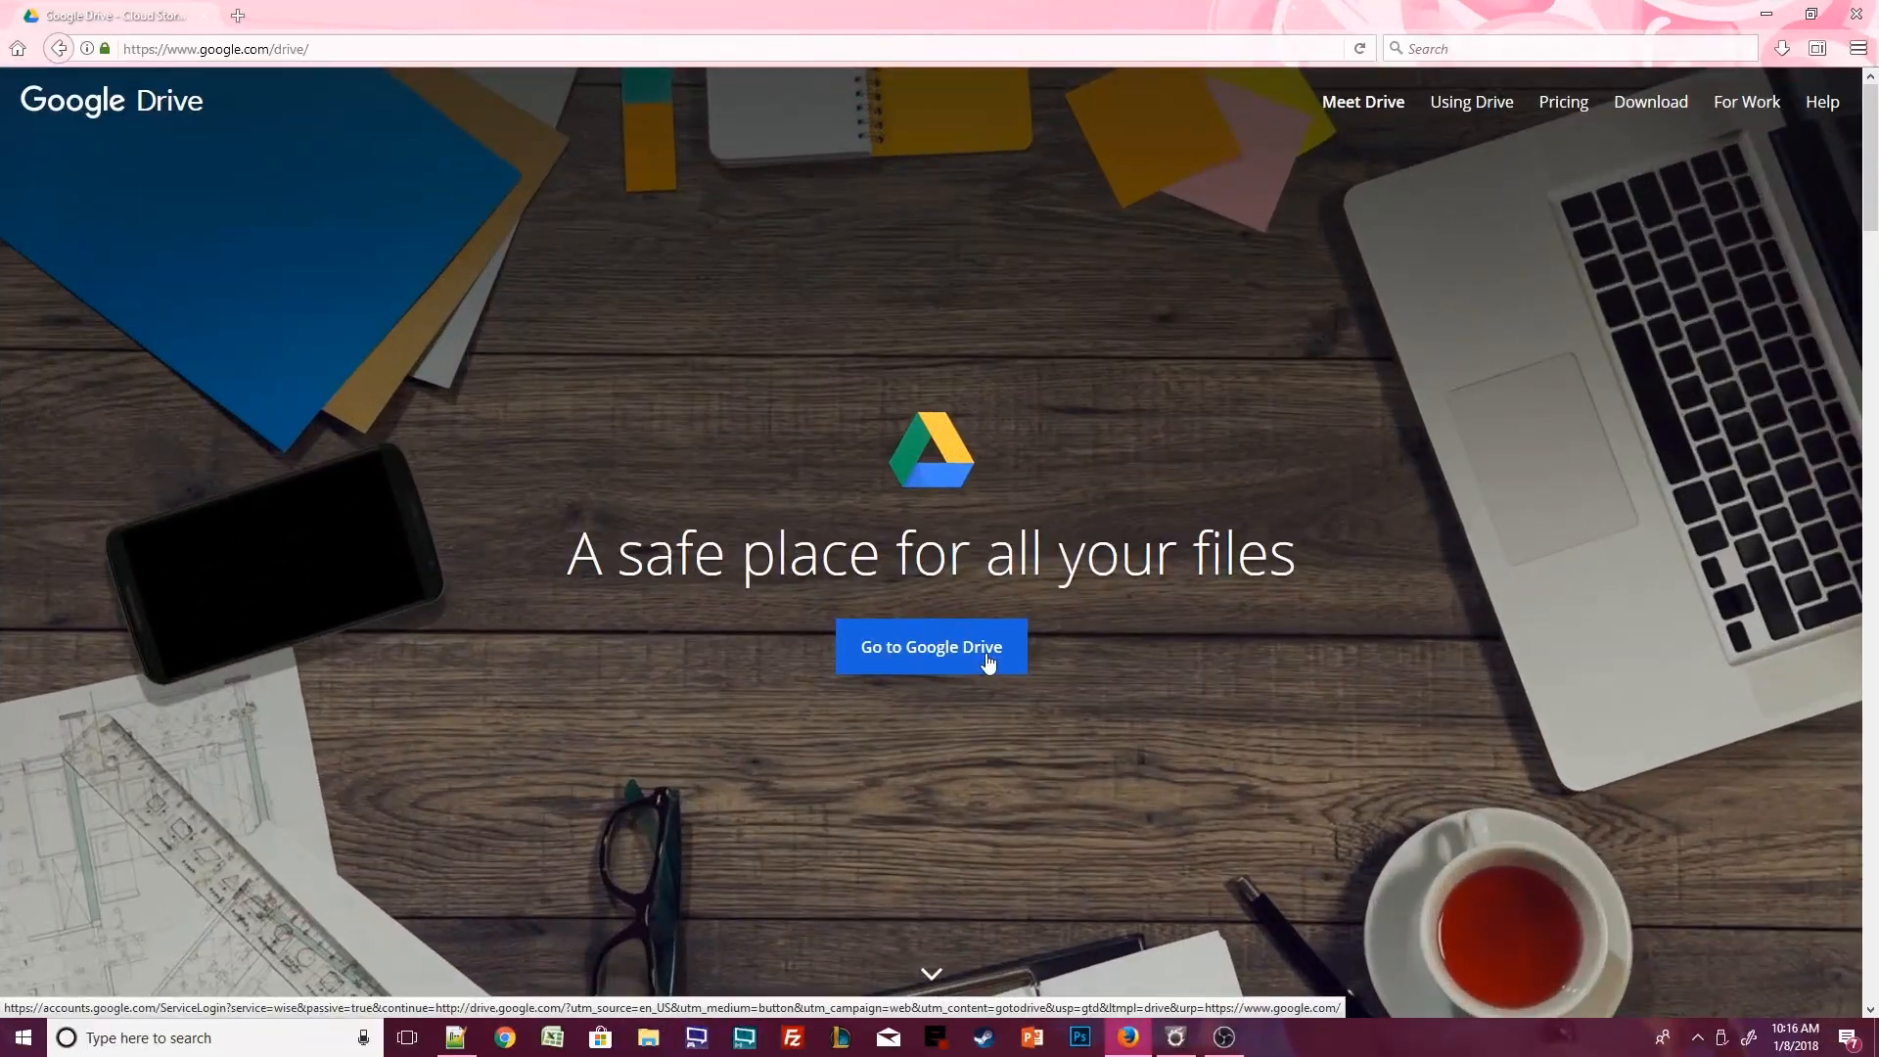
Enter My Drive and expand the NEW menu's additional apps list
{"action": "left_click", "coordinate": [930, 647]}
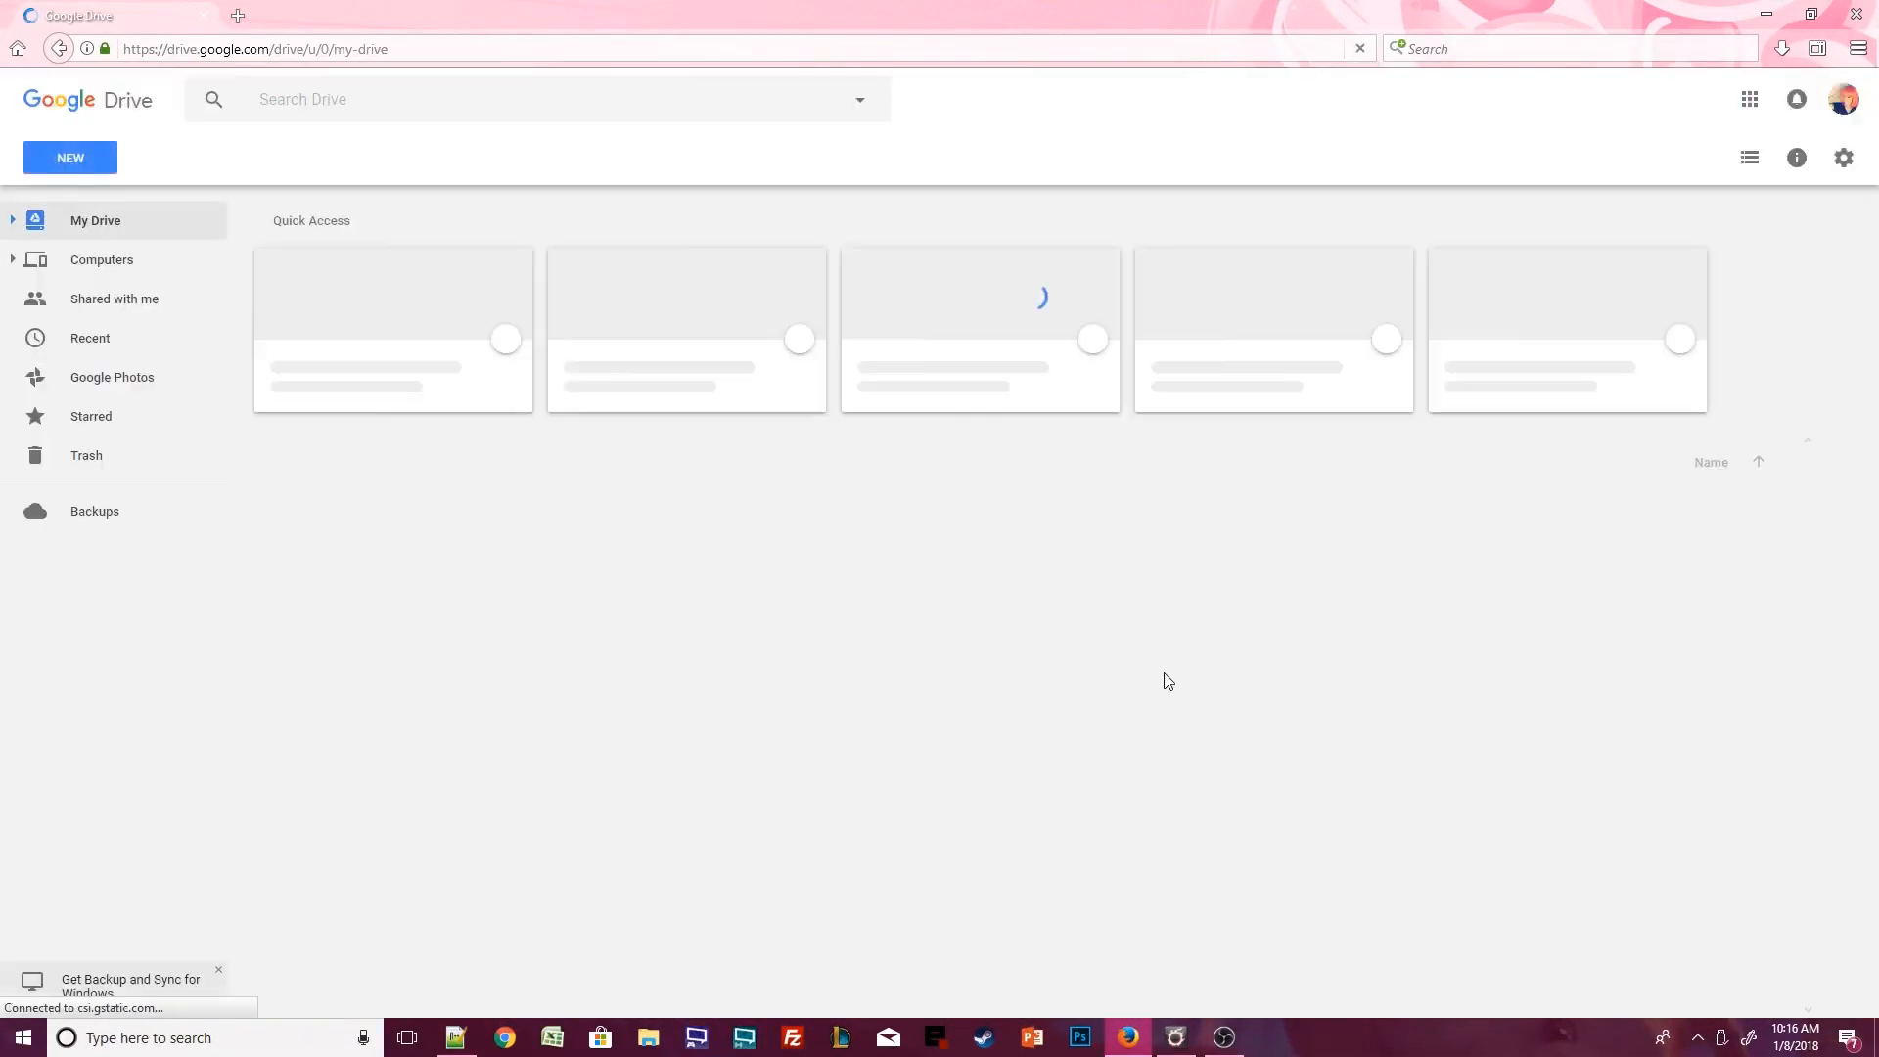
{"action": "left_click", "coordinate": [70, 157]}
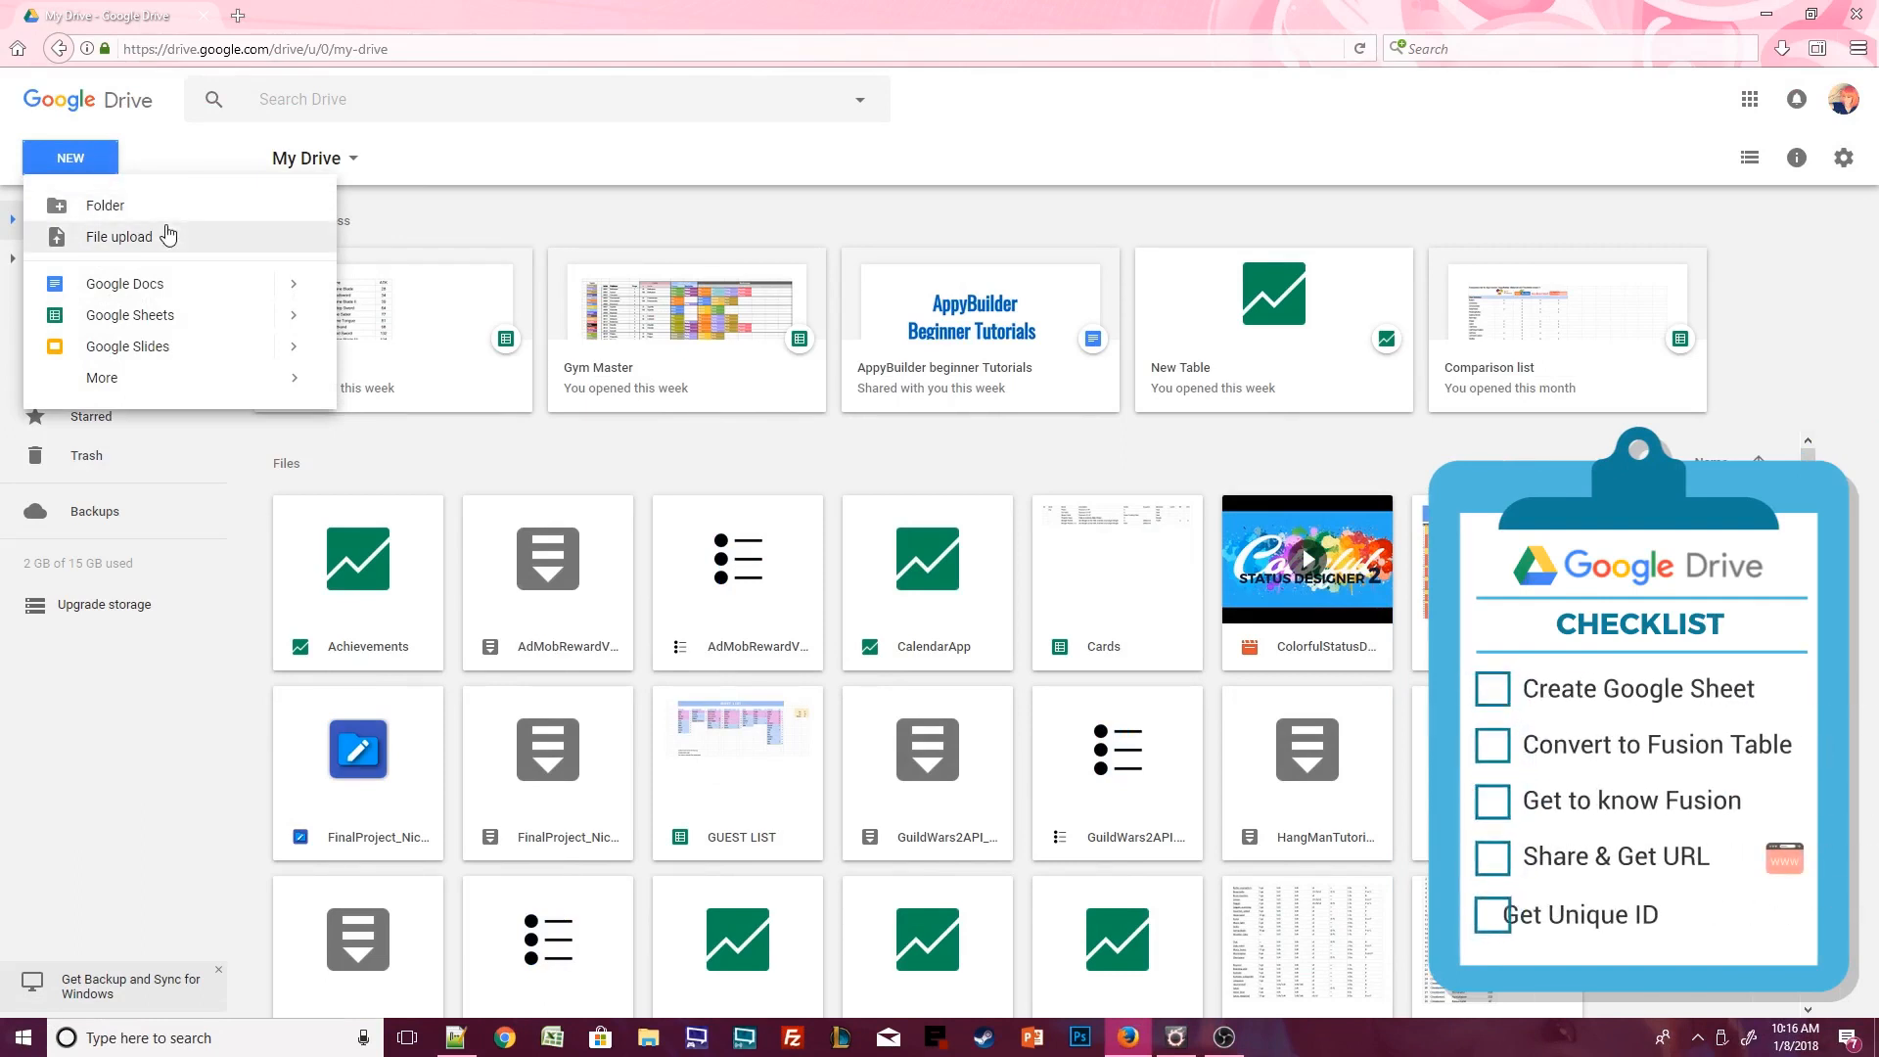
{"action": "left_click", "coordinate": [102, 378]}
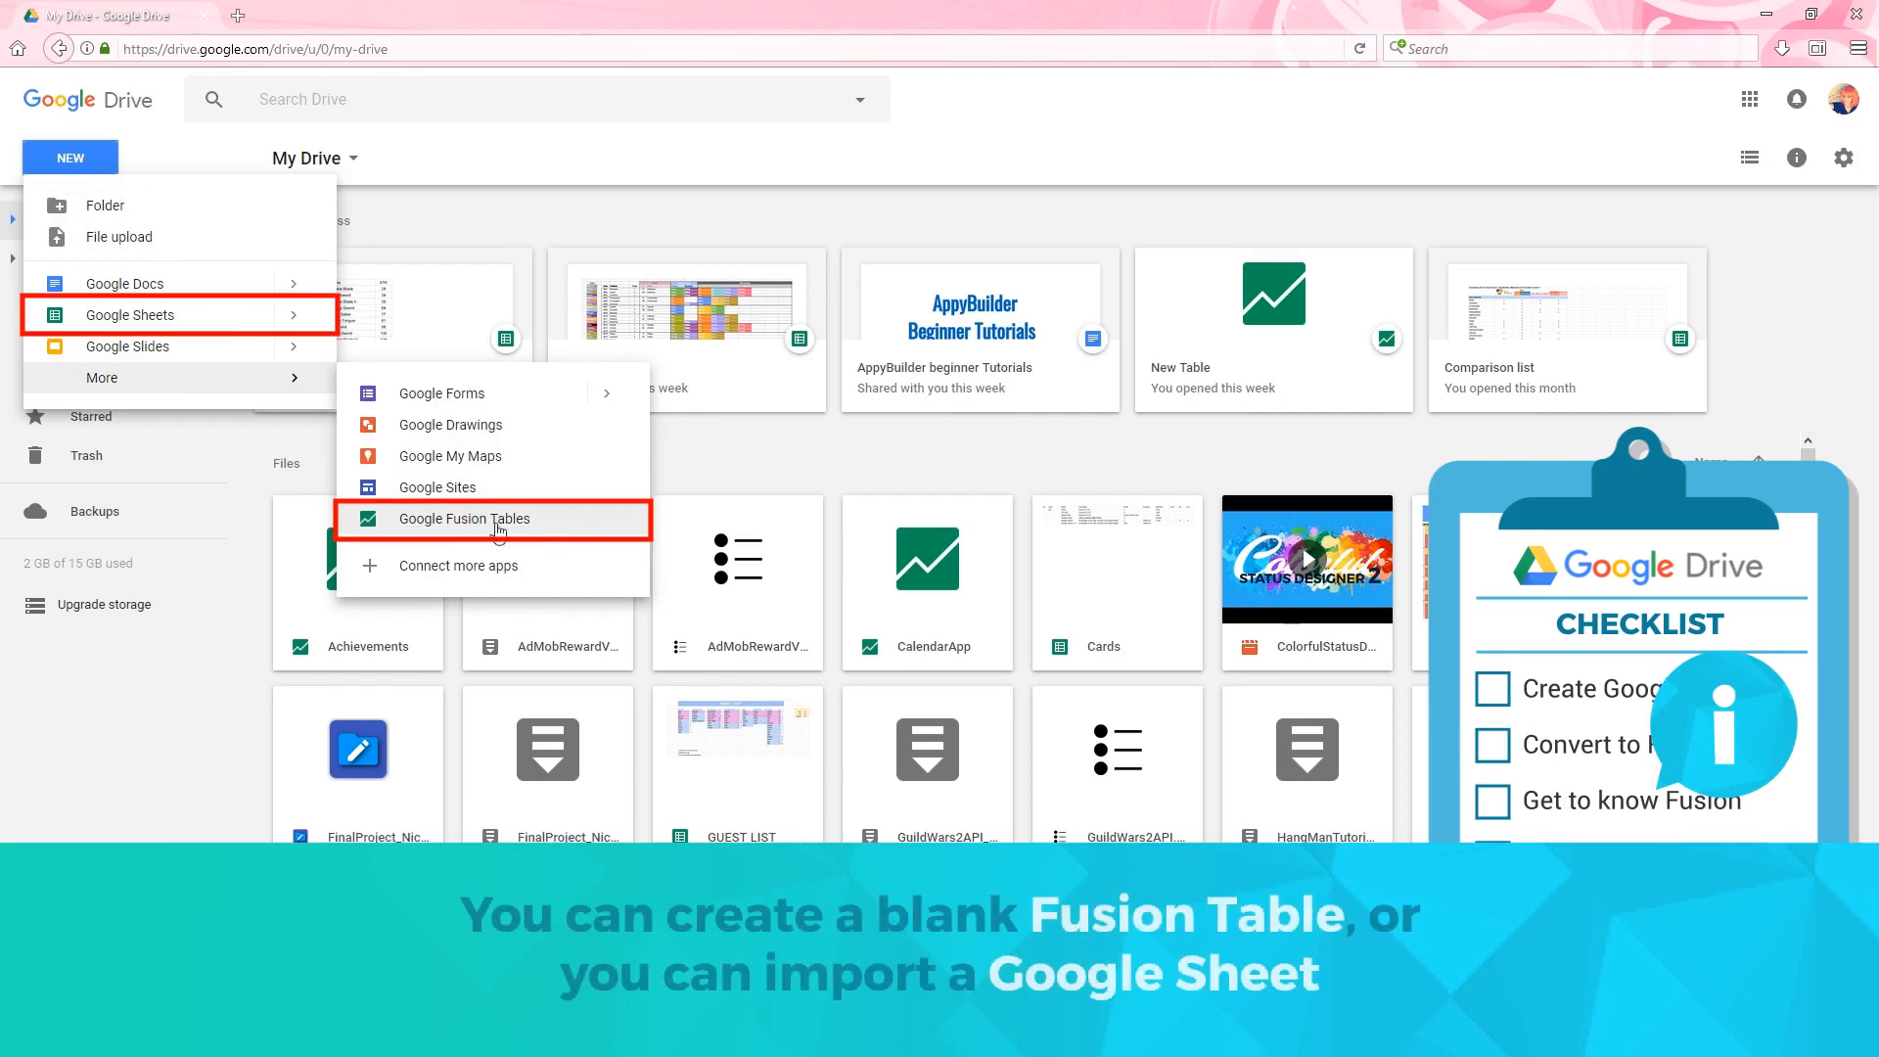
{"action": "mouse_move", "coordinate": [576, 532]}
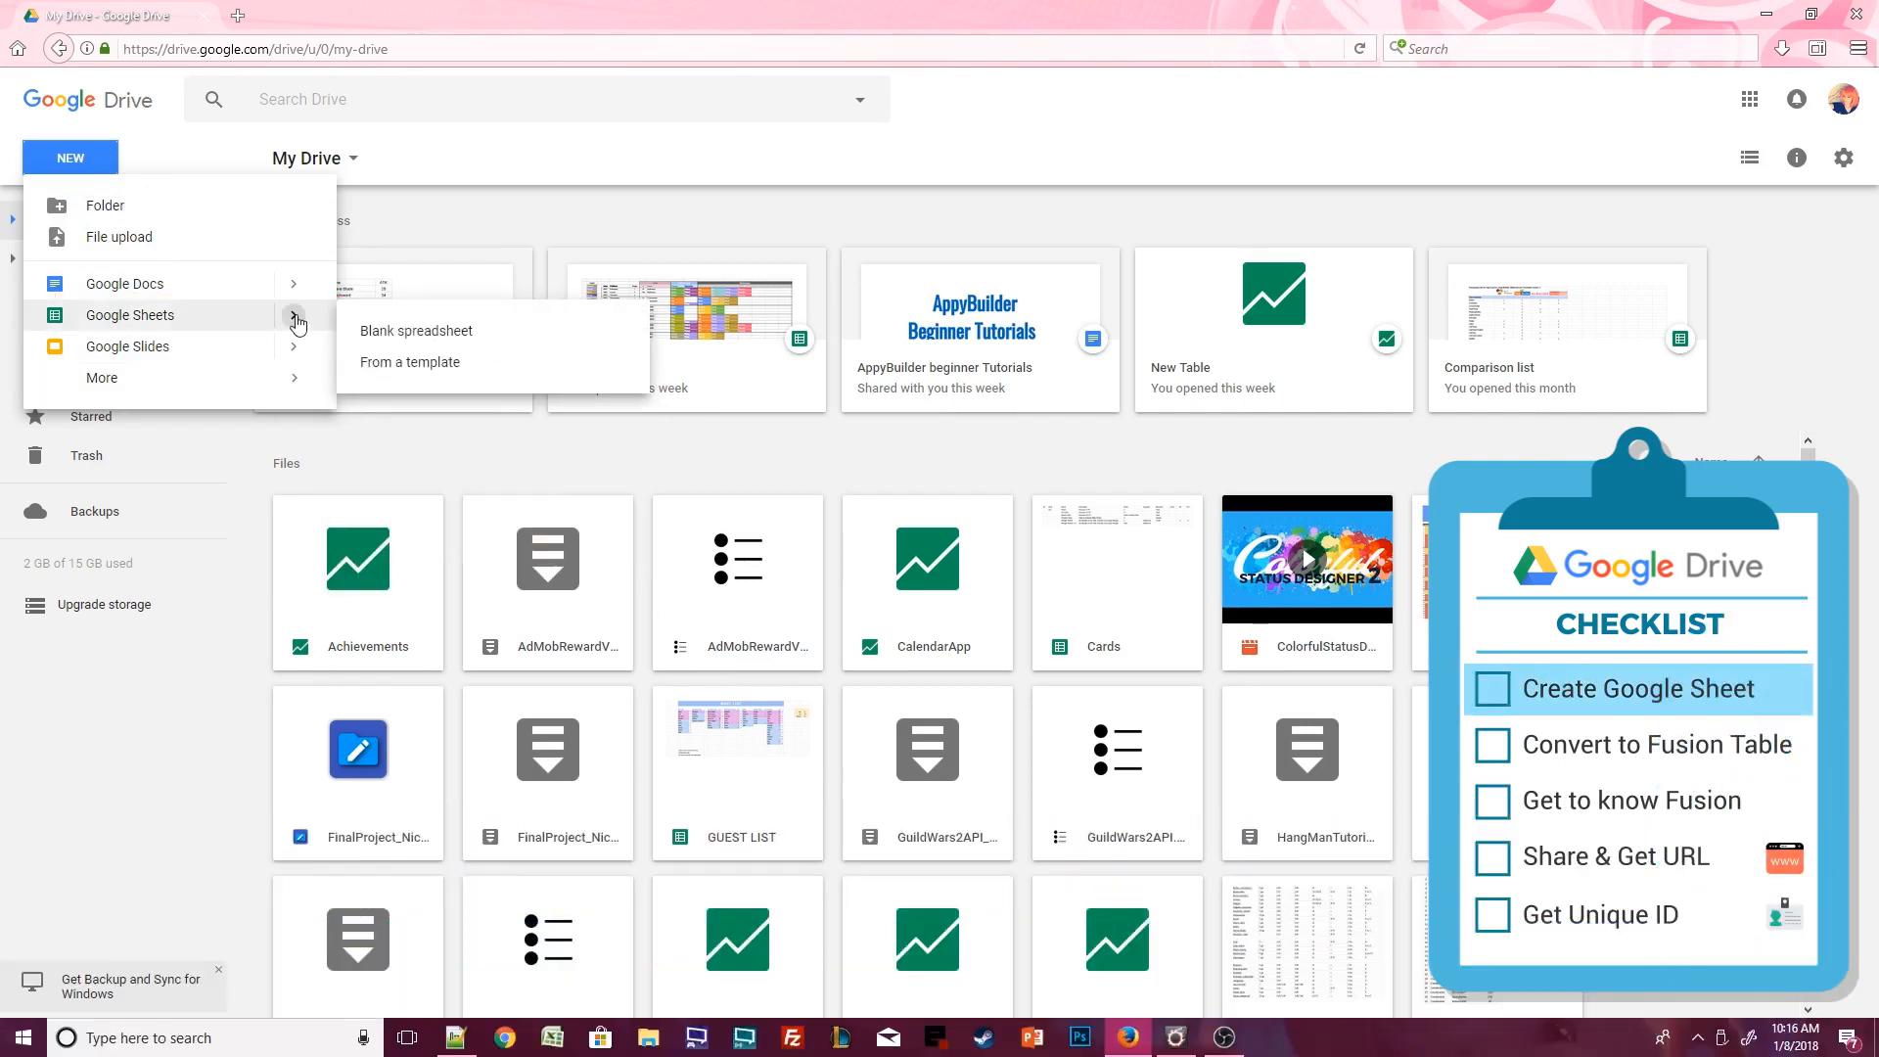
Create a blank spreadsheet and rename it 'users'
{"action": "left_click", "coordinate": [416, 331]}
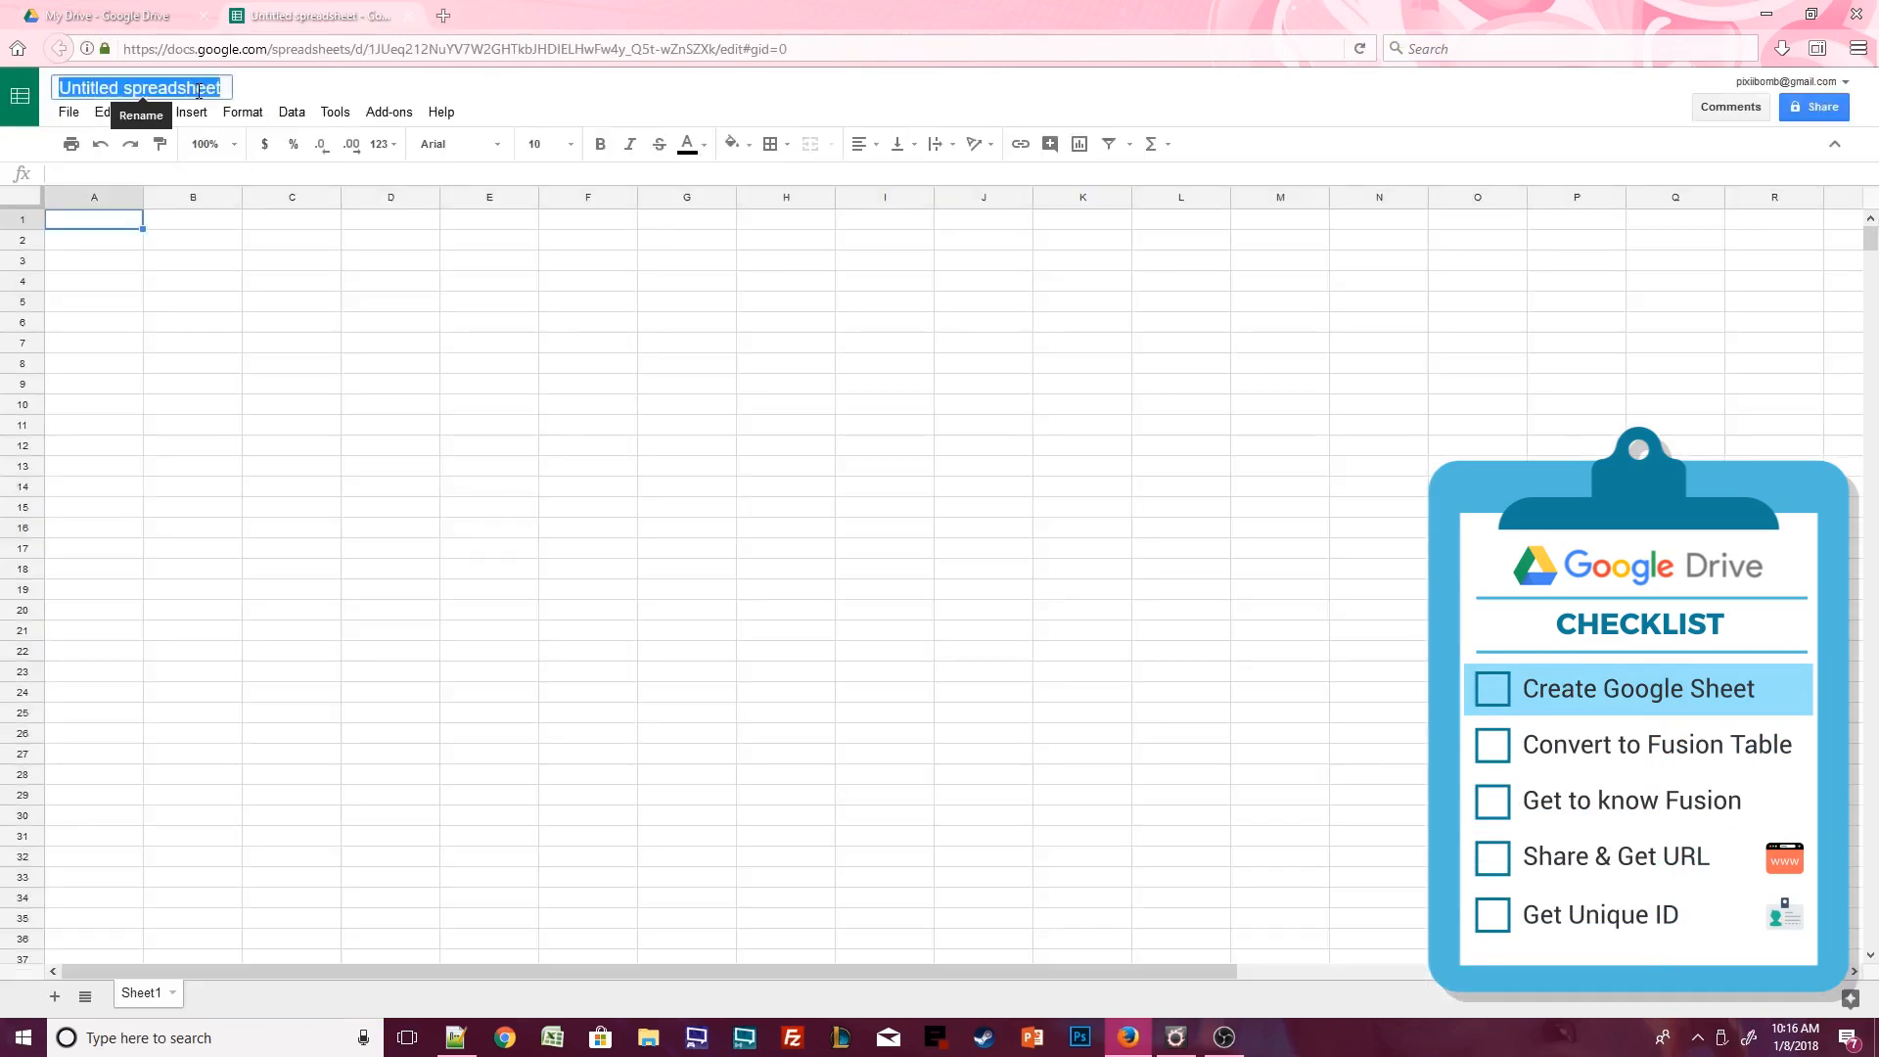
{"action": "type", "text": "users"}
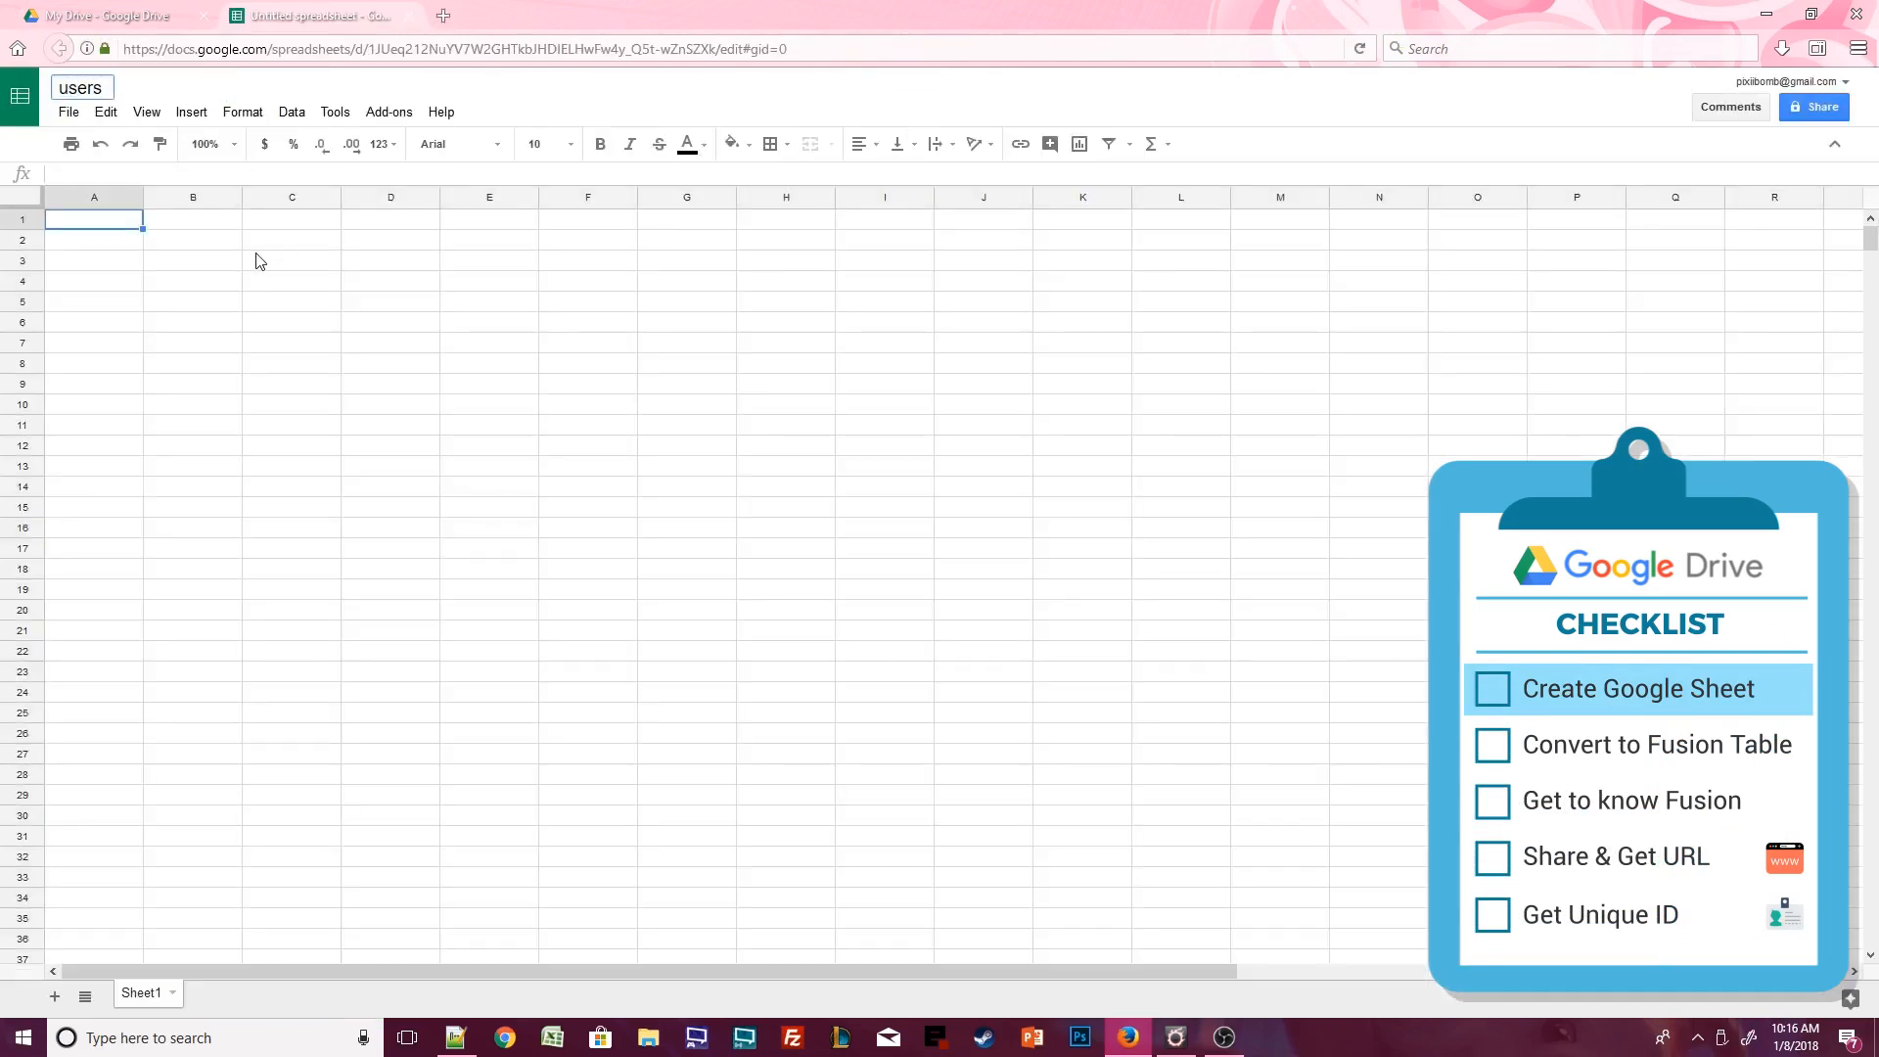
{"action": "left_click", "coordinate": [292, 260]}
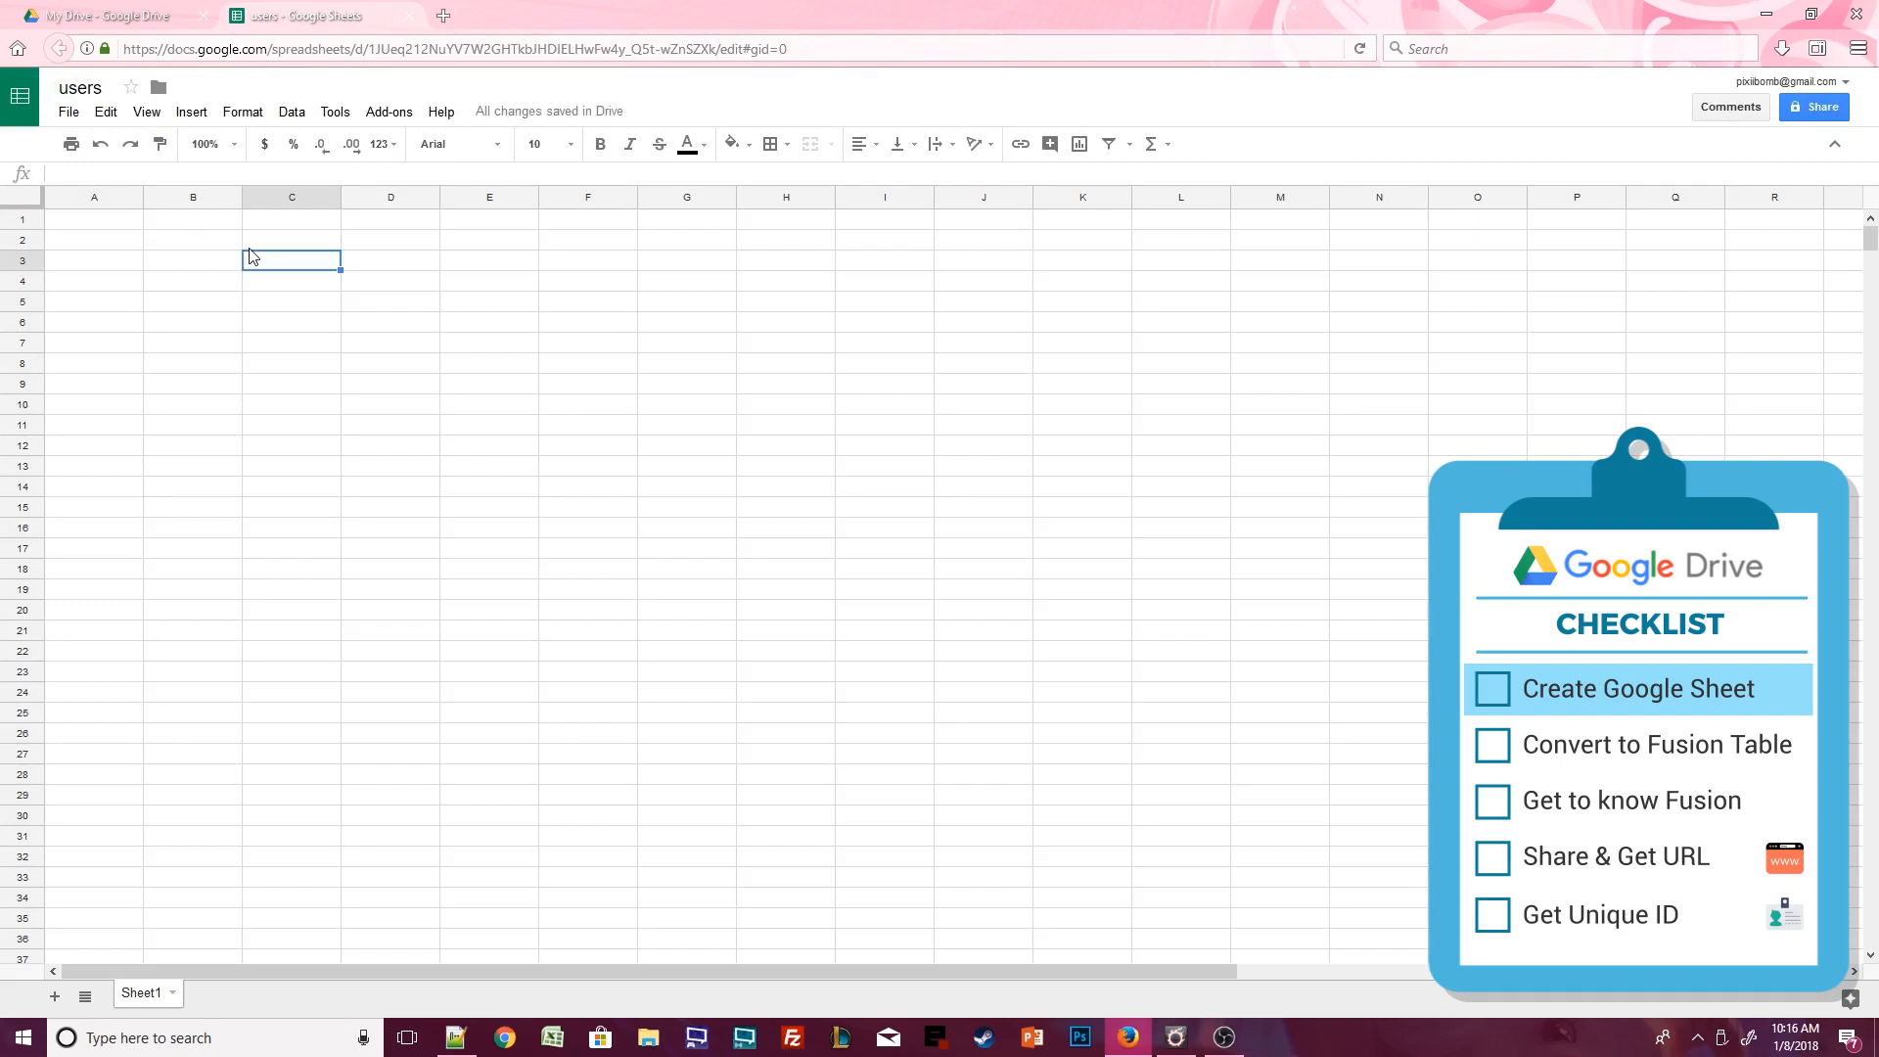
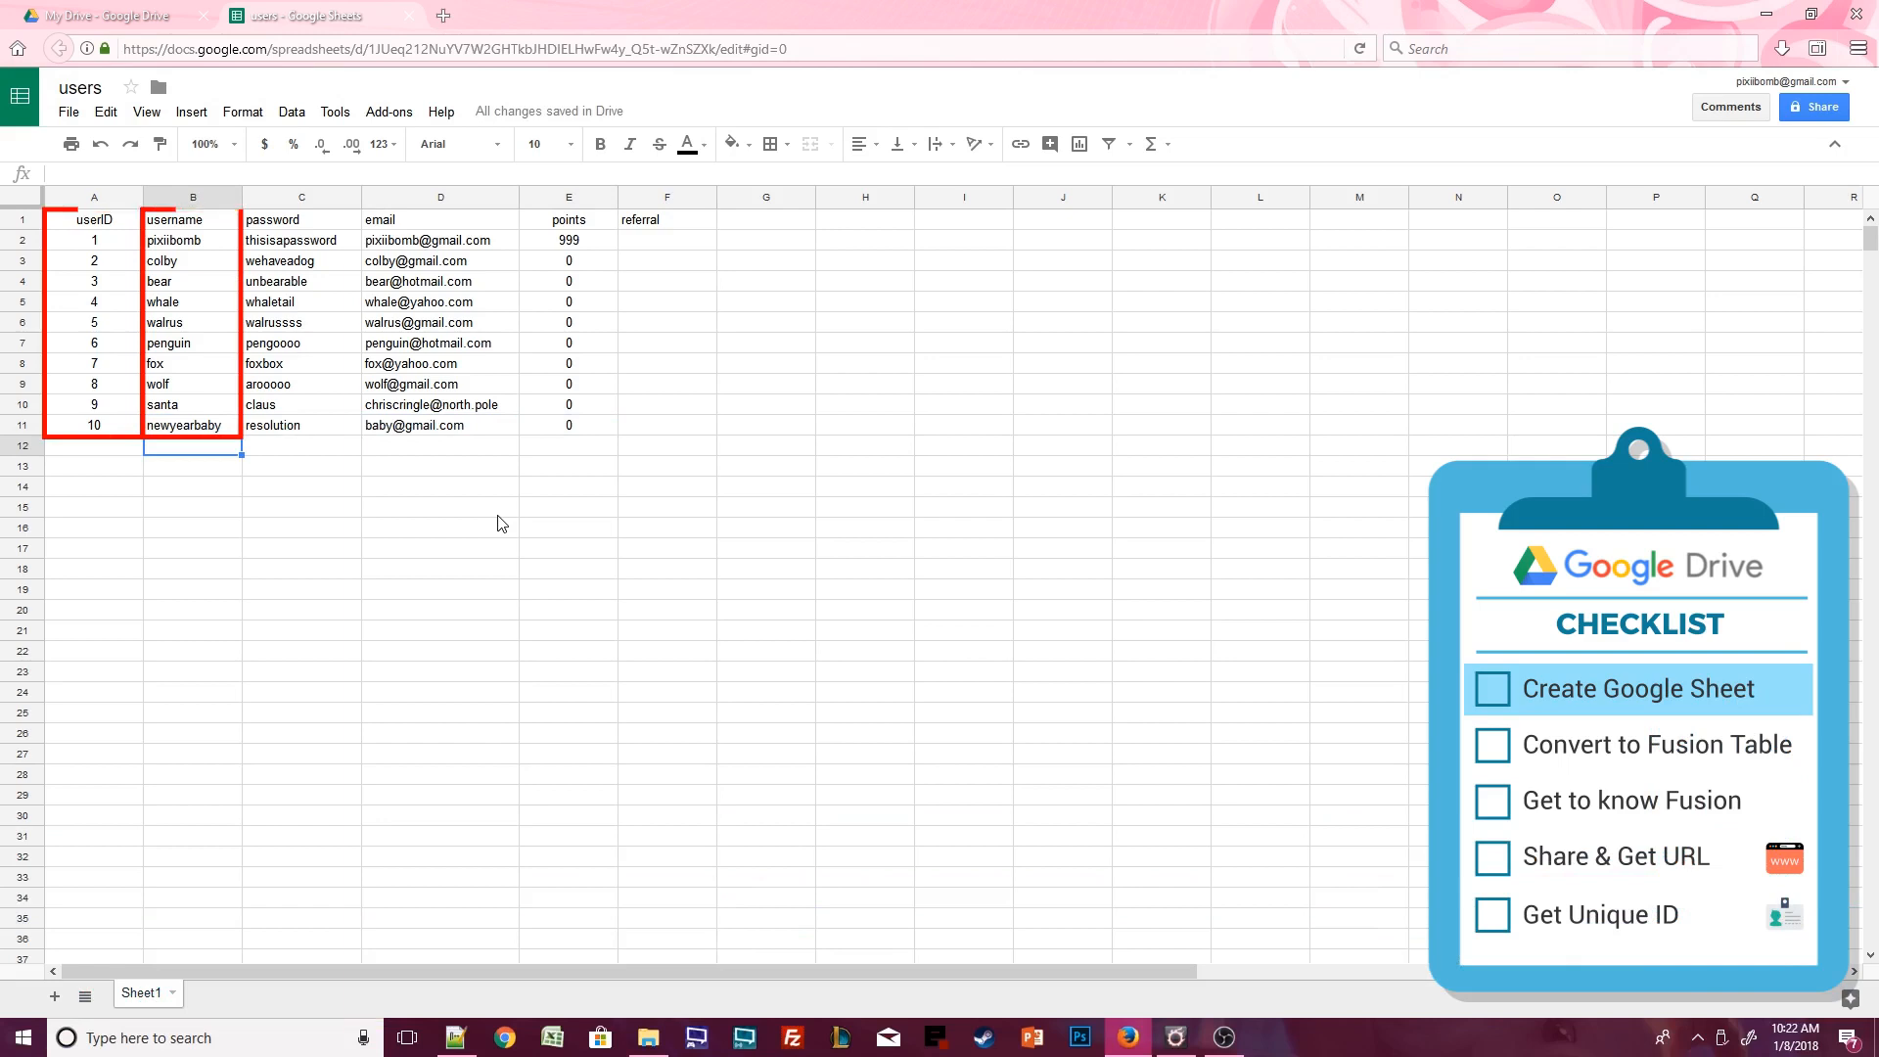
Enter the header row and ten user rows, with referral 2,3,5,7 in F2
{"action": "left_click", "coordinate": [666, 240]}
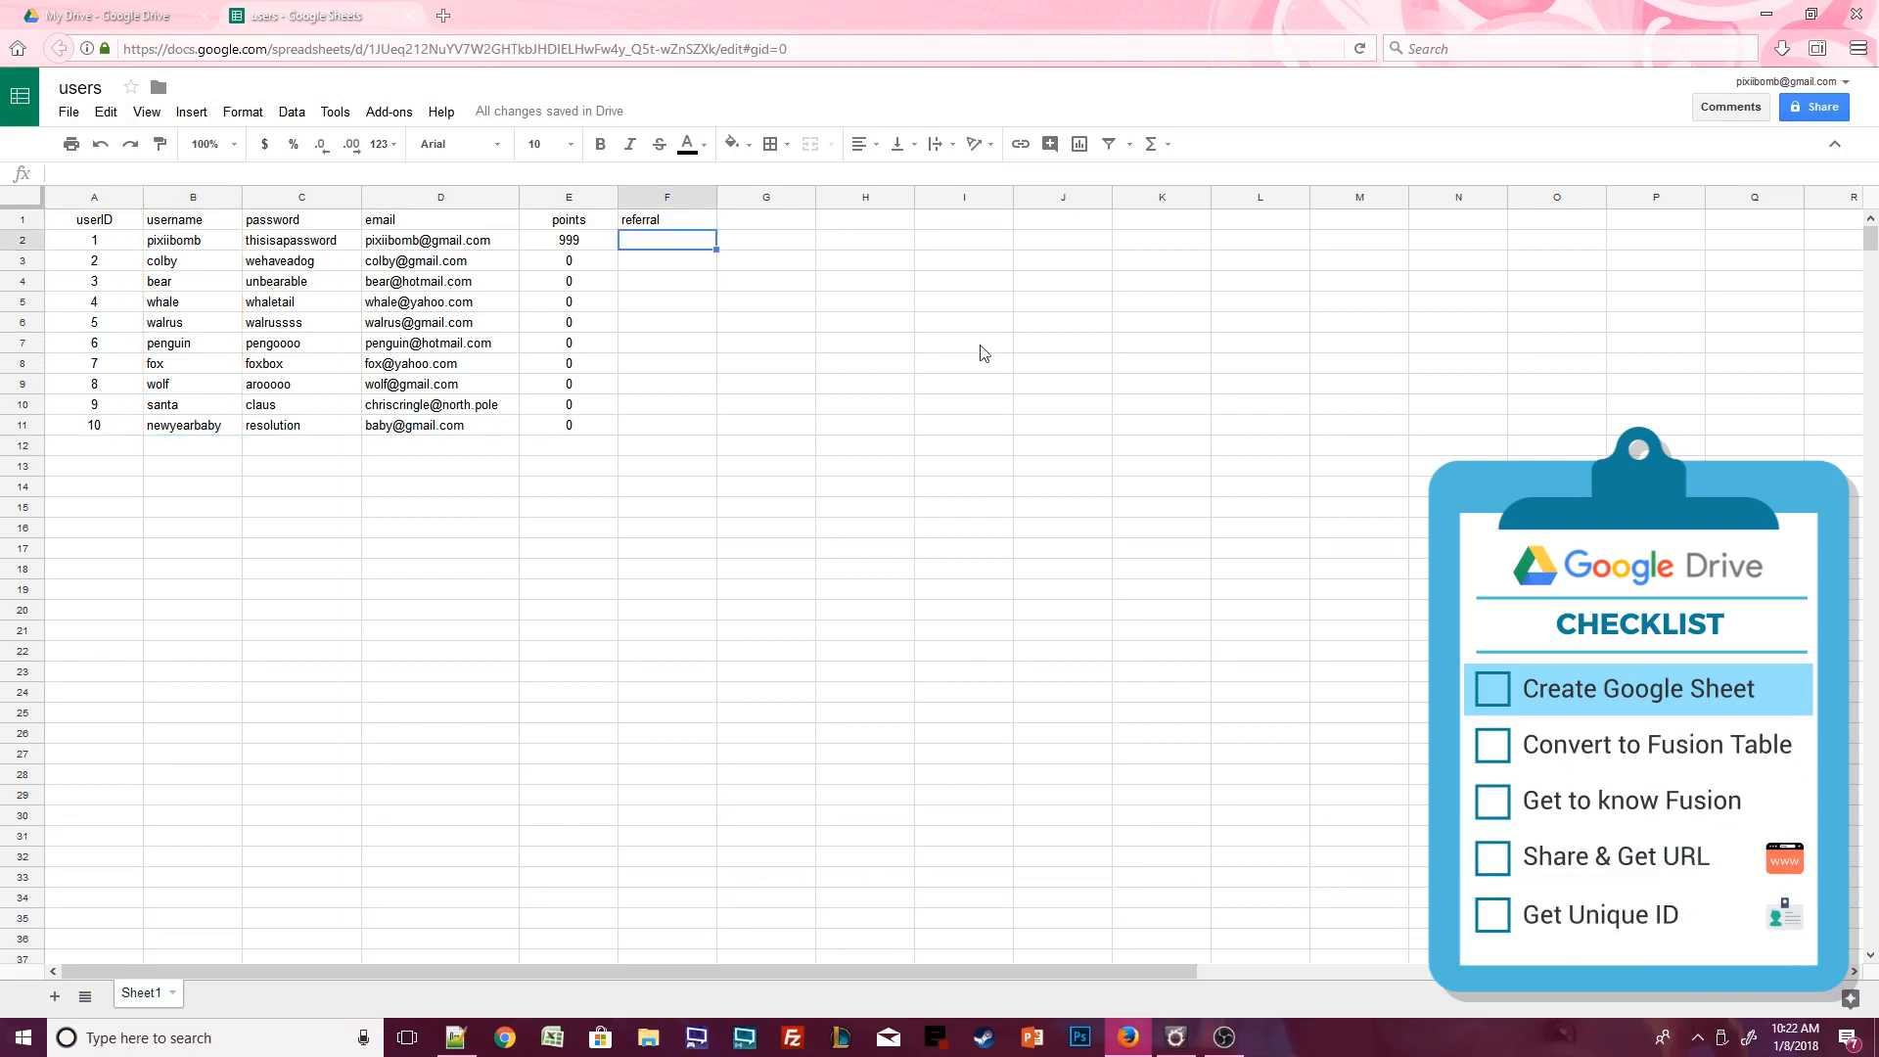
{"action": "type", "text": "2,3"}
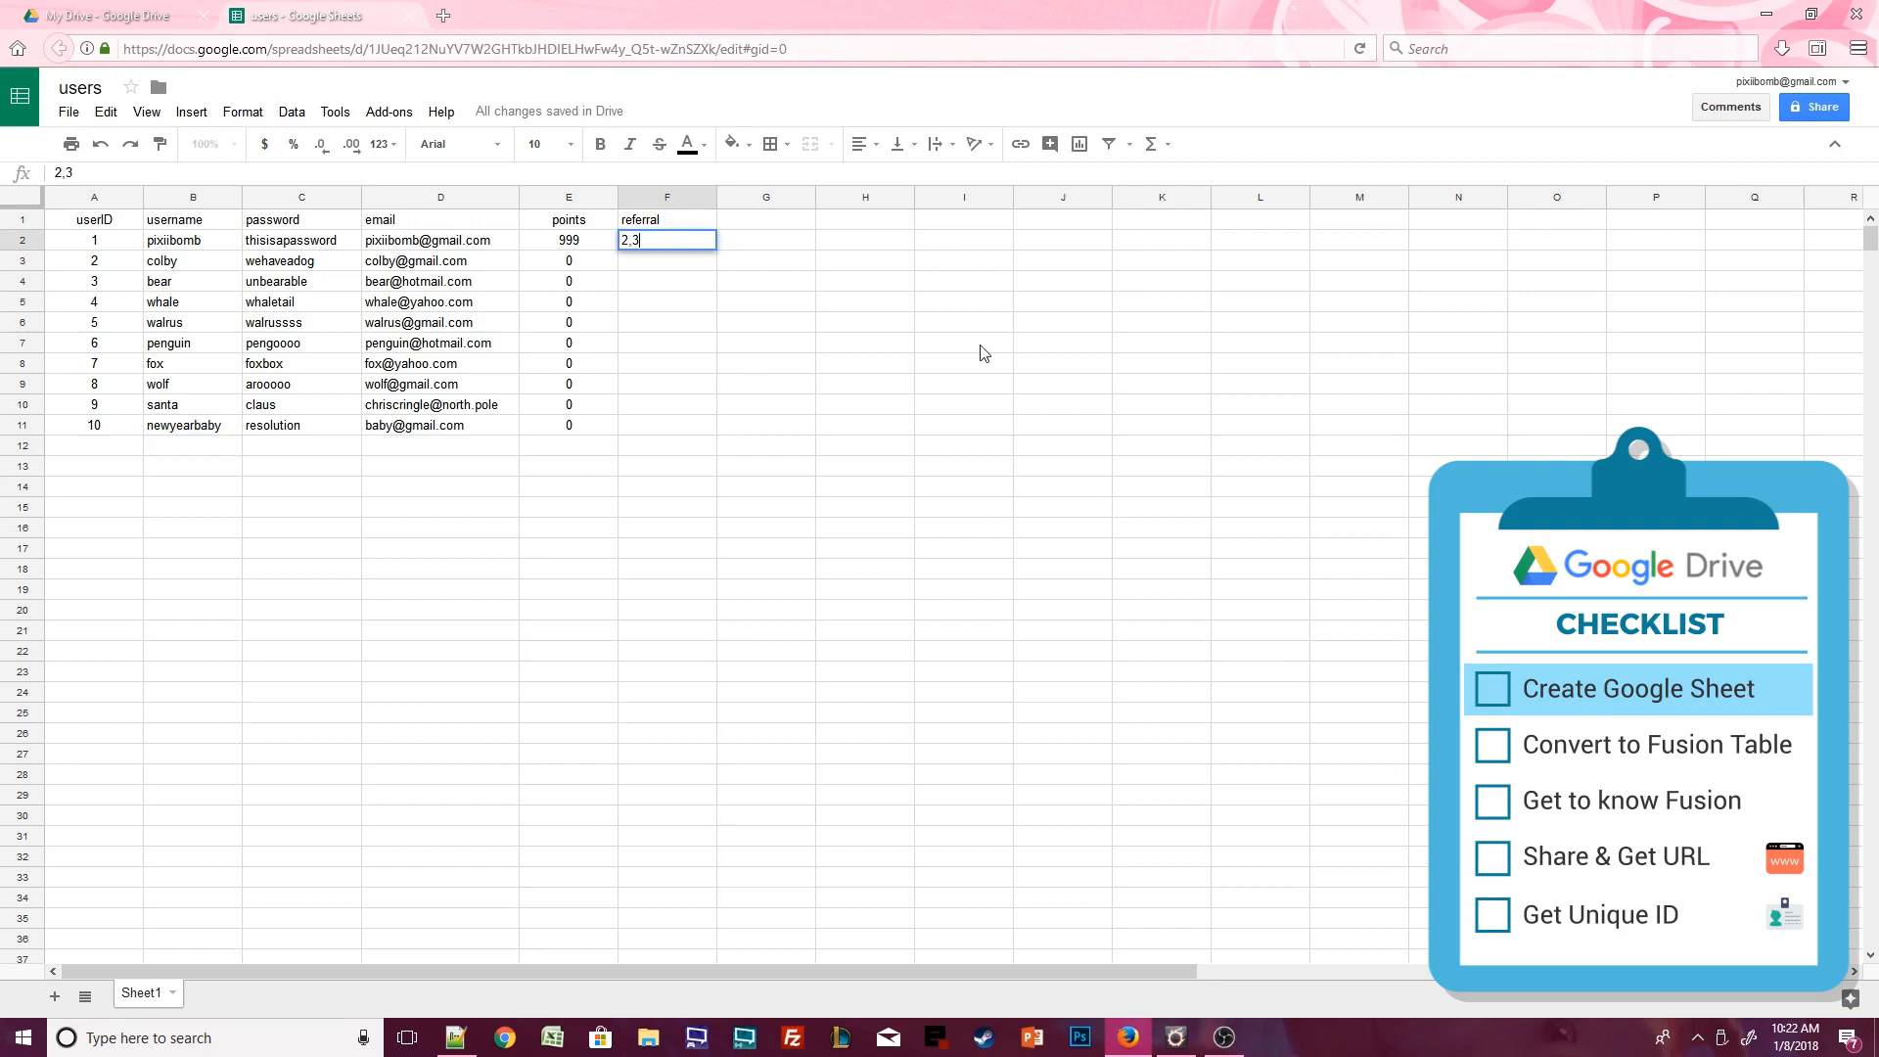
{"action": "type", "text": ",5,7"}
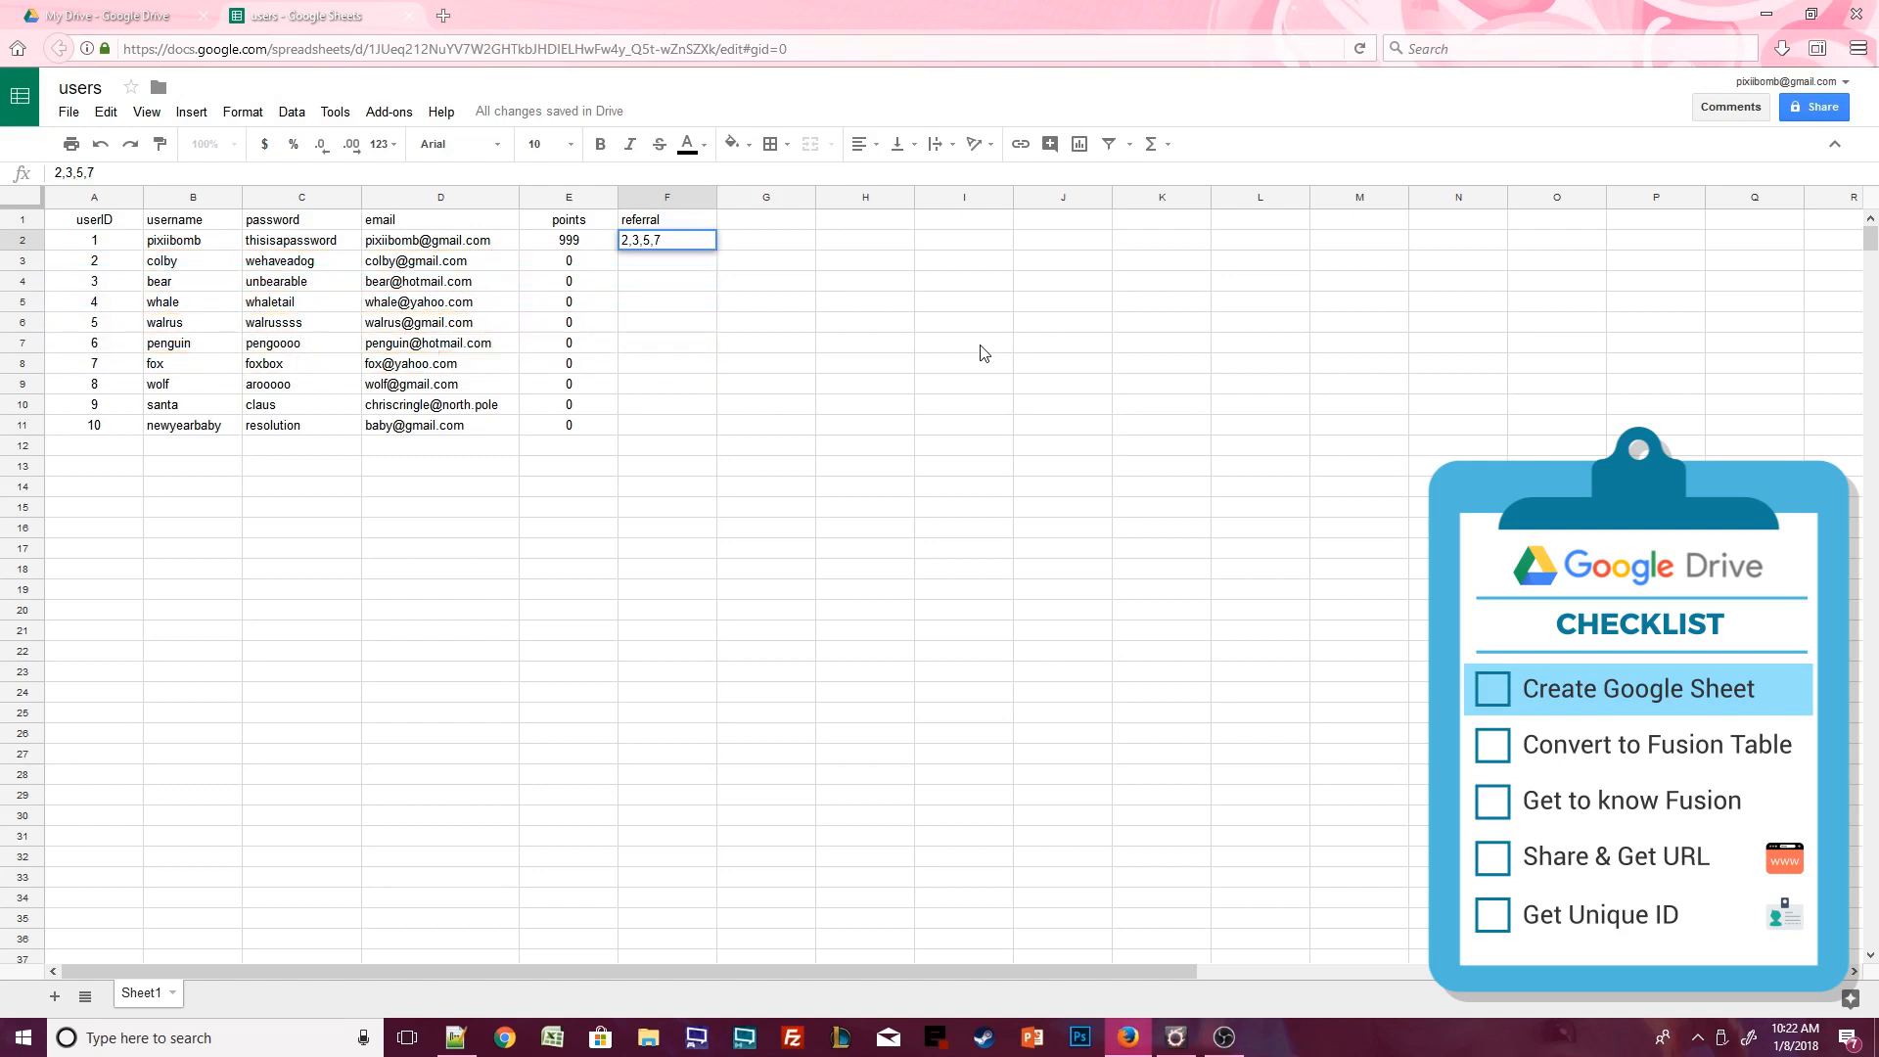
Return to the Drive file list and start a new Google Fusion Table
{"action": "left_click", "coordinate": [1492, 688]}
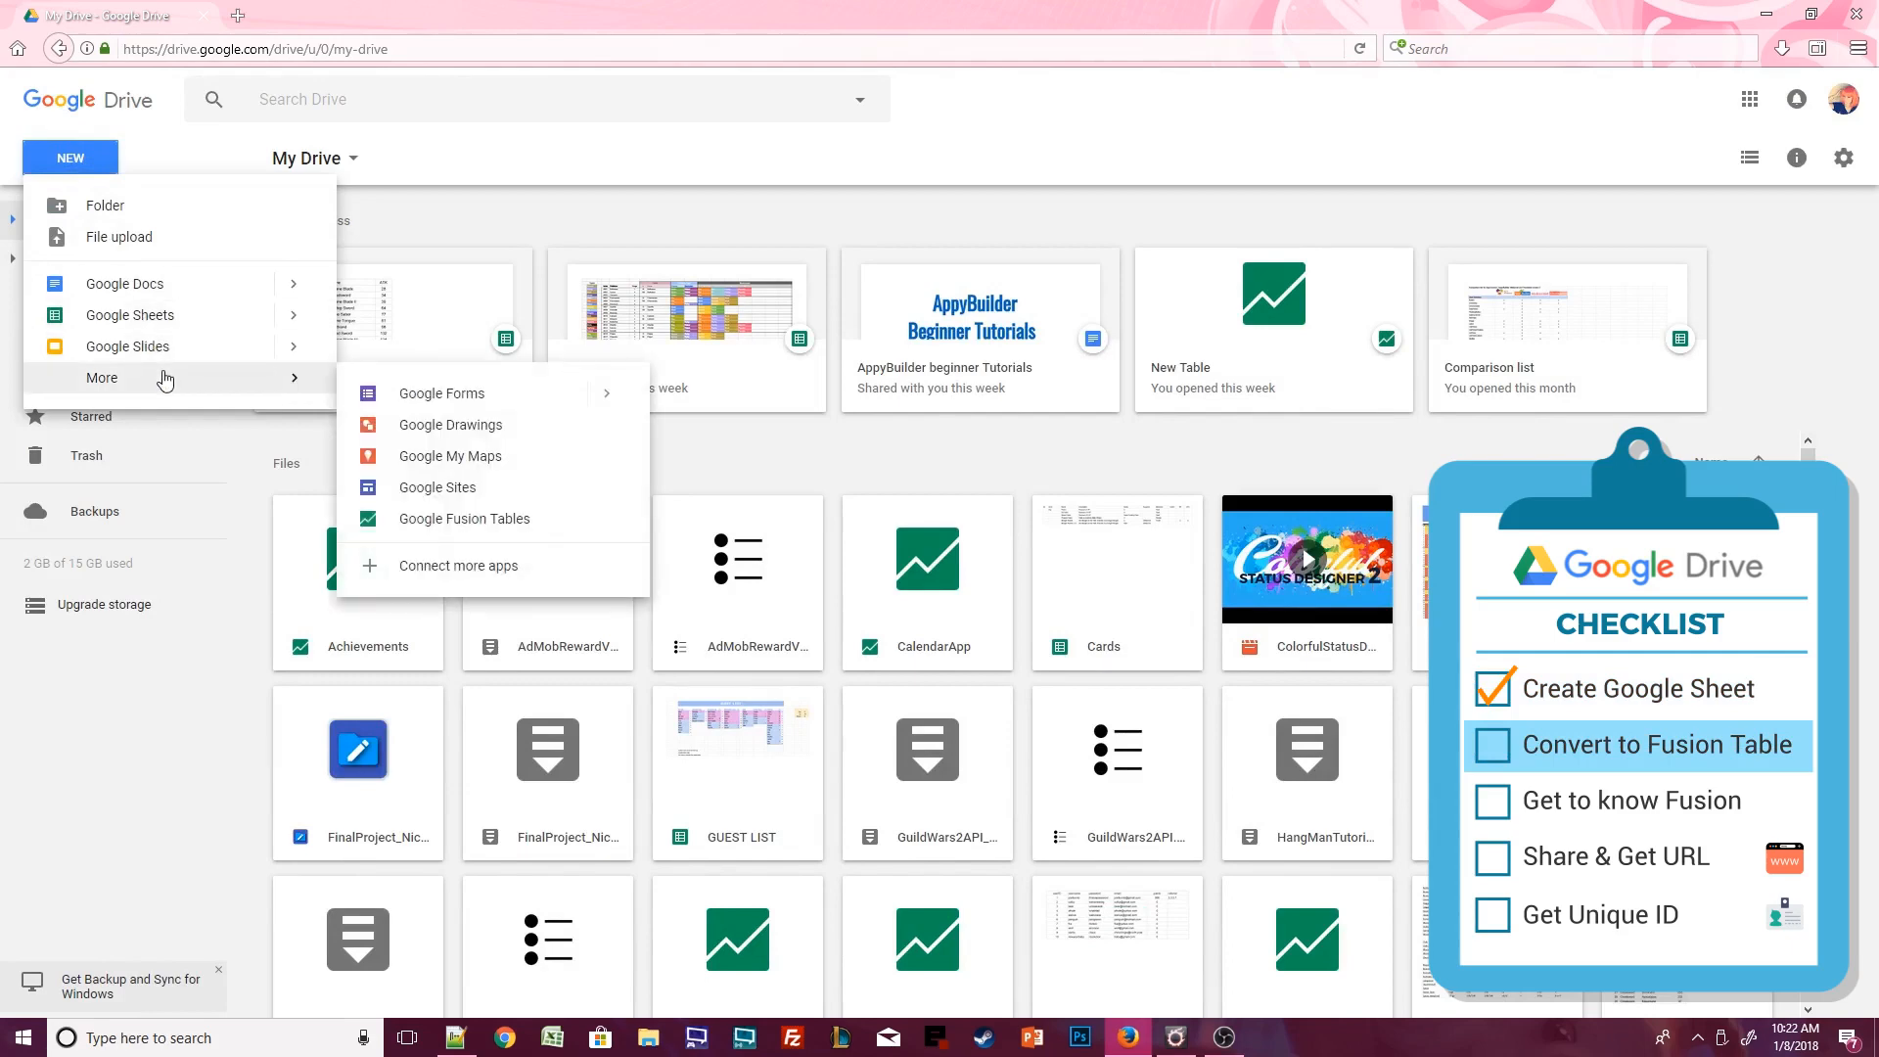
{"action": "left_click", "coordinate": [465, 517]}
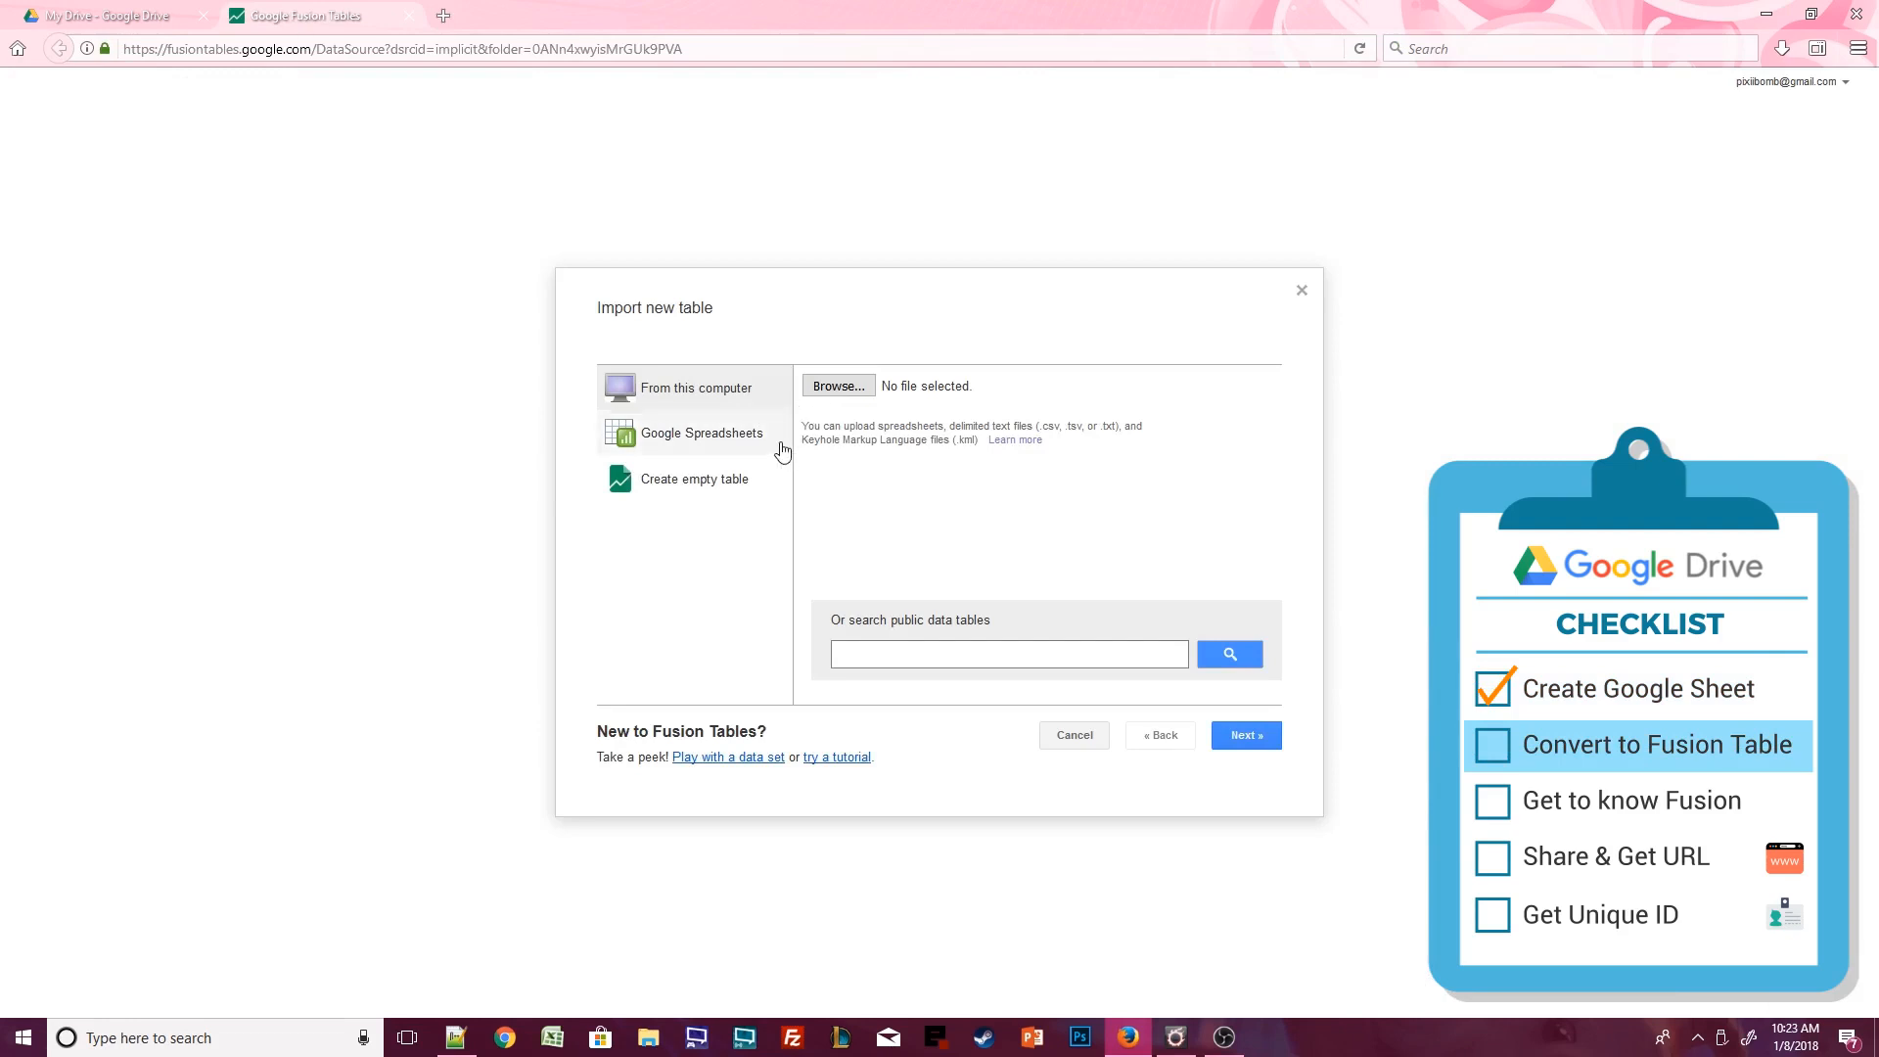
Import the users Google spreadsheet, taking column names from row 1
{"action": "left_click", "coordinate": [705, 432]}
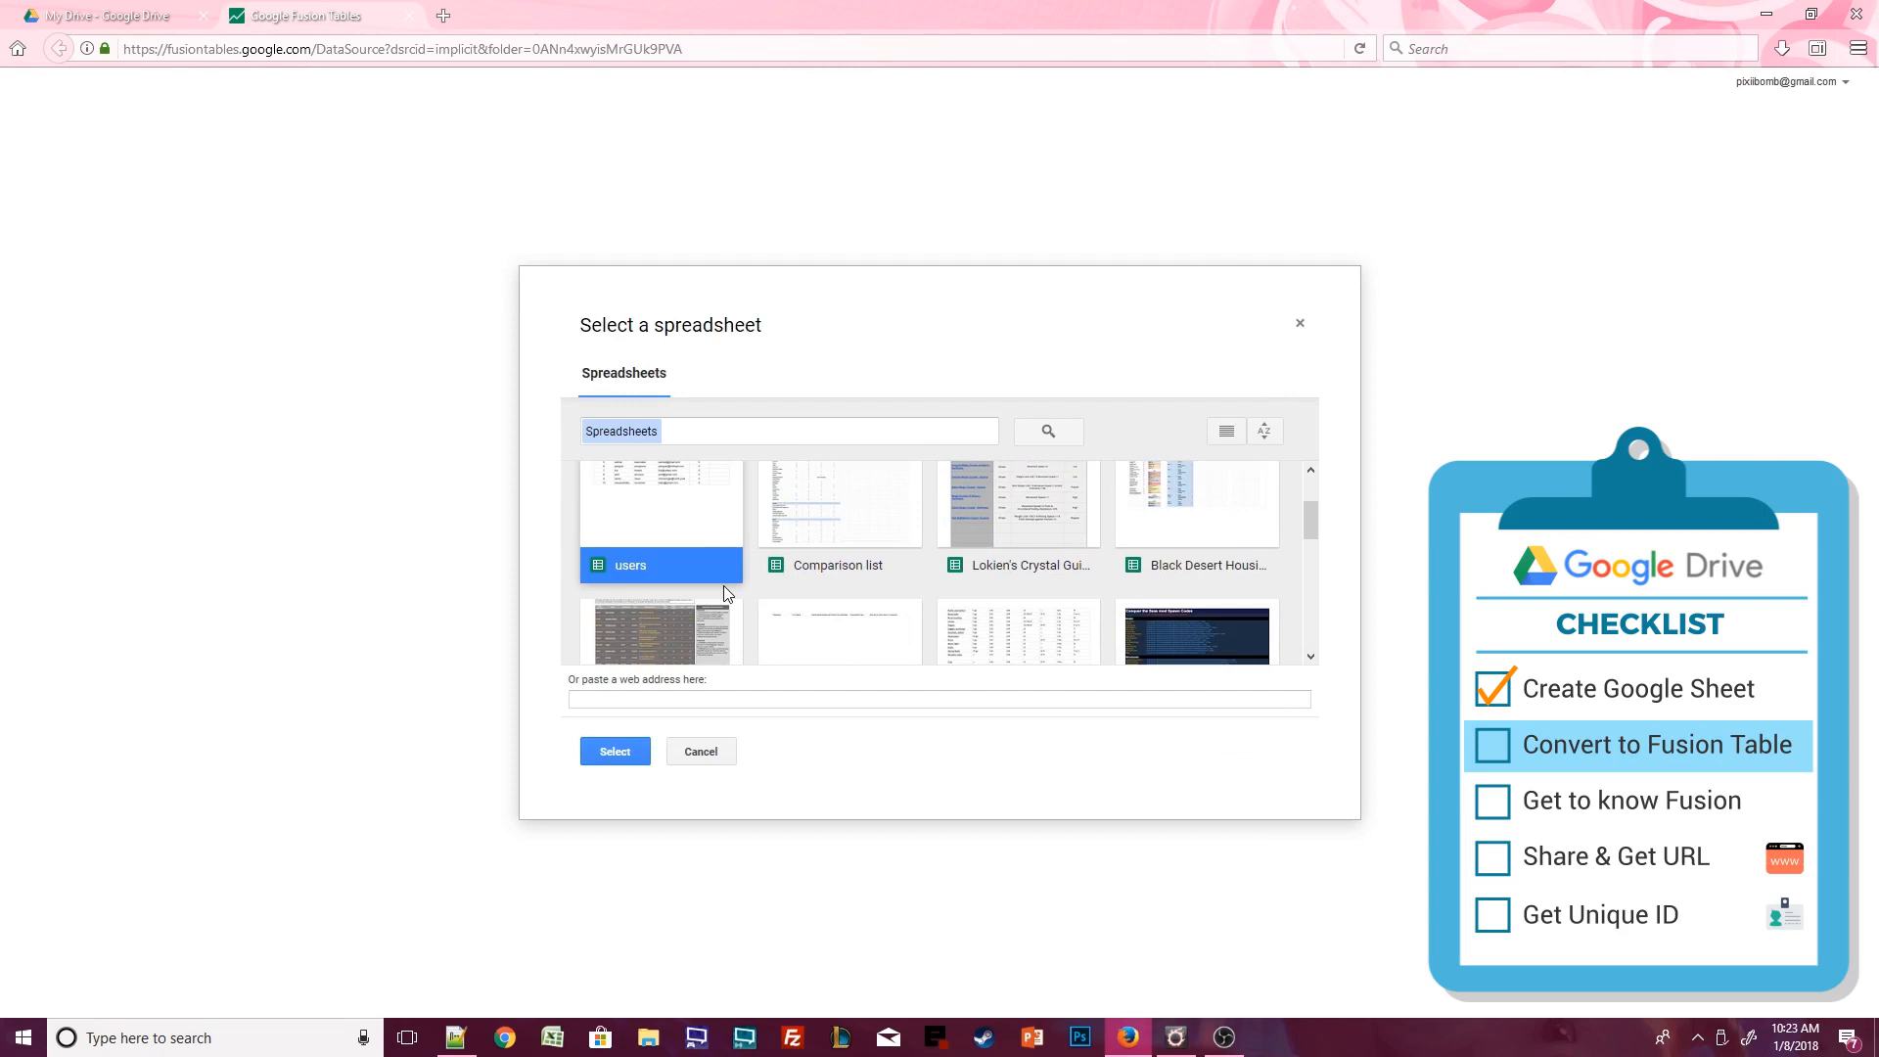
{"action": "left_click", "coordinate": [615, 752]}
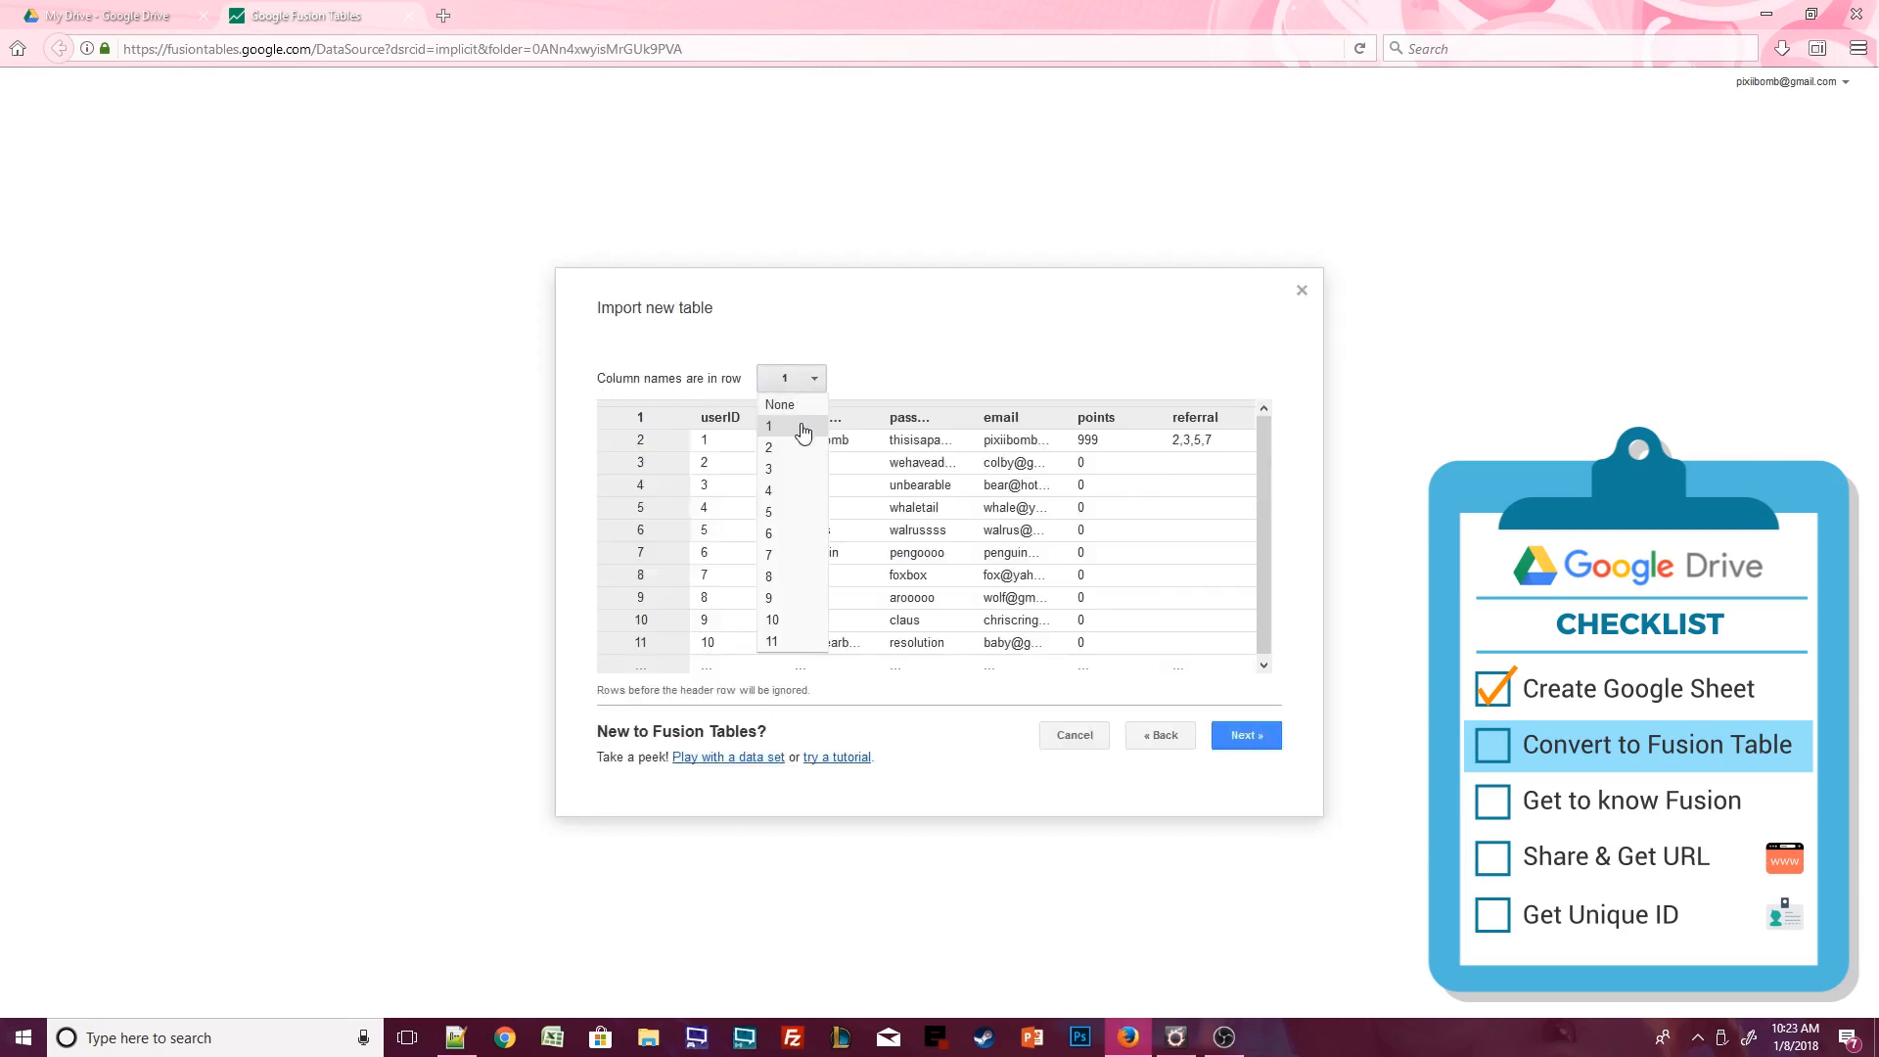
{"action": "left_click", "coordinate": [768, 427]}
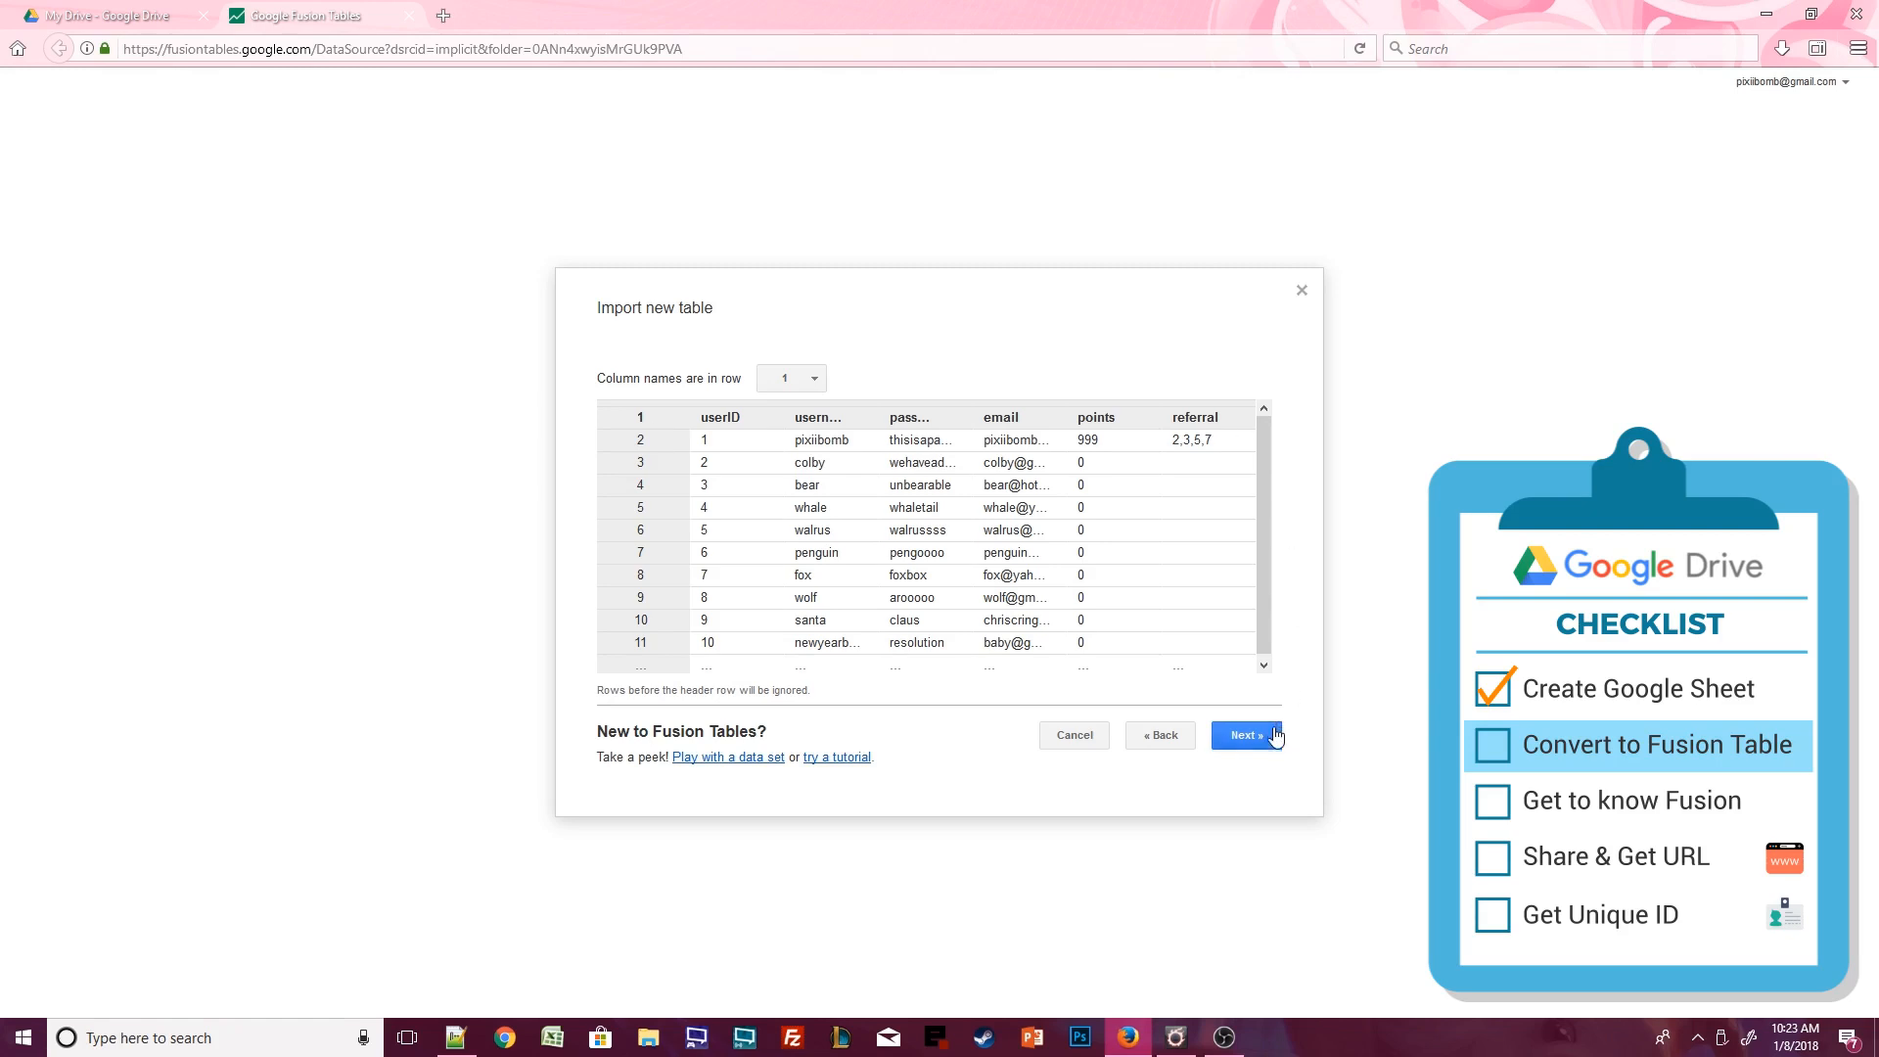
{"action": "left_click", "coordinate": [1242, 734]}
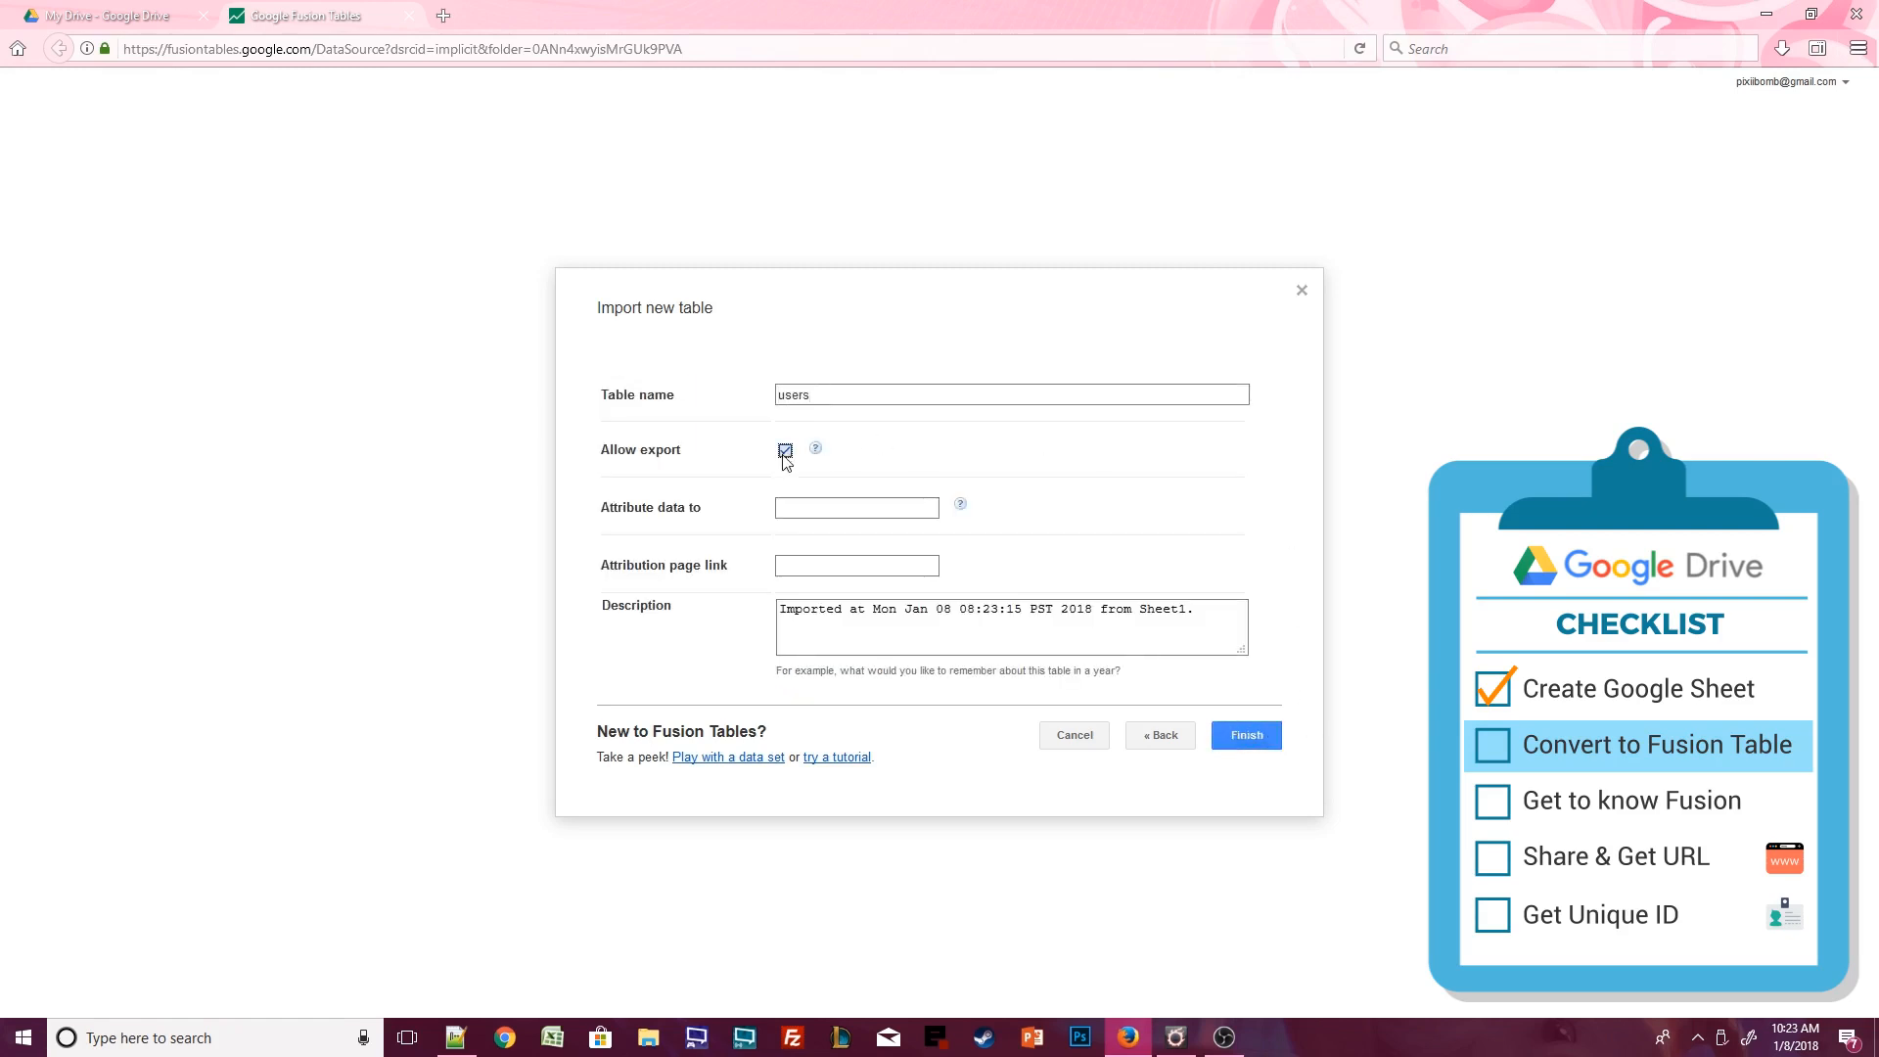
Disallow export, set attribution PixiiBomb and description 'Fusion Table Tutorial: users data'
{"action": "left_click", "coordinate": [785, 449]}
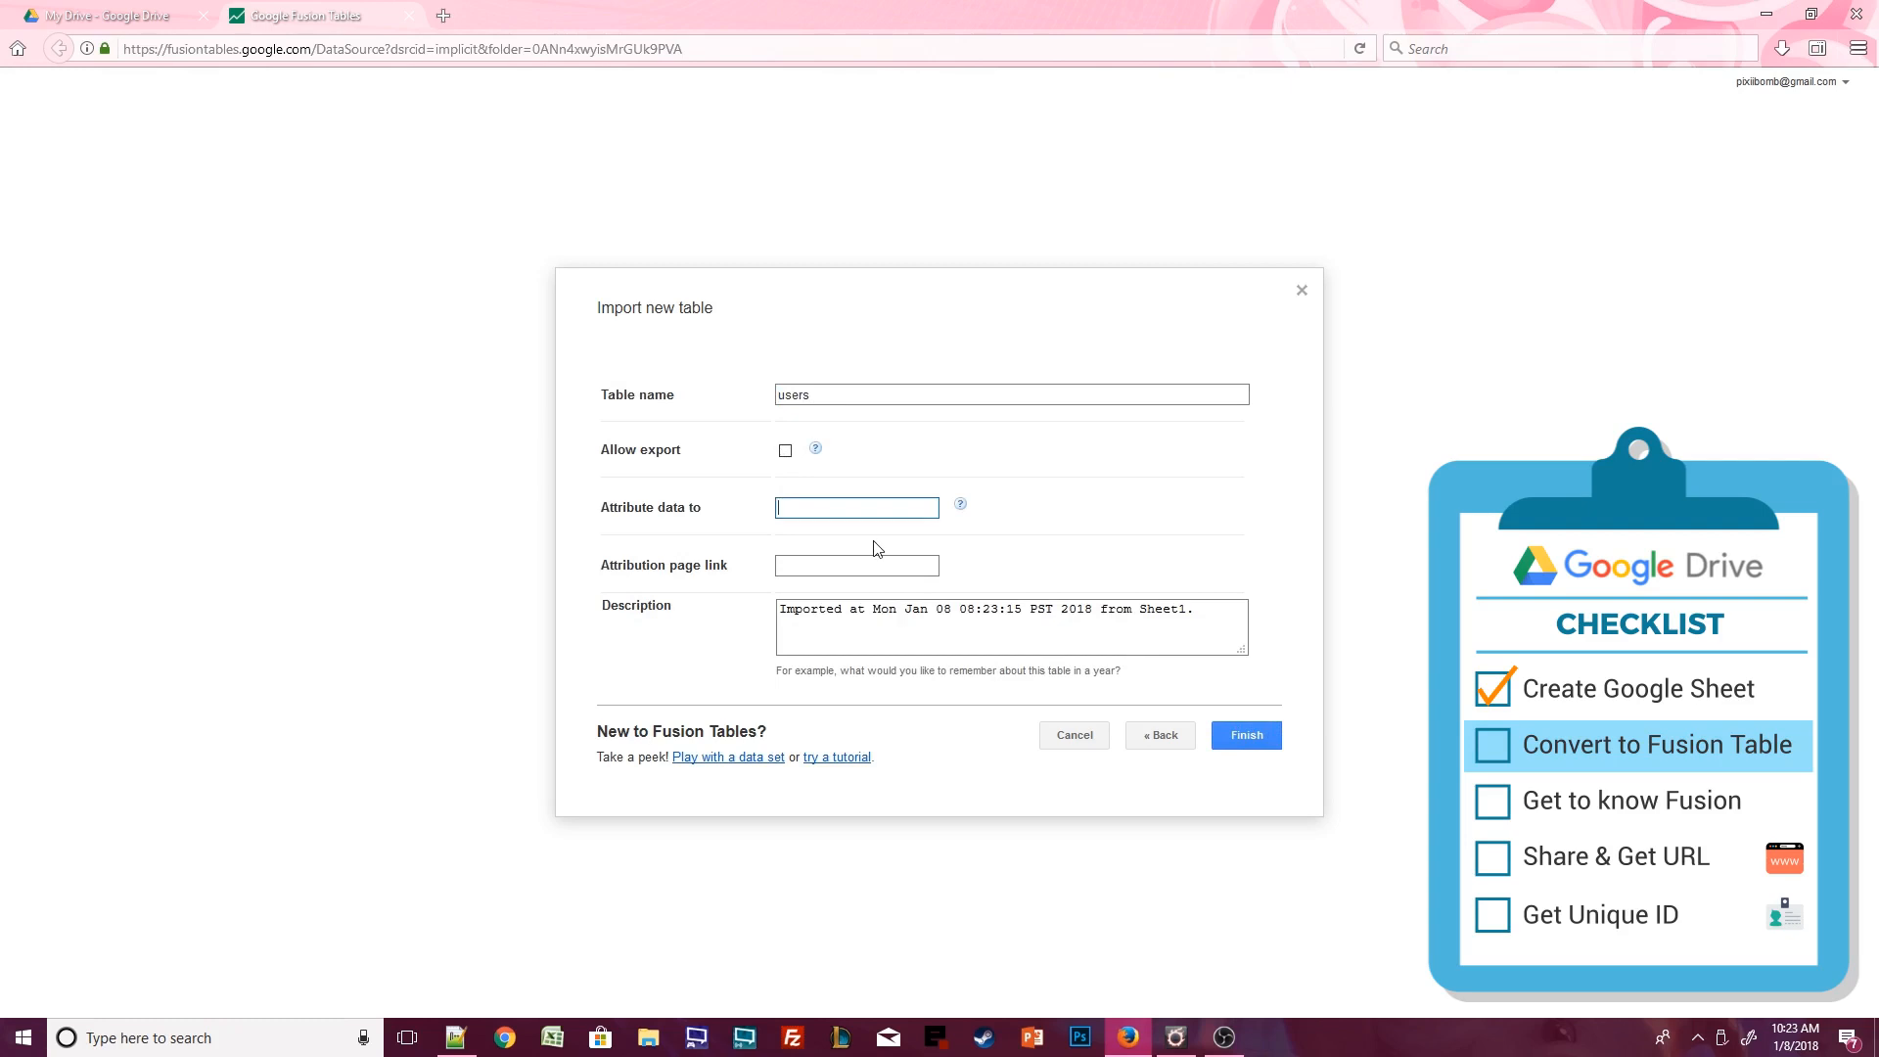
{"action": "type", "text": "PixiiBomb"}
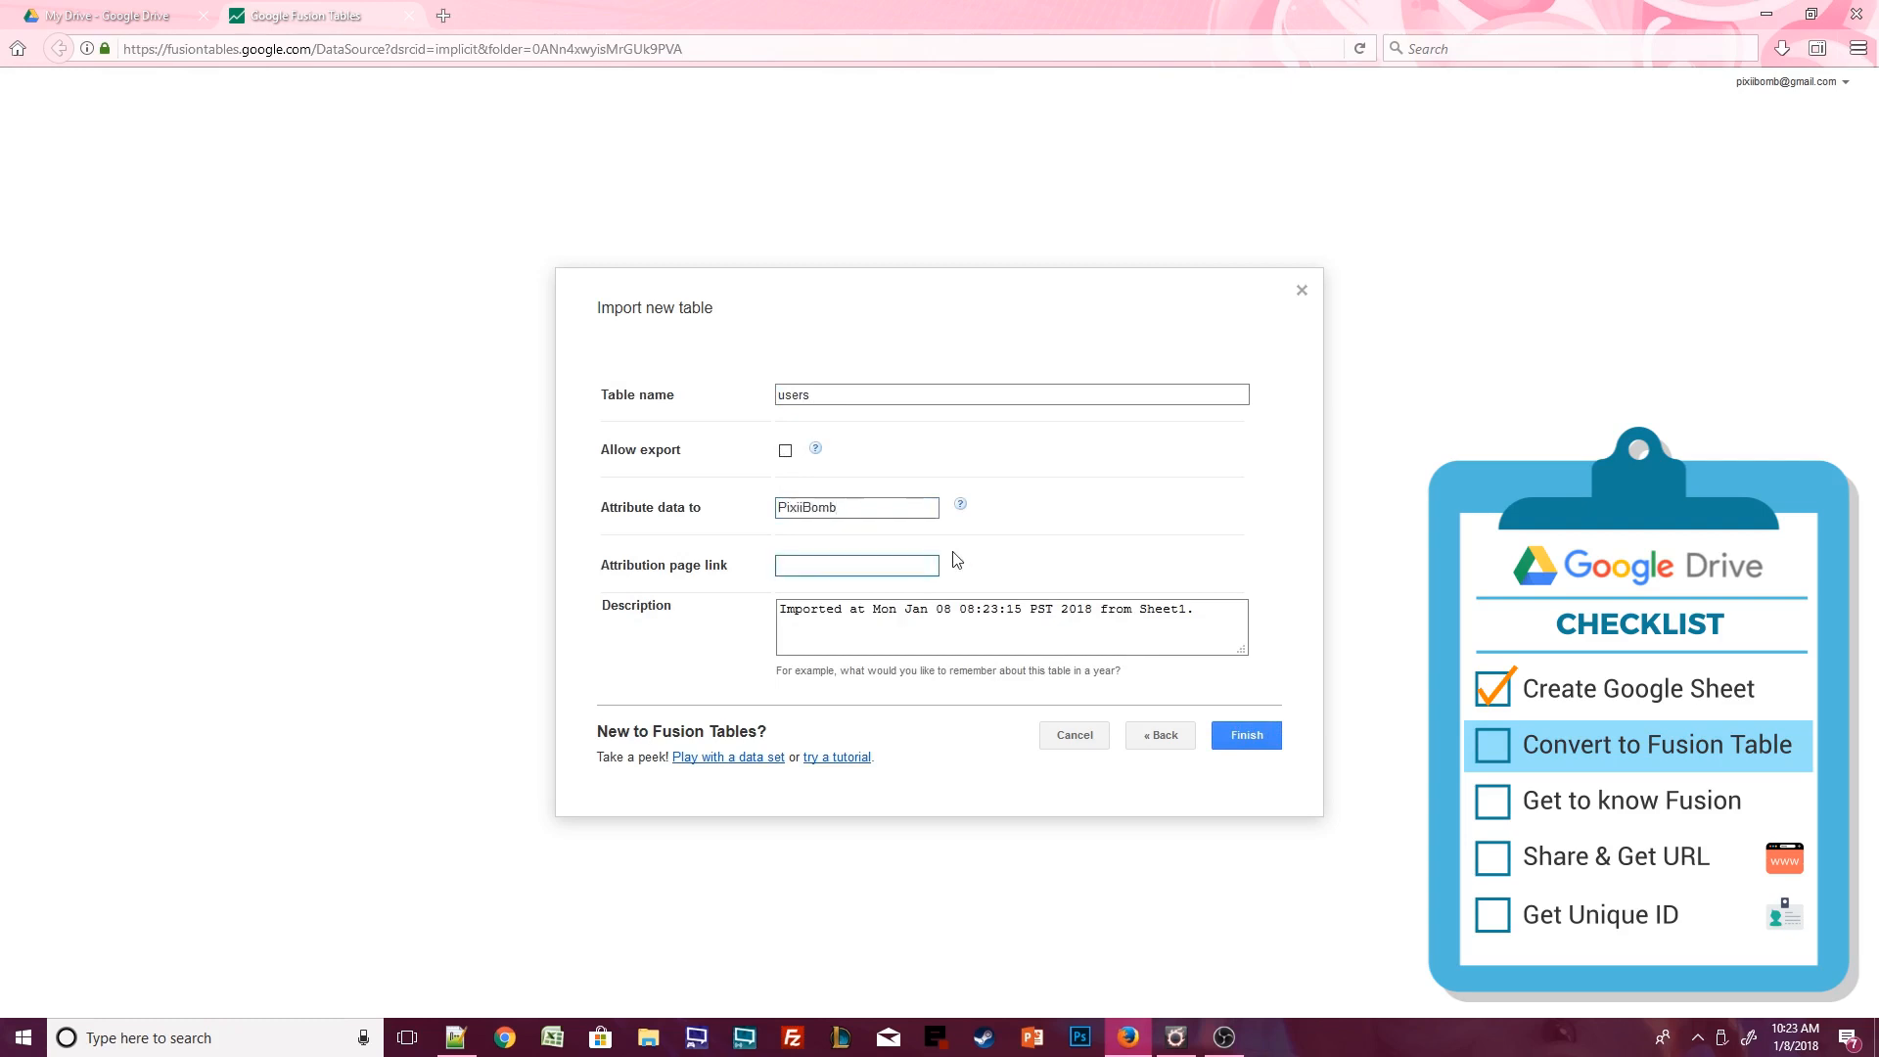
{"action": "type", "text": "http://www.youtube.c"}
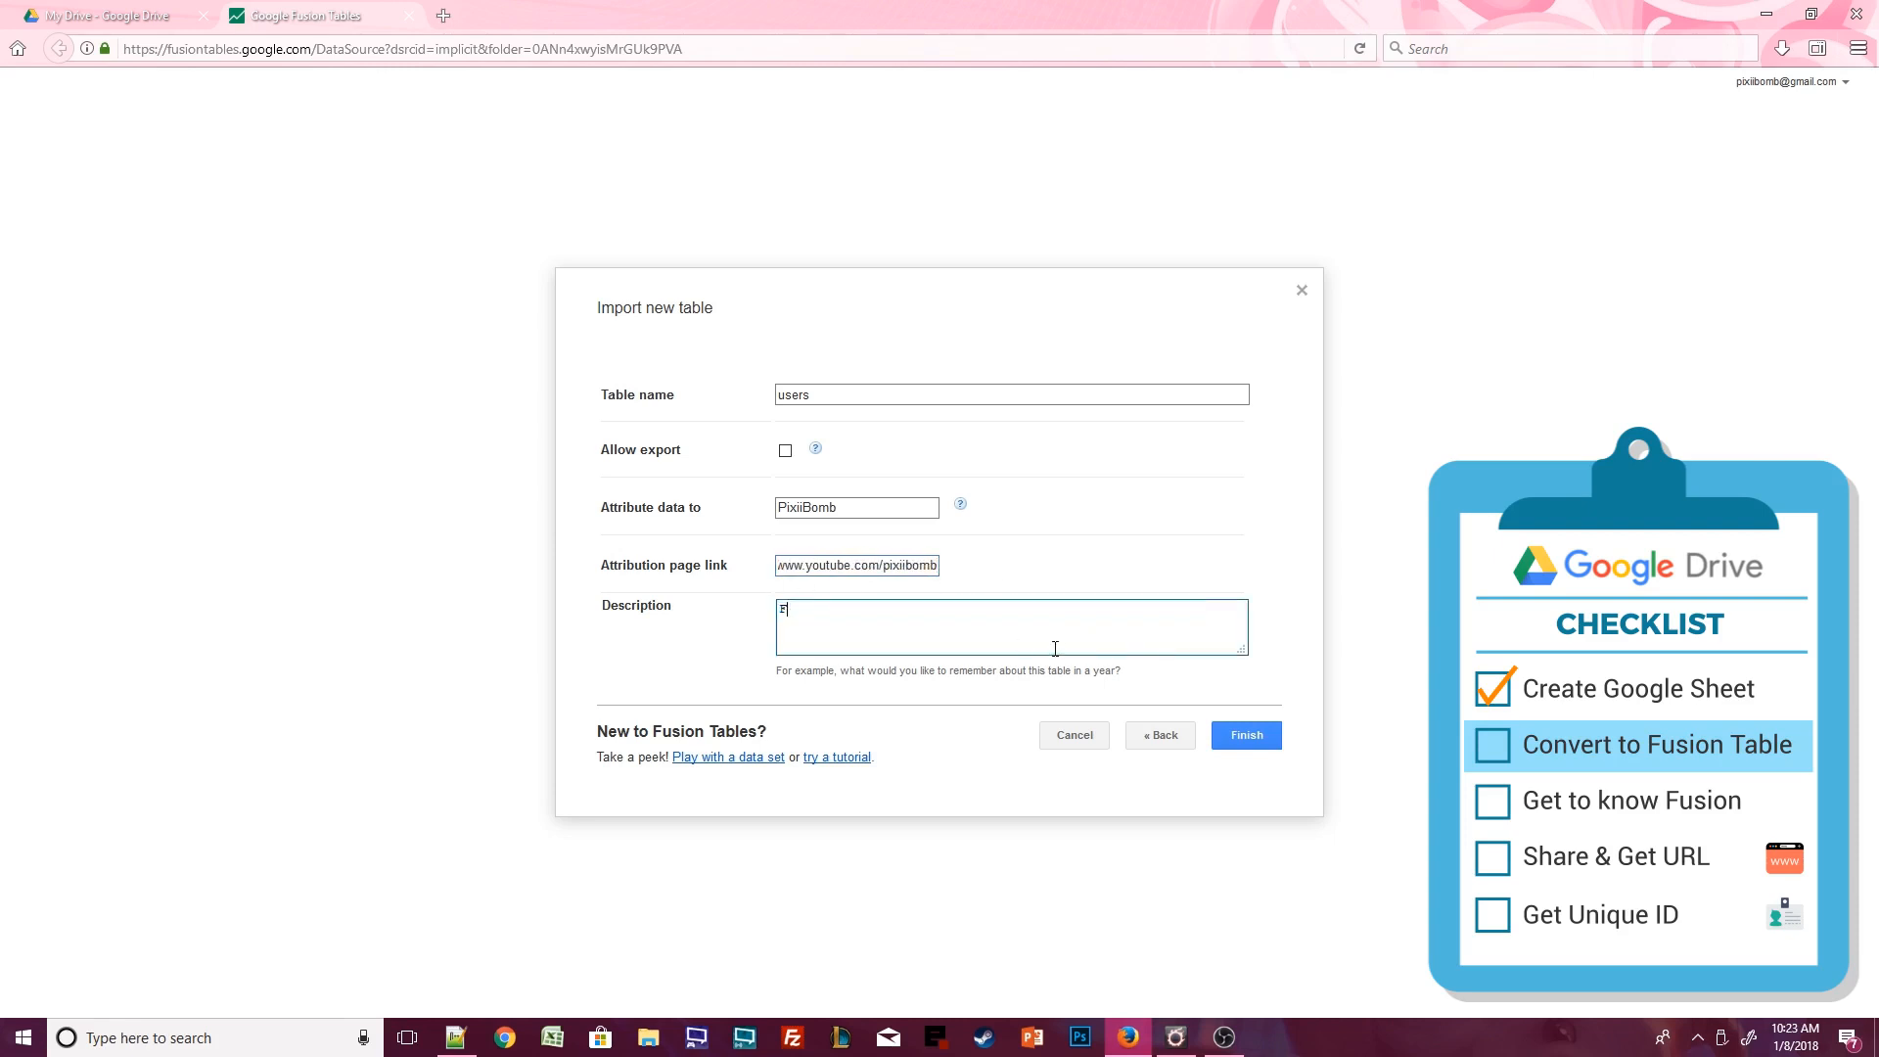
{"action": "type", "text": "Fusion Table Tutorial: users data"}
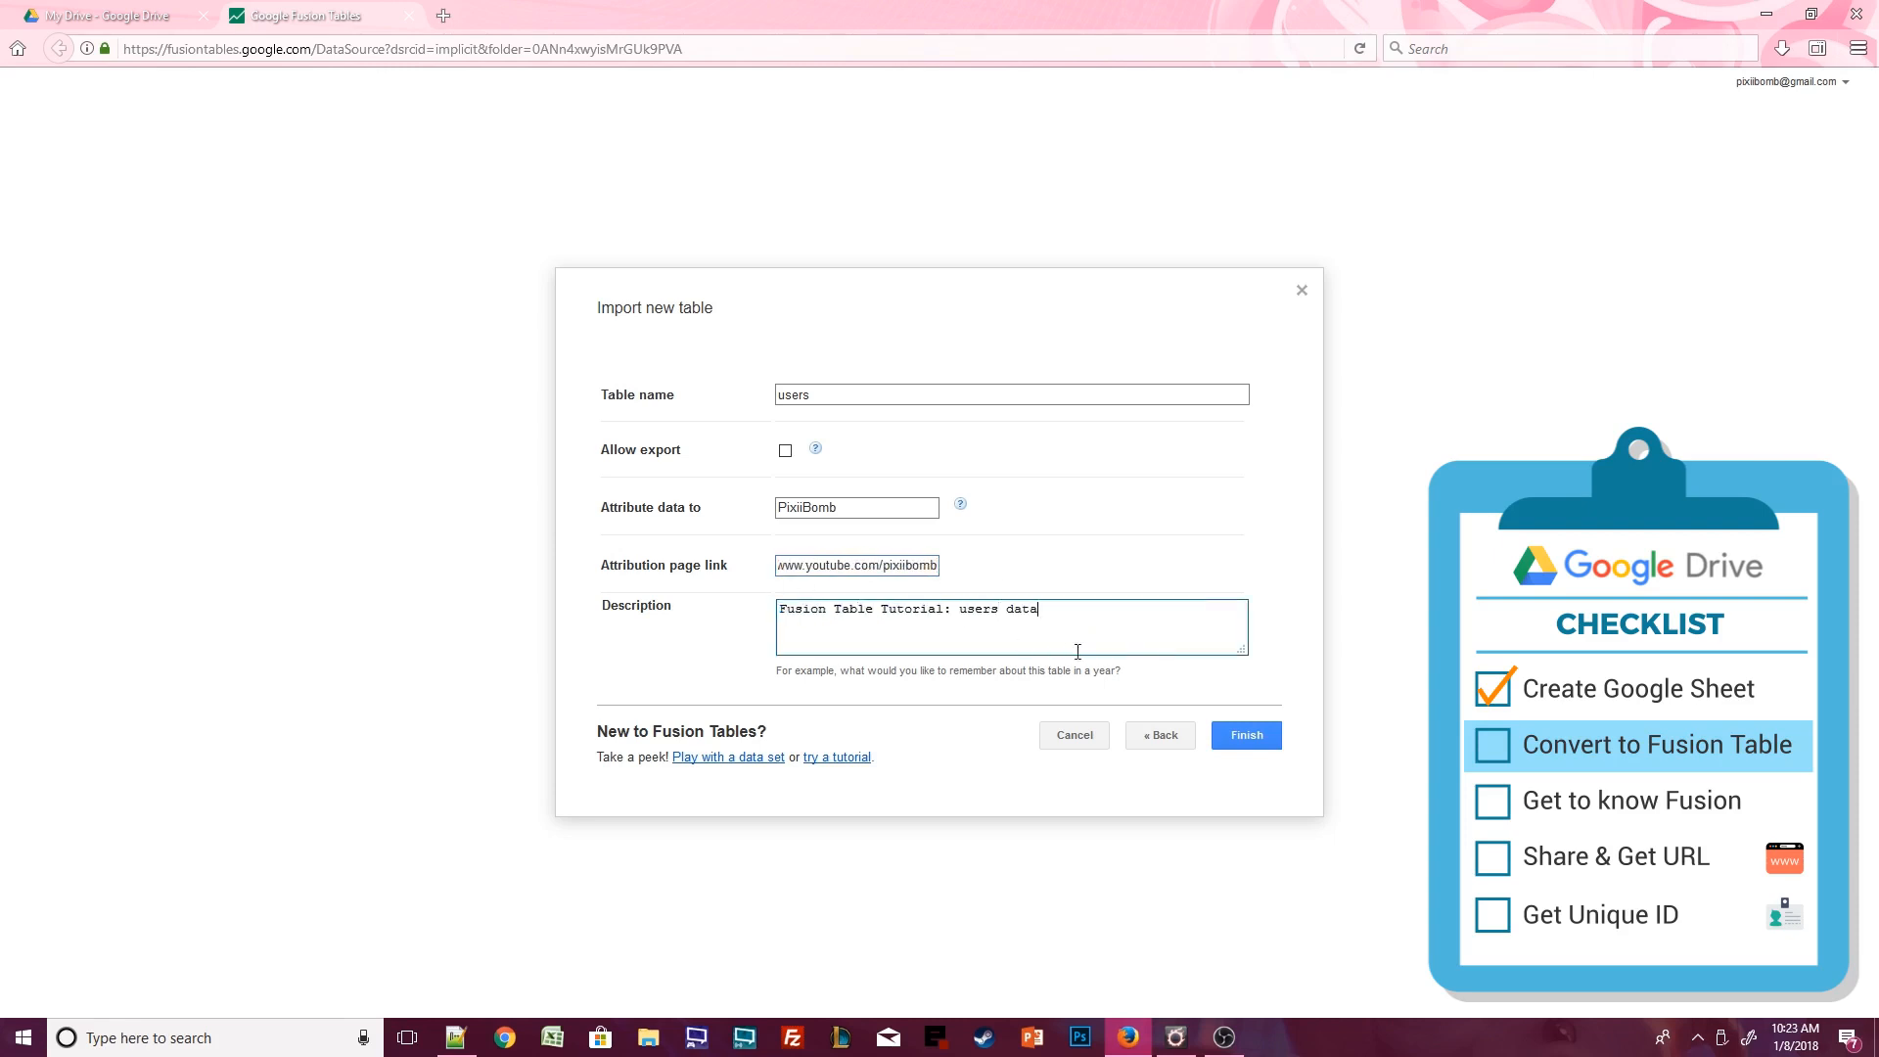
{"action": "left_click", "coordinate": [1244, 735]}
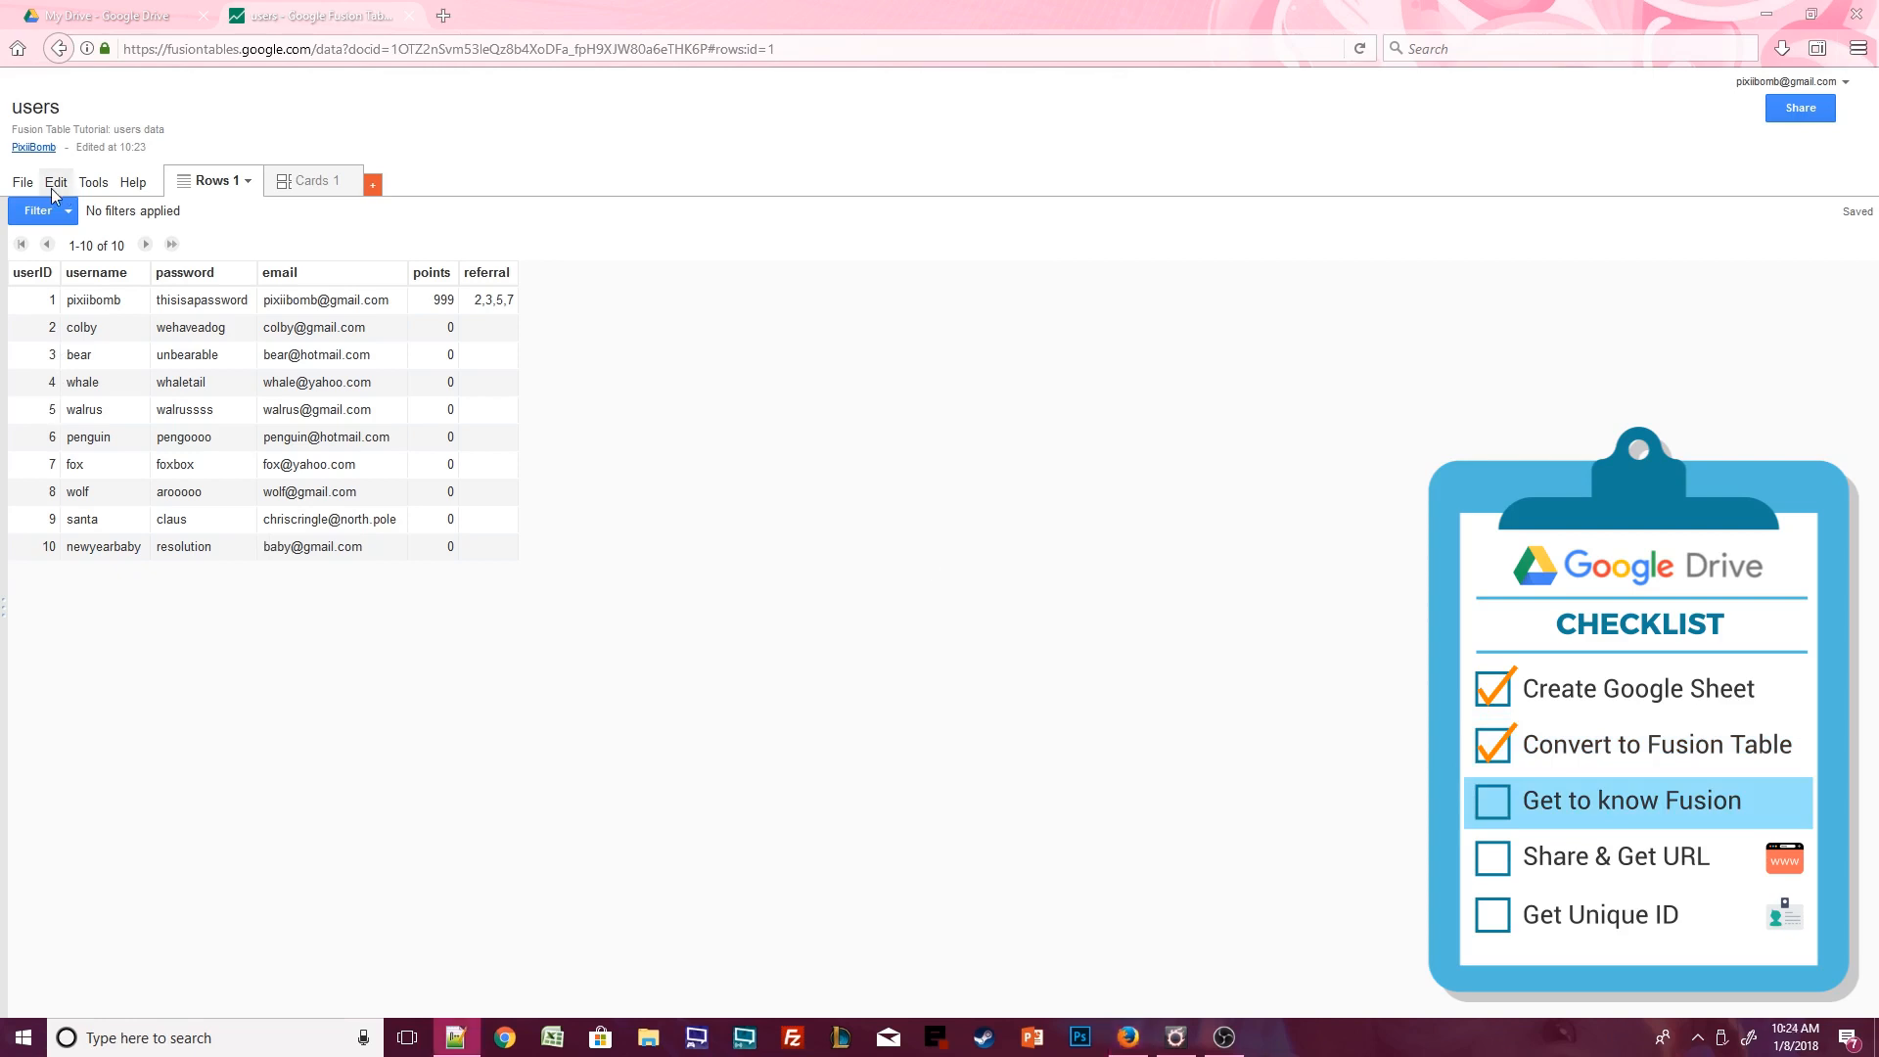
Abandon a new row started with 11, then edit pixiibomb's row to change points 999 to 100
{"action": "left_click", "coordinate": [55, 182]}
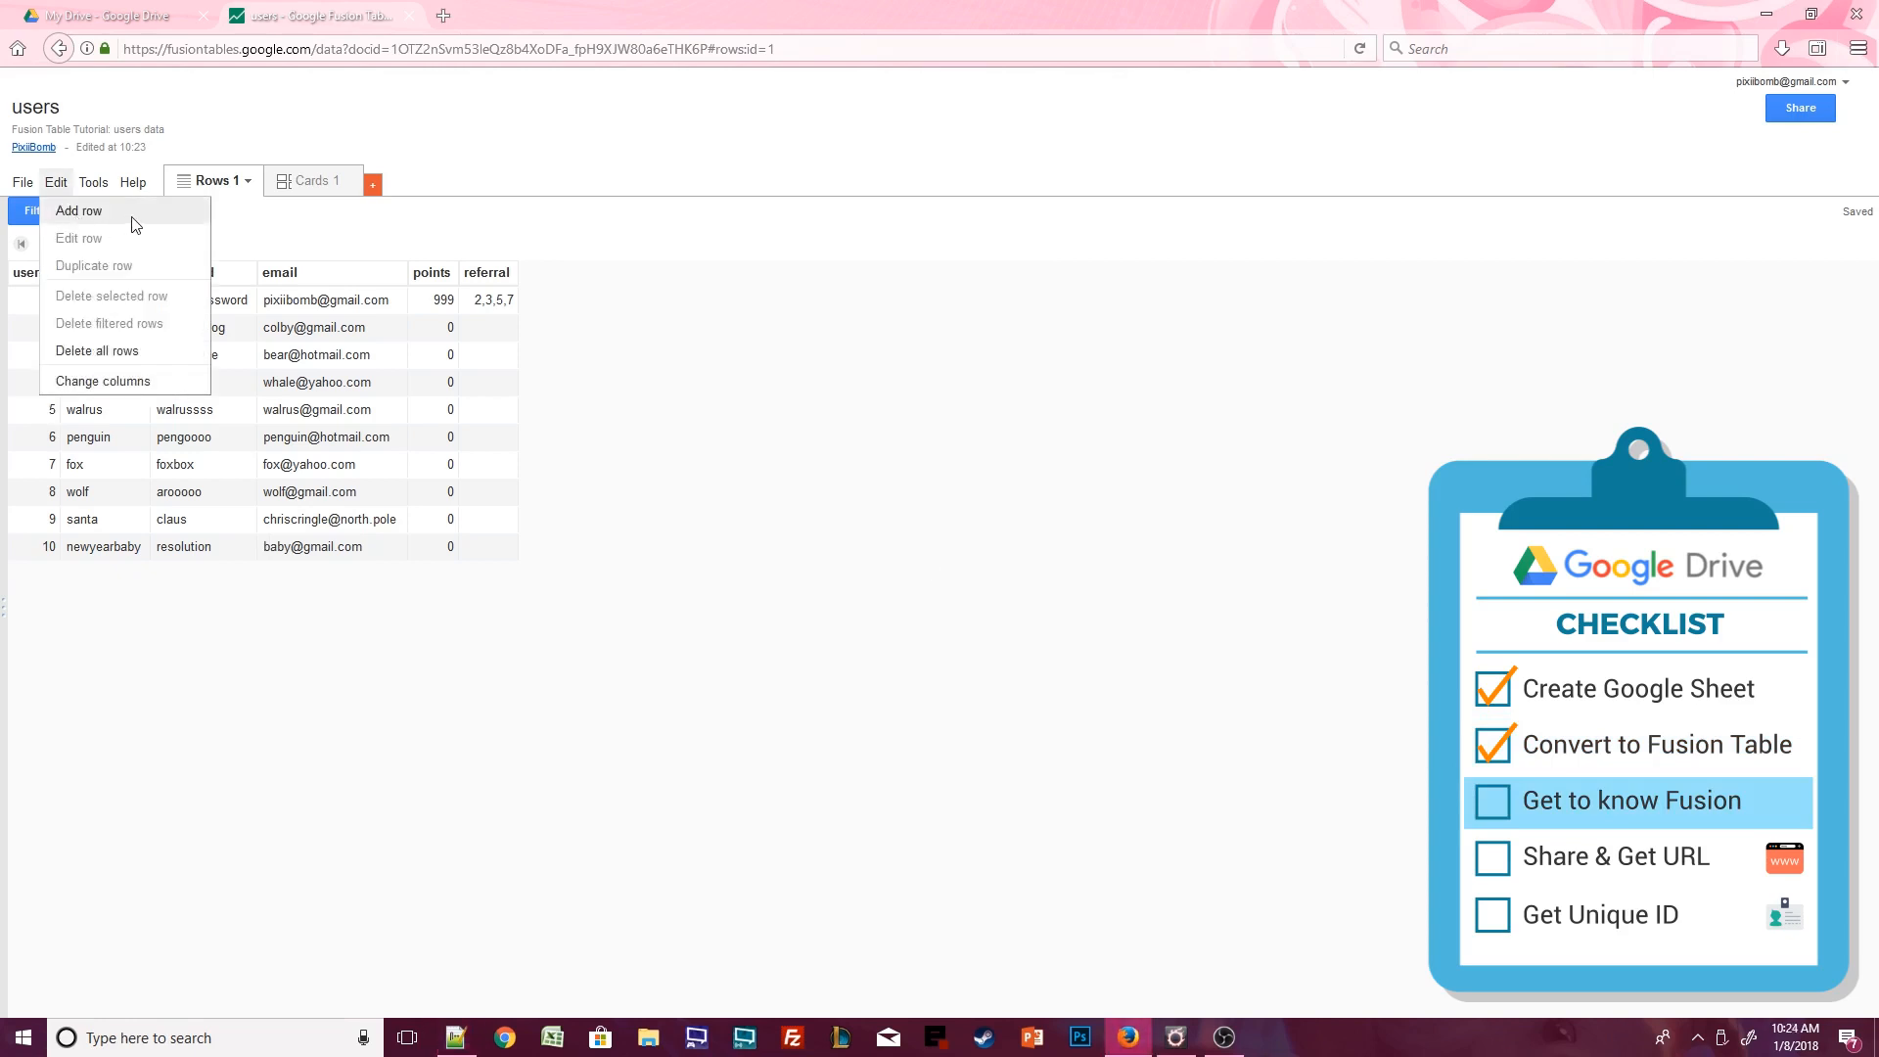
{"action": "left_click", "coordinate": [78, 211]}
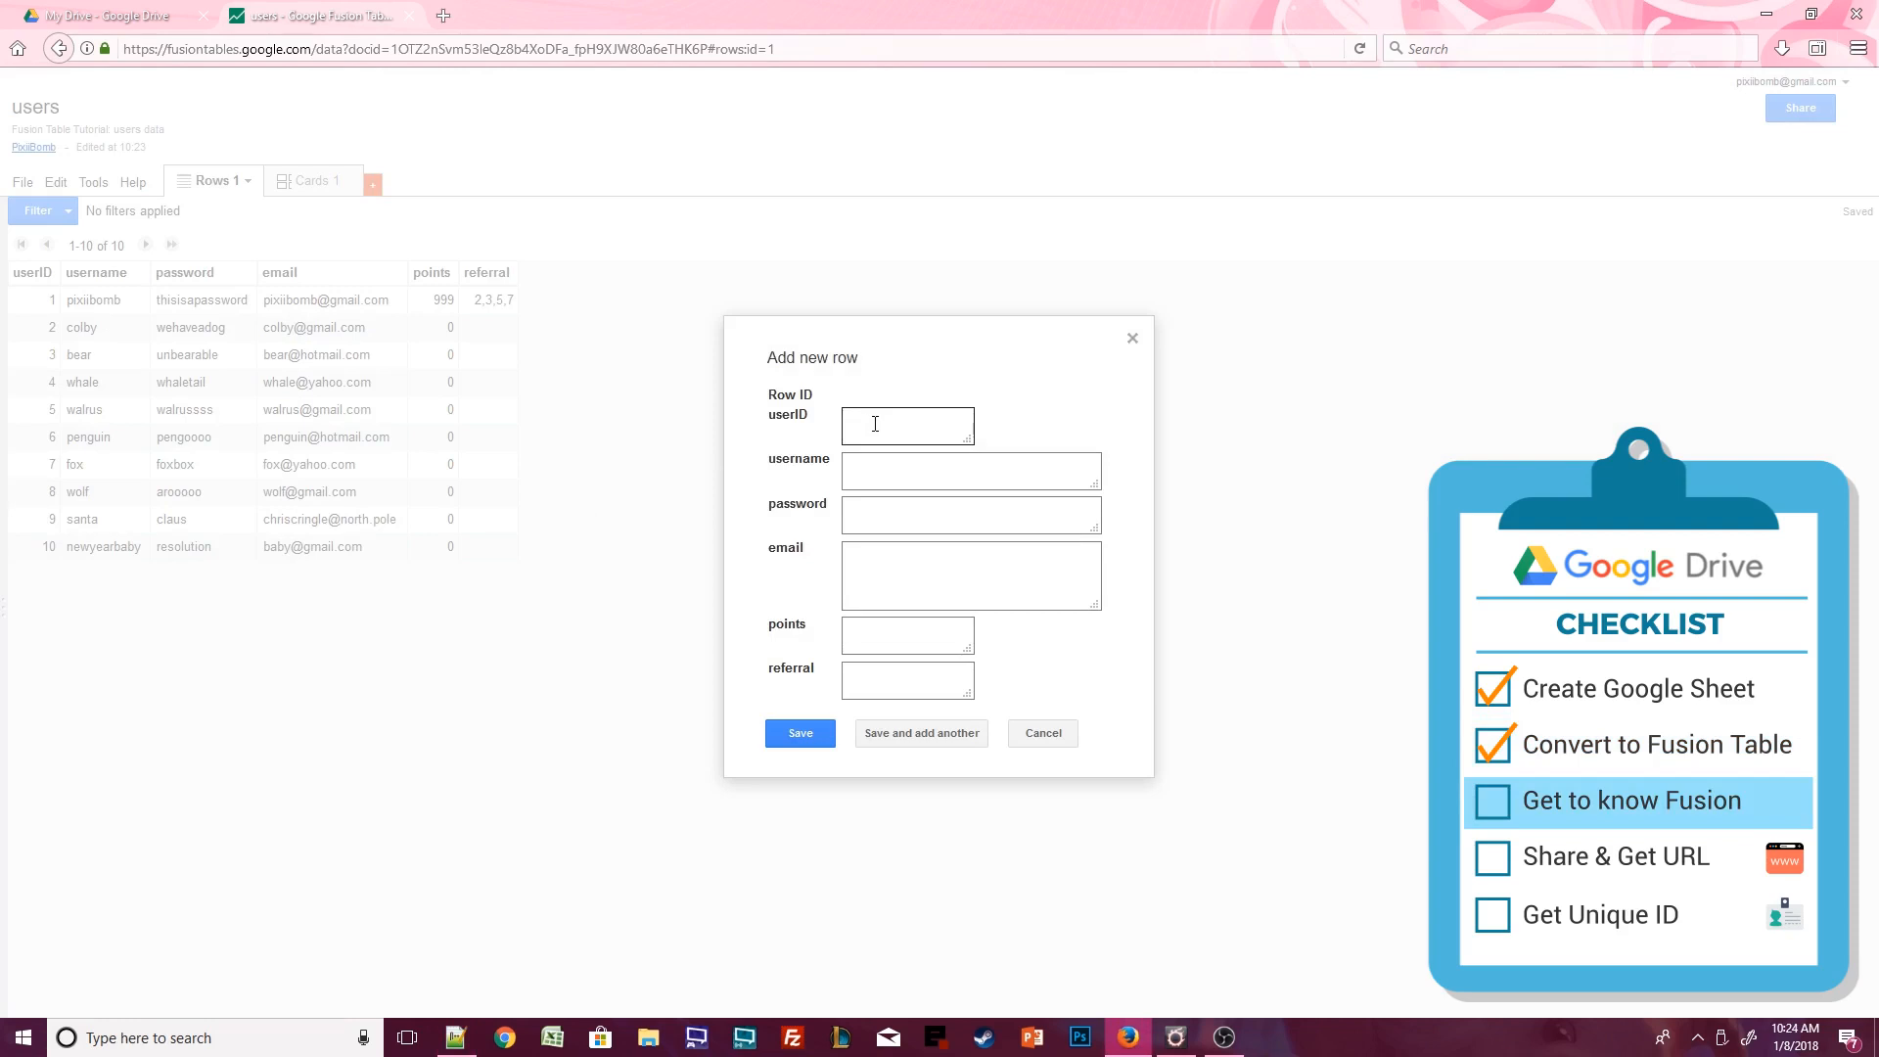
{"action": "type", "text": "11"}
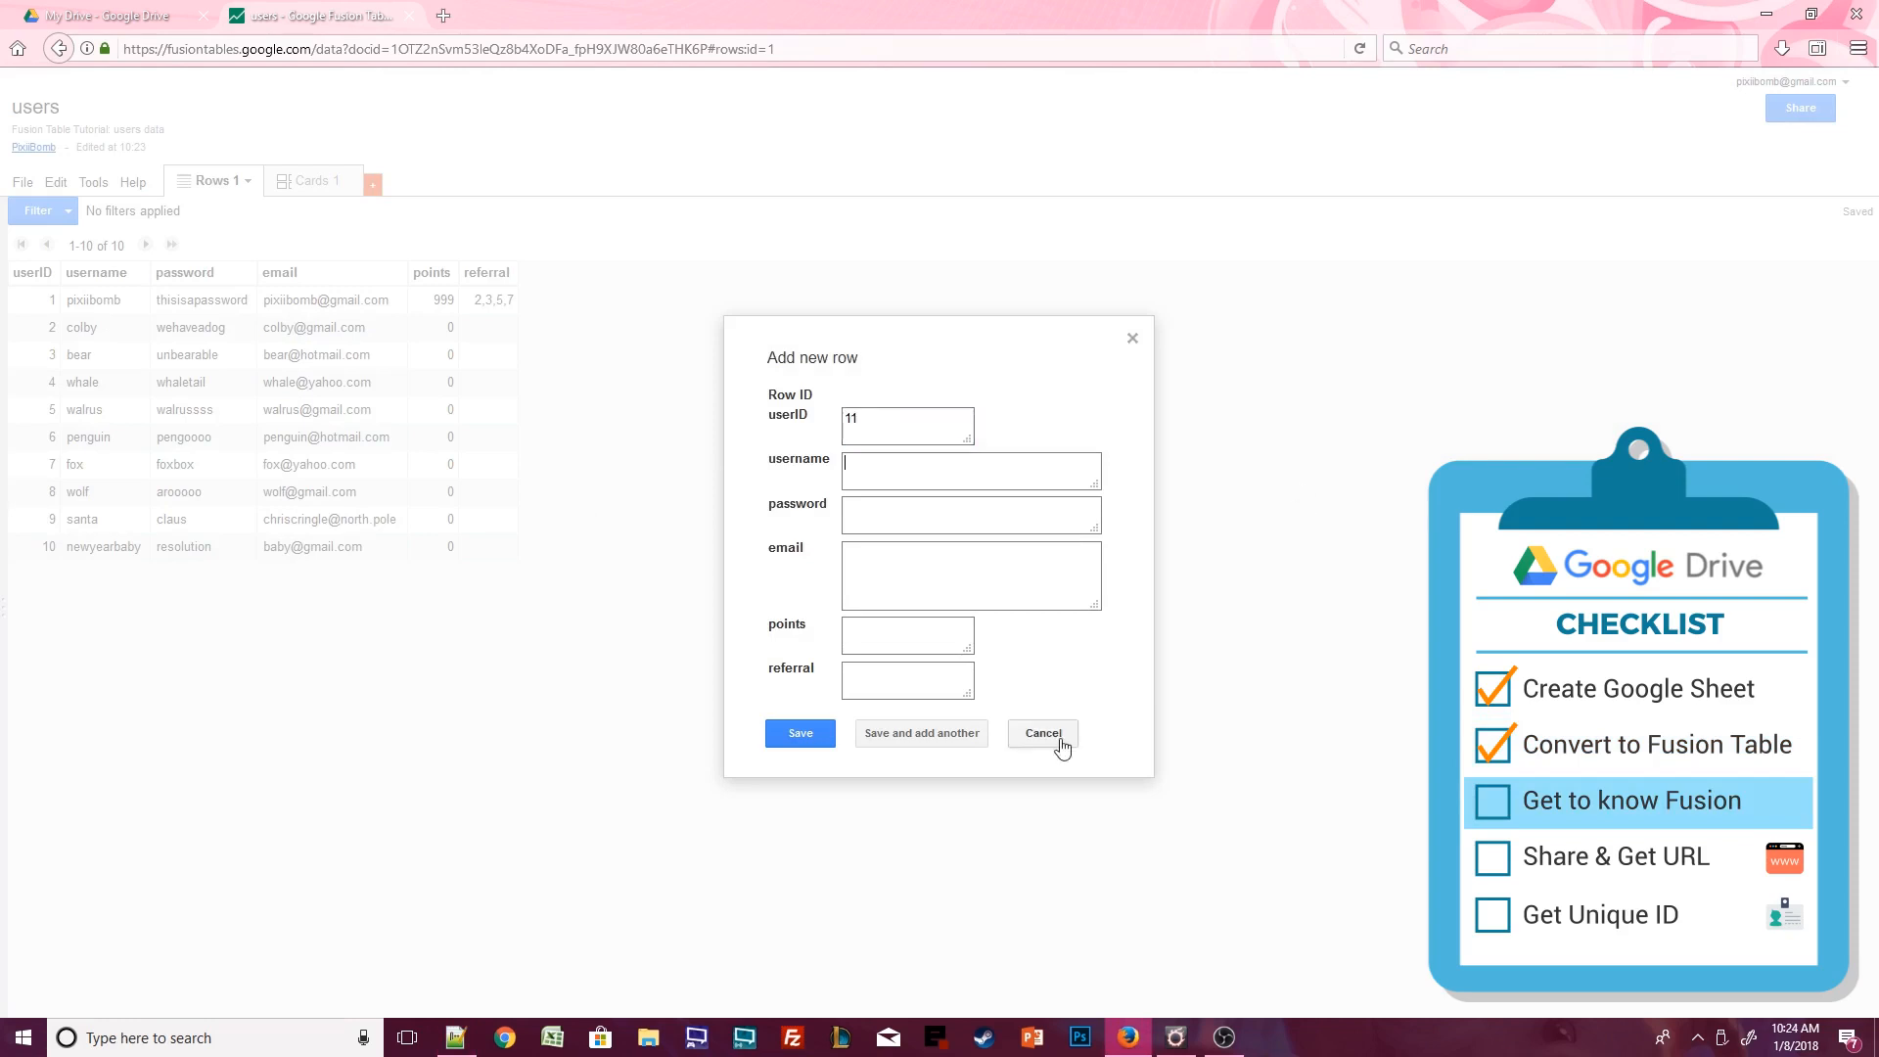
{"action": "left_click", "coordinate": [1042, 732]}
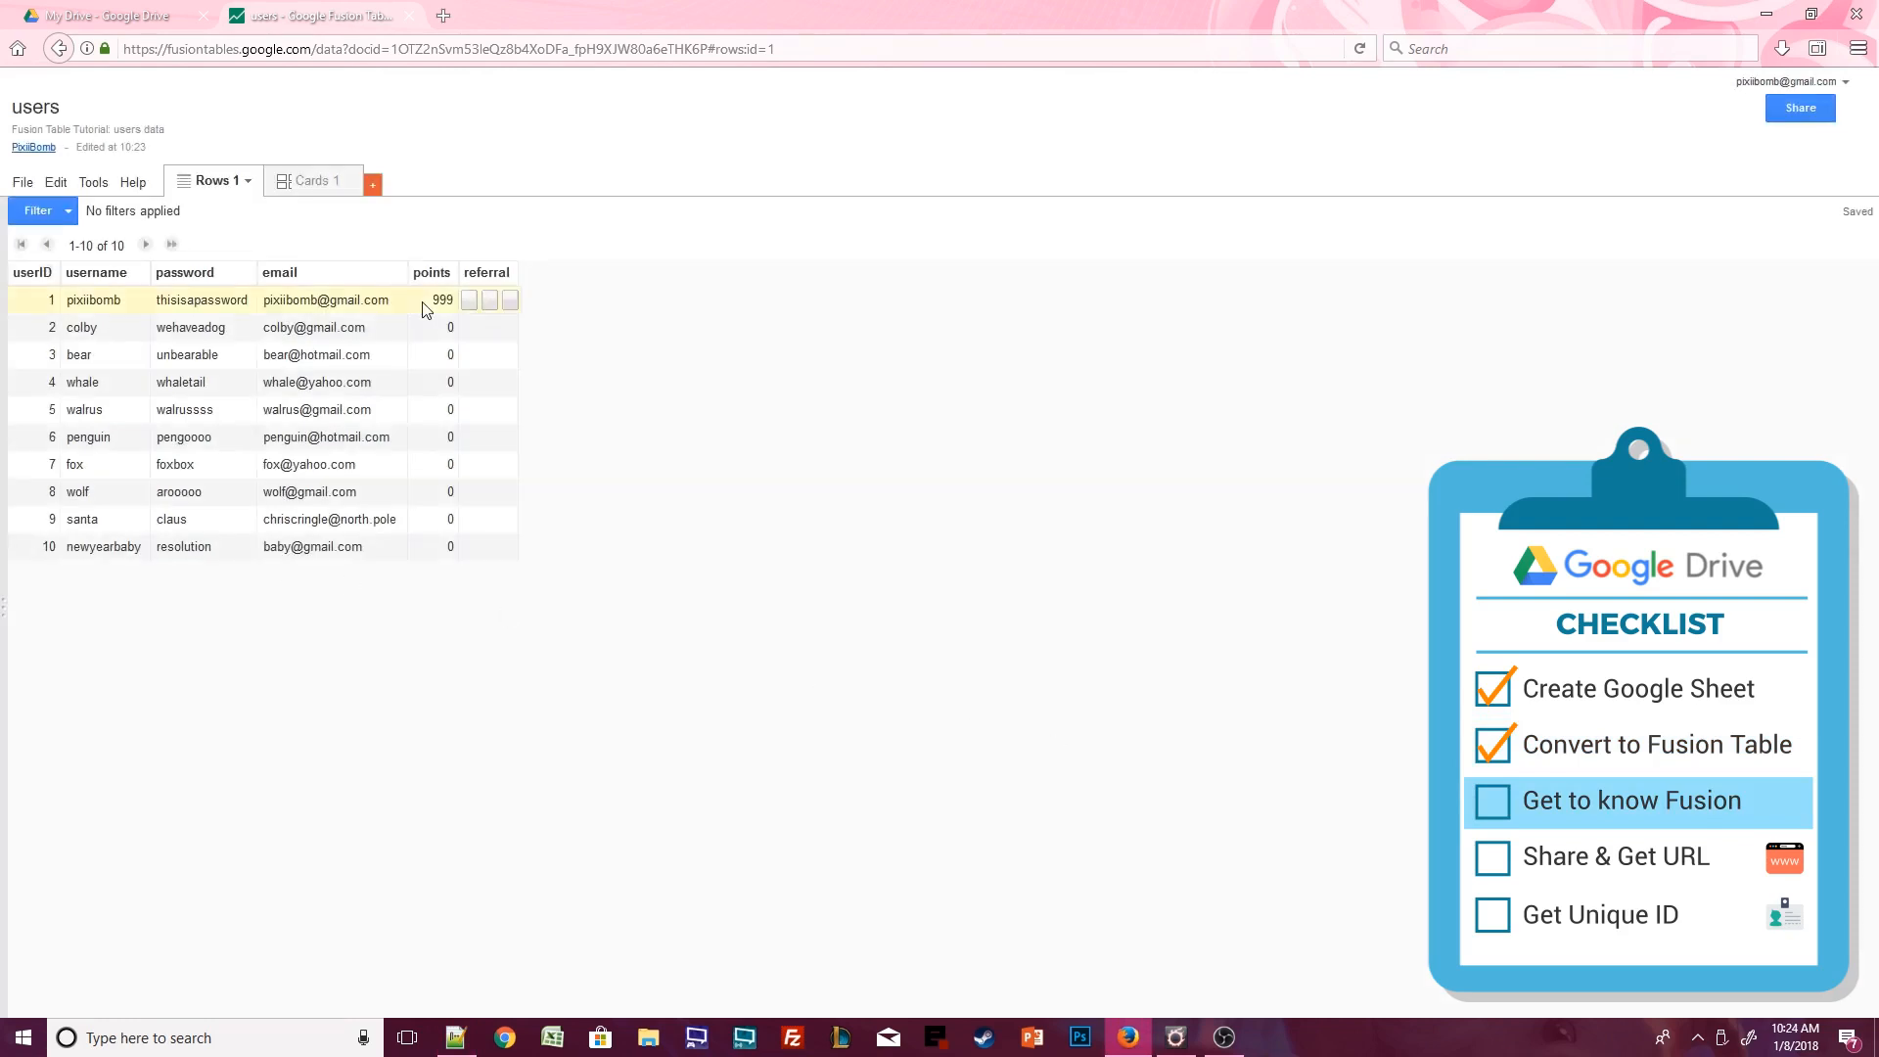
{"action": "mouse_move", "coordinate": [469, 299]}
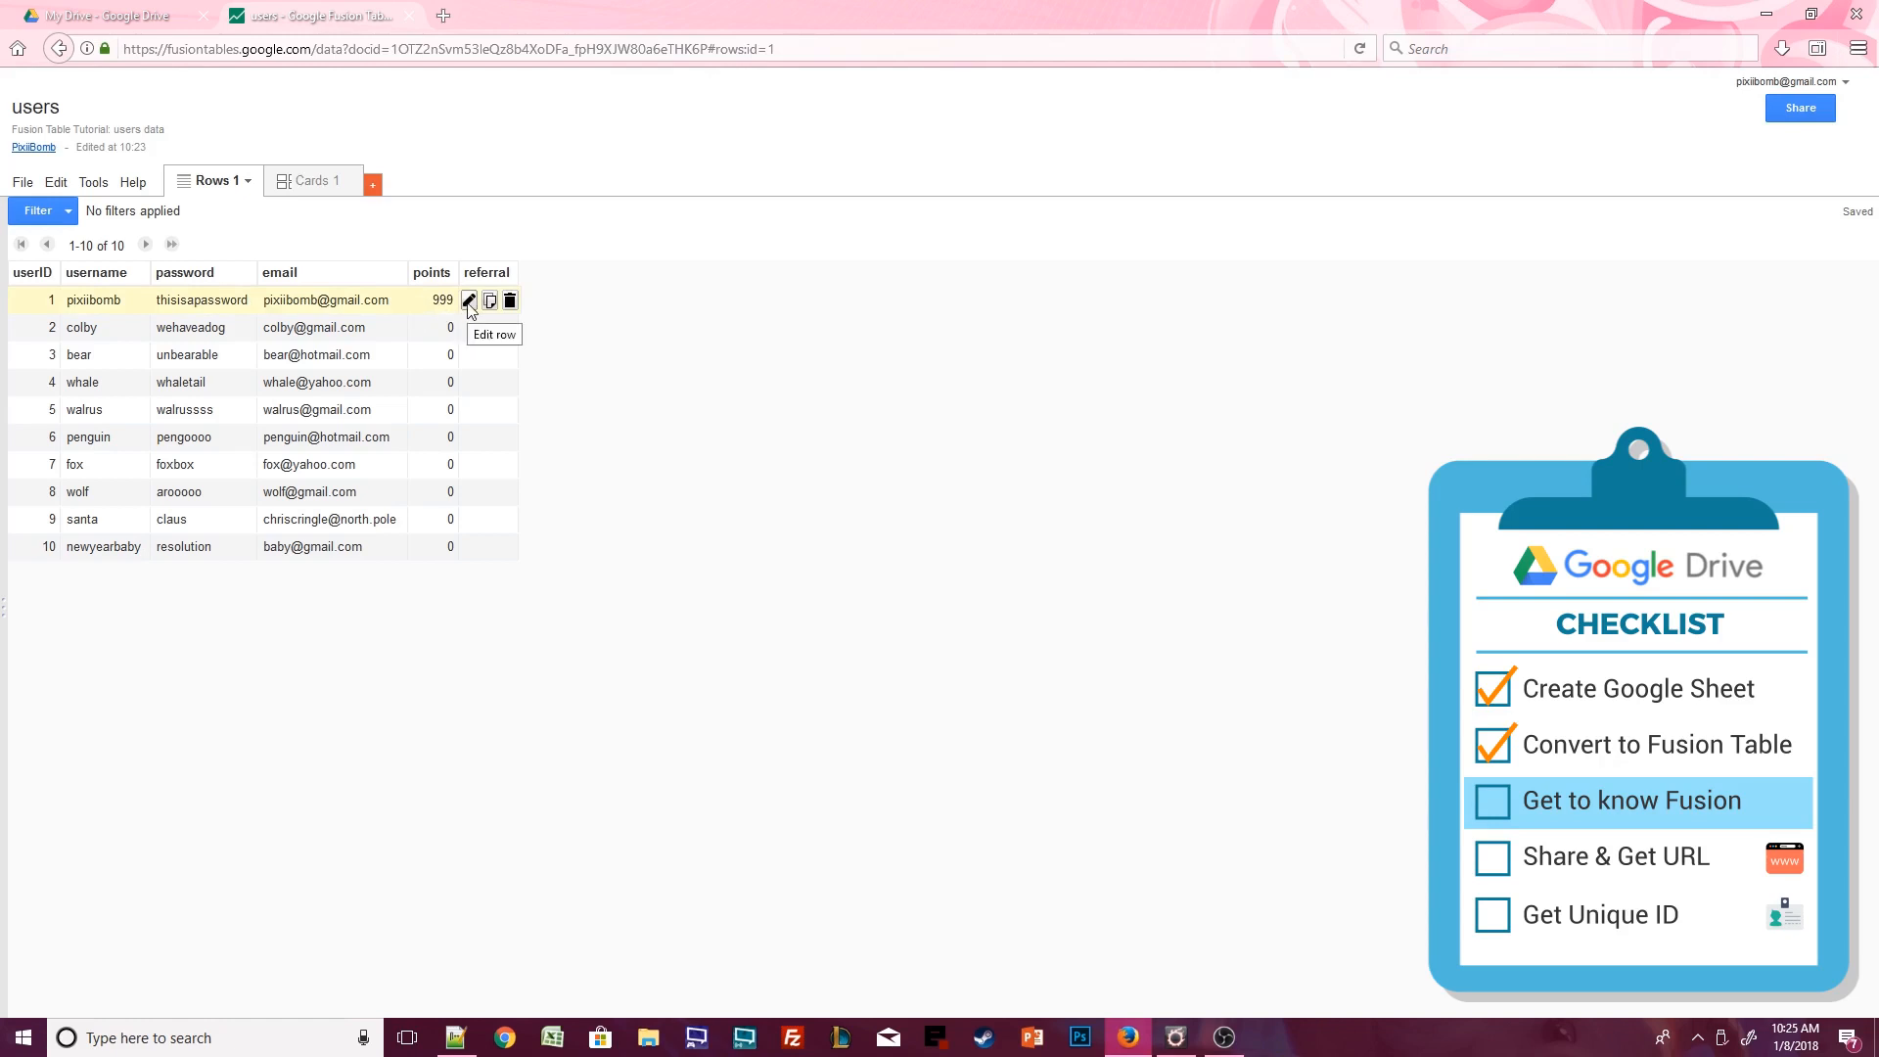
{"action": "left_click", "coordinate": [469, 300]}
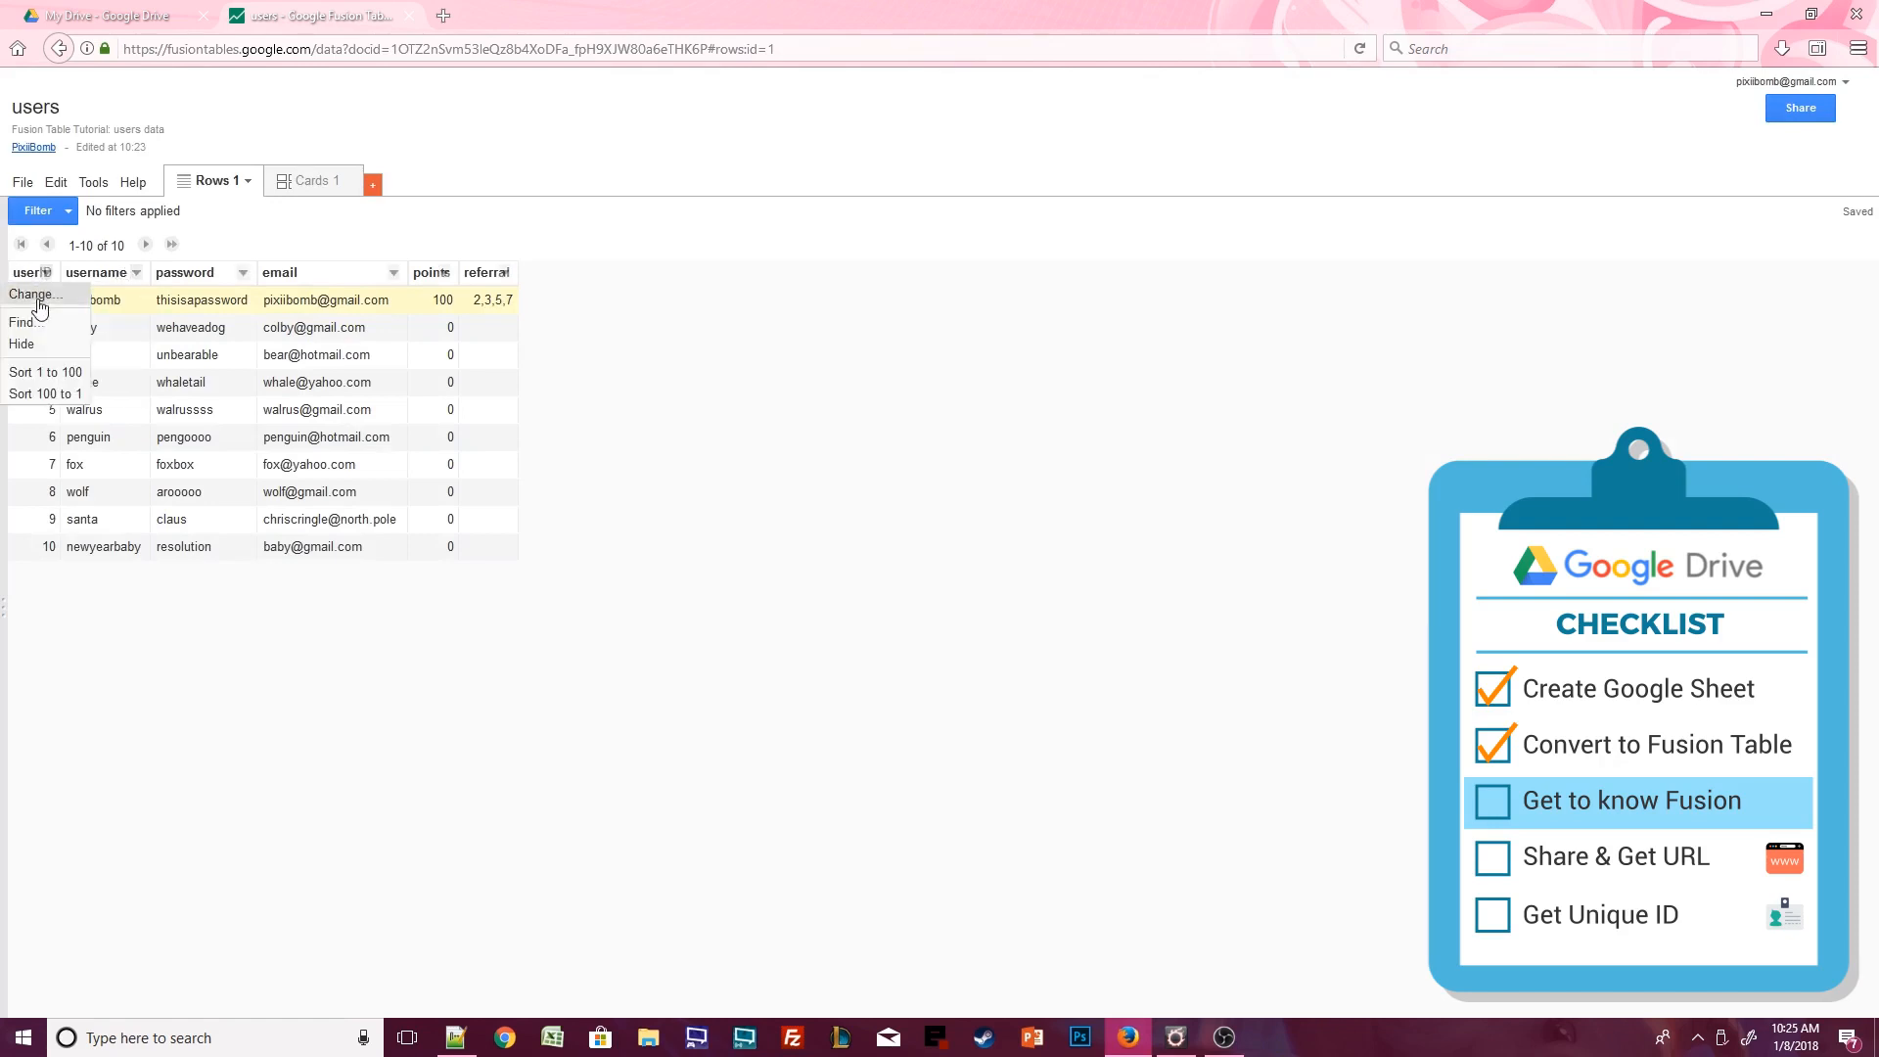
{"action": "left_click", "coordinate": [34, 294]}
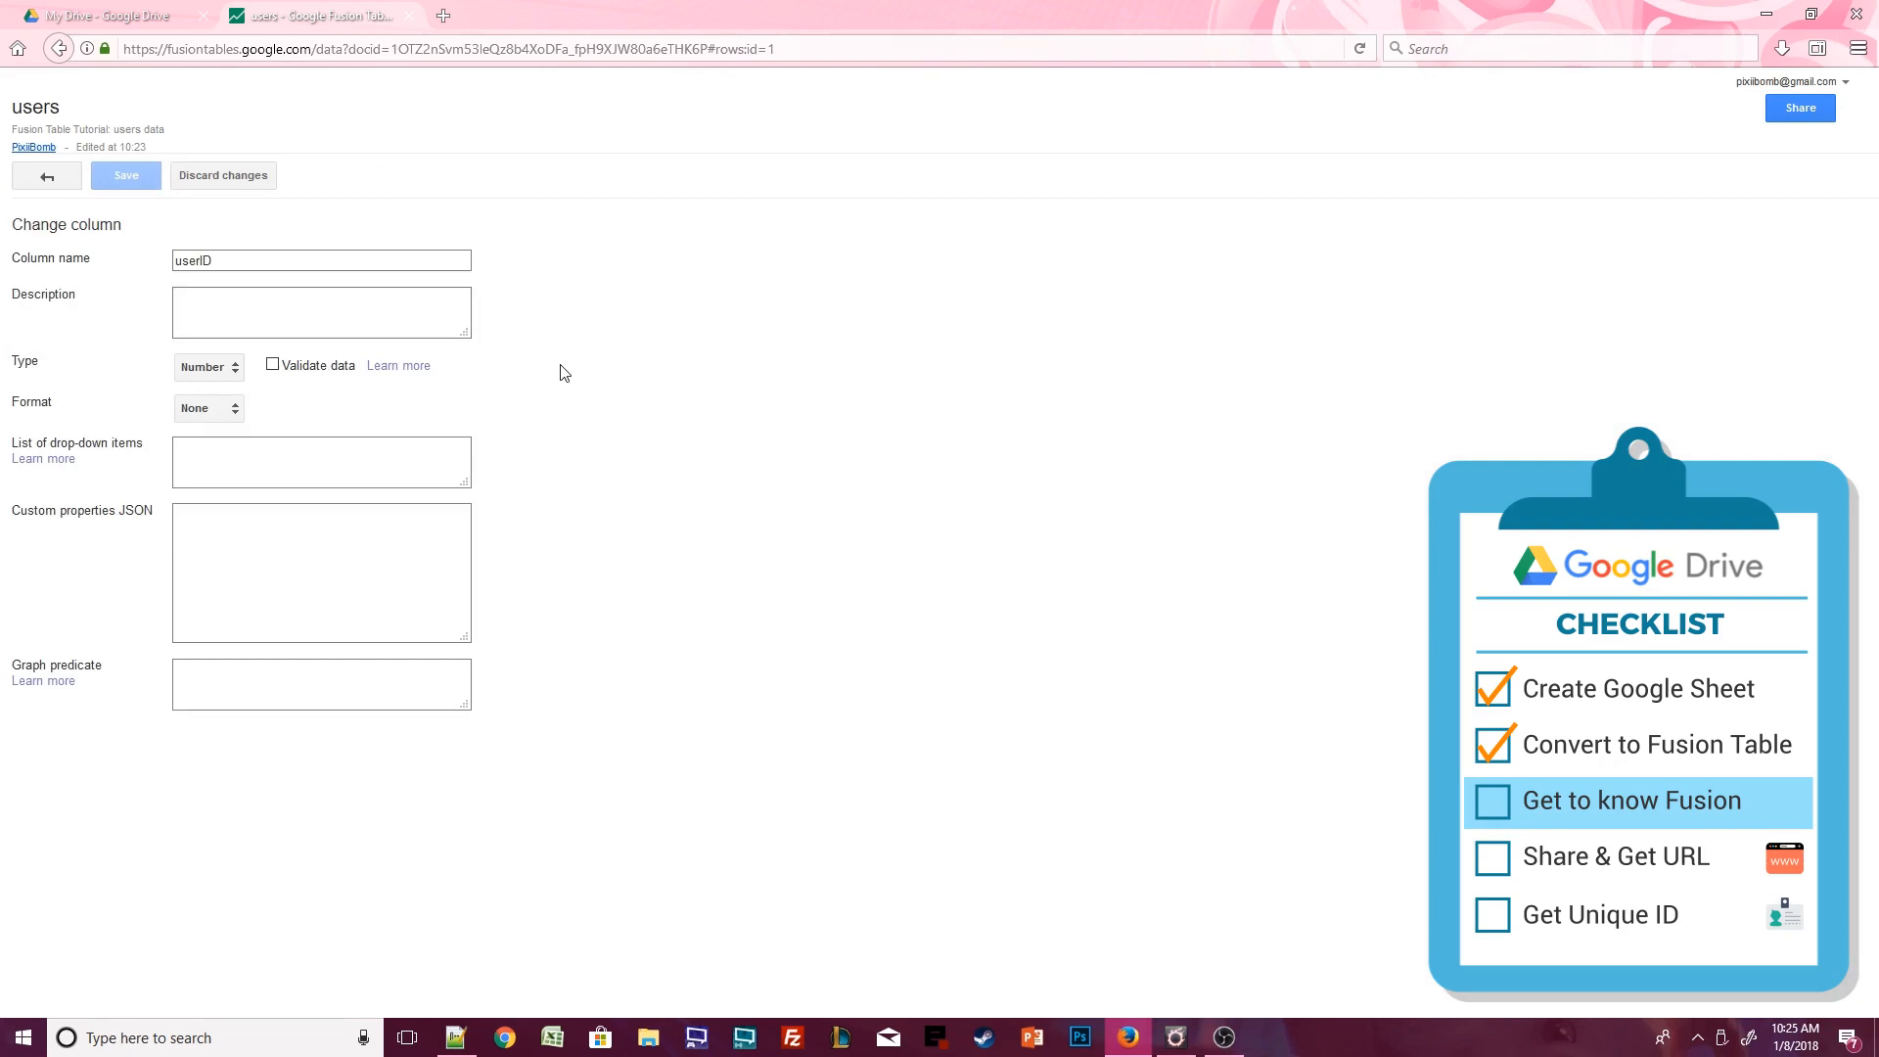
{"action": "left_click", "coordinate": [320, 312]}
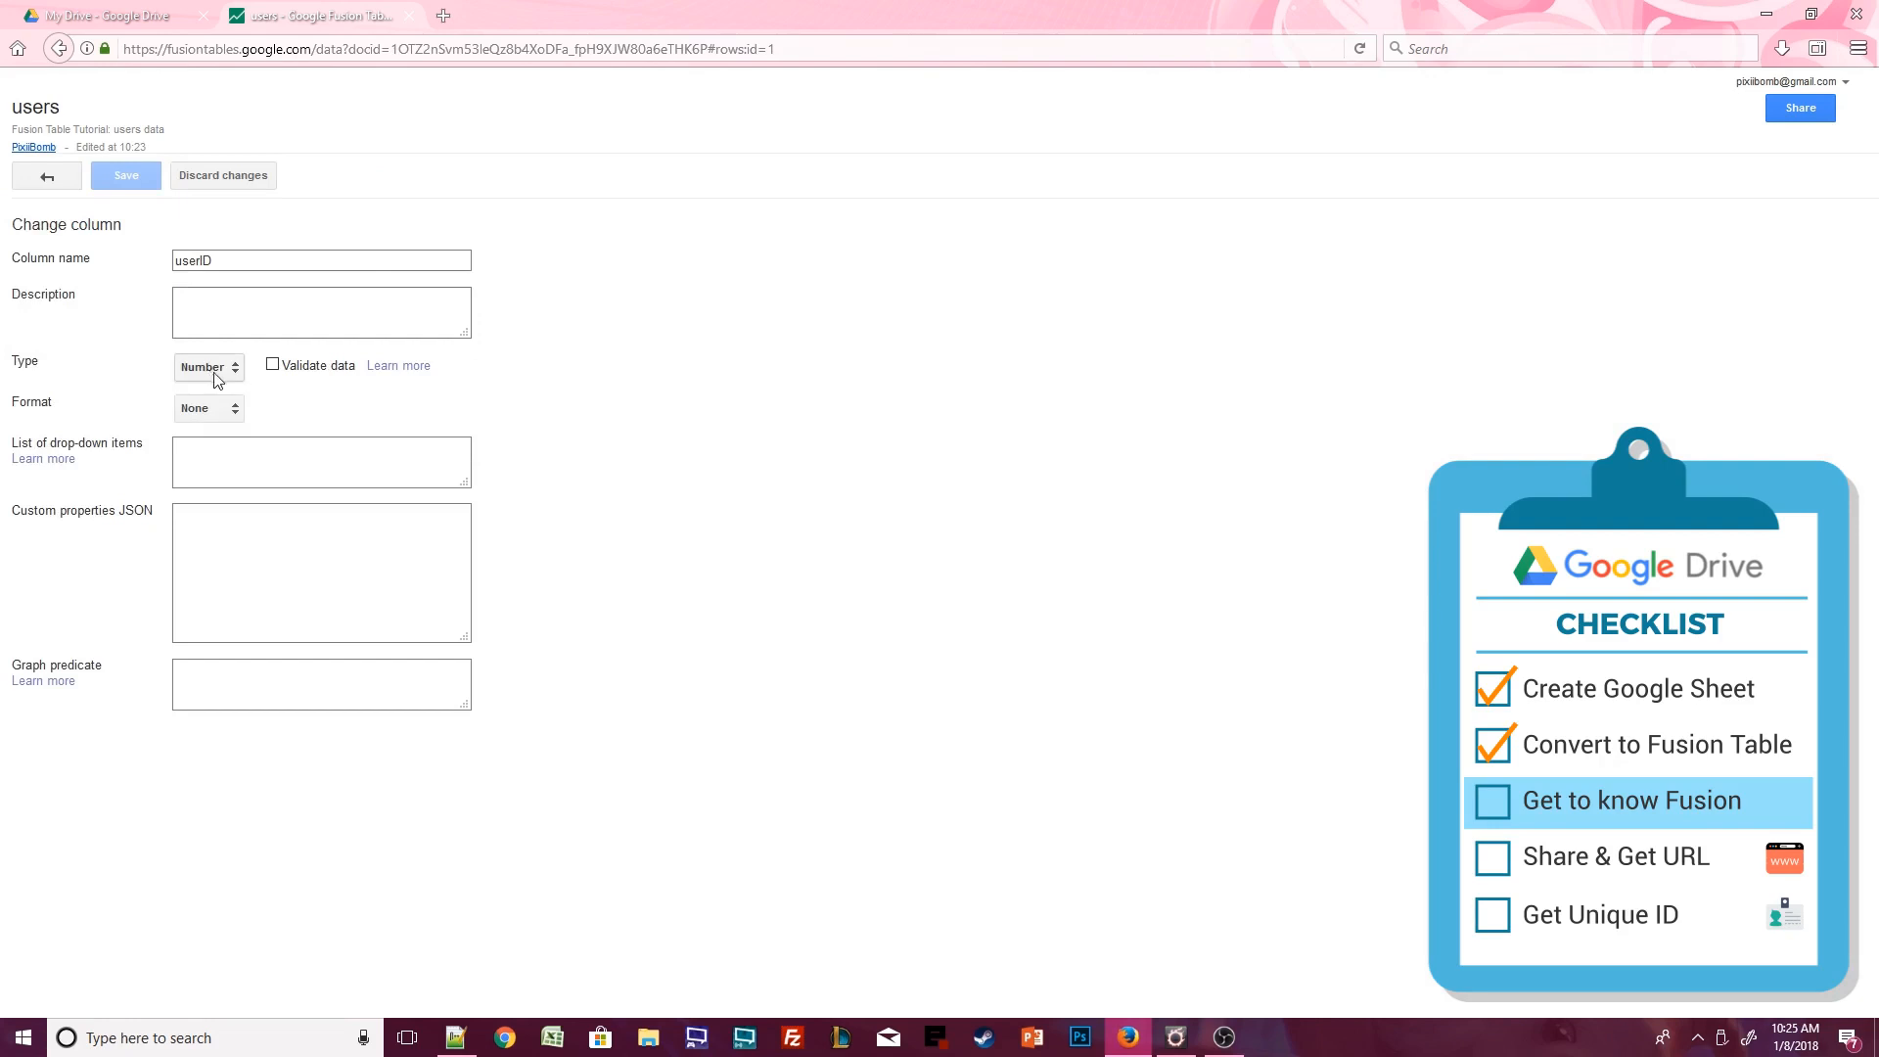
{"action": "left_click", "coordinate": [208, 367]}
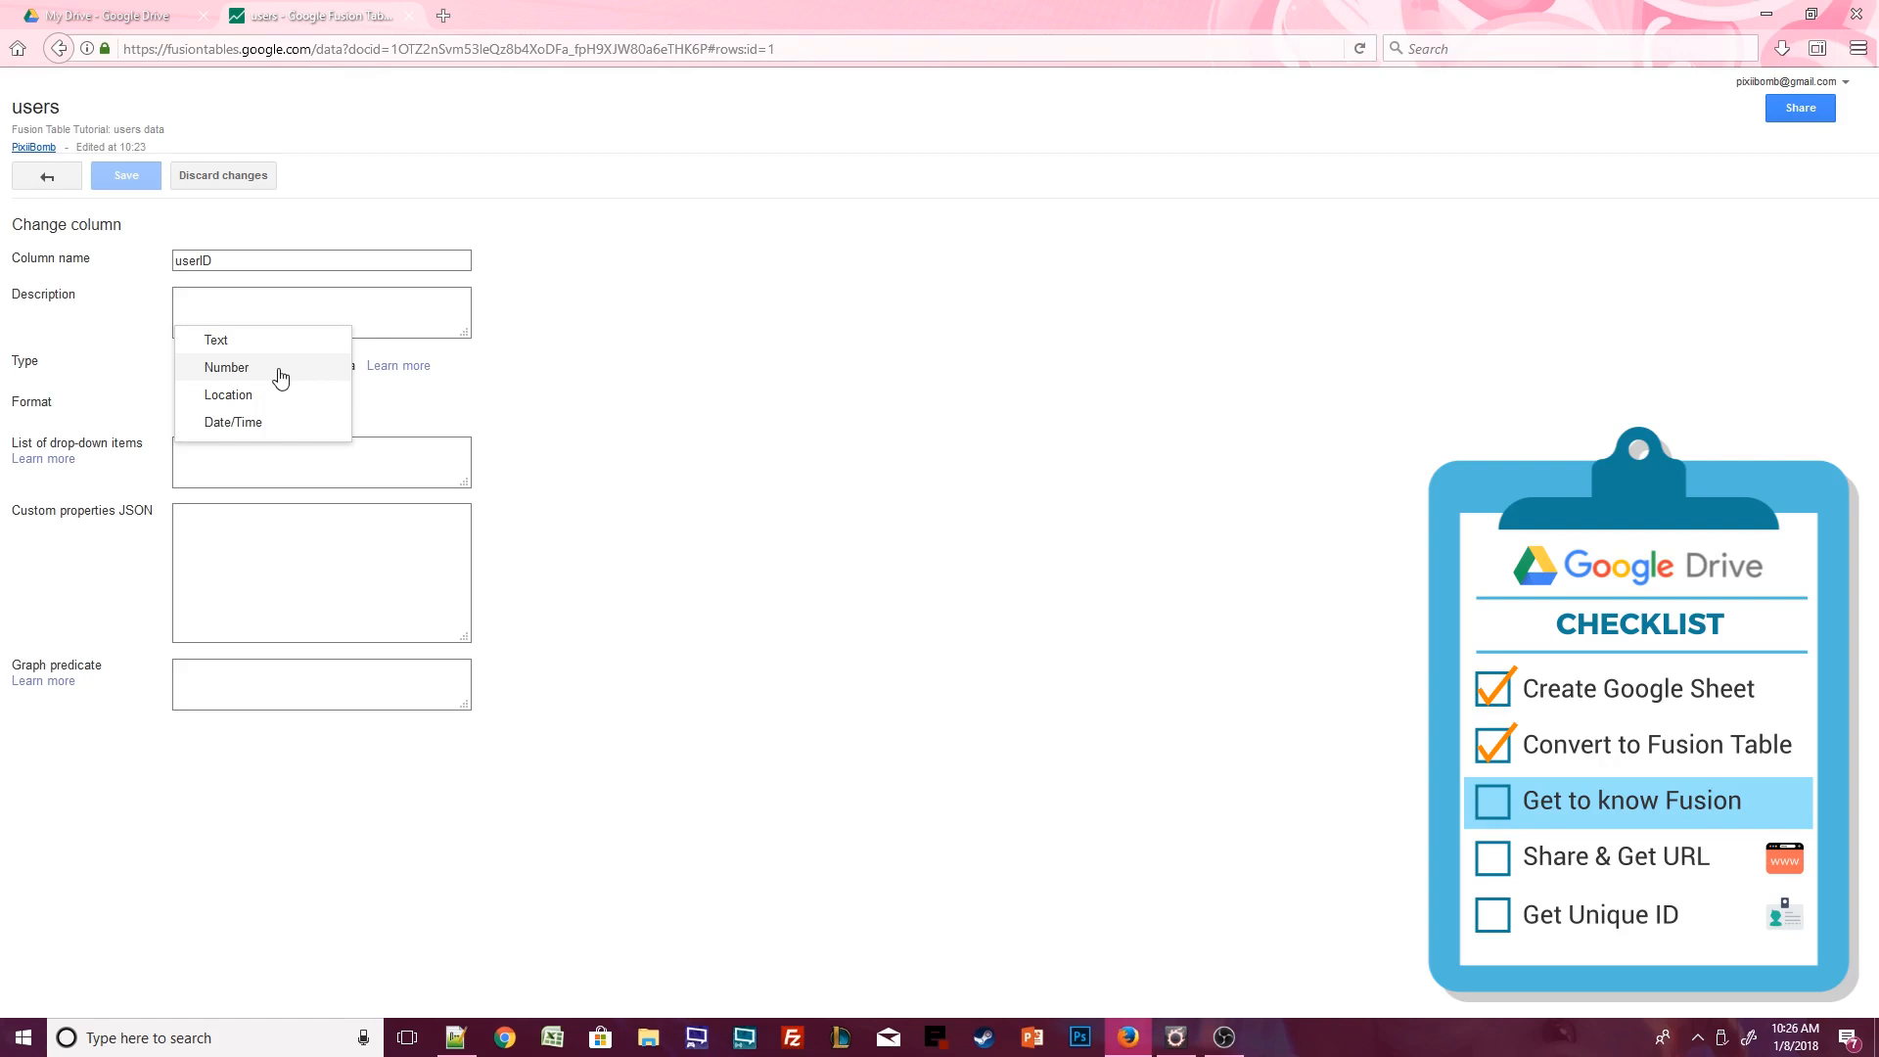
{"action": "left_click", "coordinate": [226, 368]}
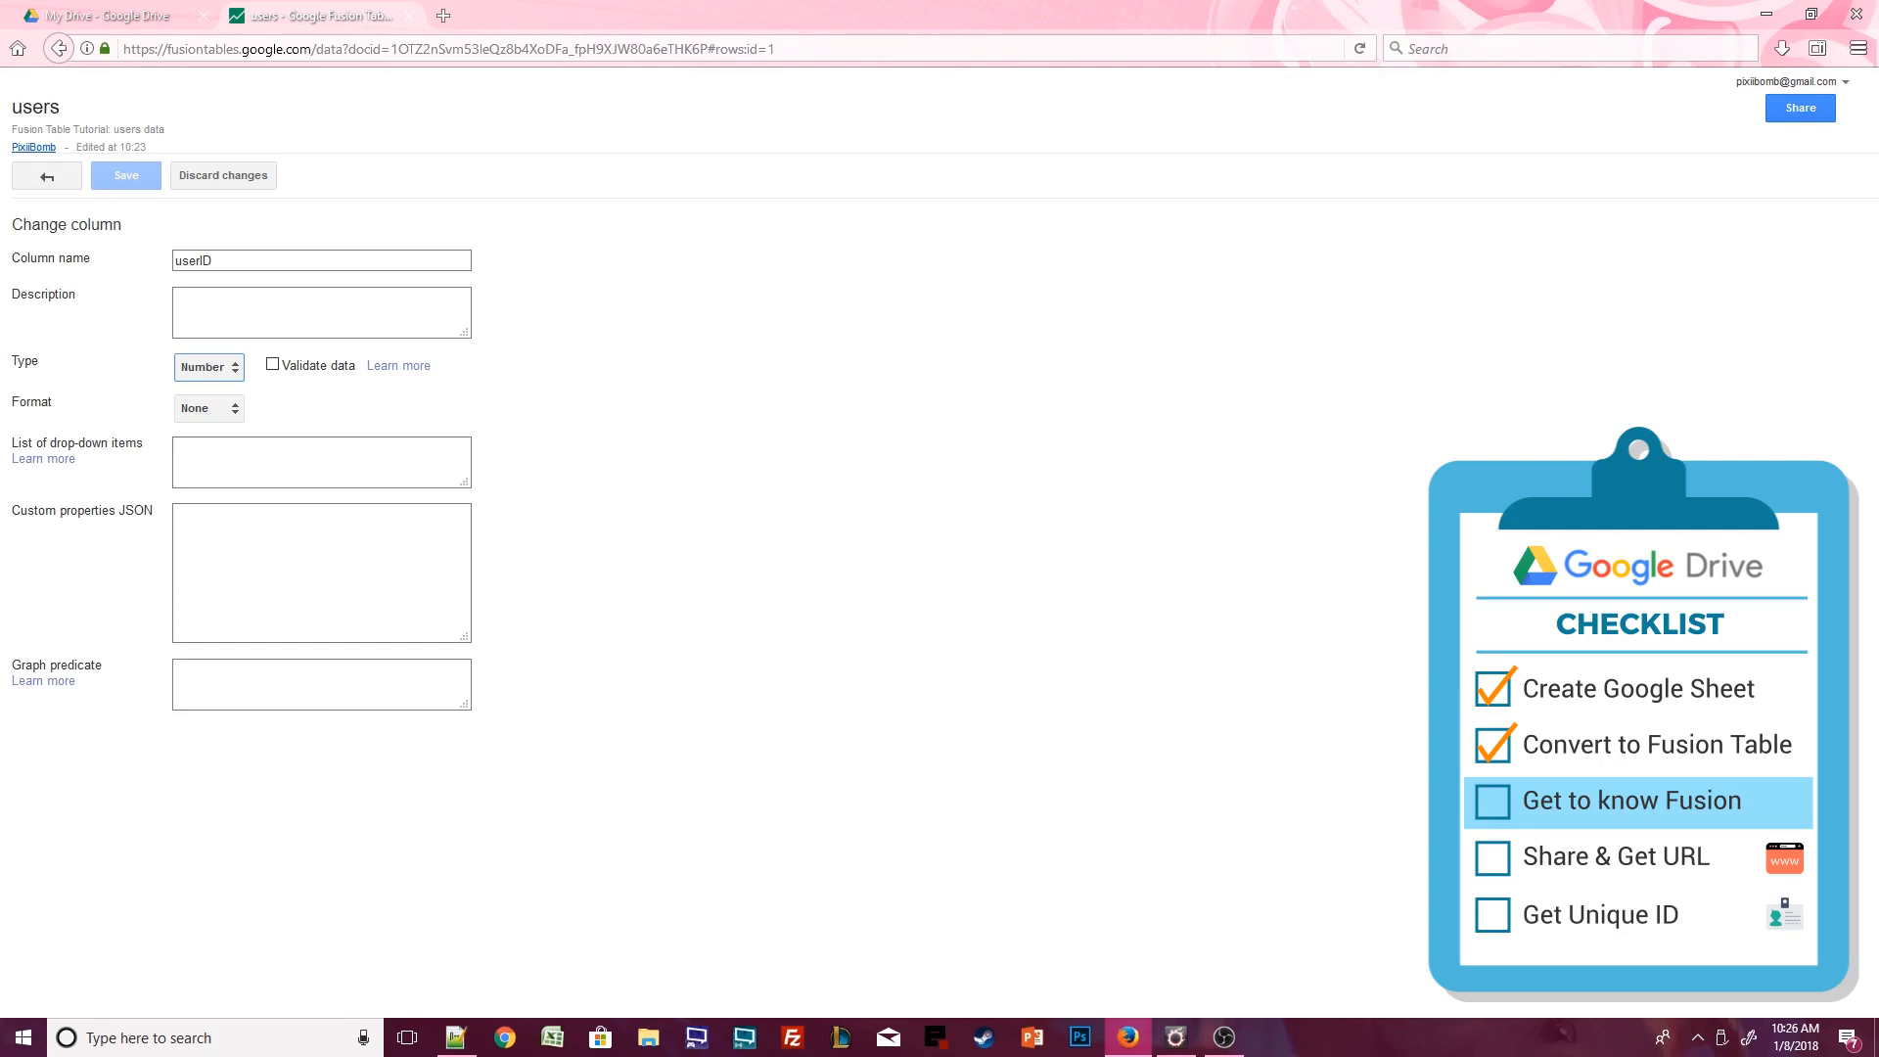
{"action": "left_click", "coordinate": [46, 176]}
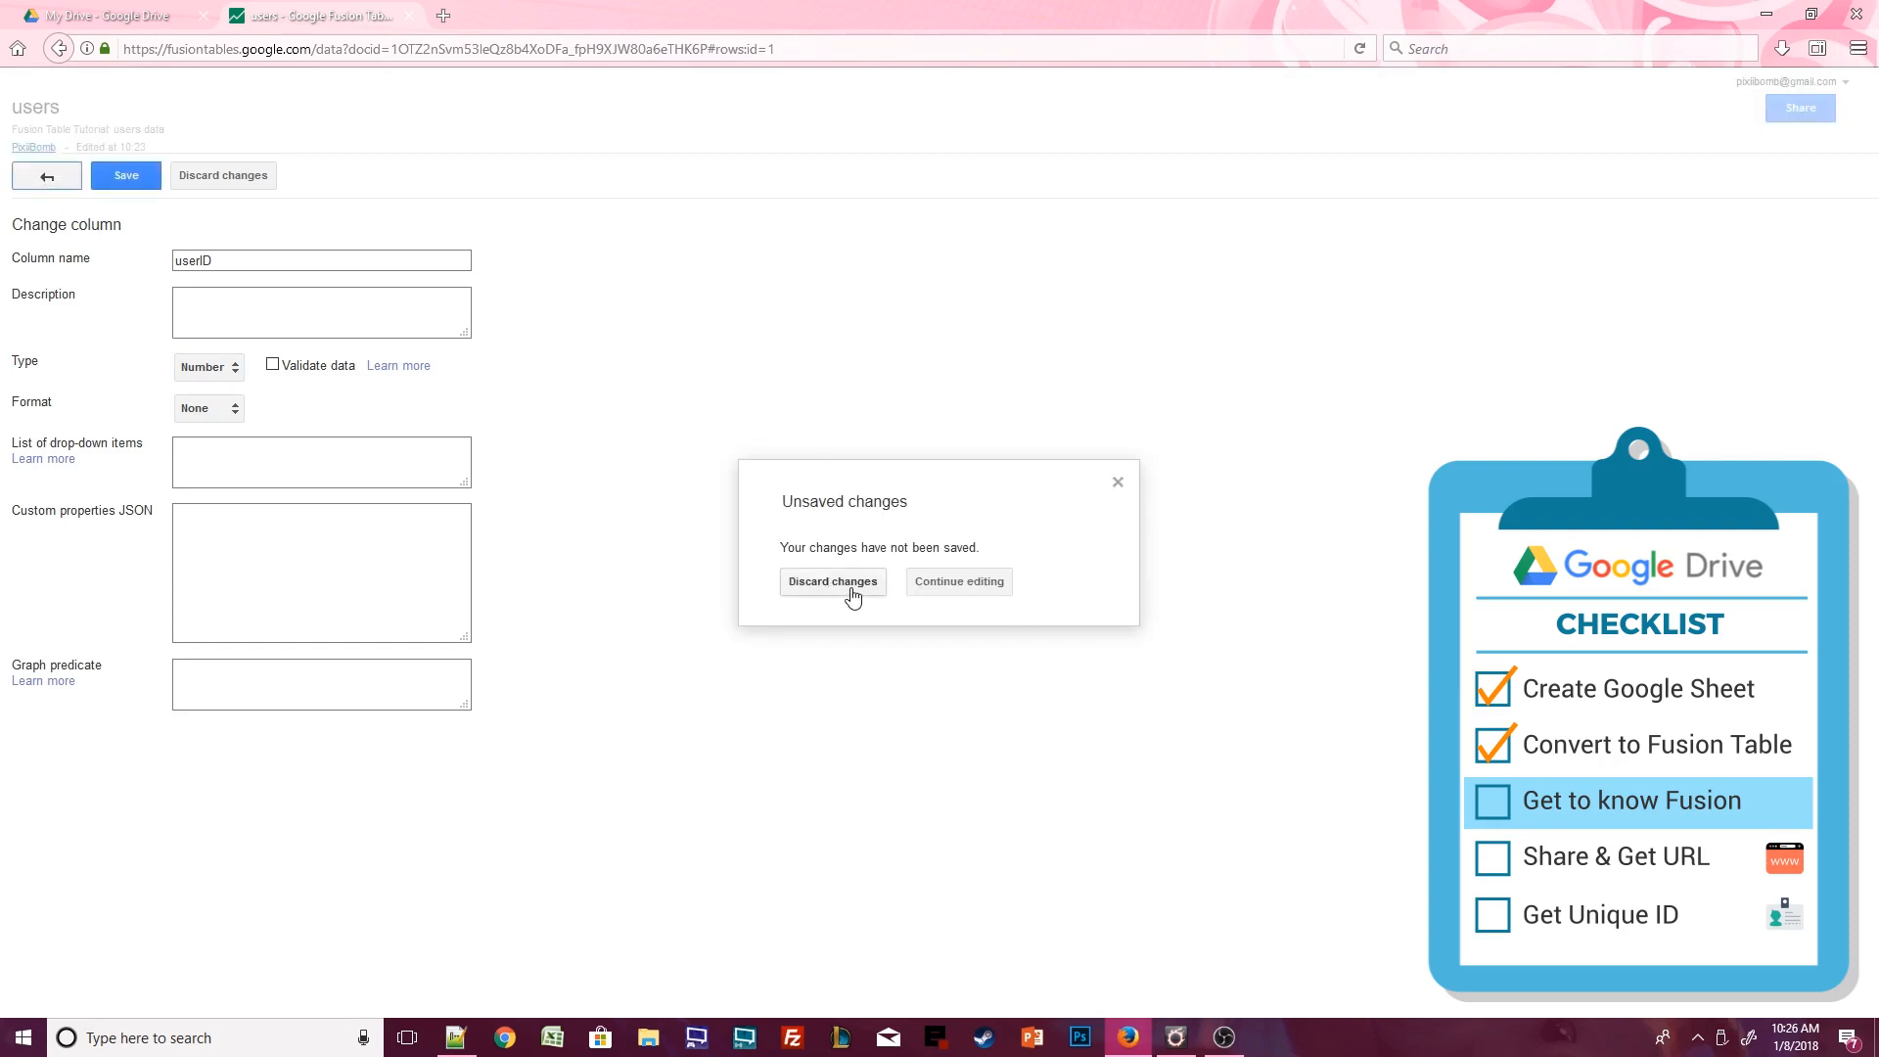
{"action": "left_click", "coordinate": [831, 581]}
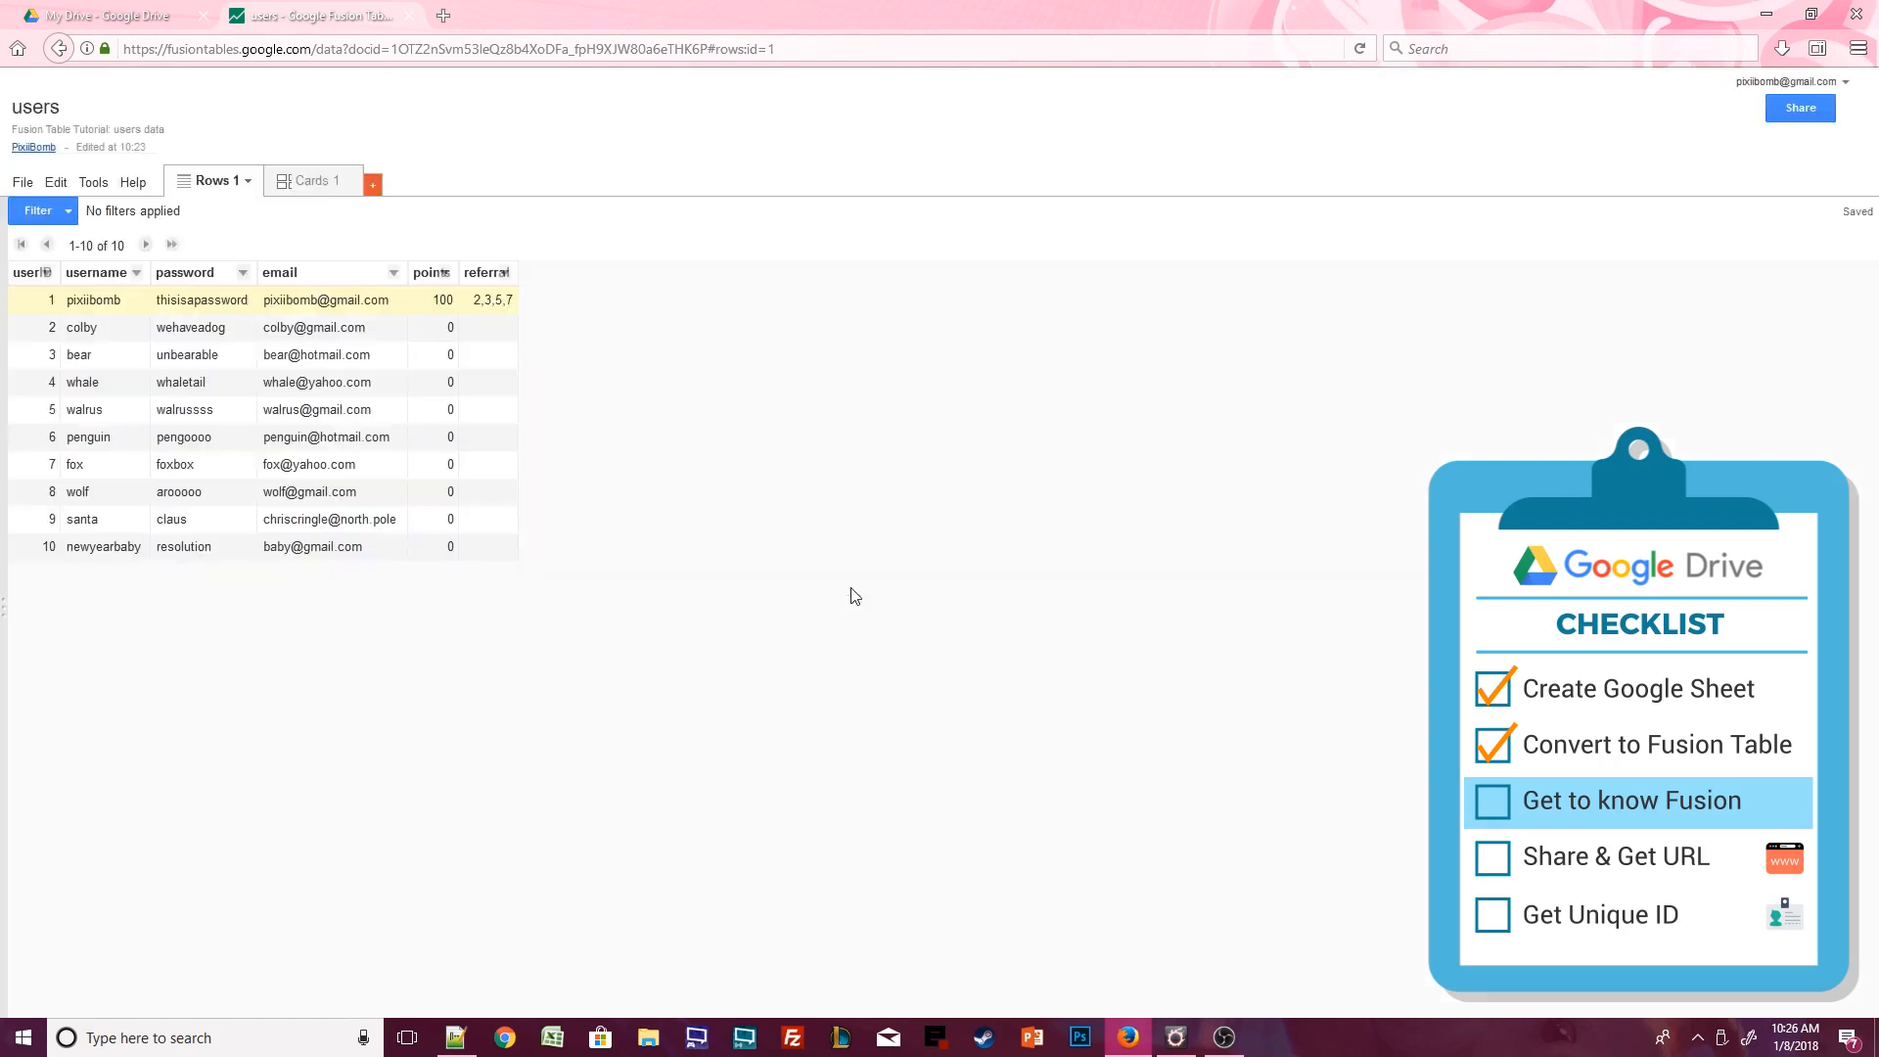
Add a text column named 'avatar' before referral, and save newyearbaby's avatar file name
{"action": "left_click", "coordinate": [55, 182]}
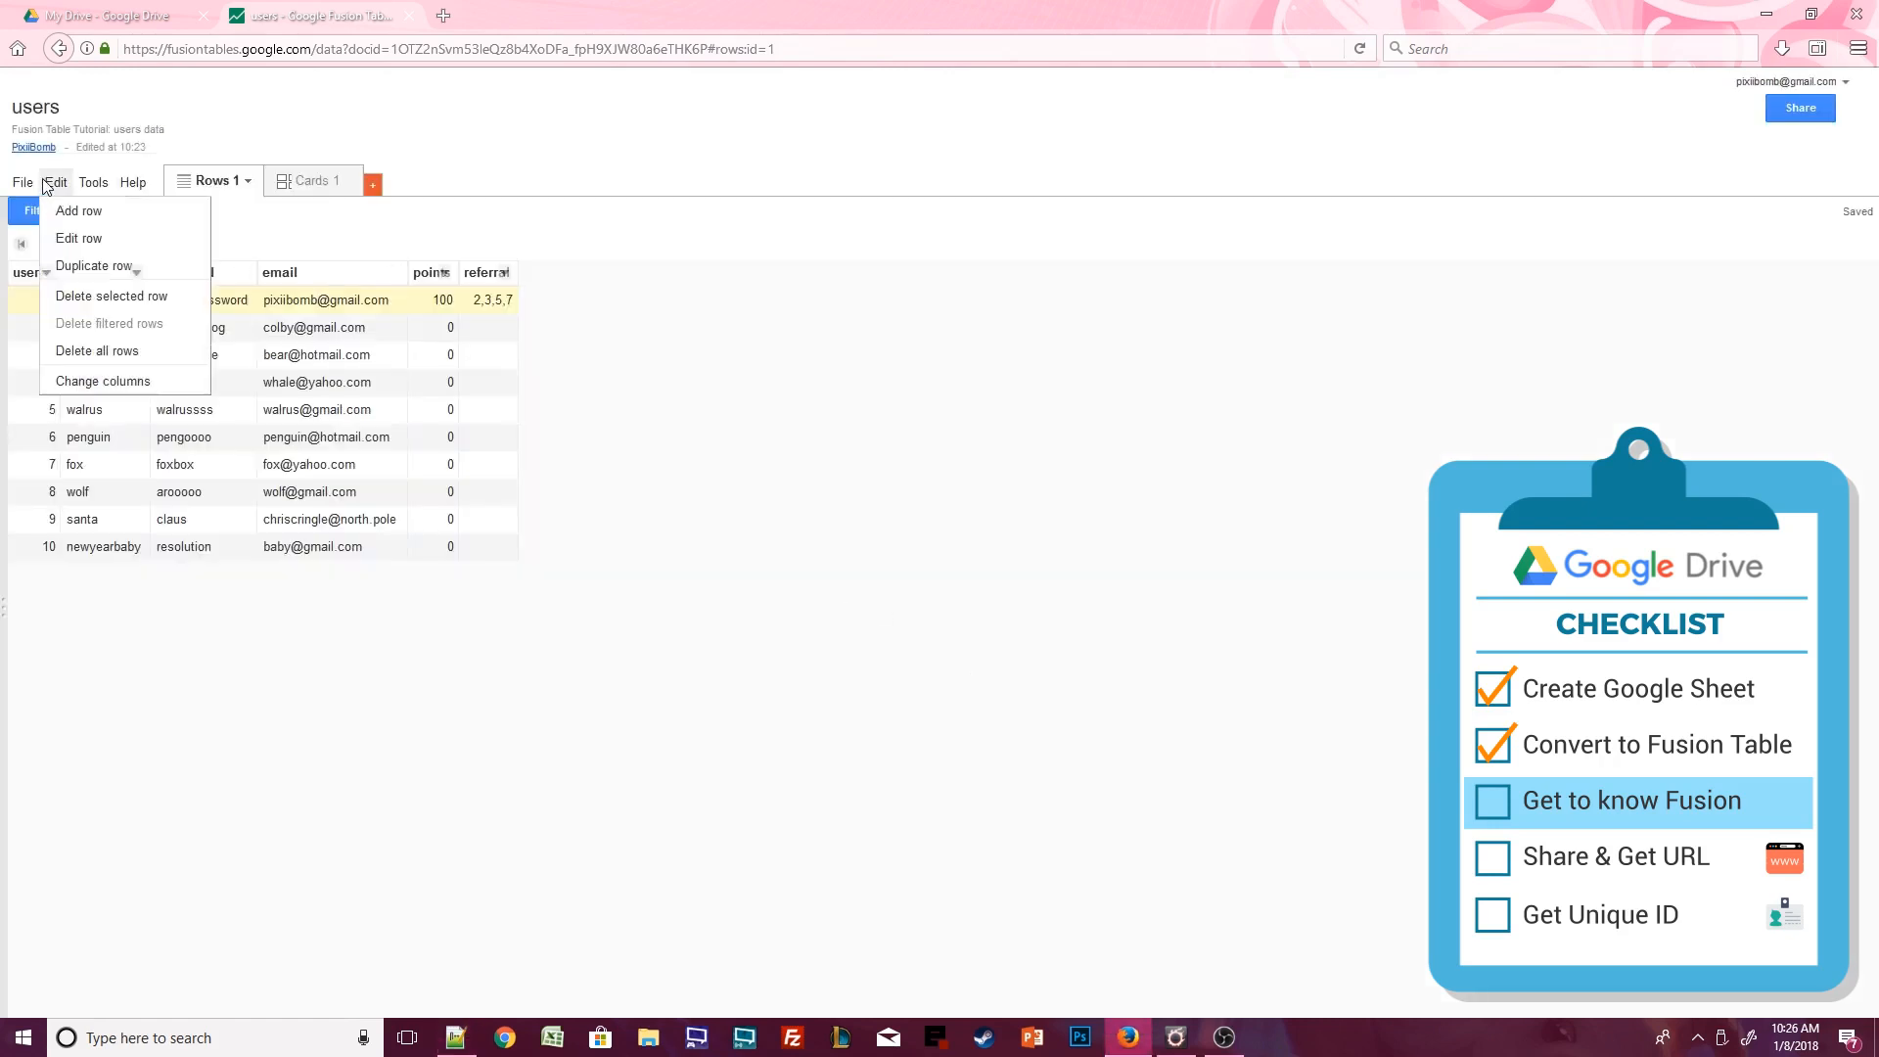
{"action": "left_click", "coordinate": [103, 380]}
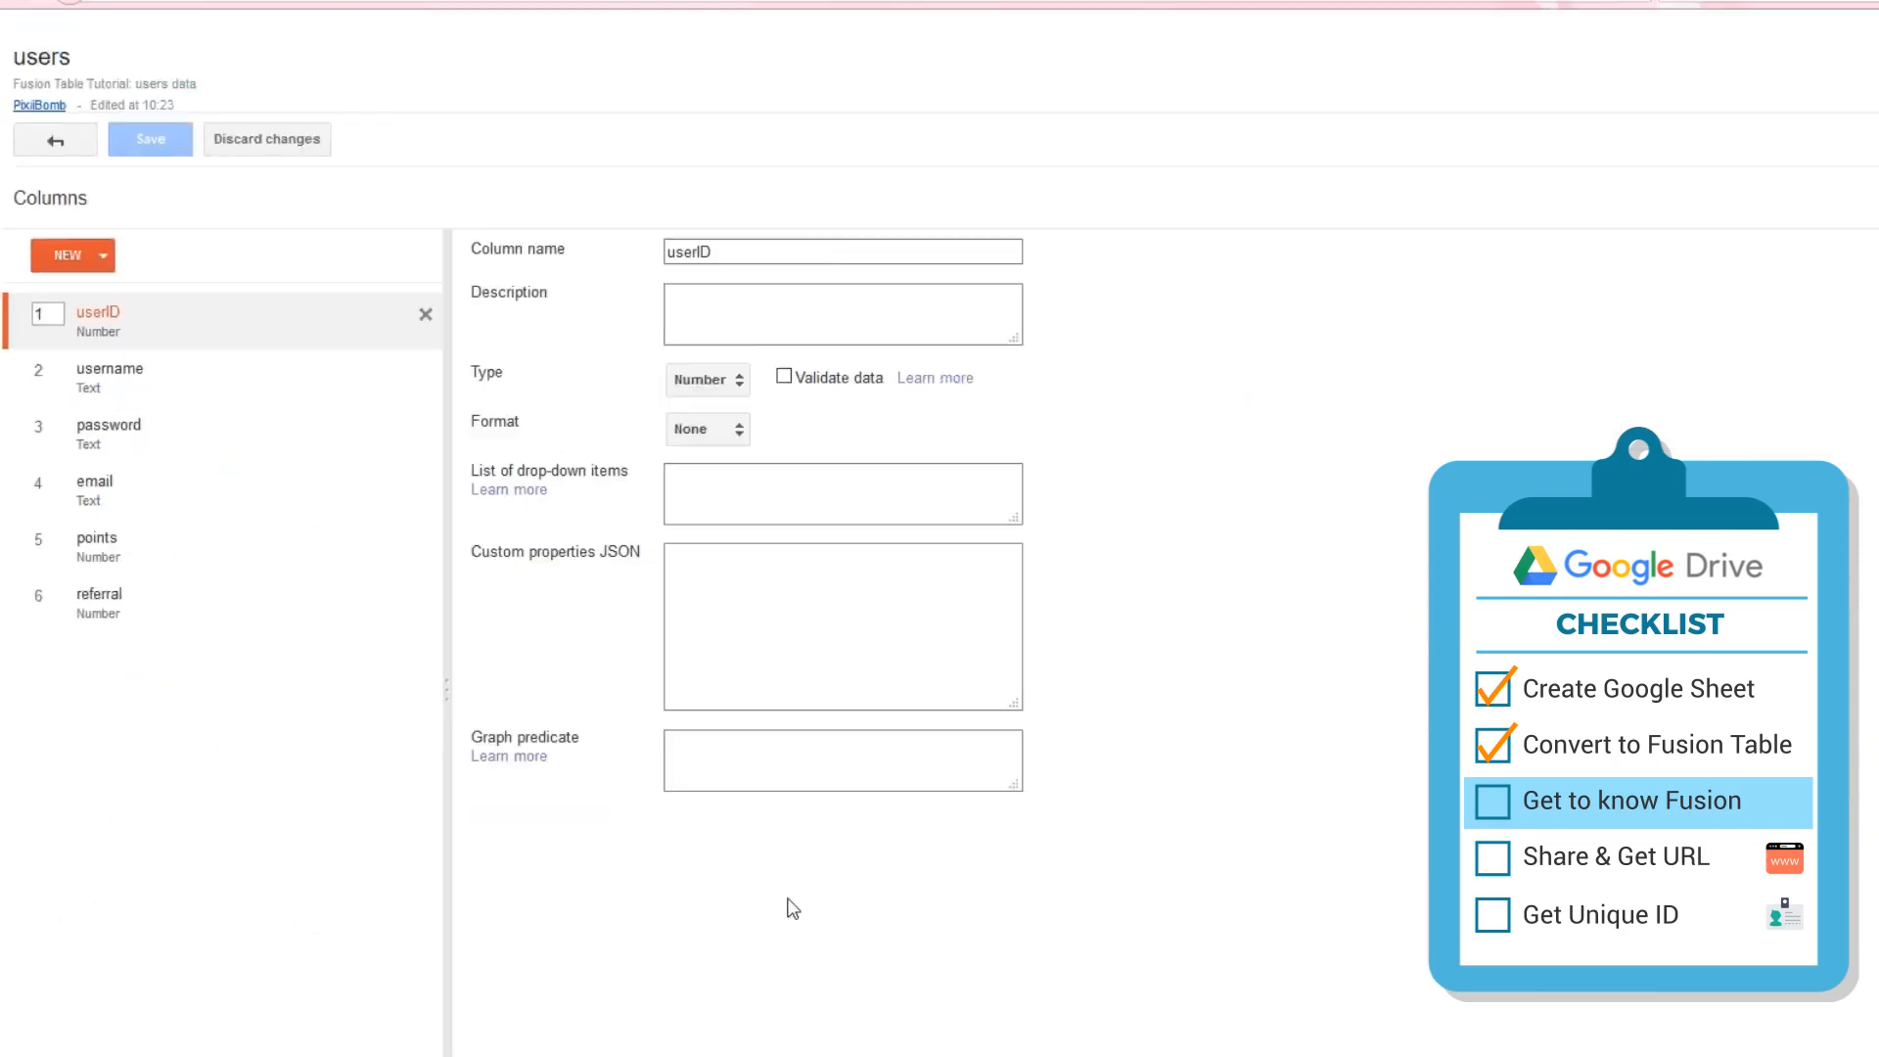
{"action": "left_click", "coordinate": [85, 272]}
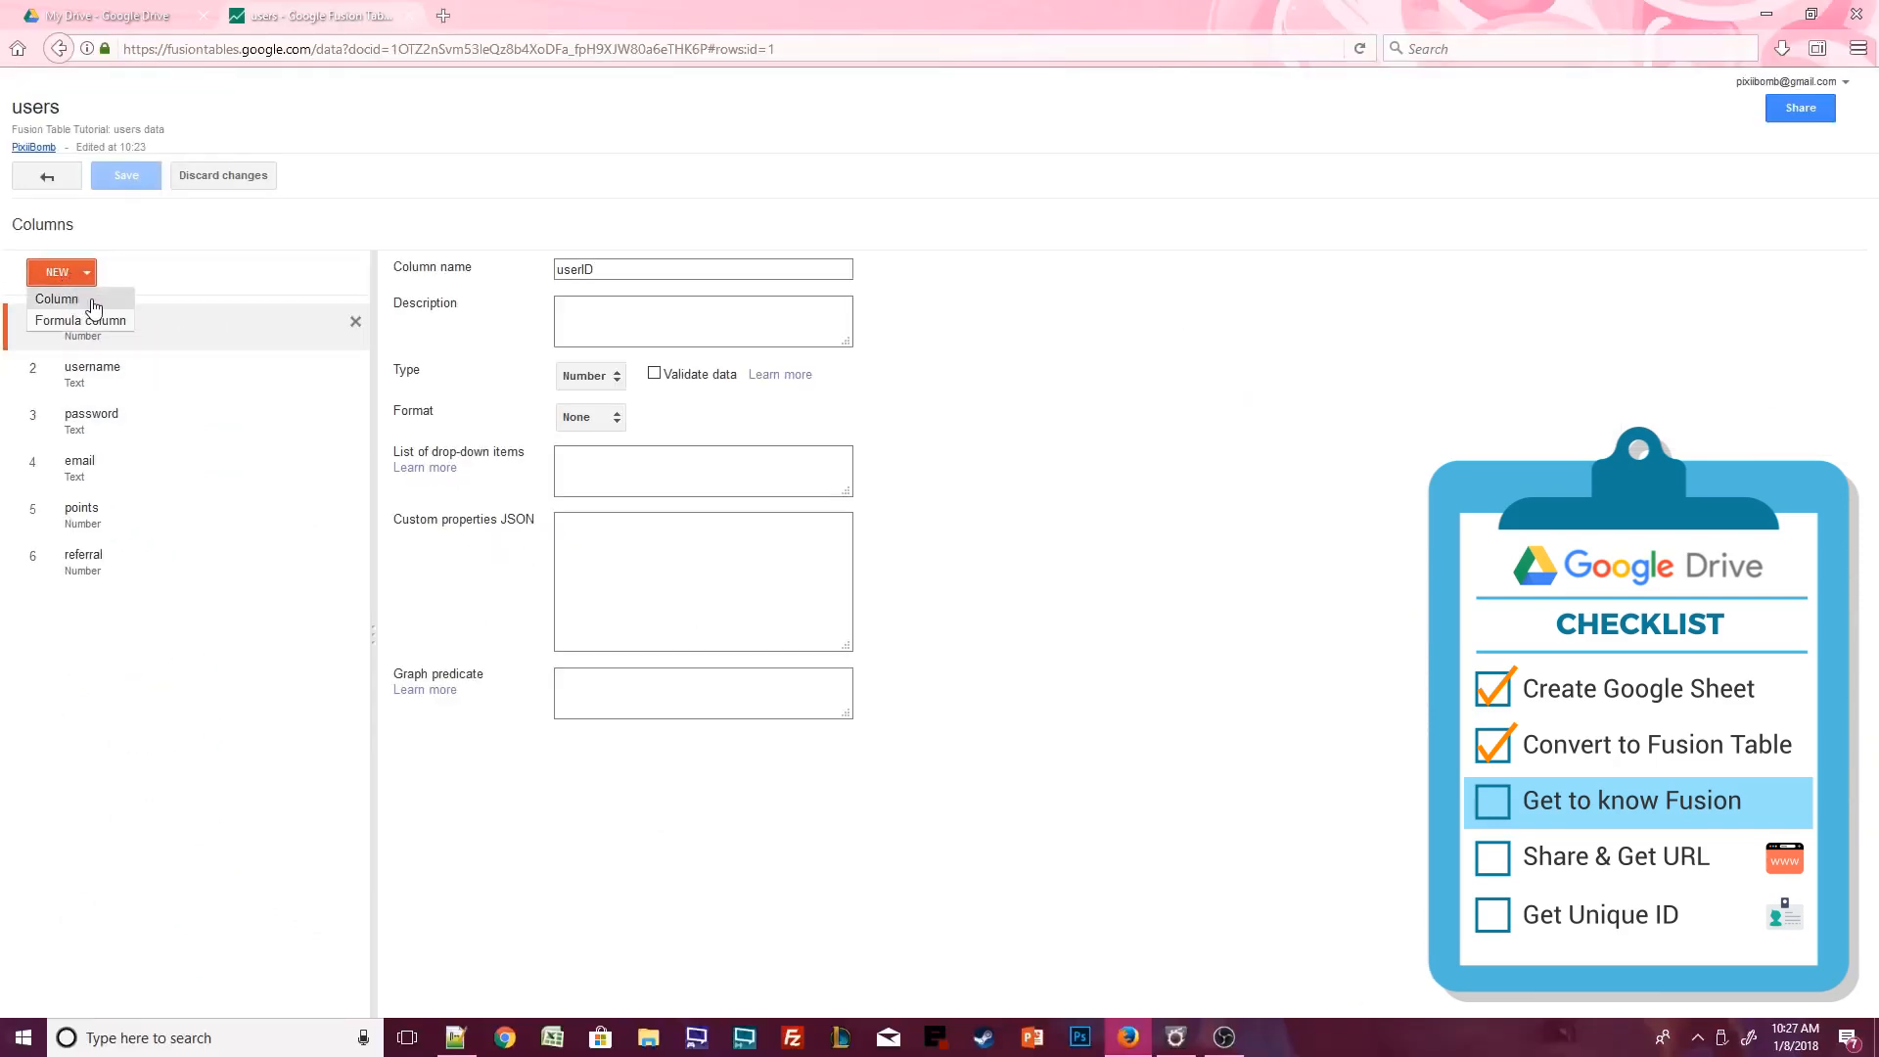
{"action": "left_click", "coordinate": [57, 299]}
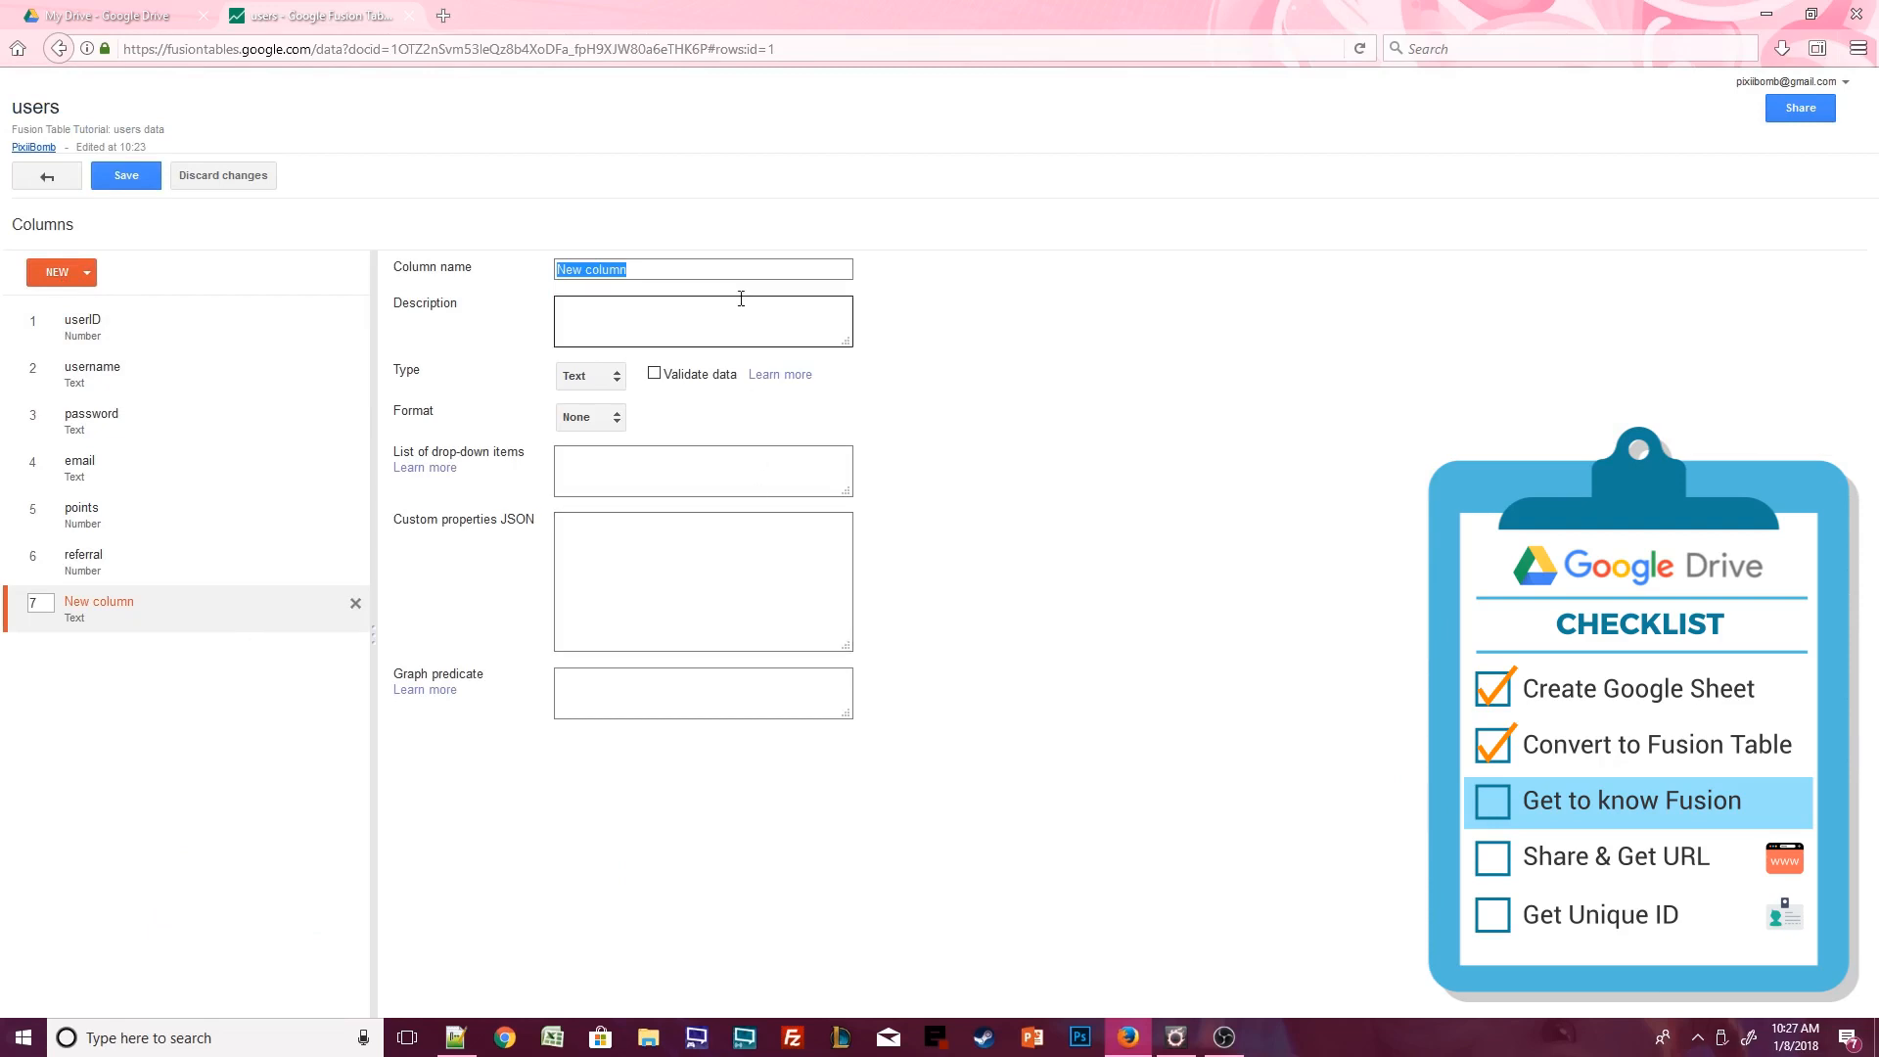
{"action": "type", "text": "avatar"}
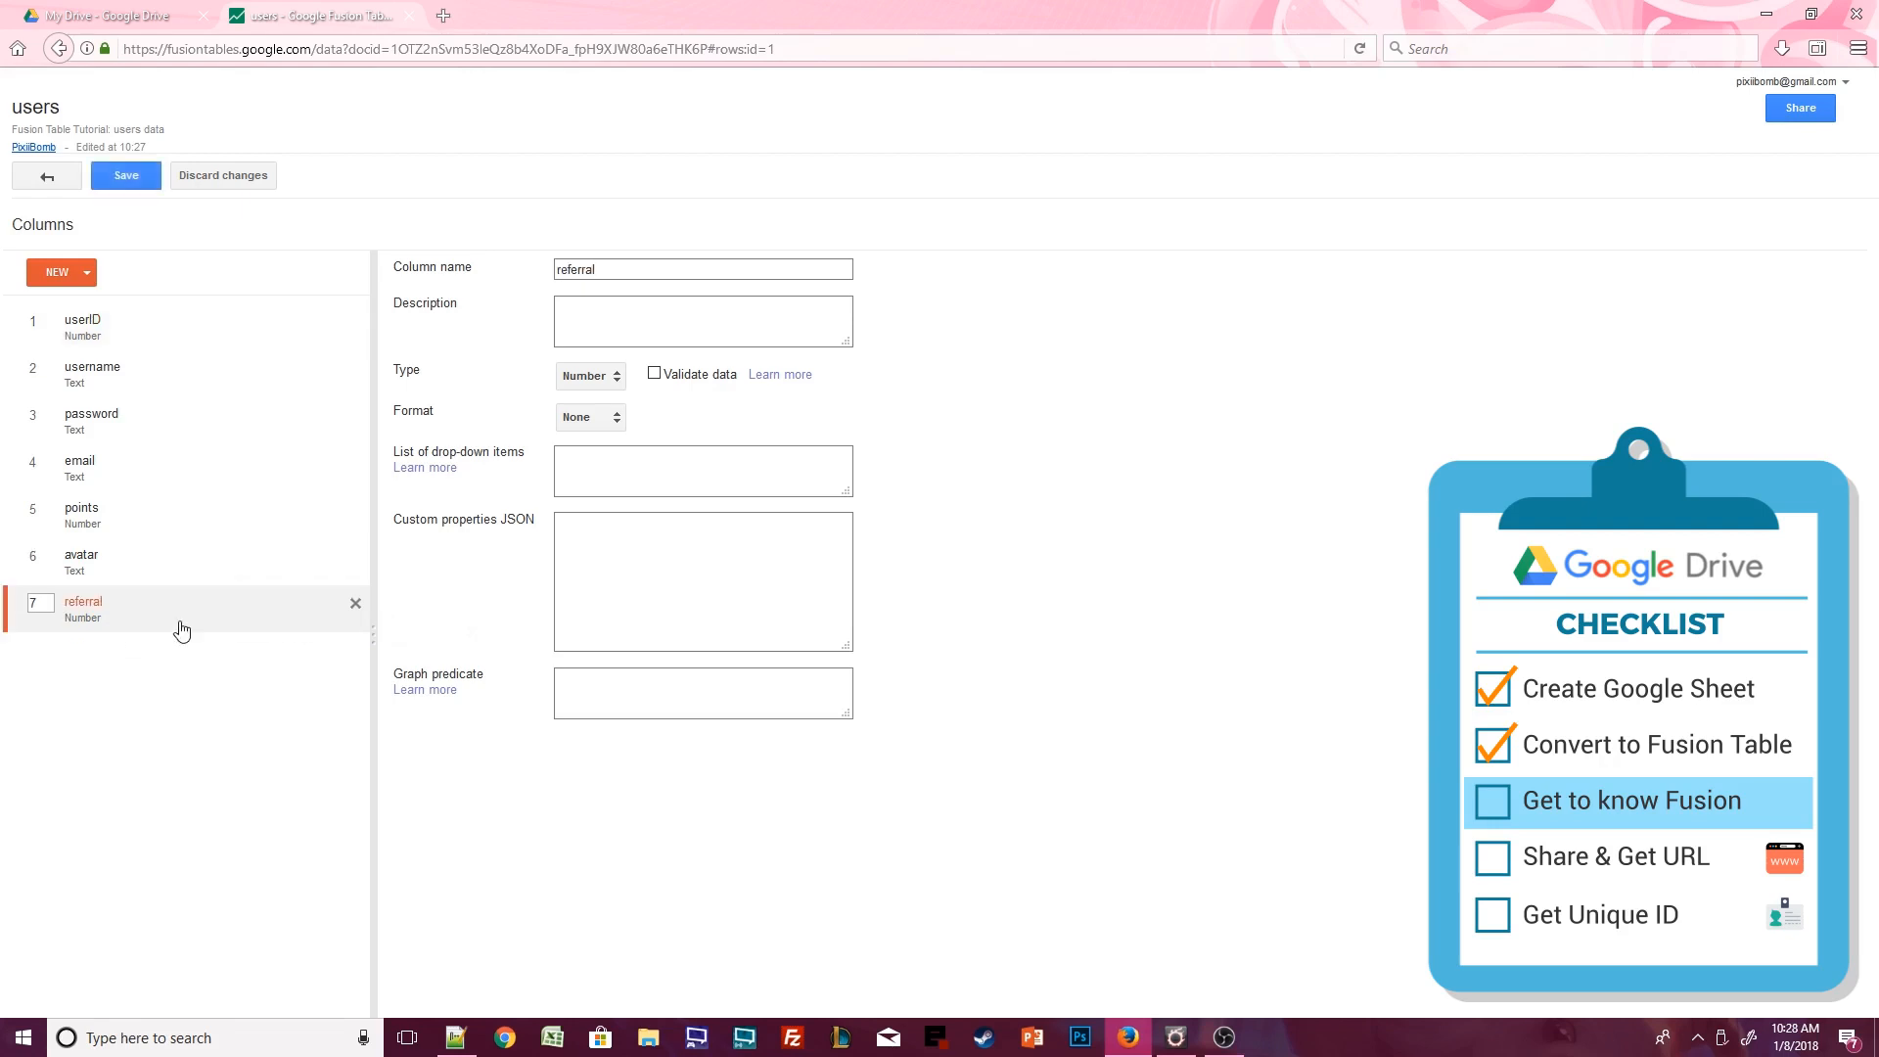
{"action": "left_click", "coordinate": [124, 175]}
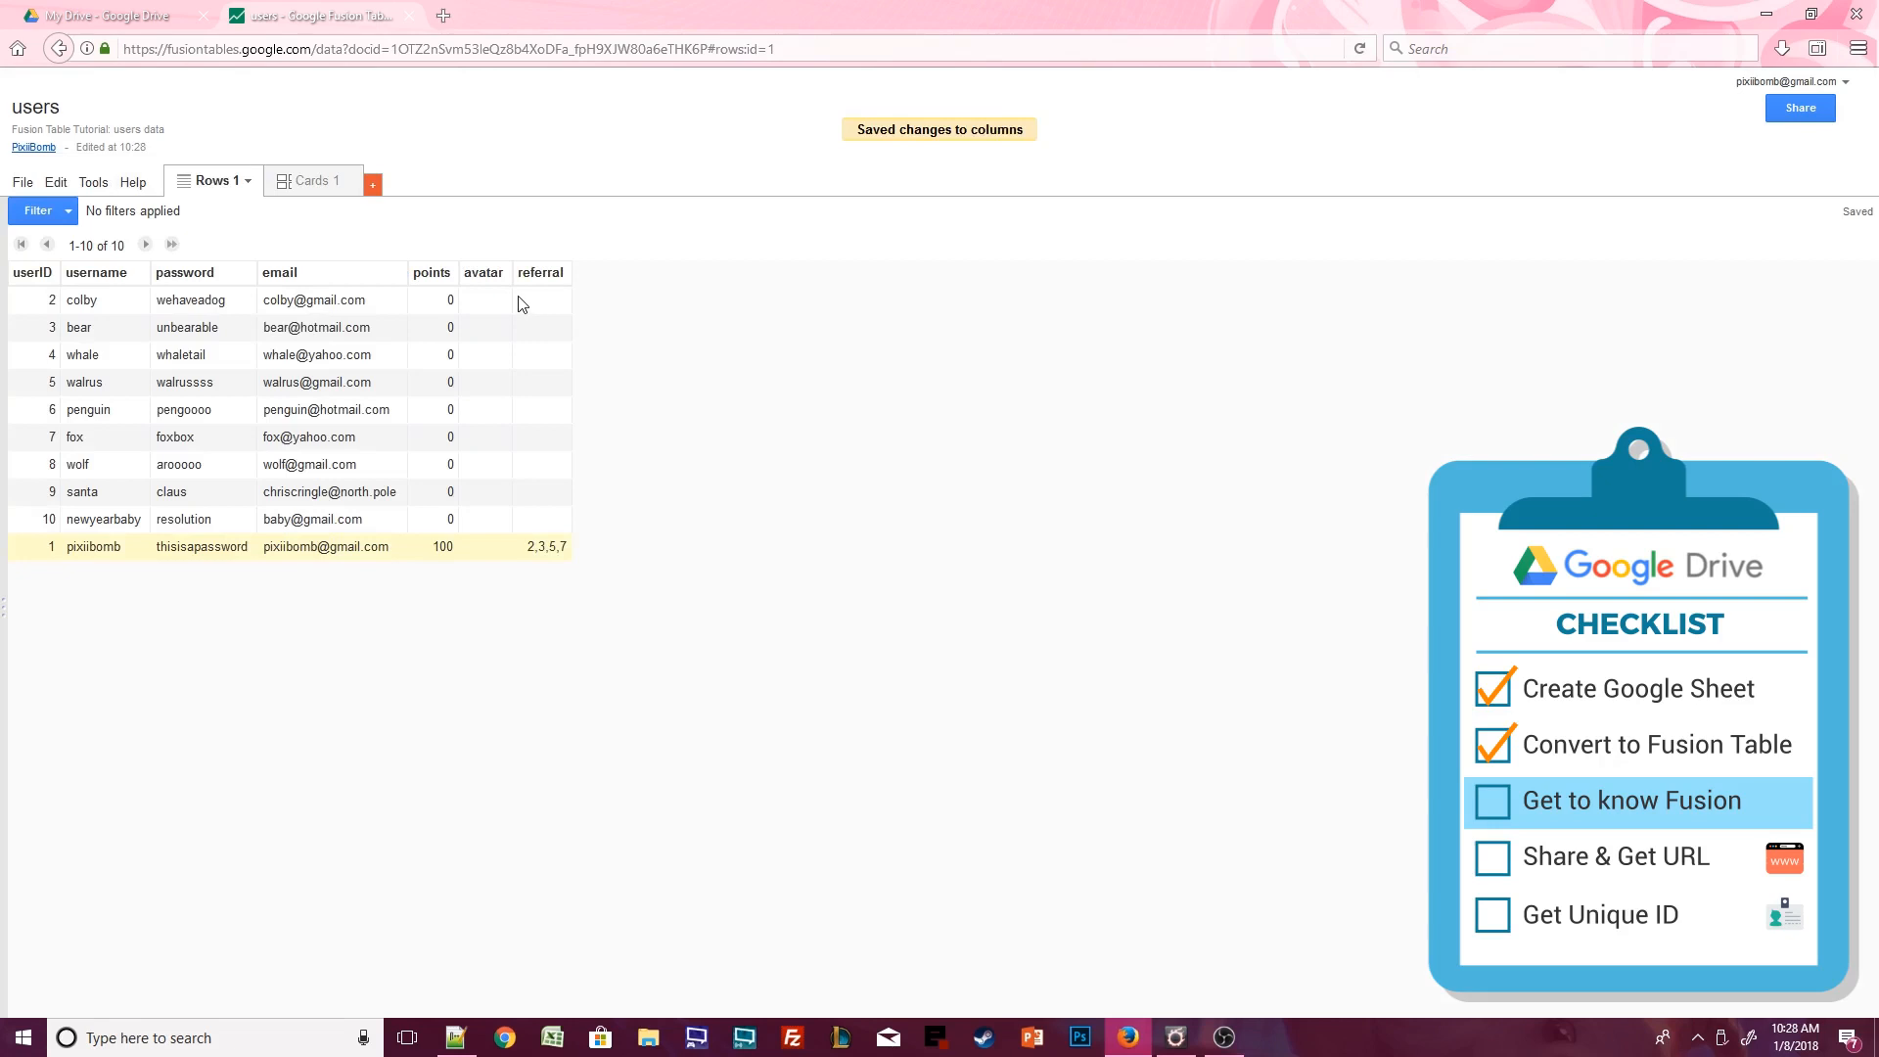
{"action": "mouse_move", "coordinate": [714, 378]}
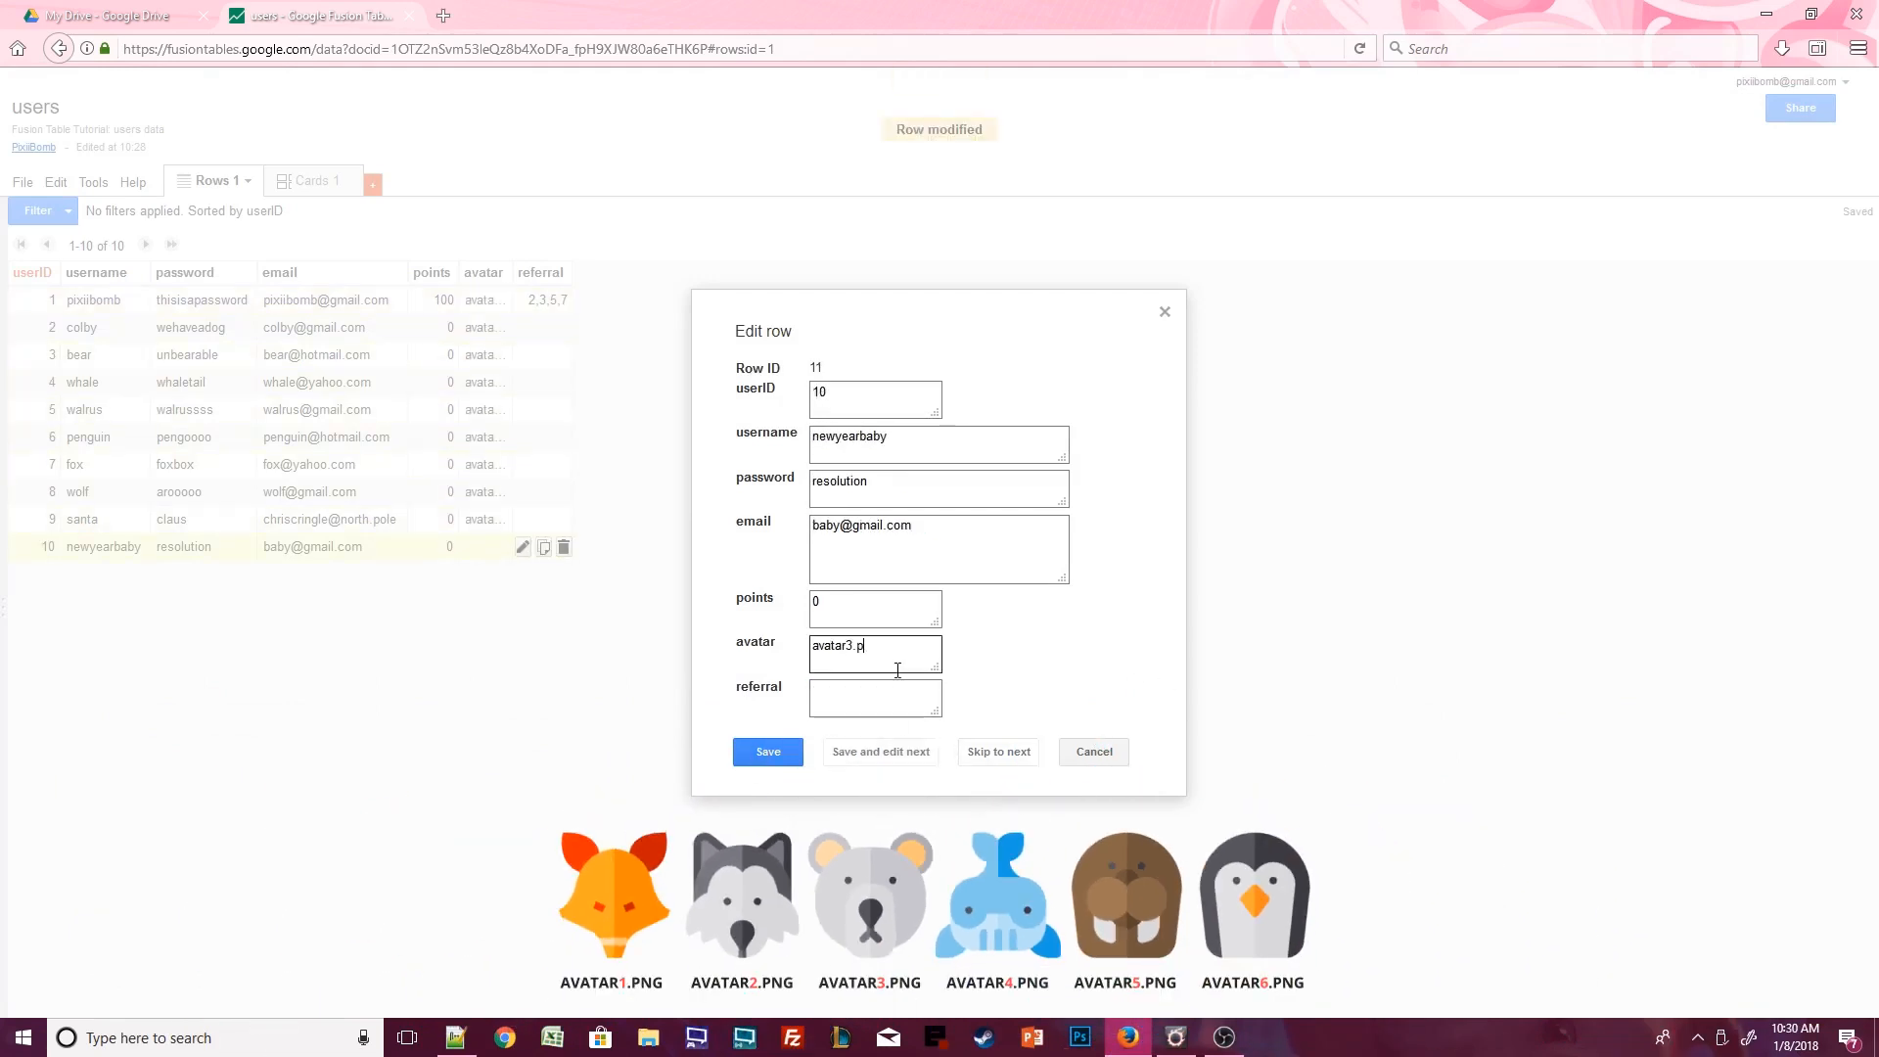
{"action": "left_click", "coordinate": [767, 752]}
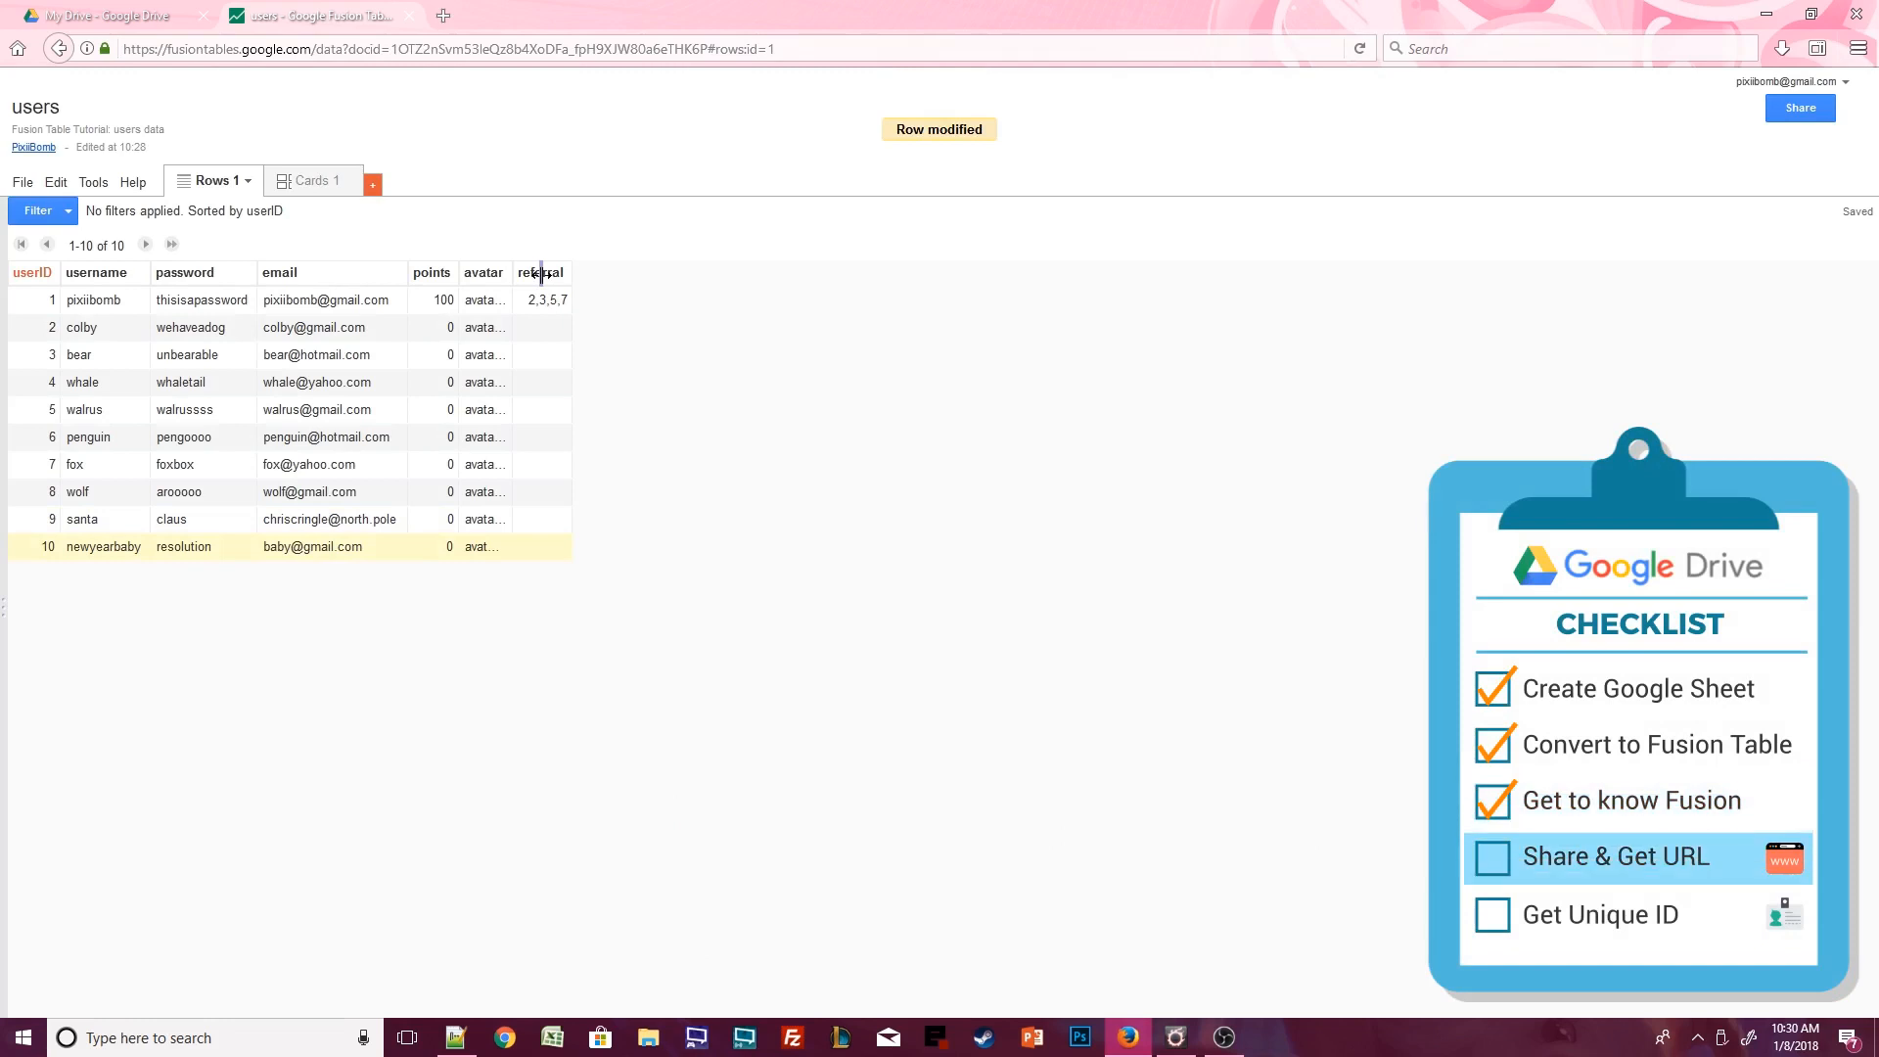
Make the users table accessible to anyone with the link
{"action": "left_click", "coordinate": [1798, 107]}
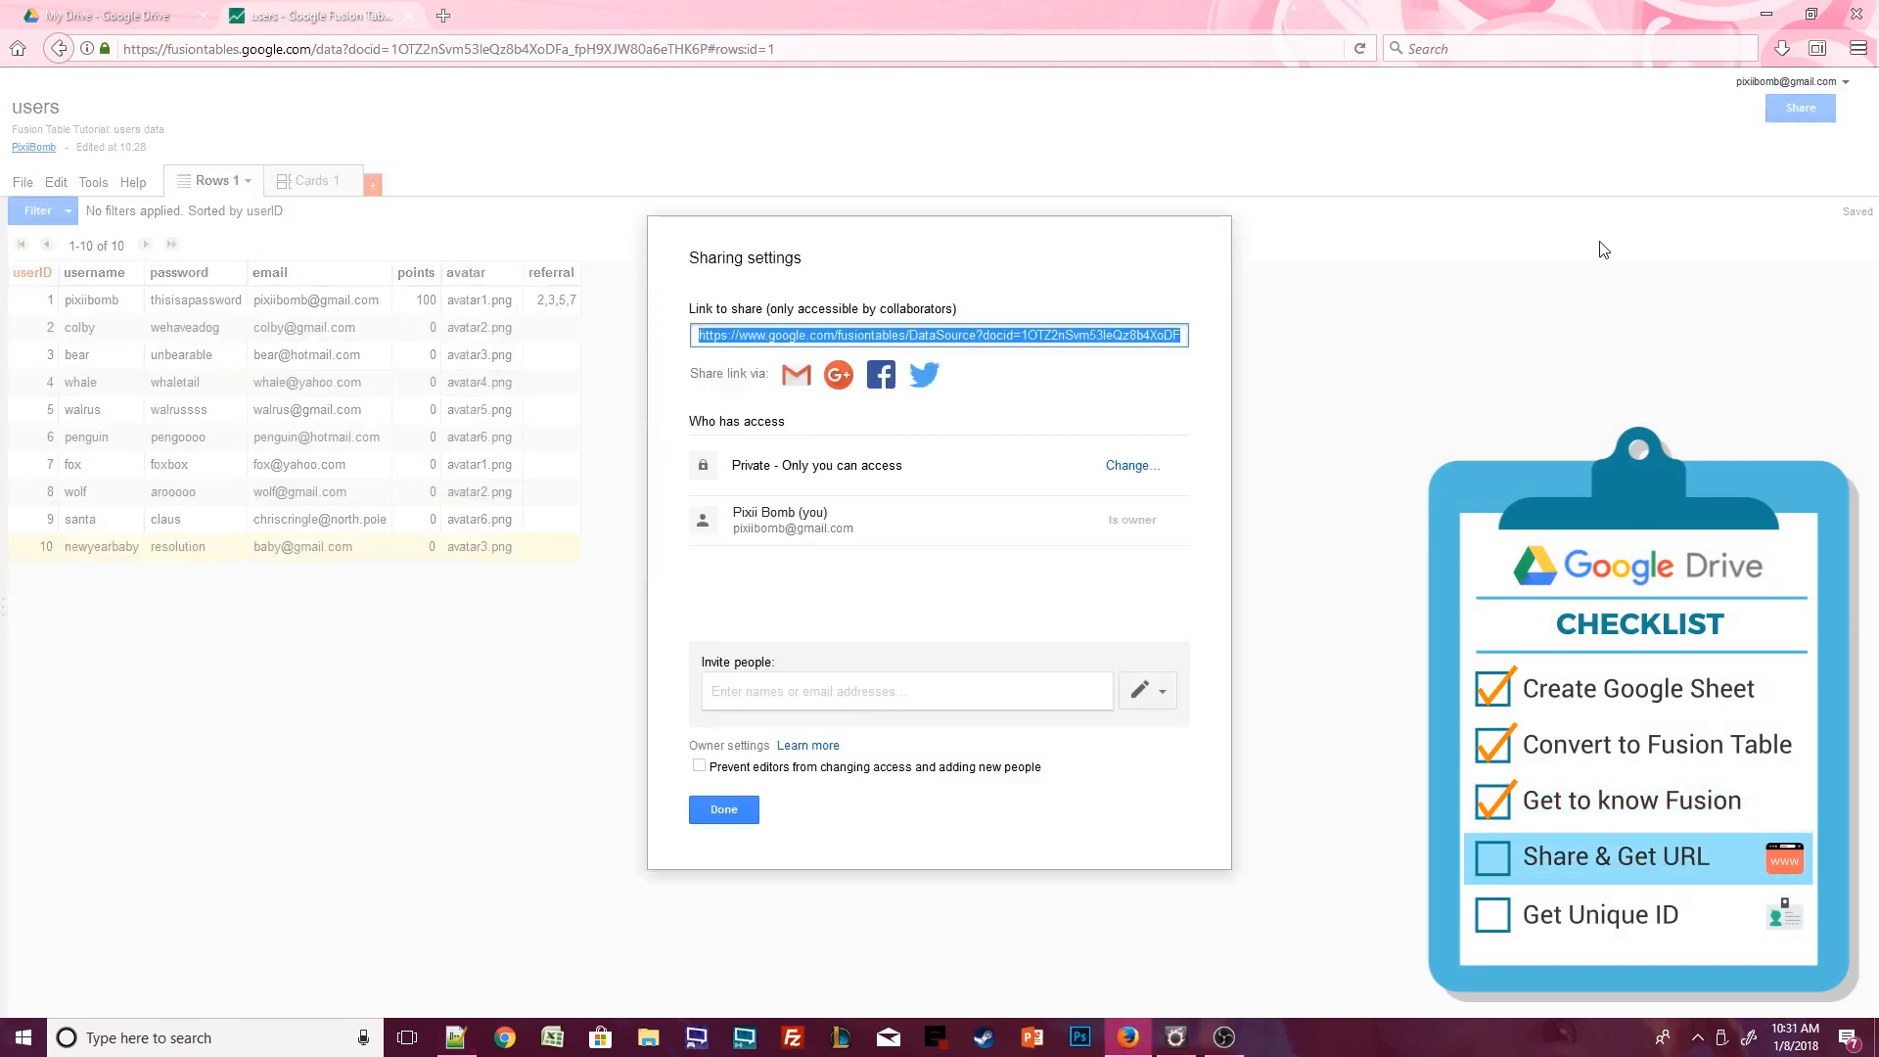
{"action": "left_click", "coordinate": [1127, 465]}
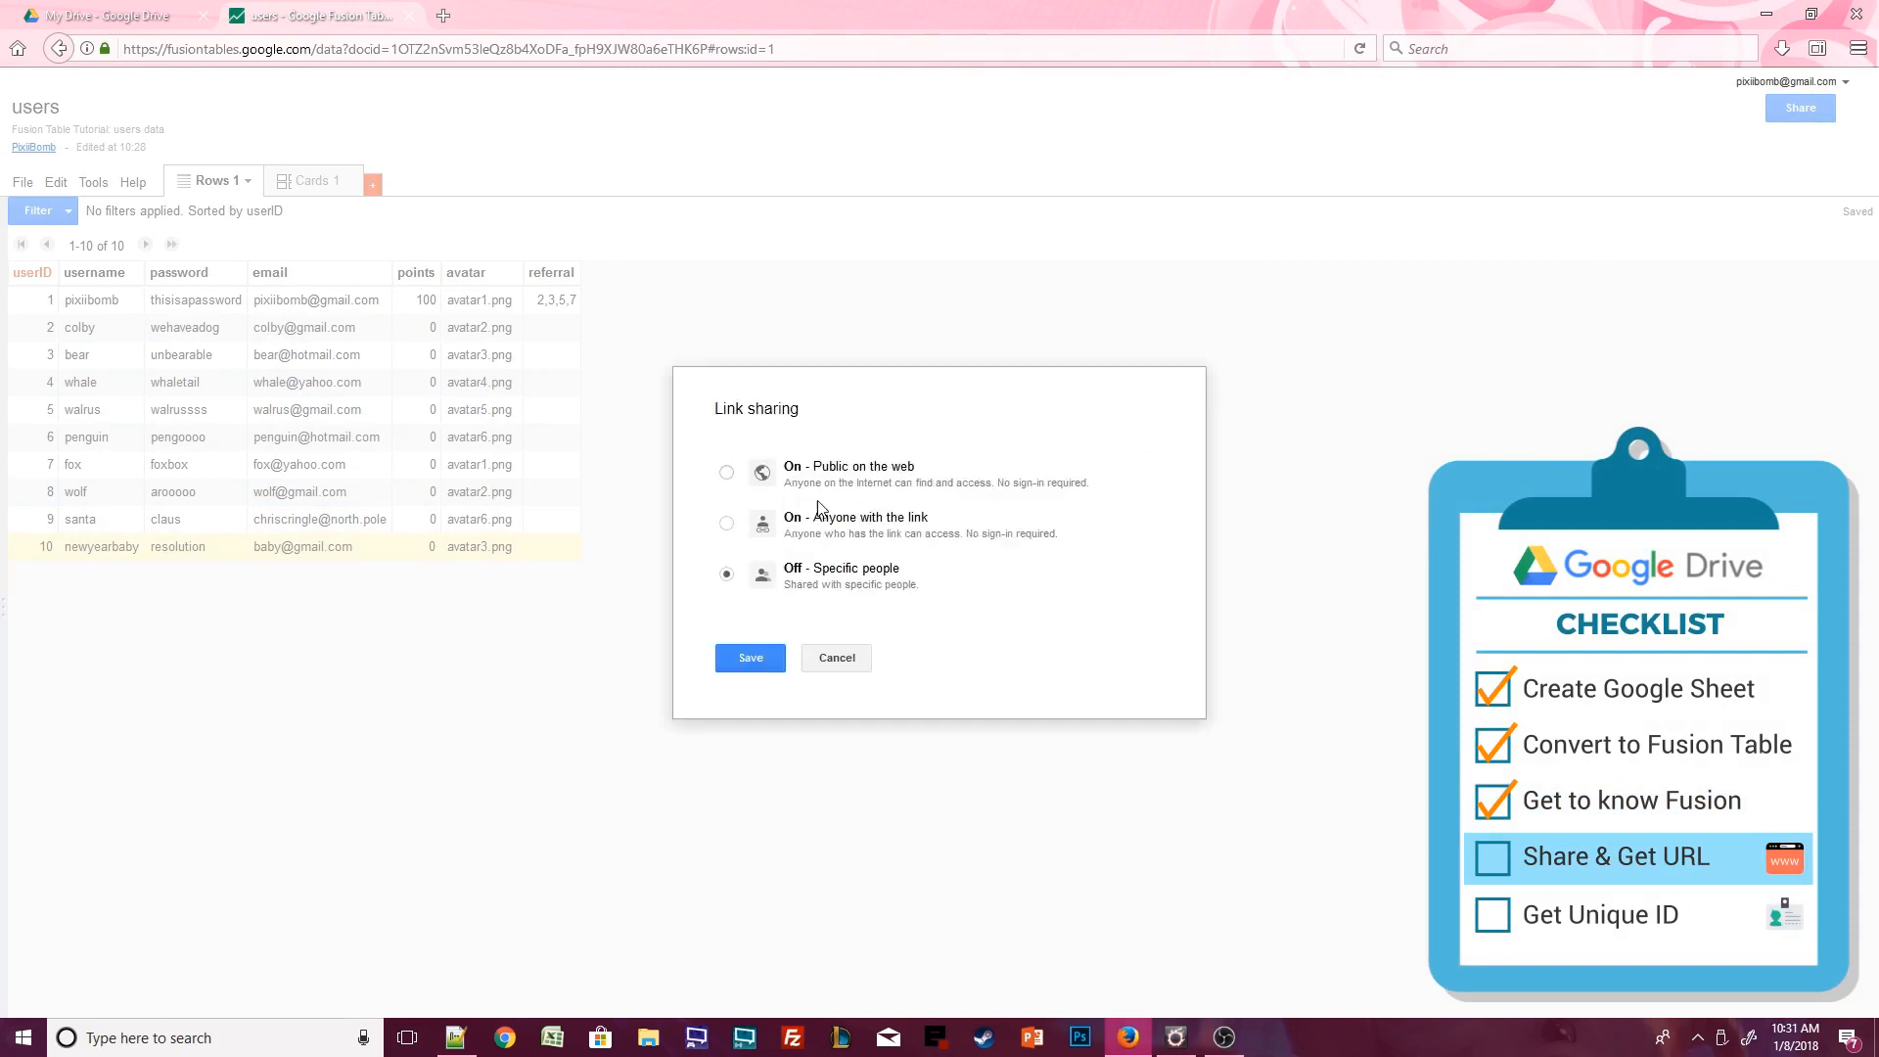
{"action": "left_click", "coordinate": [726, 523]}
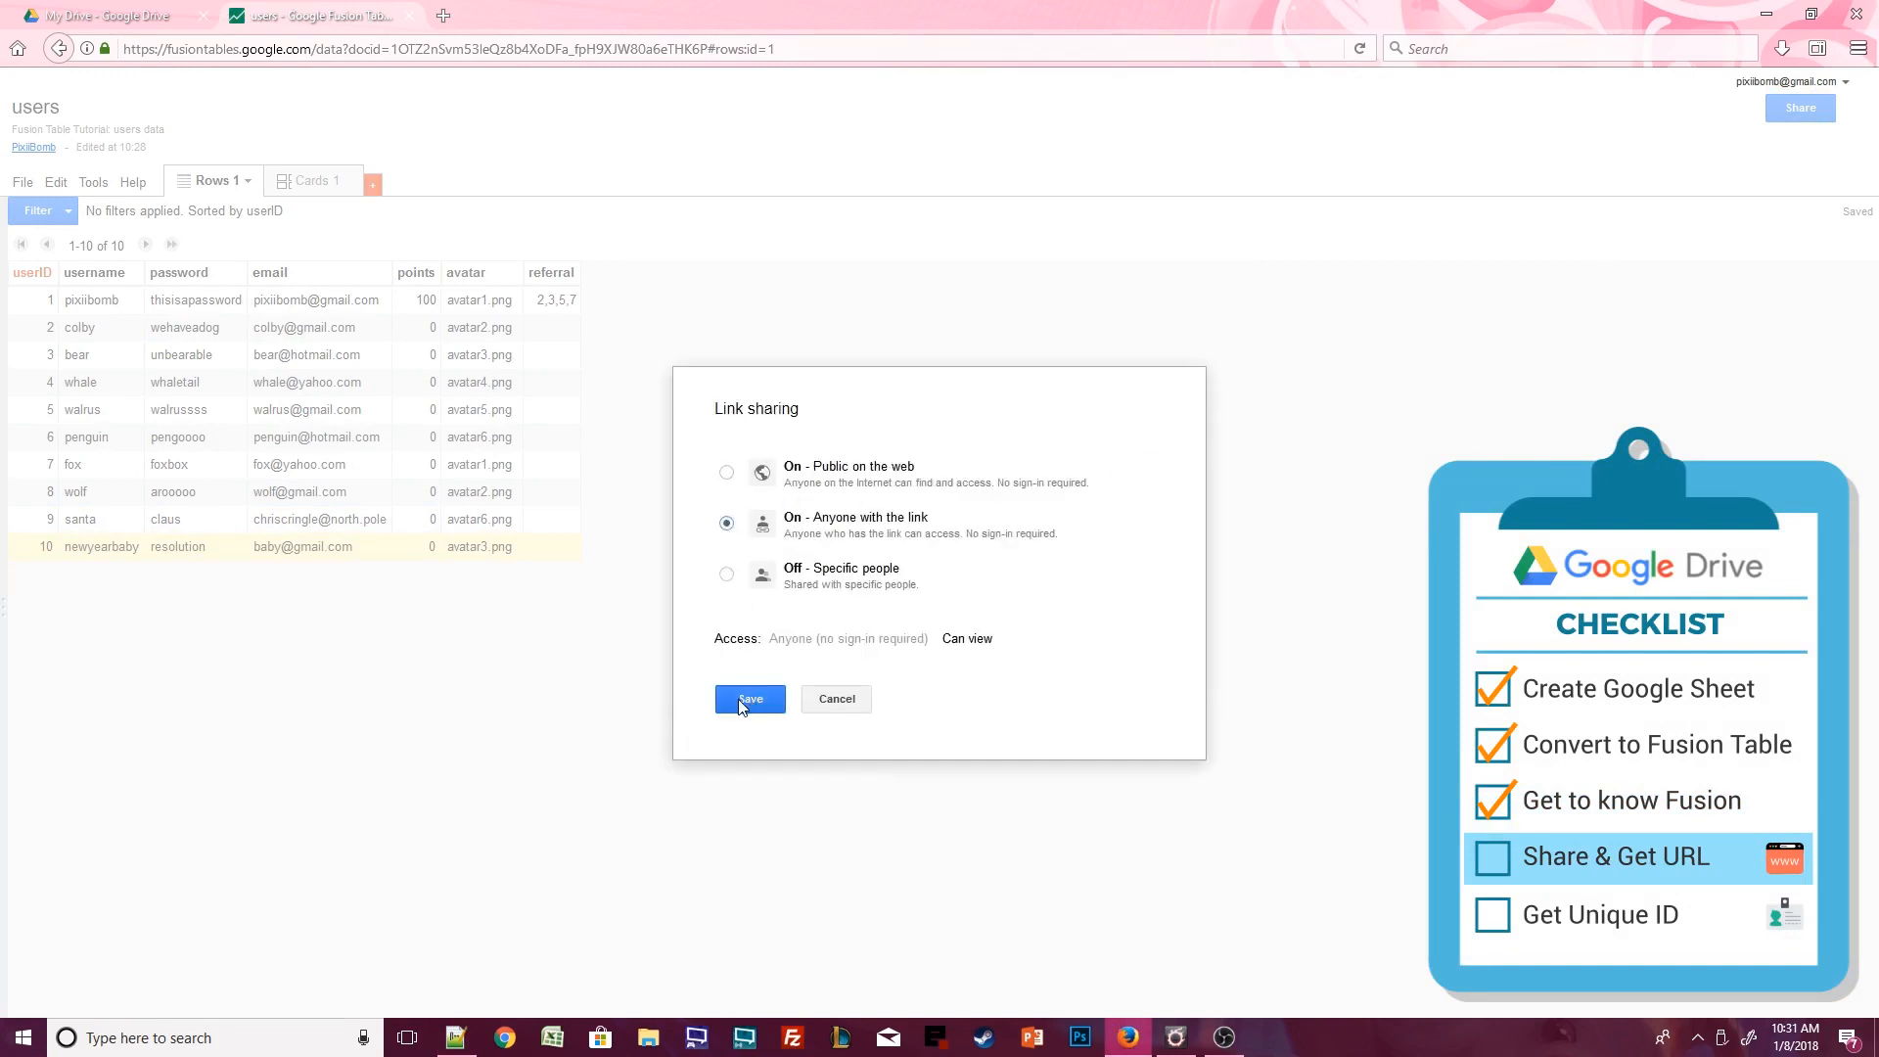
{"action": "left_click", "coordinate": [748, 698]}
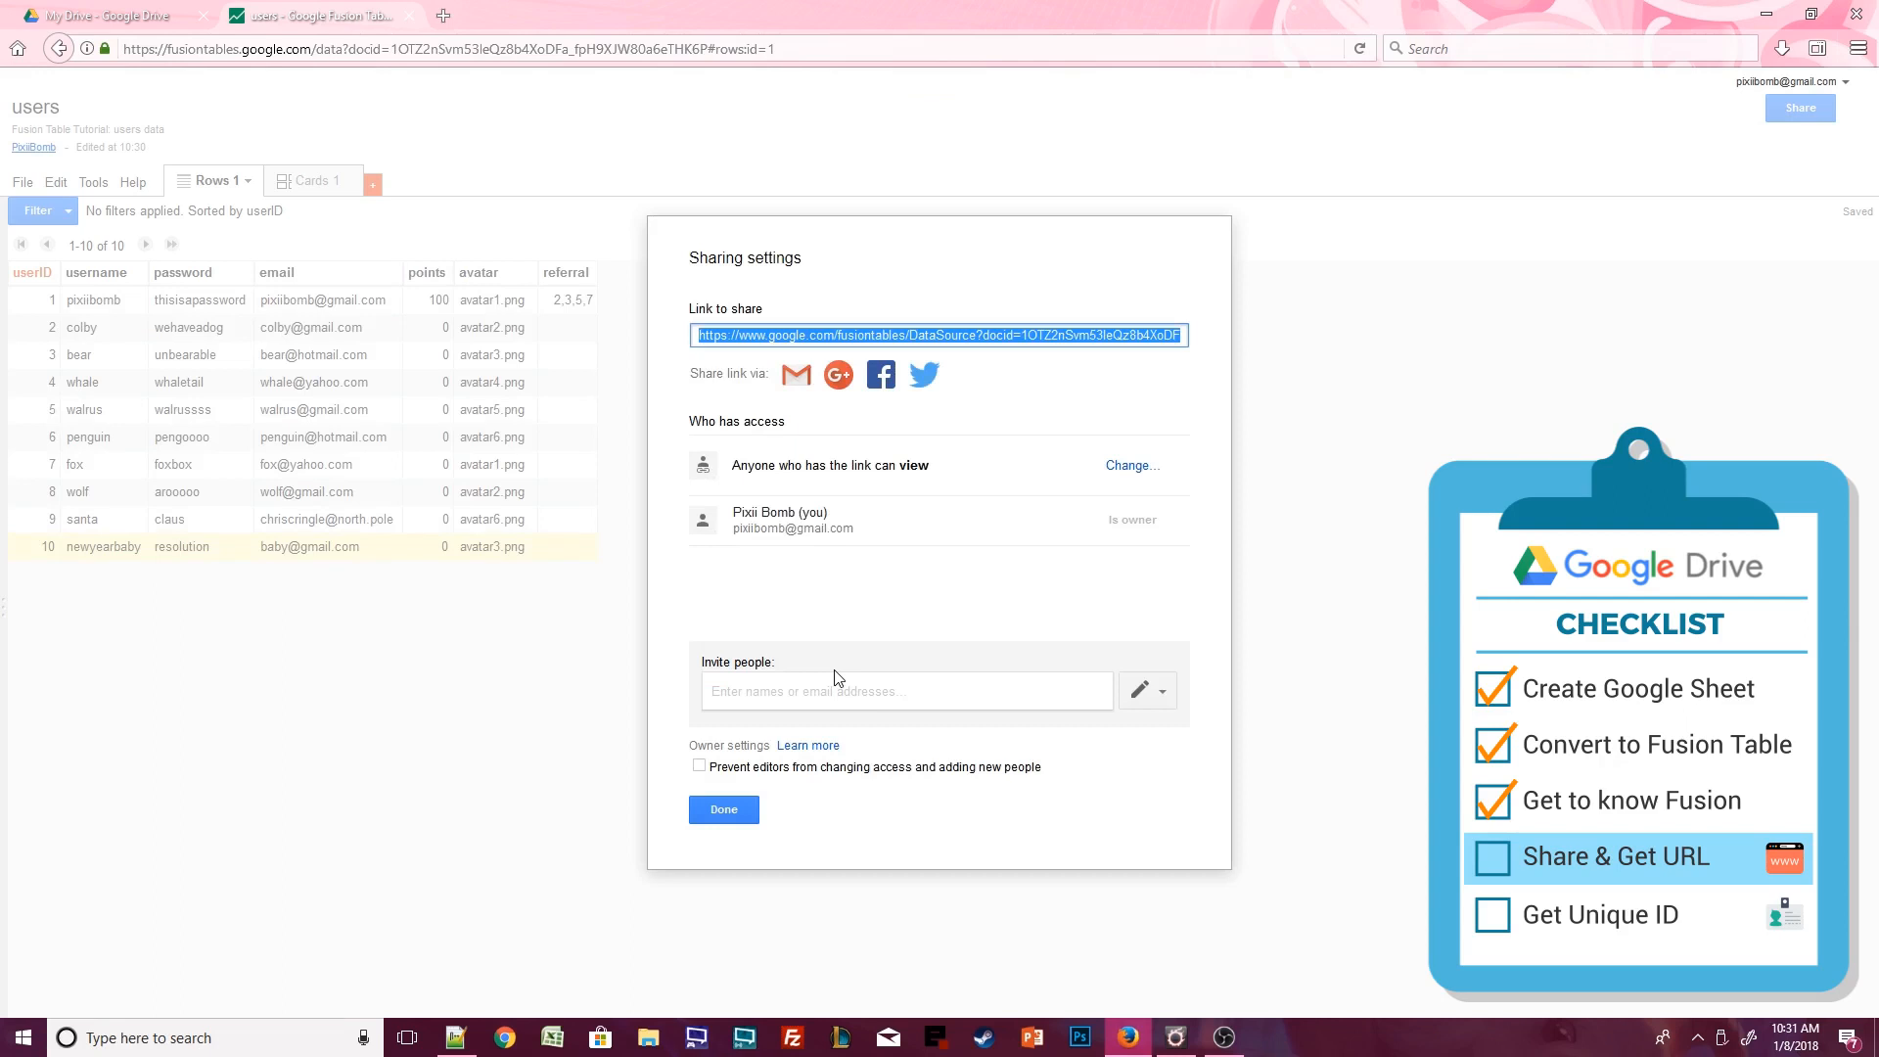
{"action": "left_click", "coordinate": [1144, 690]}
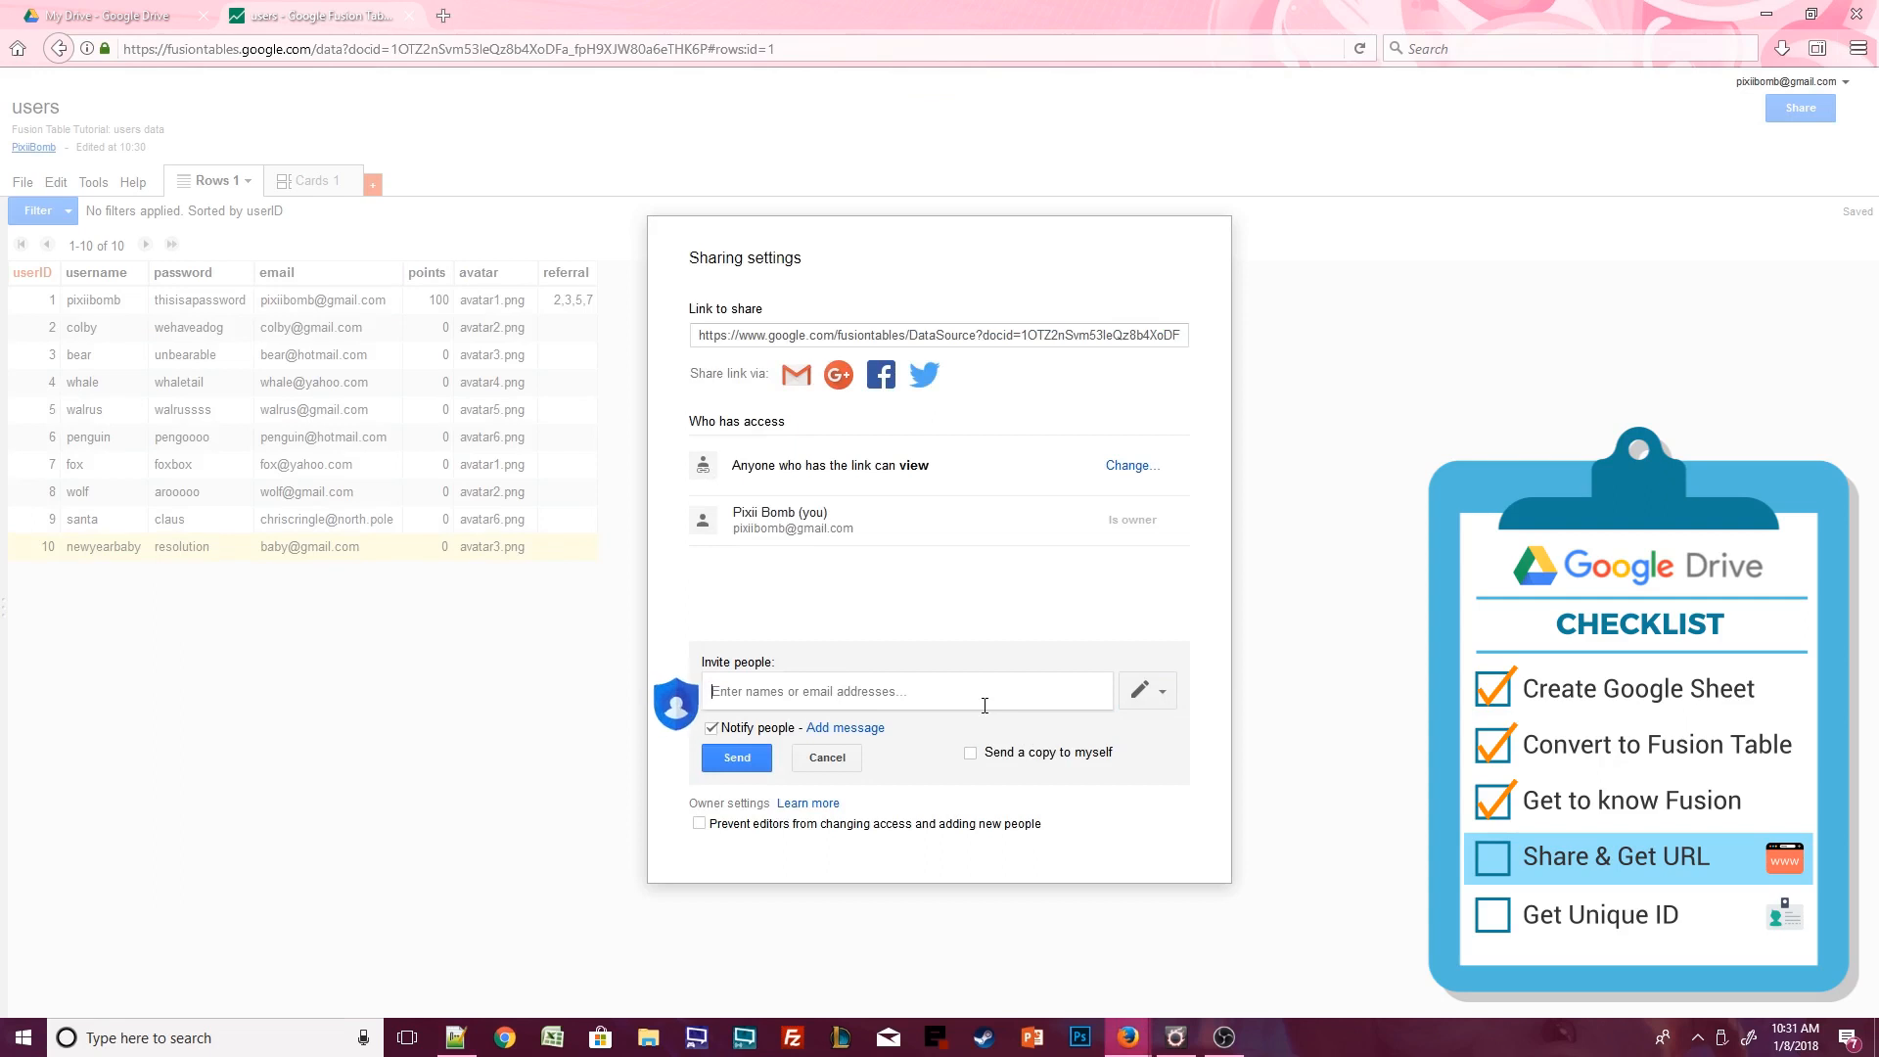
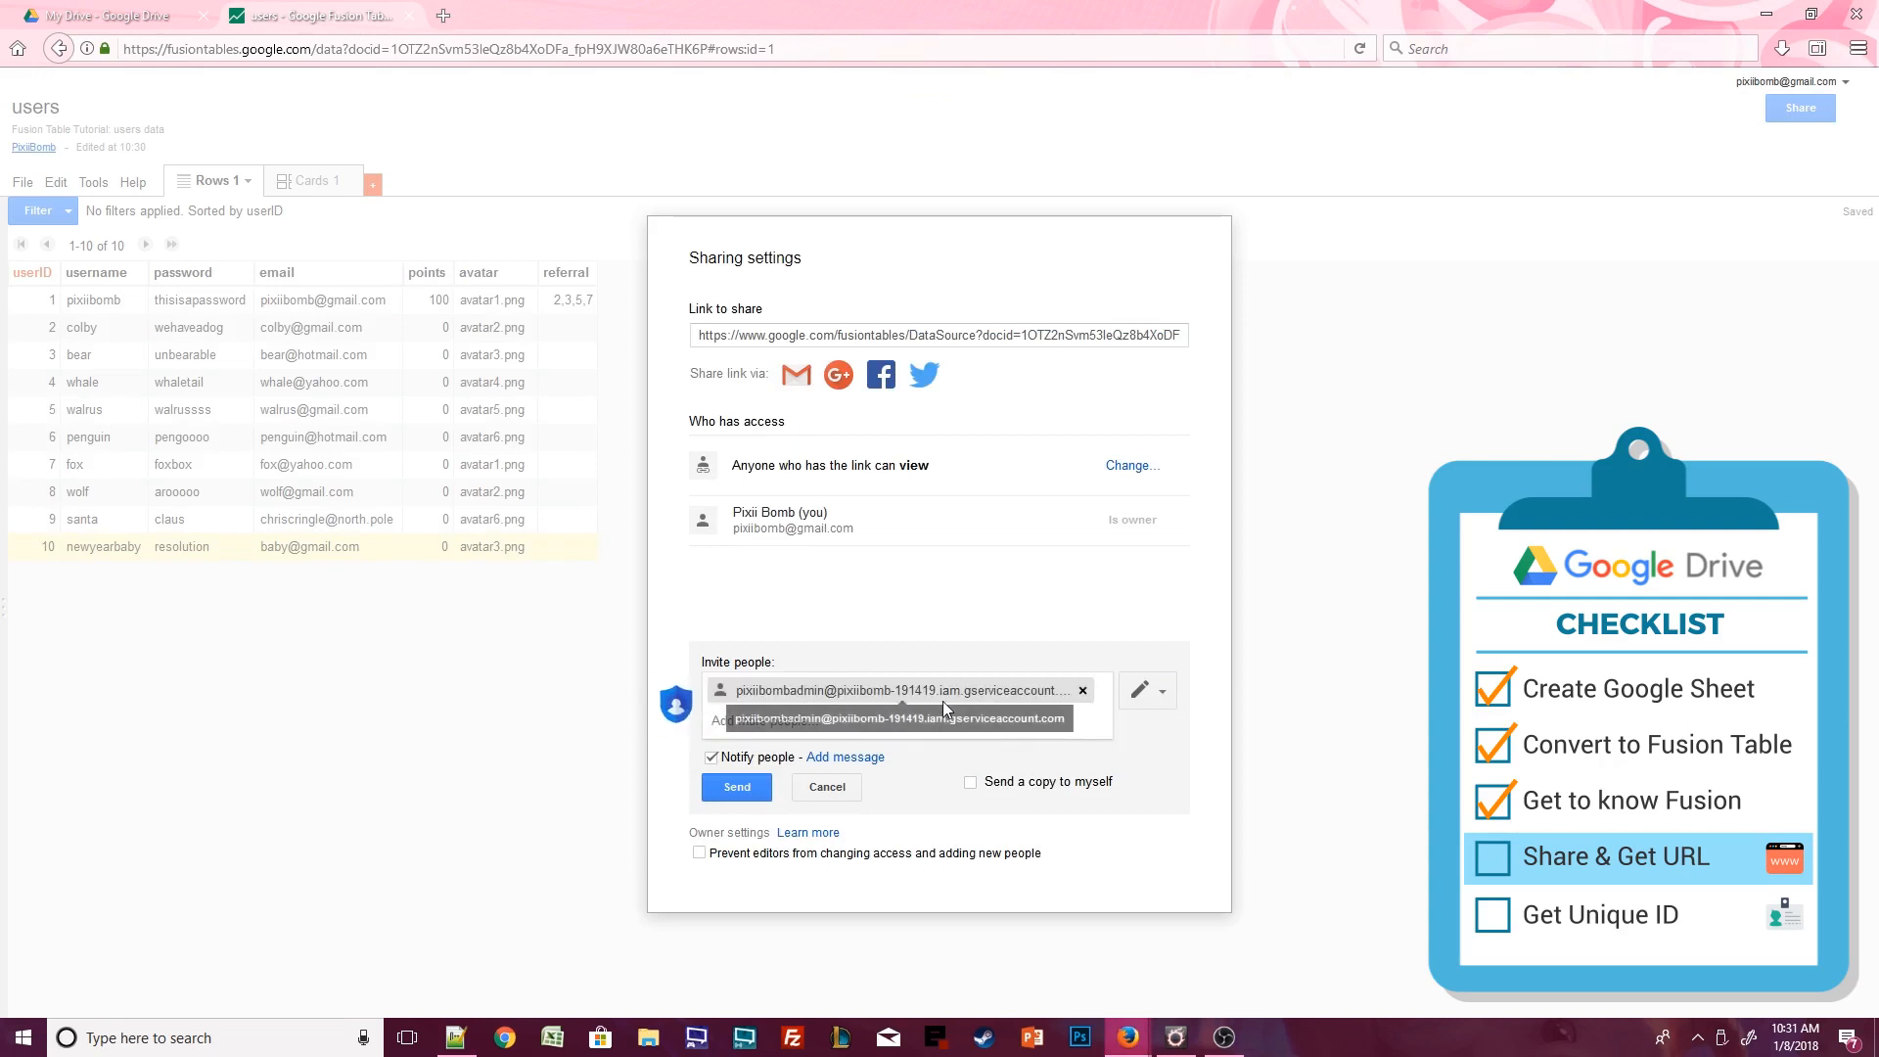
{"action": "left_click", "coordinate": [713, 757]}
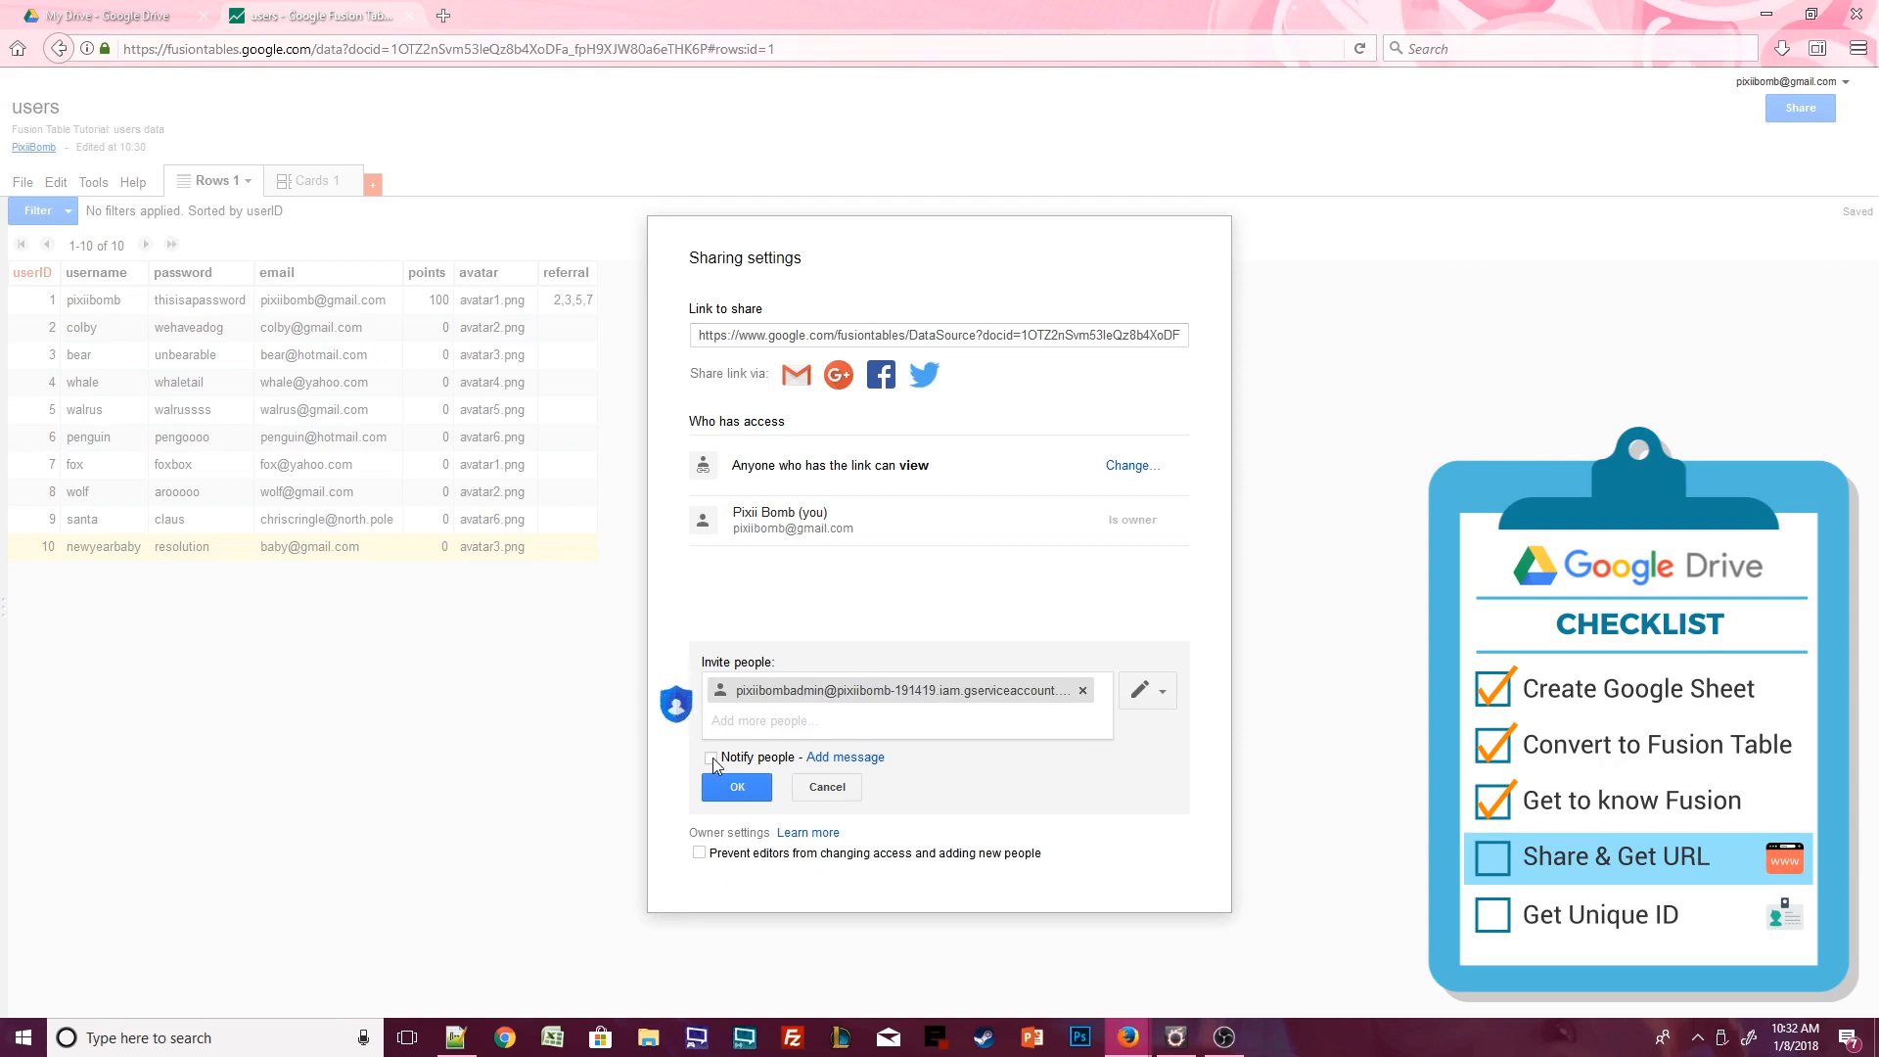
{"action": "left_click", "coordinate": [736, 786]}
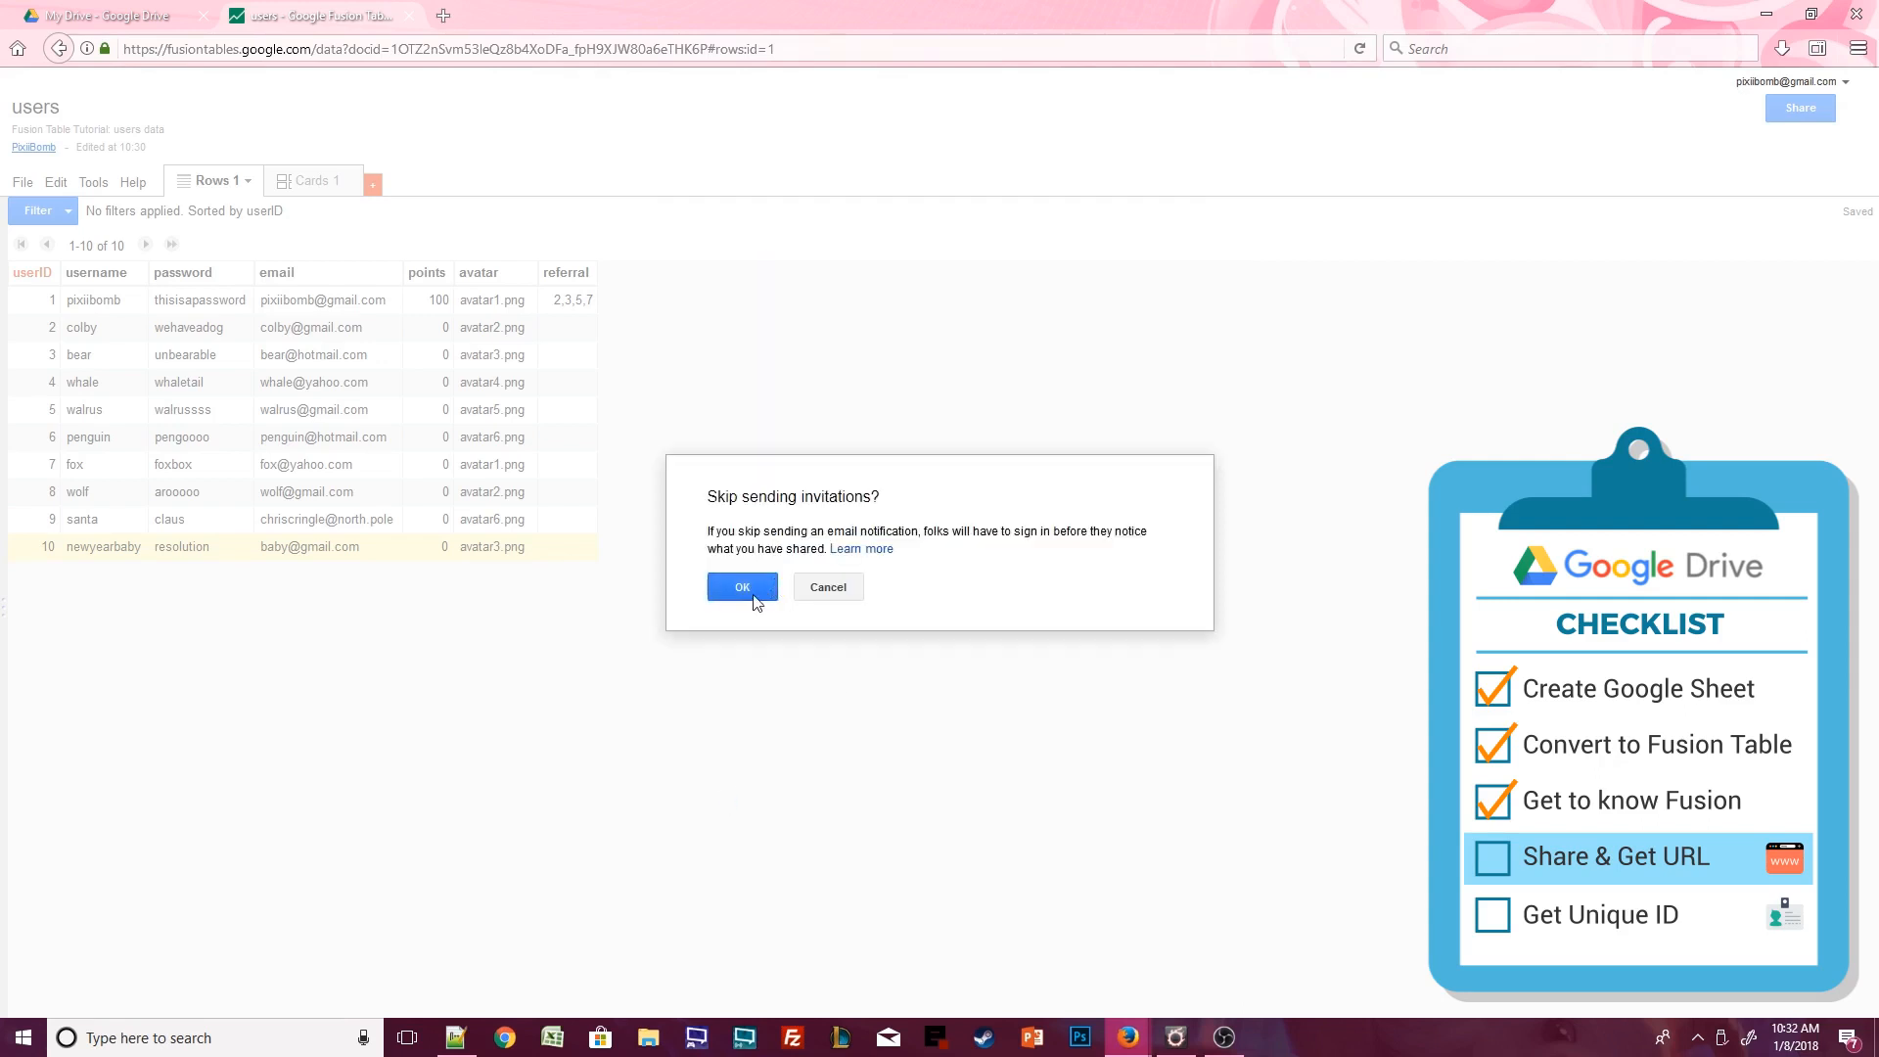
{"action": "left_click", "coordinate": [742, 588]}
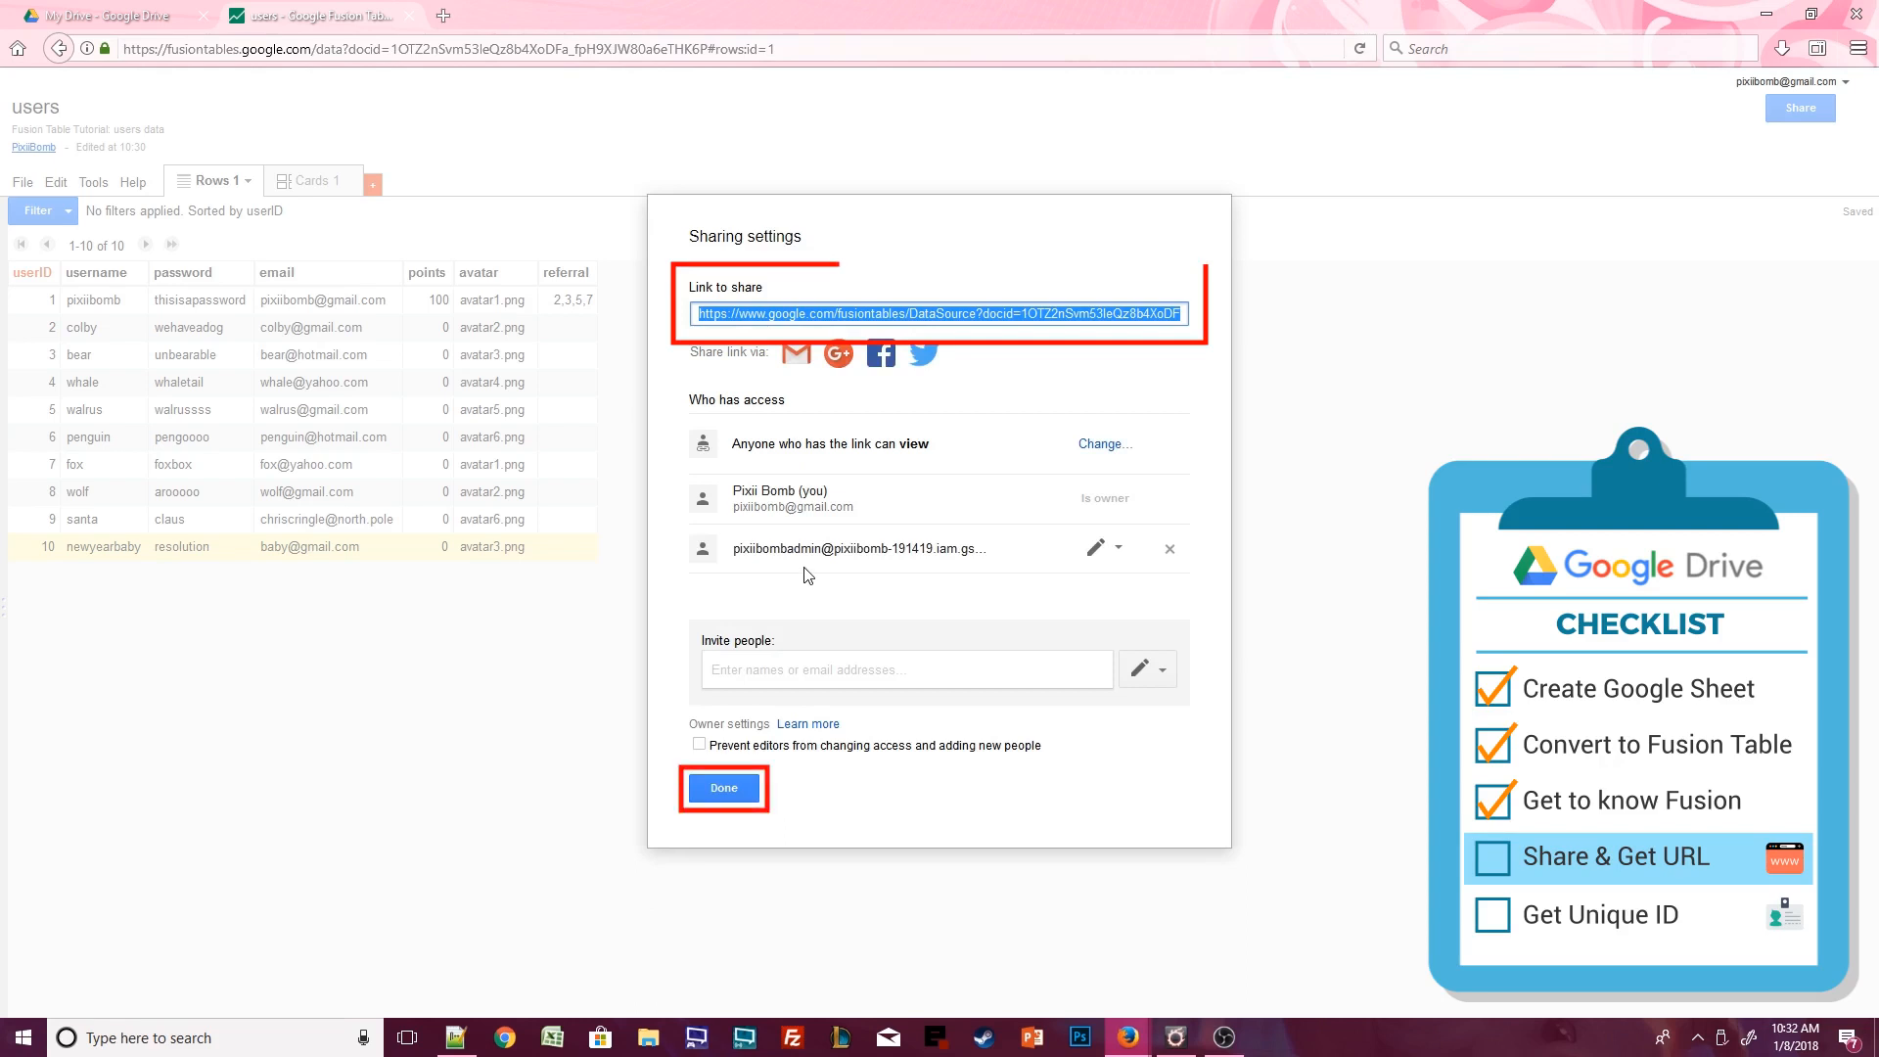
{"action": "left_click", "coordinate": [720, 787]}
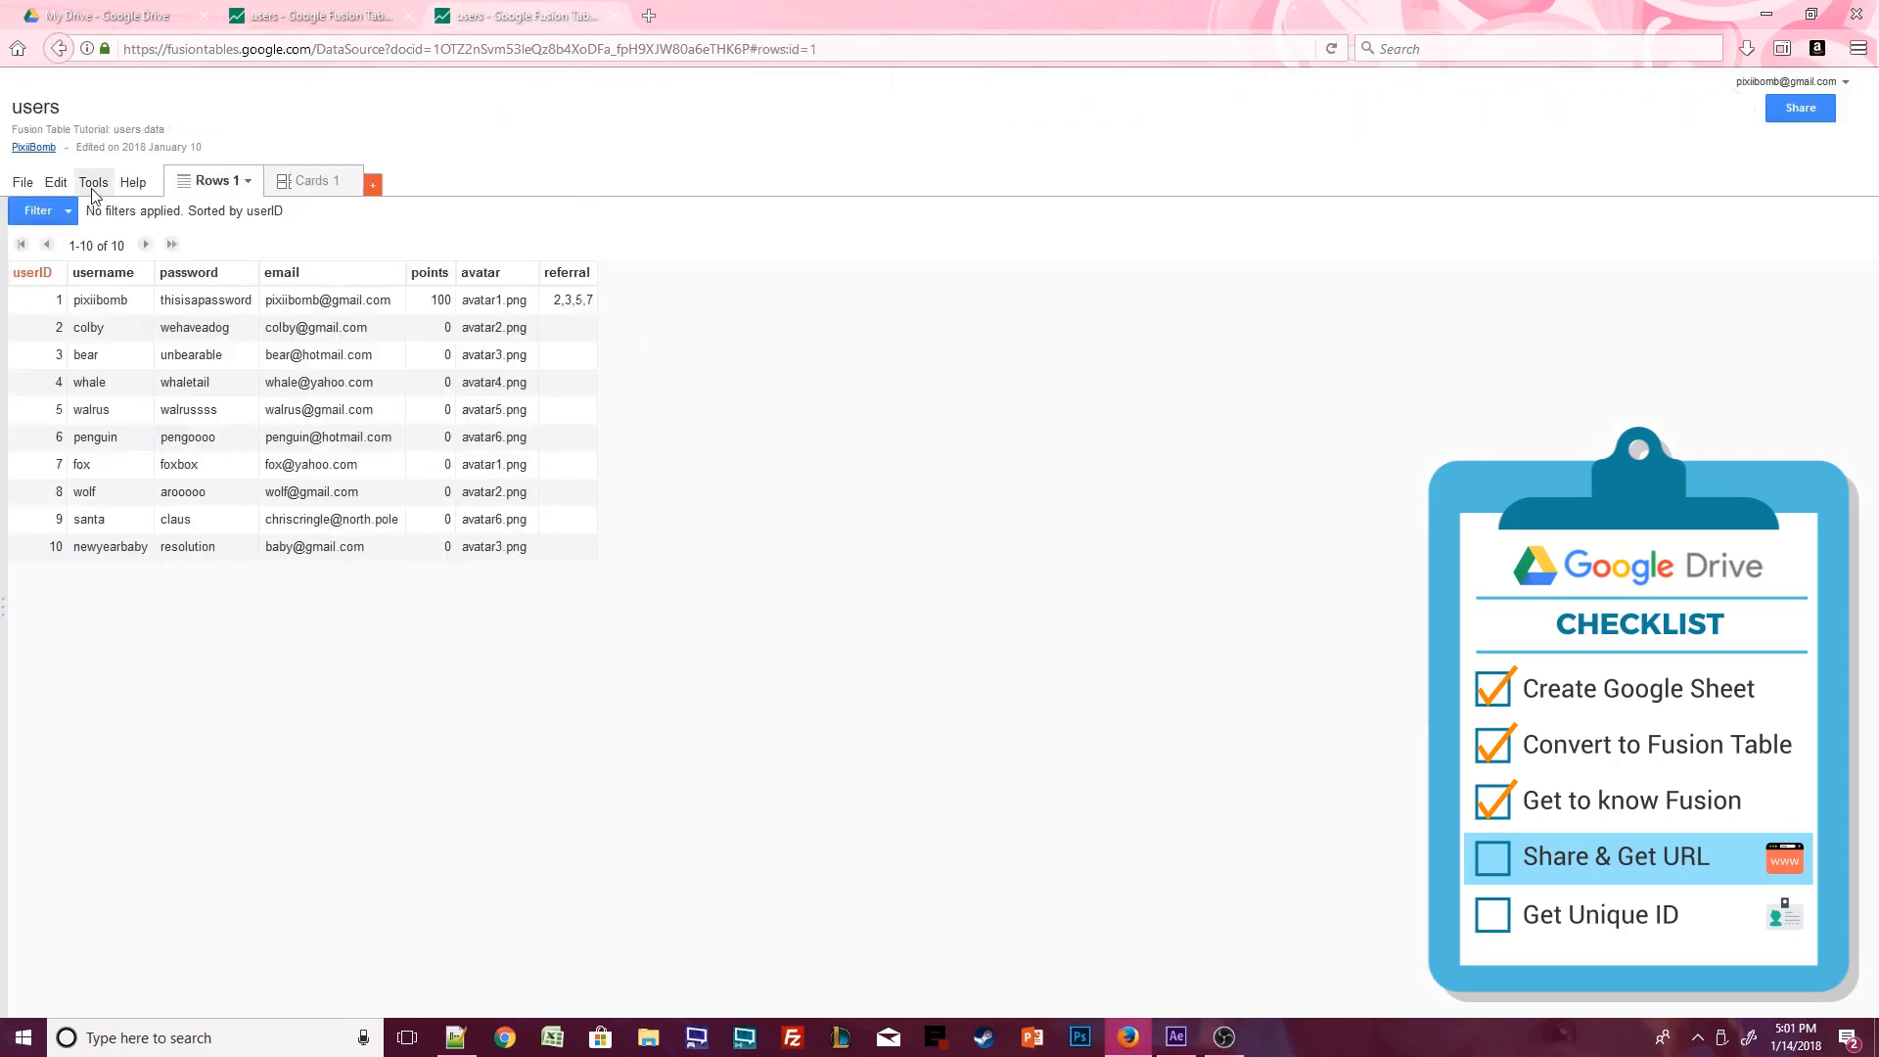
Get the users table's link from the Publish window, then view About this table
{"action": "left_click", "coordinate": [92, 181]}
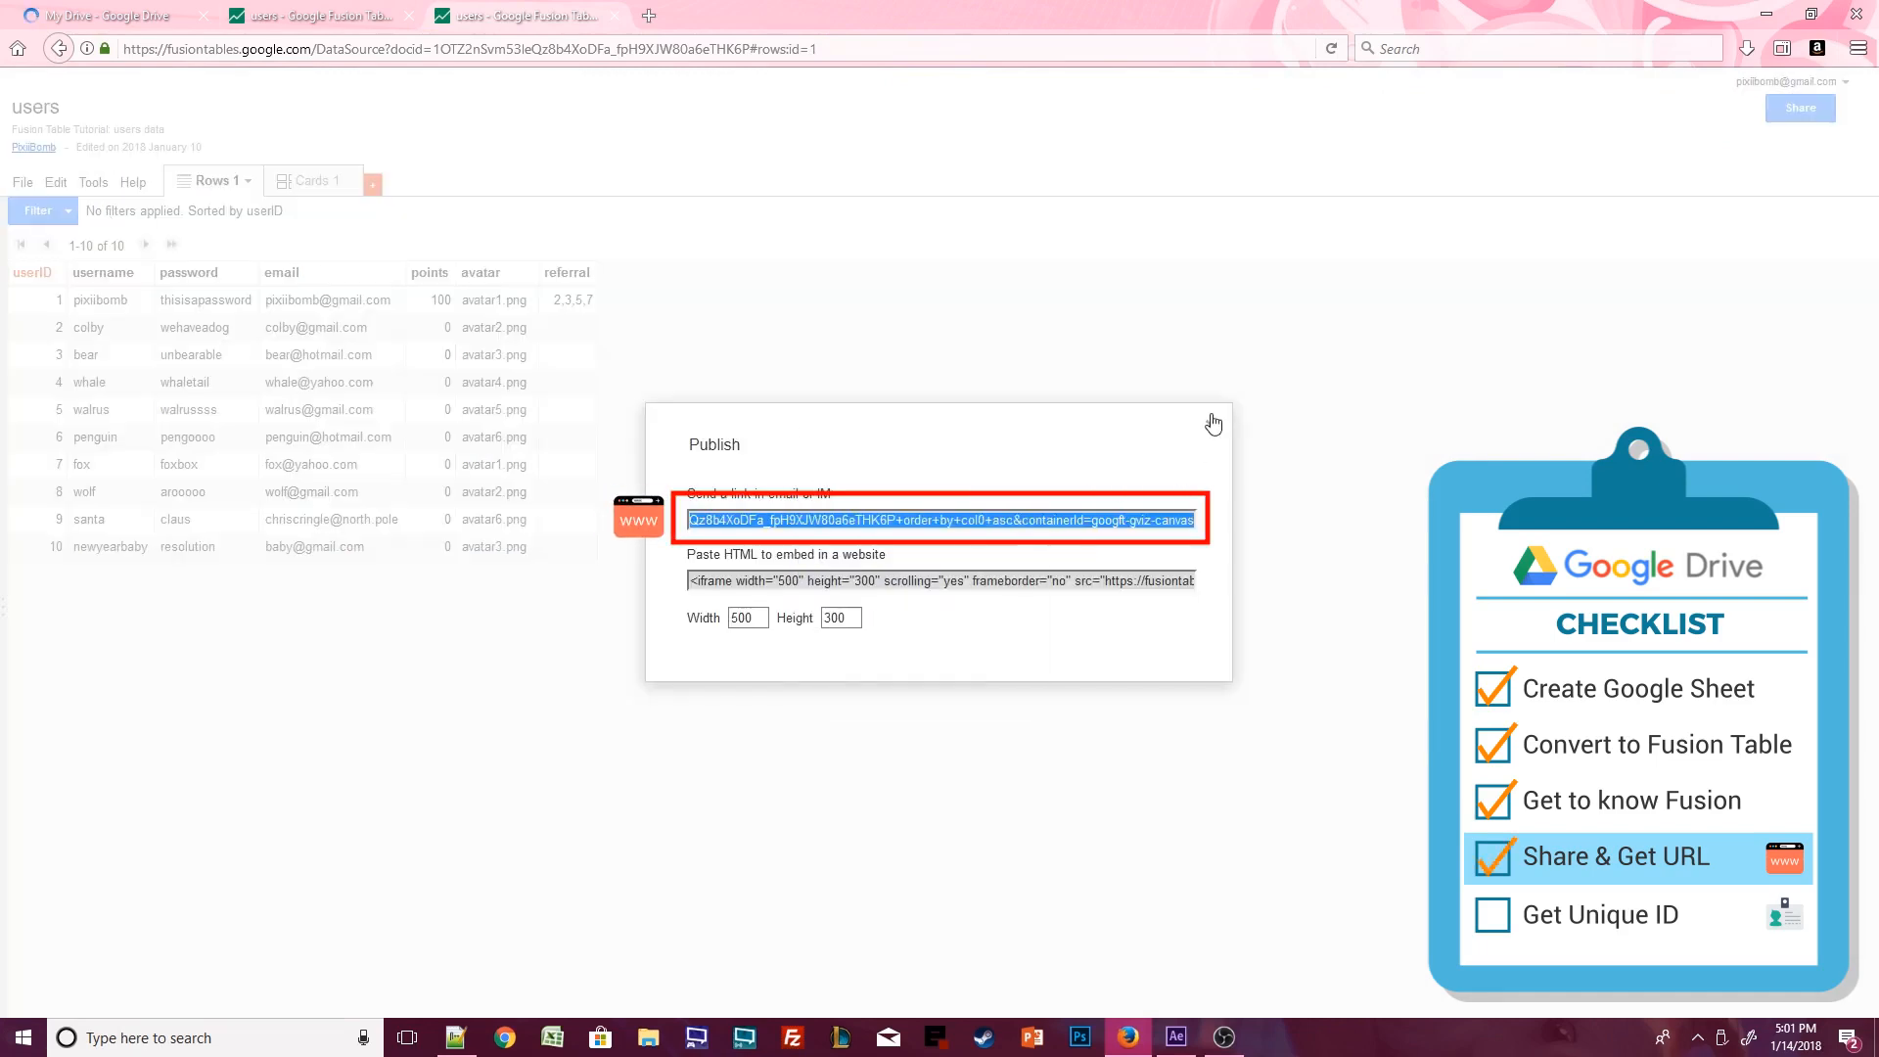
{"action": "left_click", "coordinate": [648, 15]}
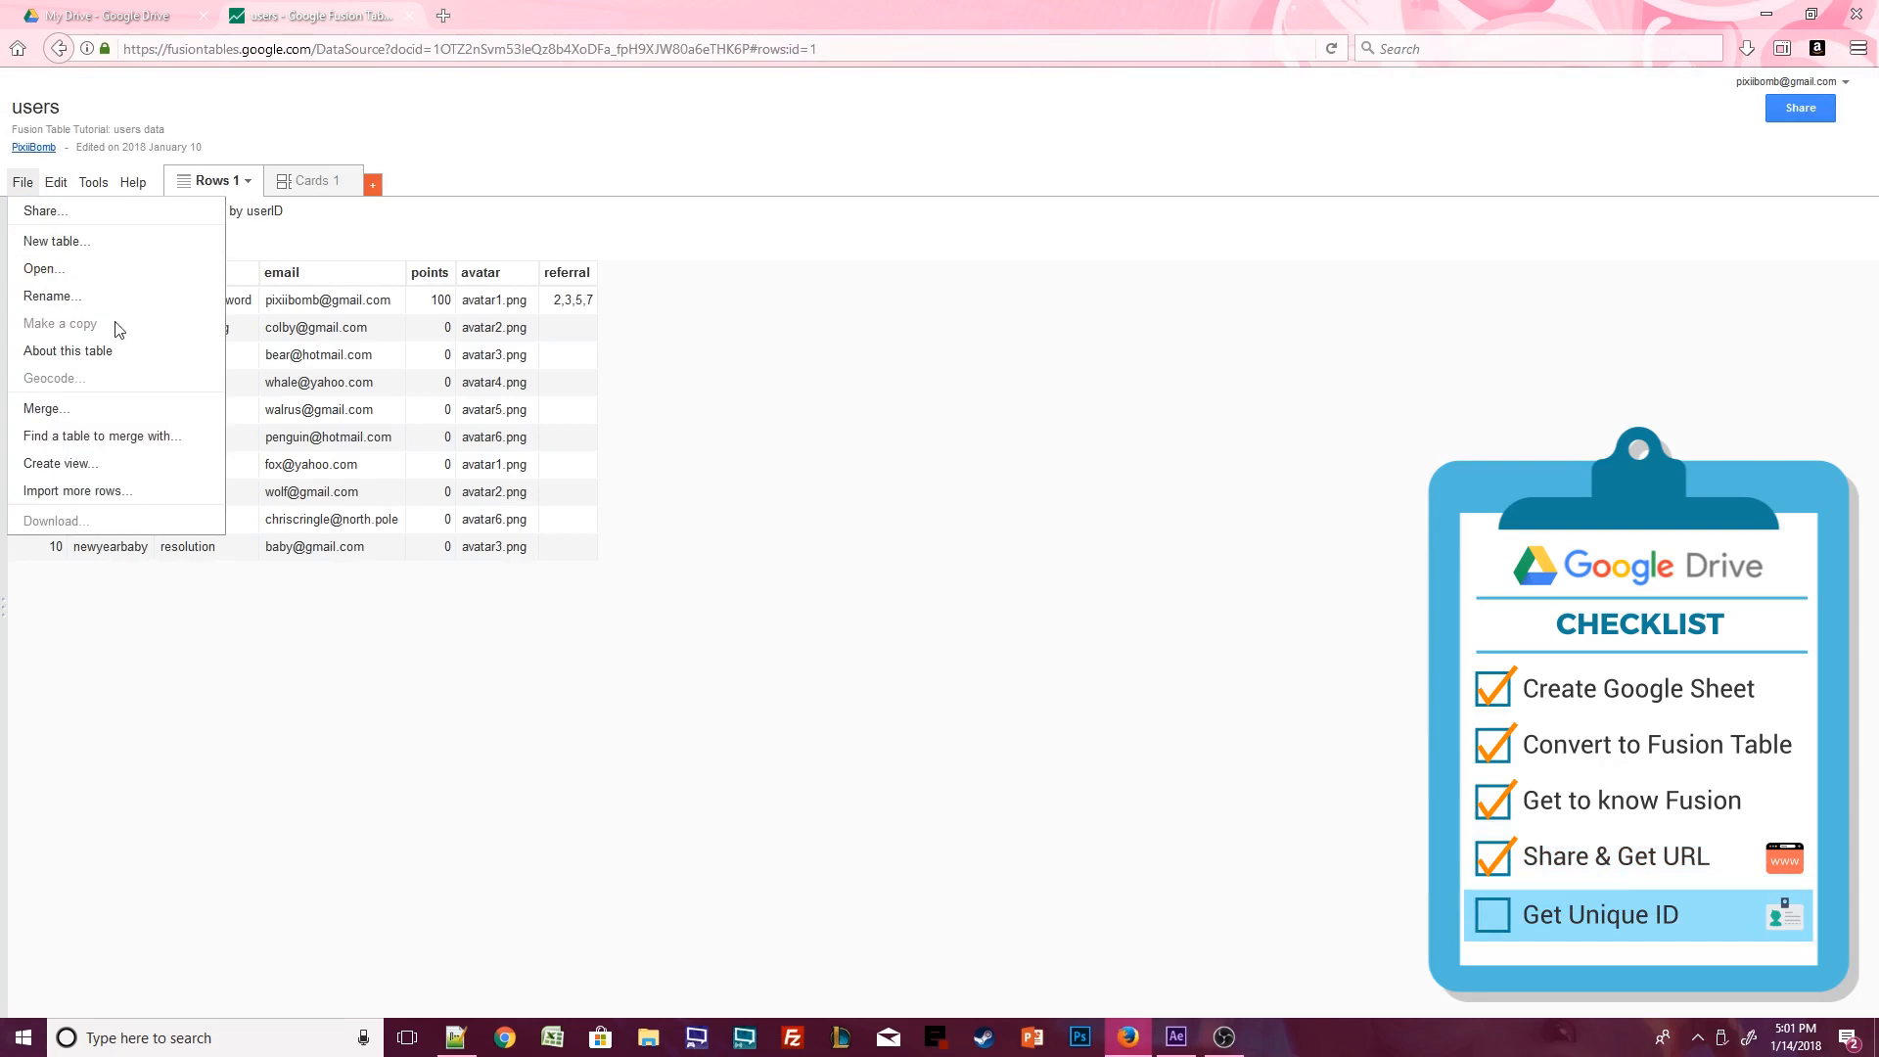
{"action": "left_click", "coordinate": [69, 351]}
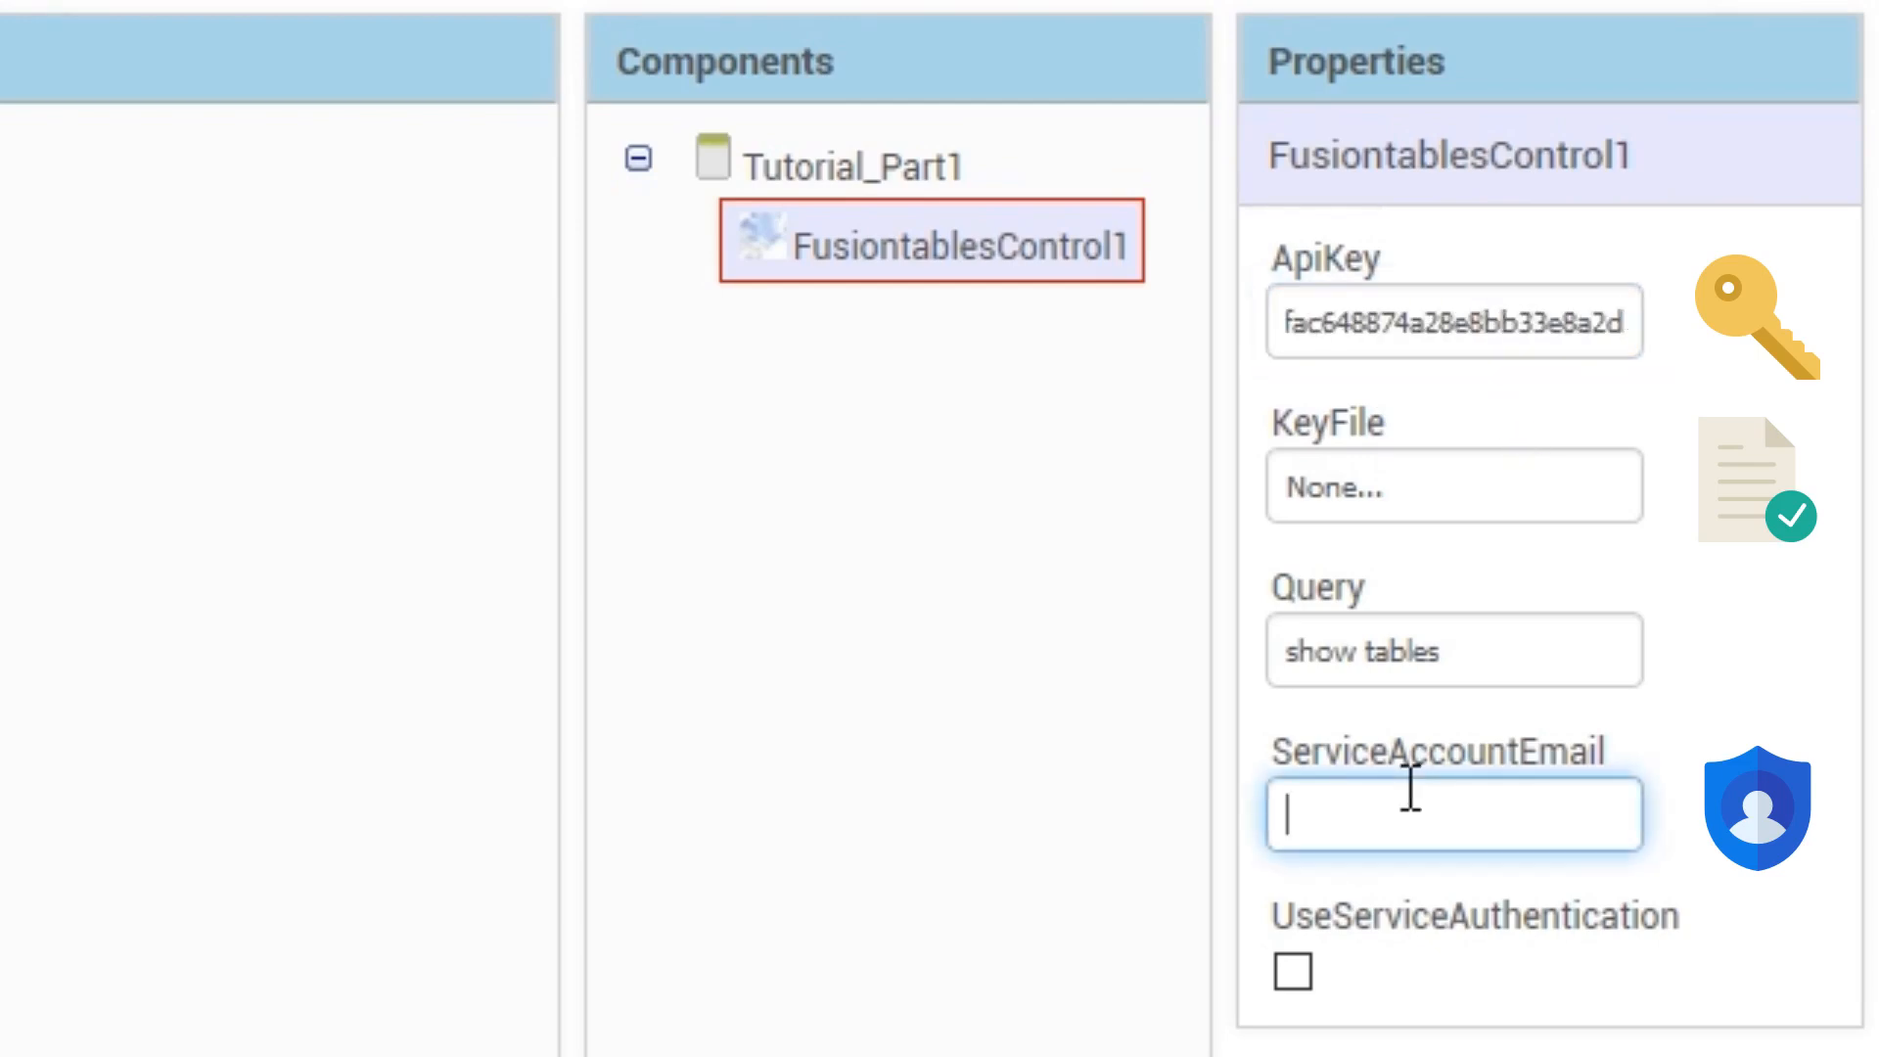
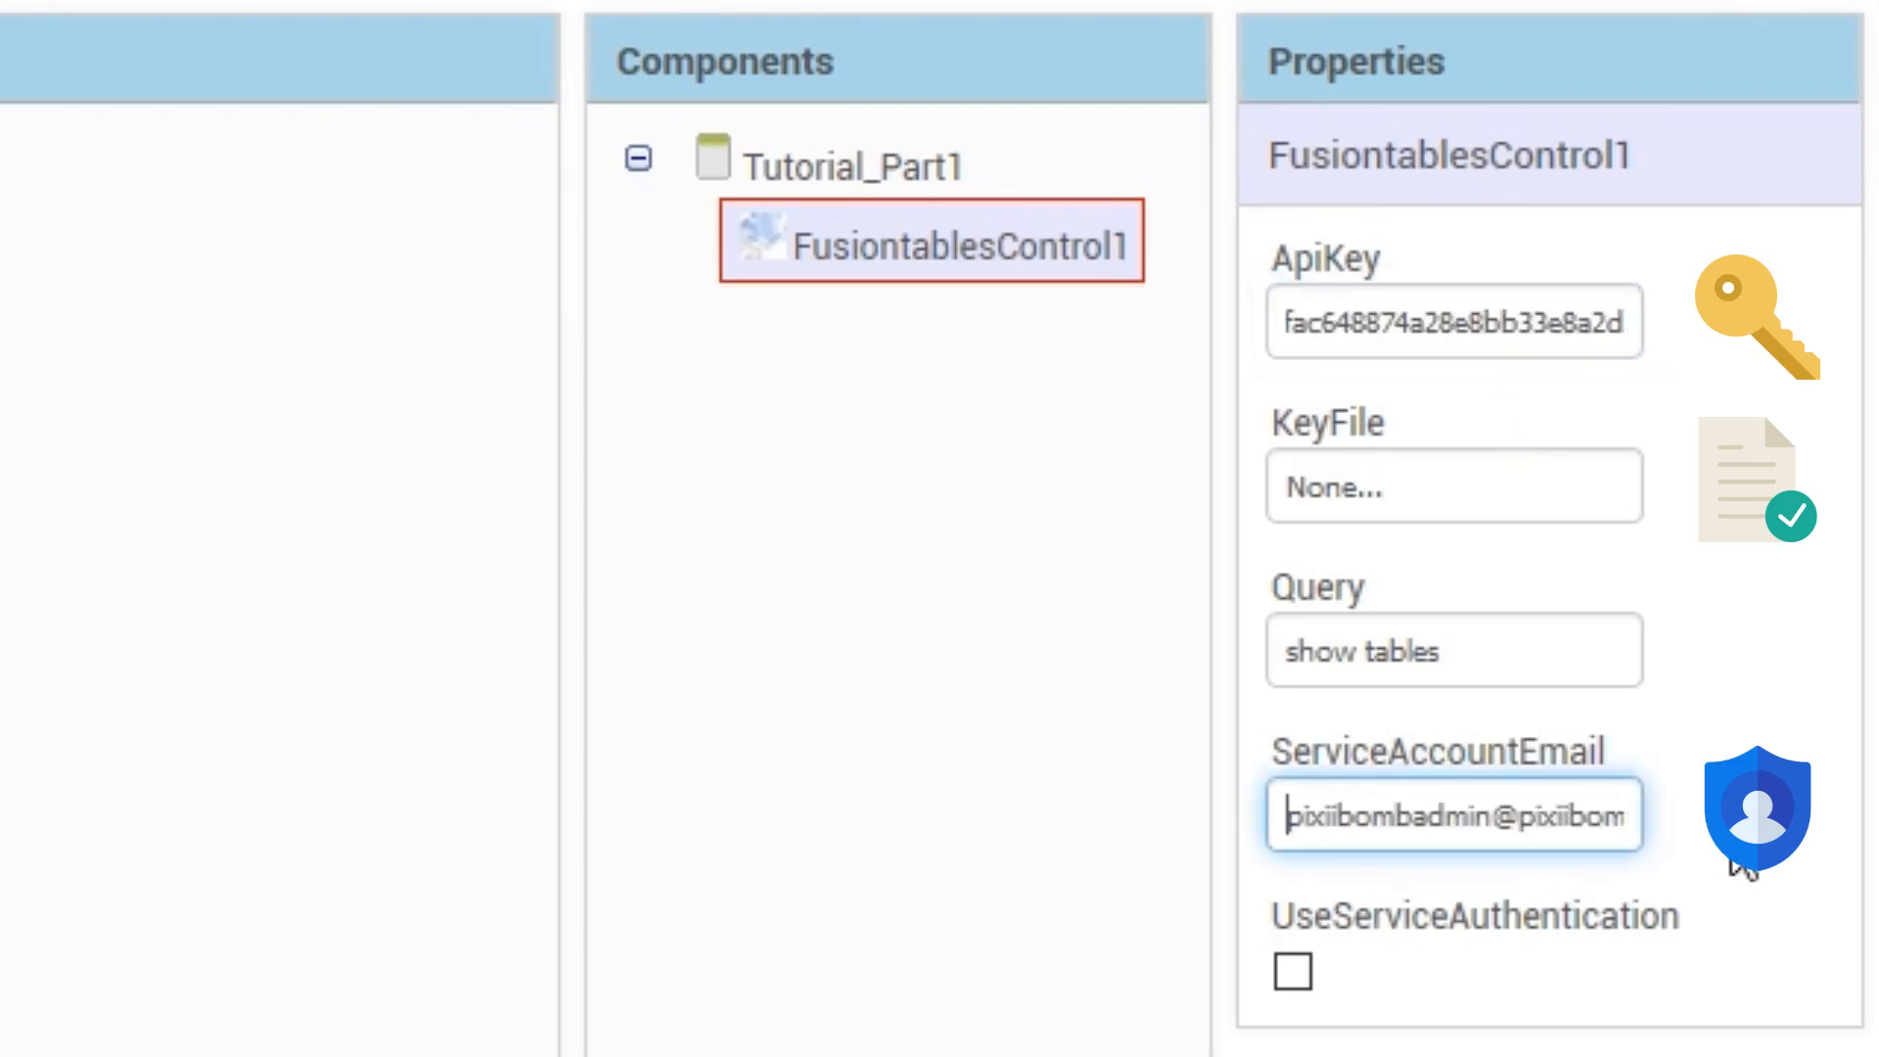
Enter the pixiibombadmin service email, choose the uploaded .p12 key file, and enable UseServiceAuthentication
{"action": "left_click", "coordinate": [1452, 486]}
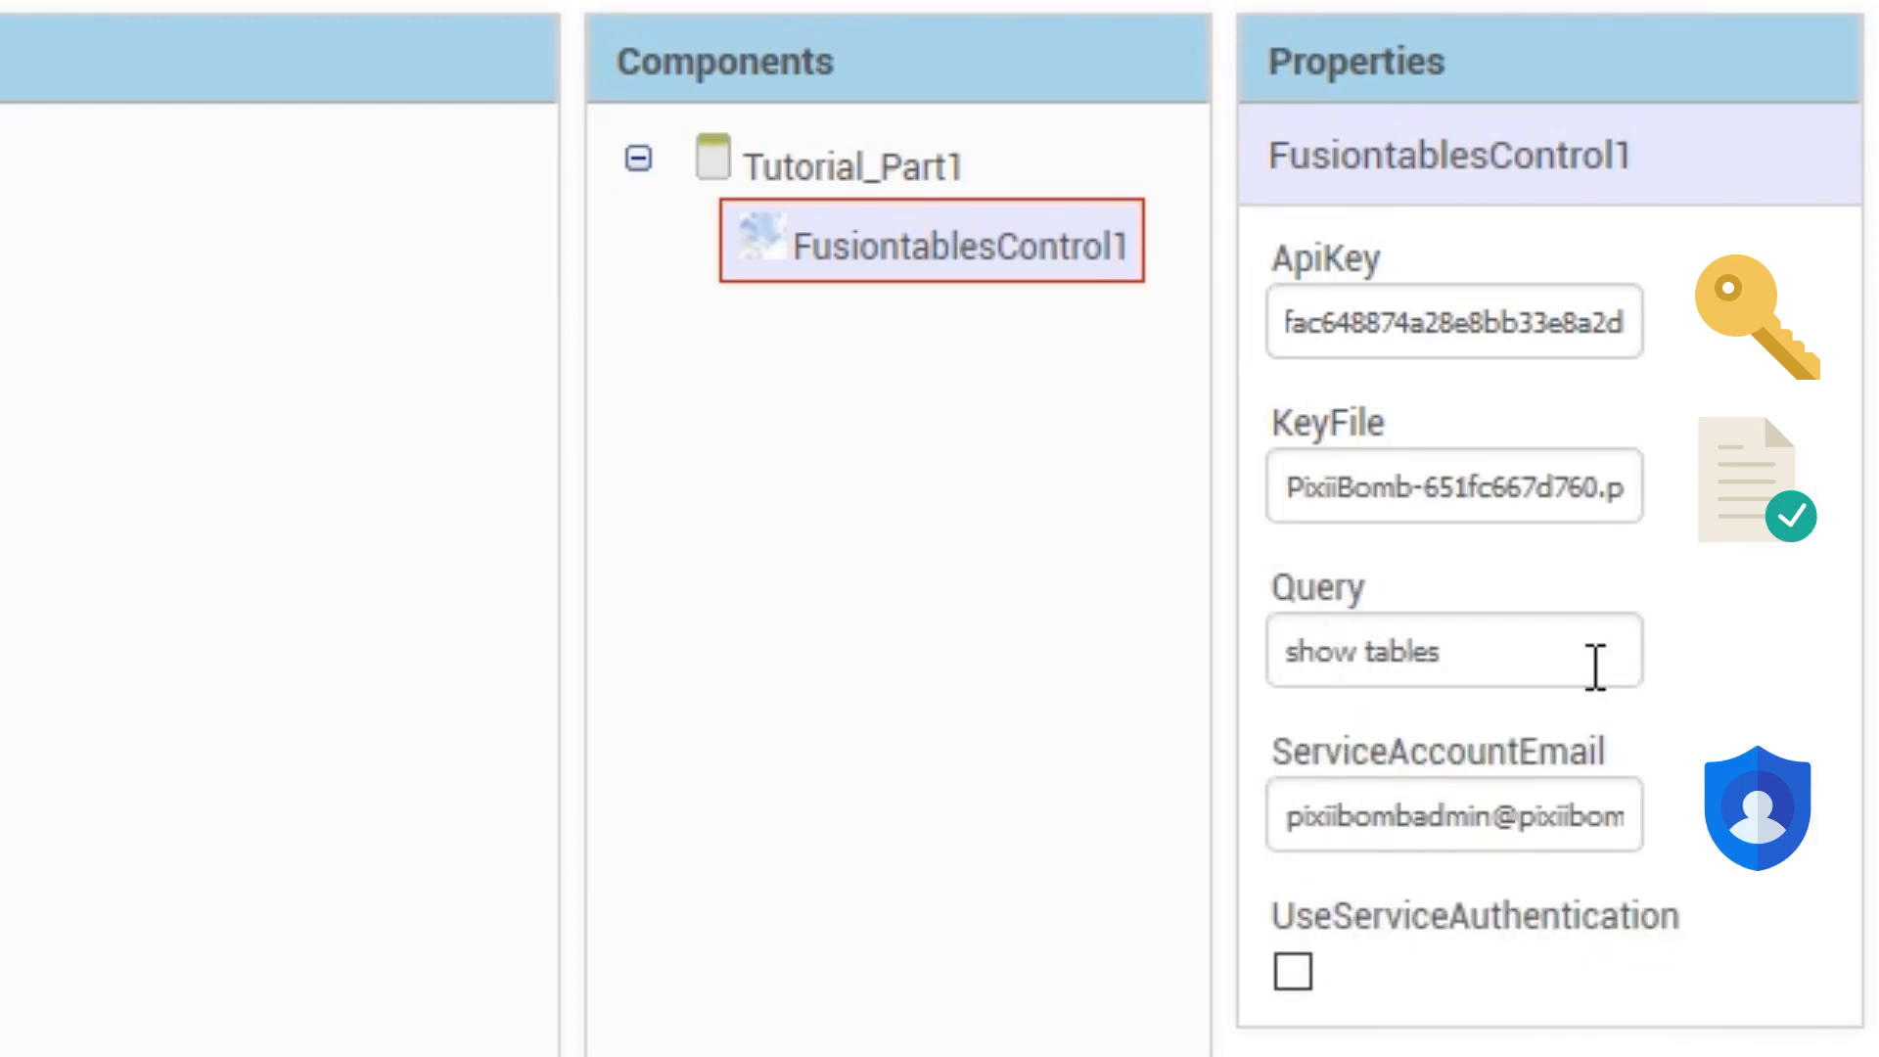
{"action": "left_click", "coordinate": [1453, 652]}
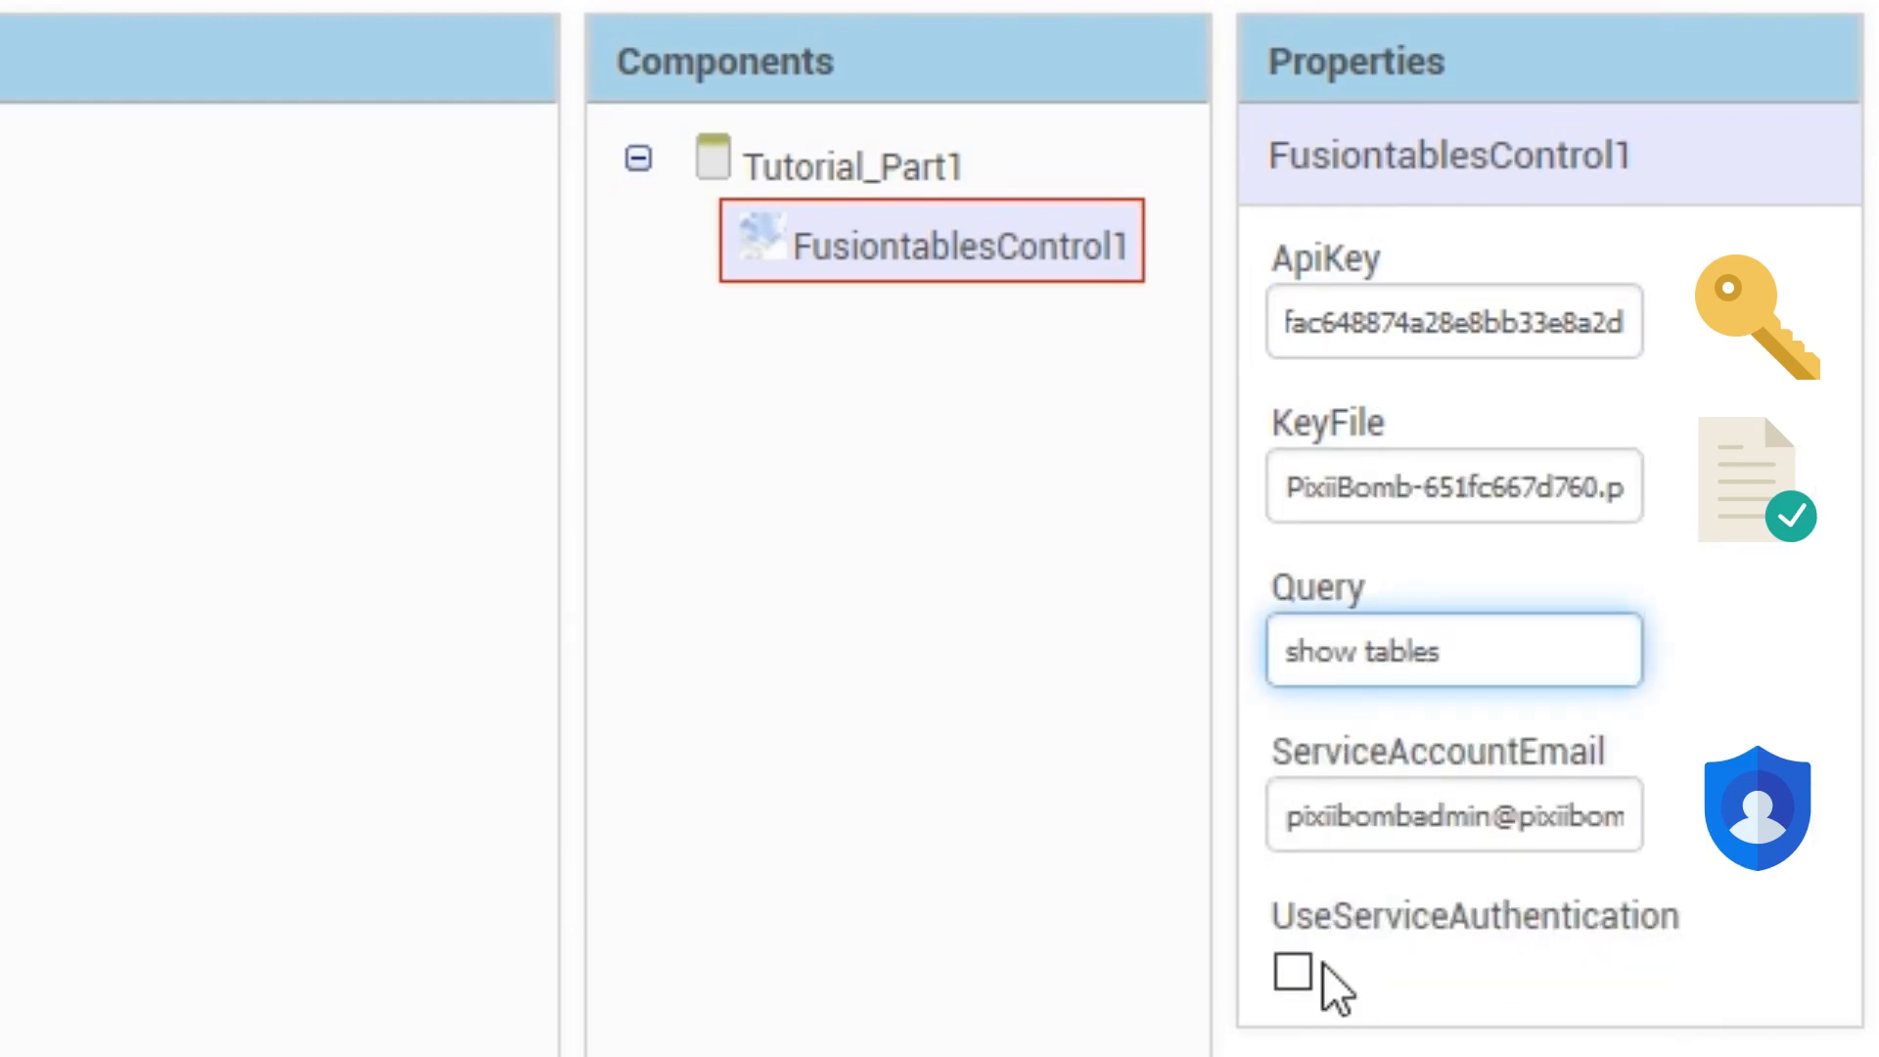
{"action": "left_click", "coordinate": [1291, 971]}
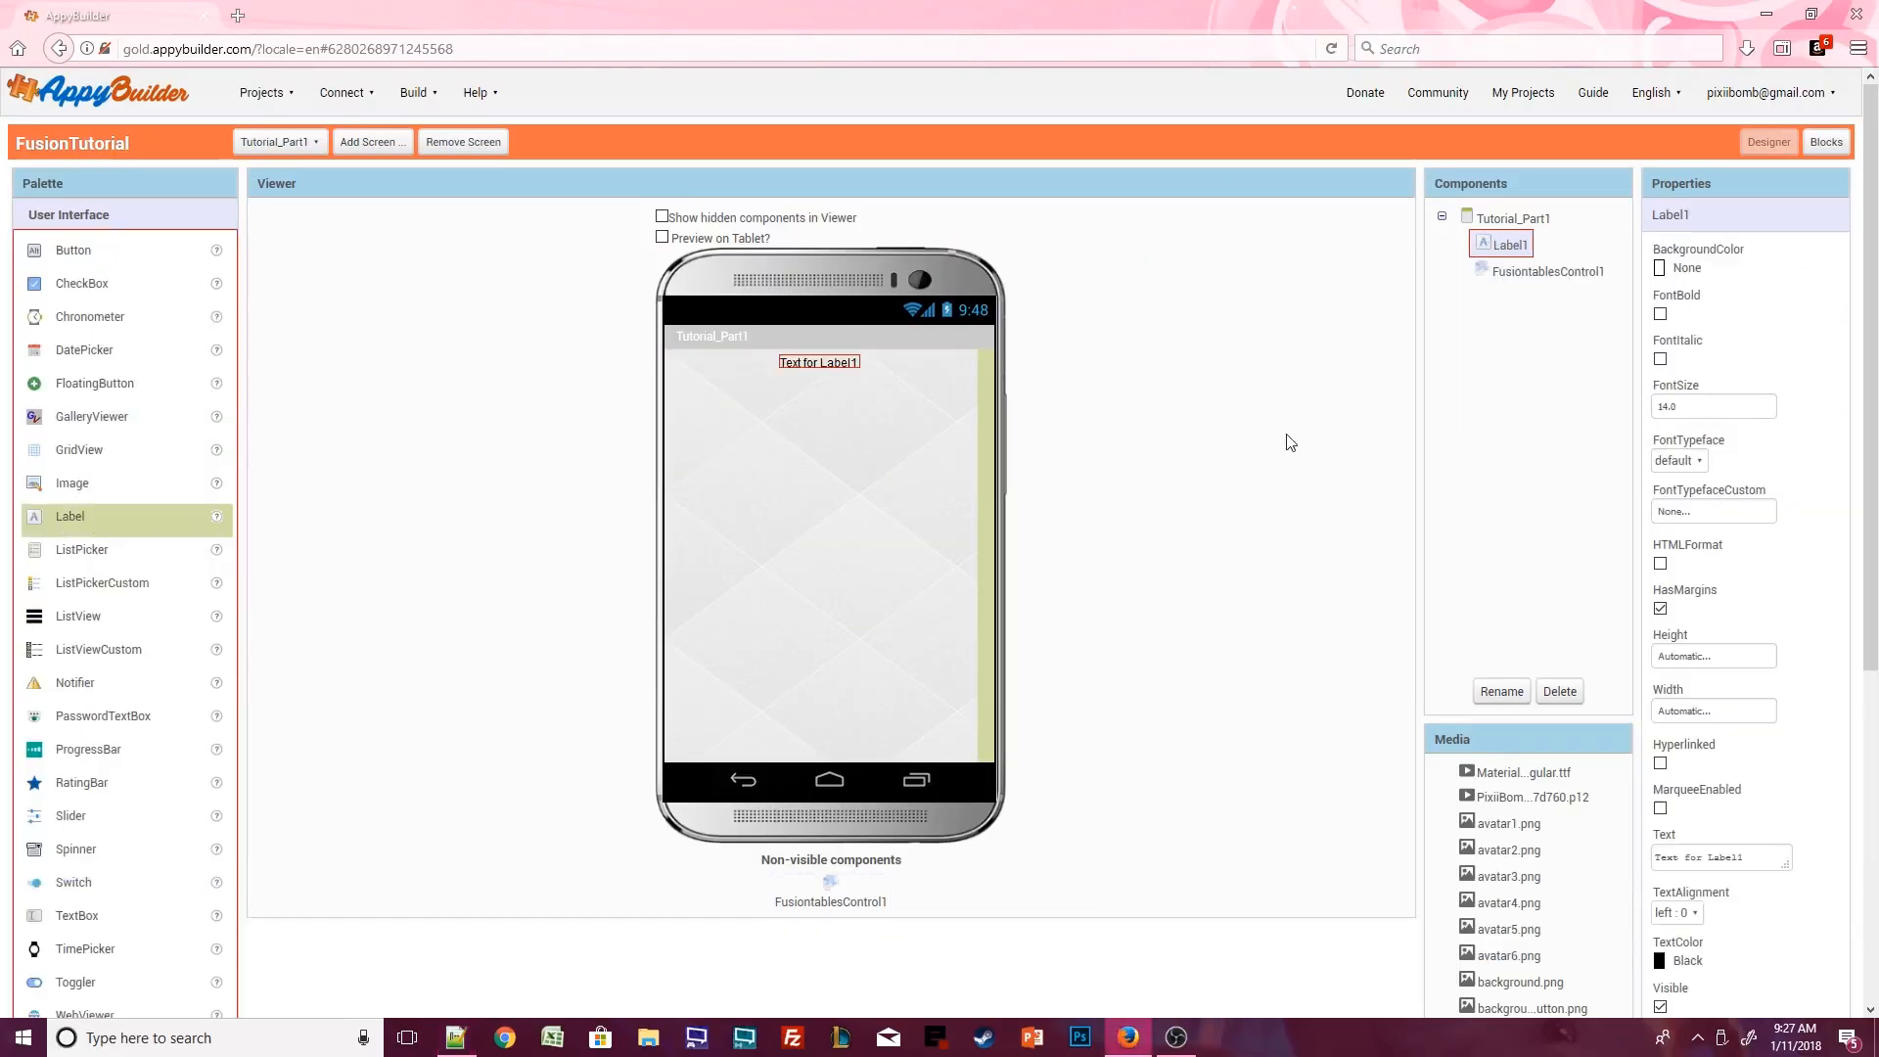
{"action": "mouse_move", "coordinate": [1344, 447]}
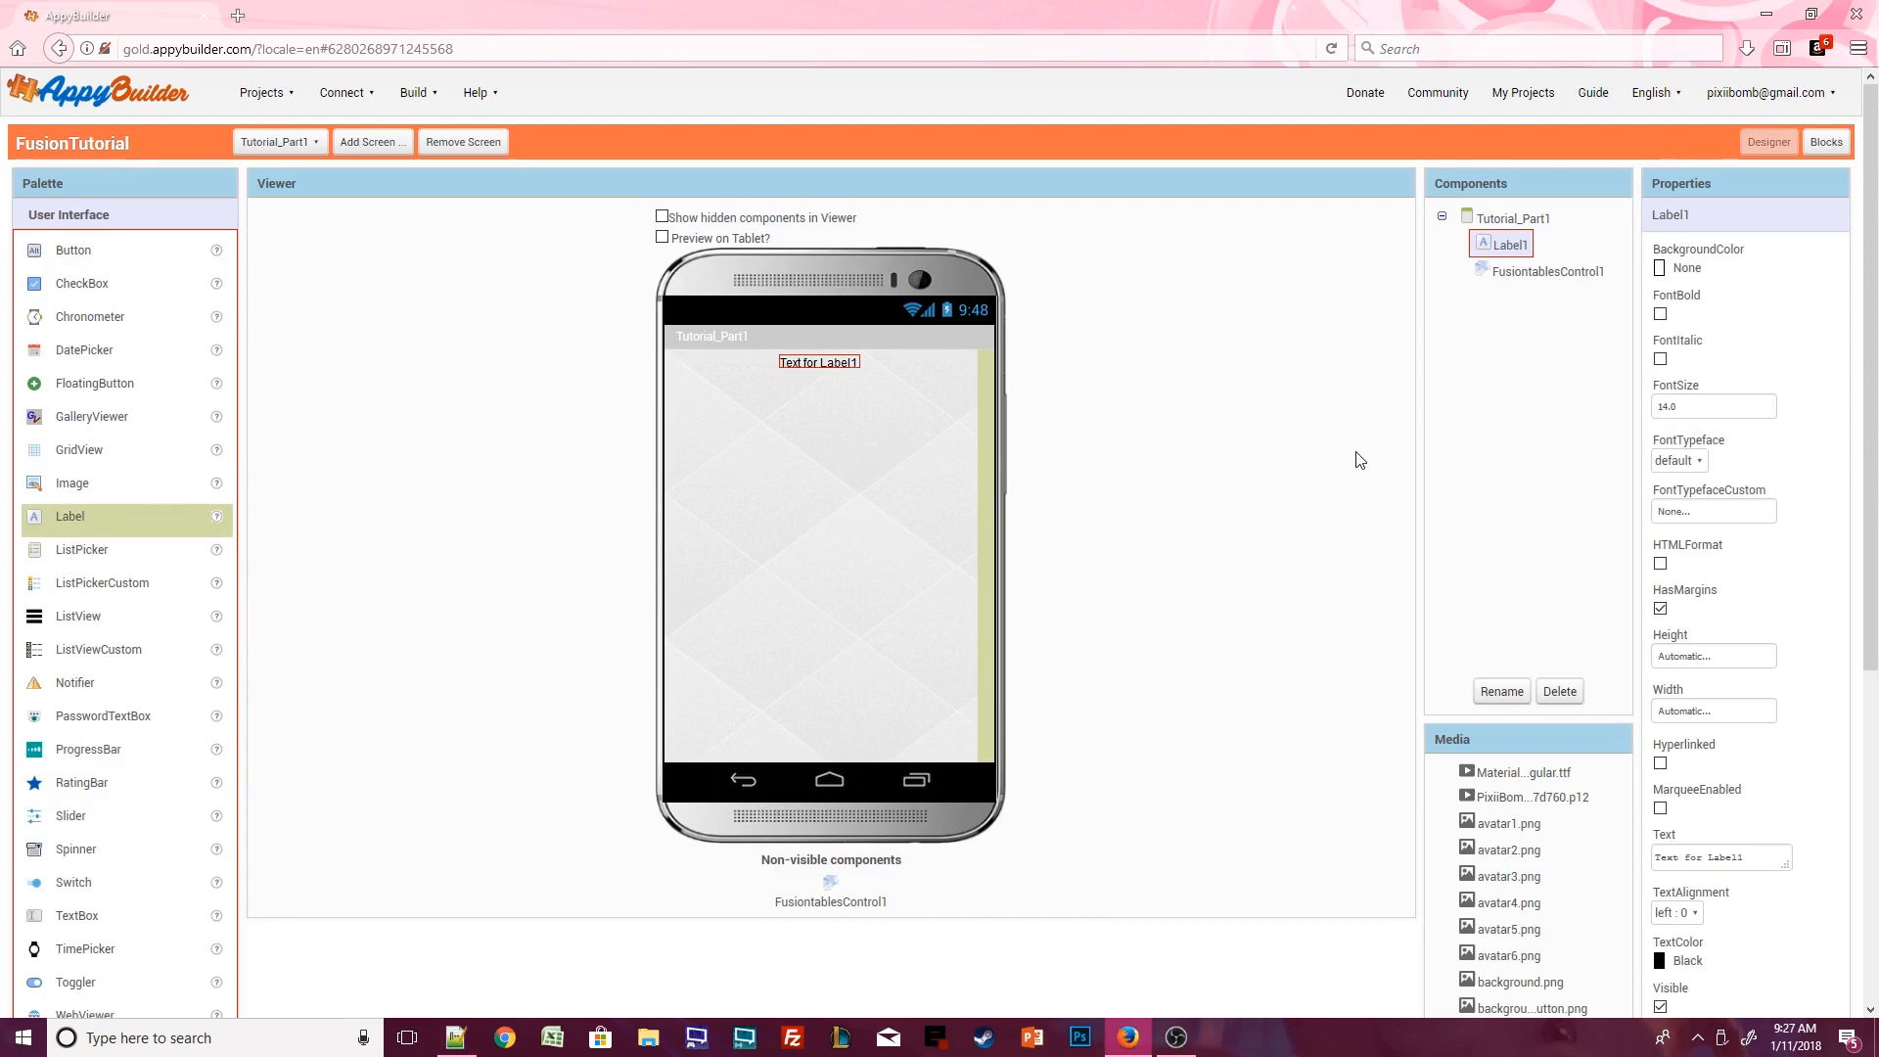
Set Label1's FontSize to 22 and switch to the Blocks editor
{"action": "left_click", "coordinate": [1714, 406]}
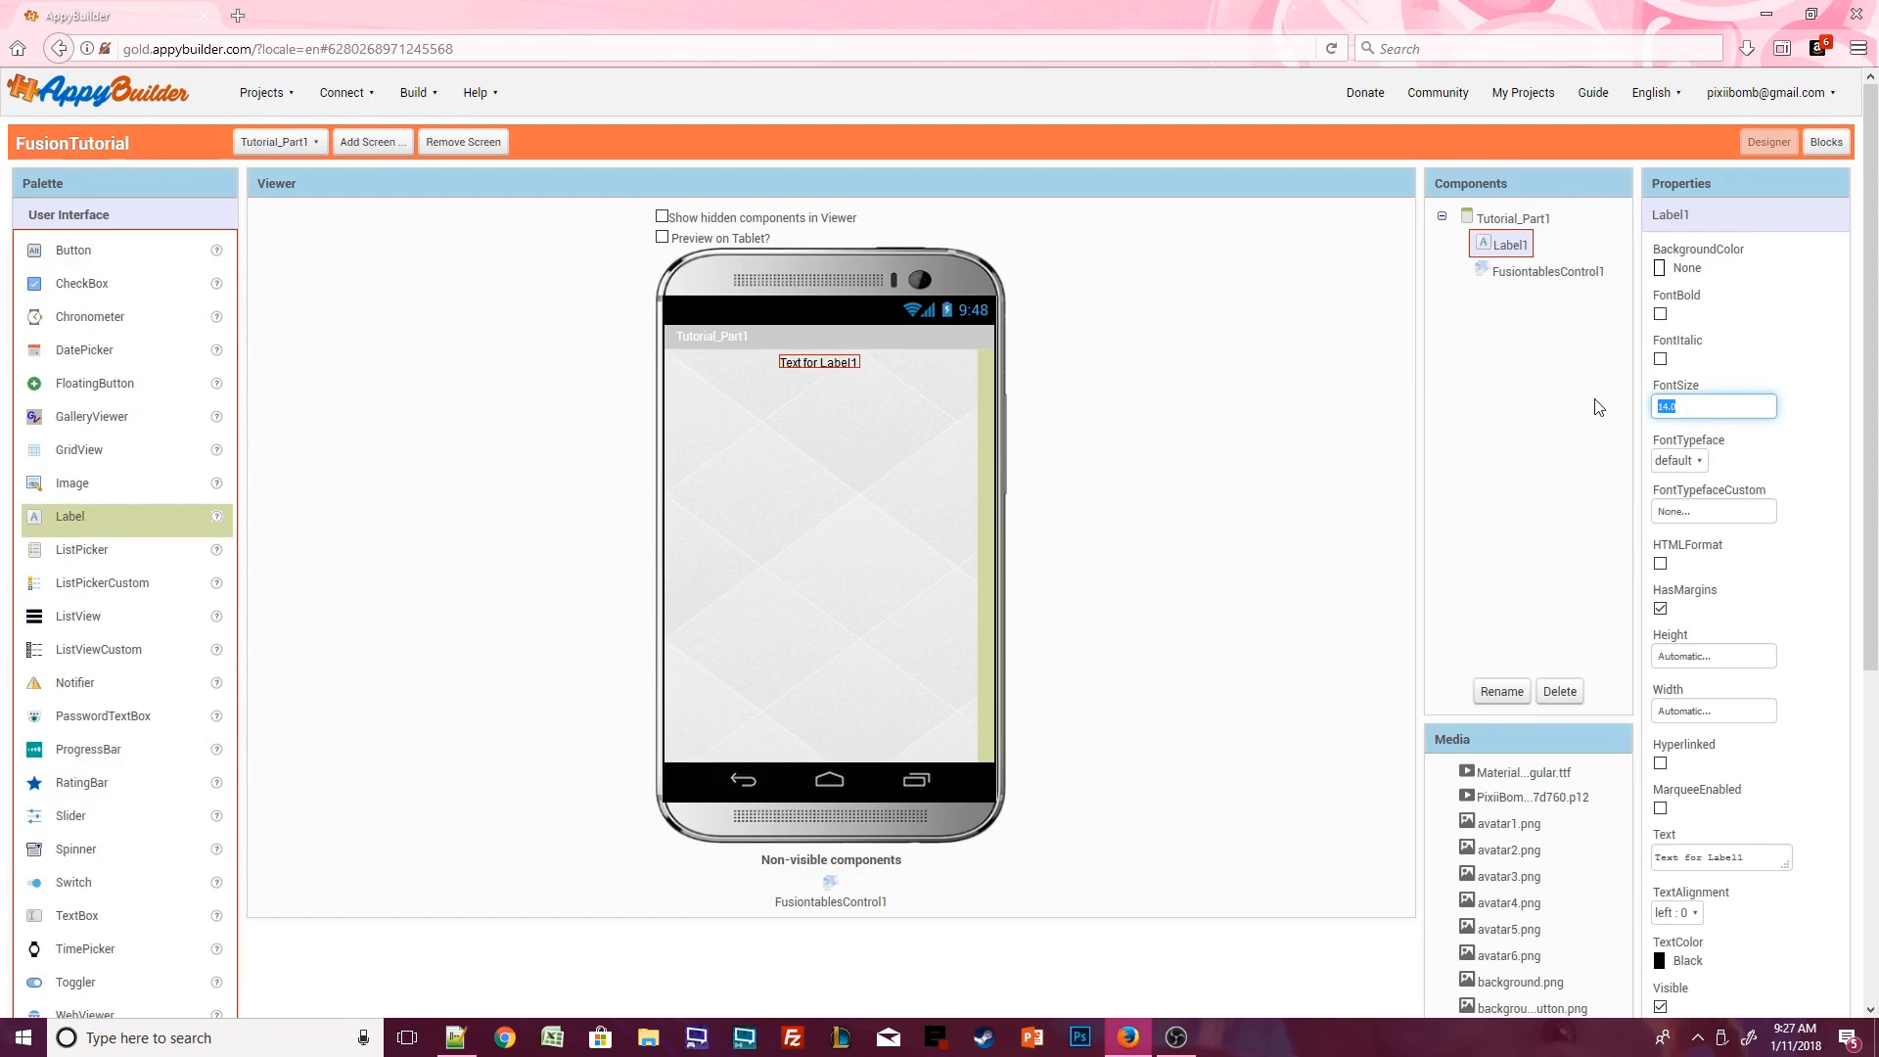
{"action": "type", "text": "22"}
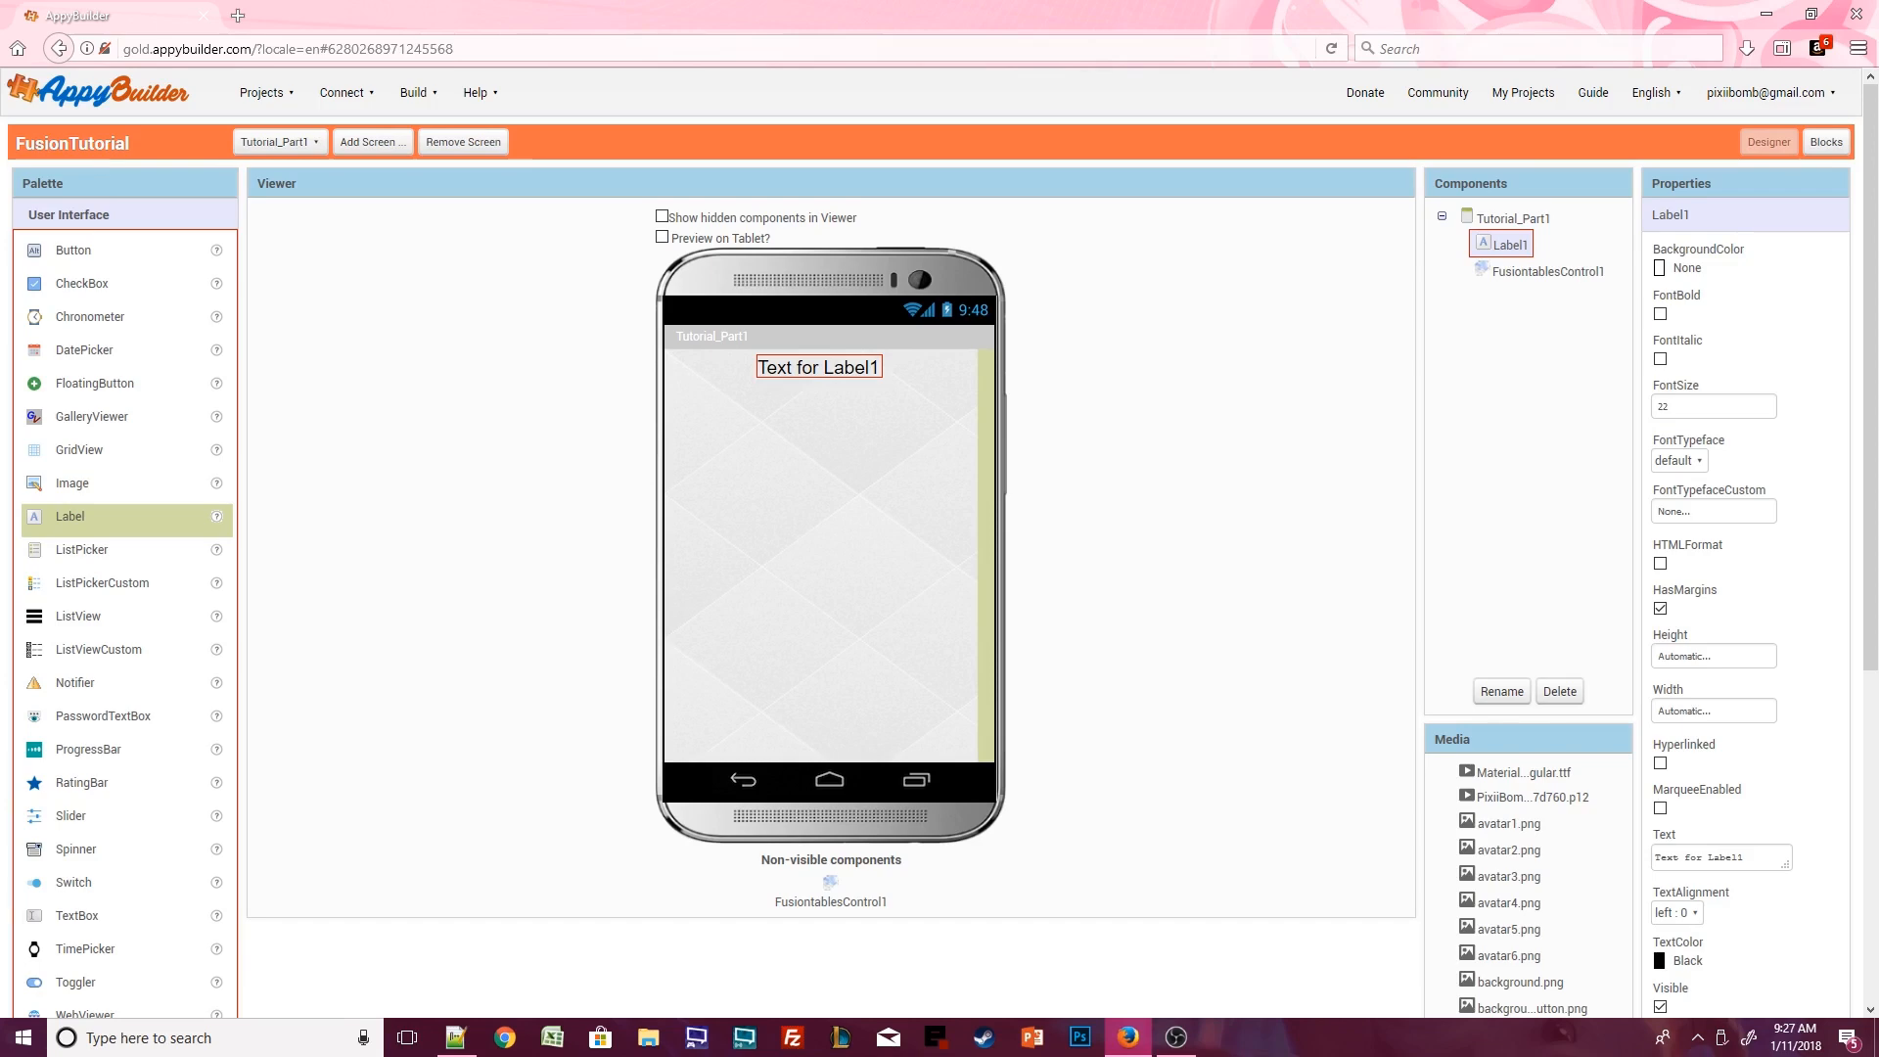
{"action": "left_click", "coordinate": [1825, 141]}
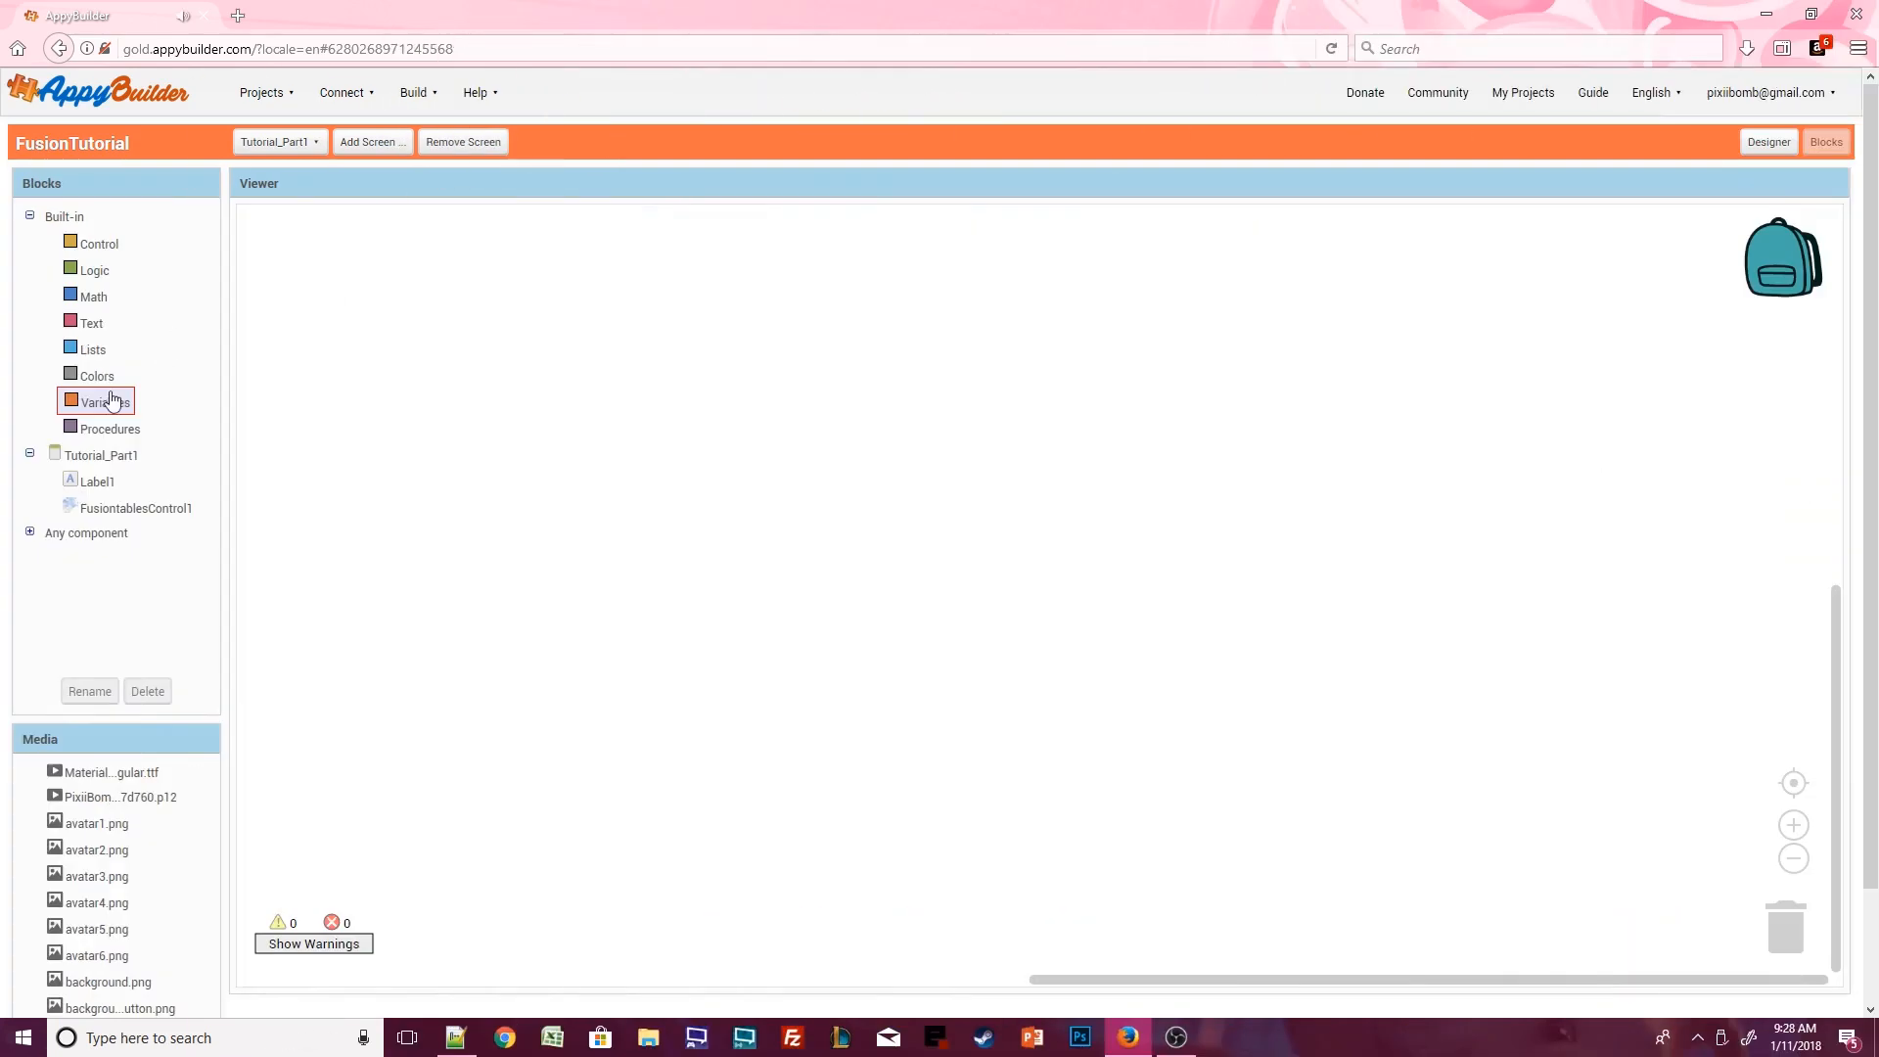
Add global variable 'fusiontable_users' initialized to a Text block holding the users table ID
{"action": "left_click", "coordinate": [105, 400]}
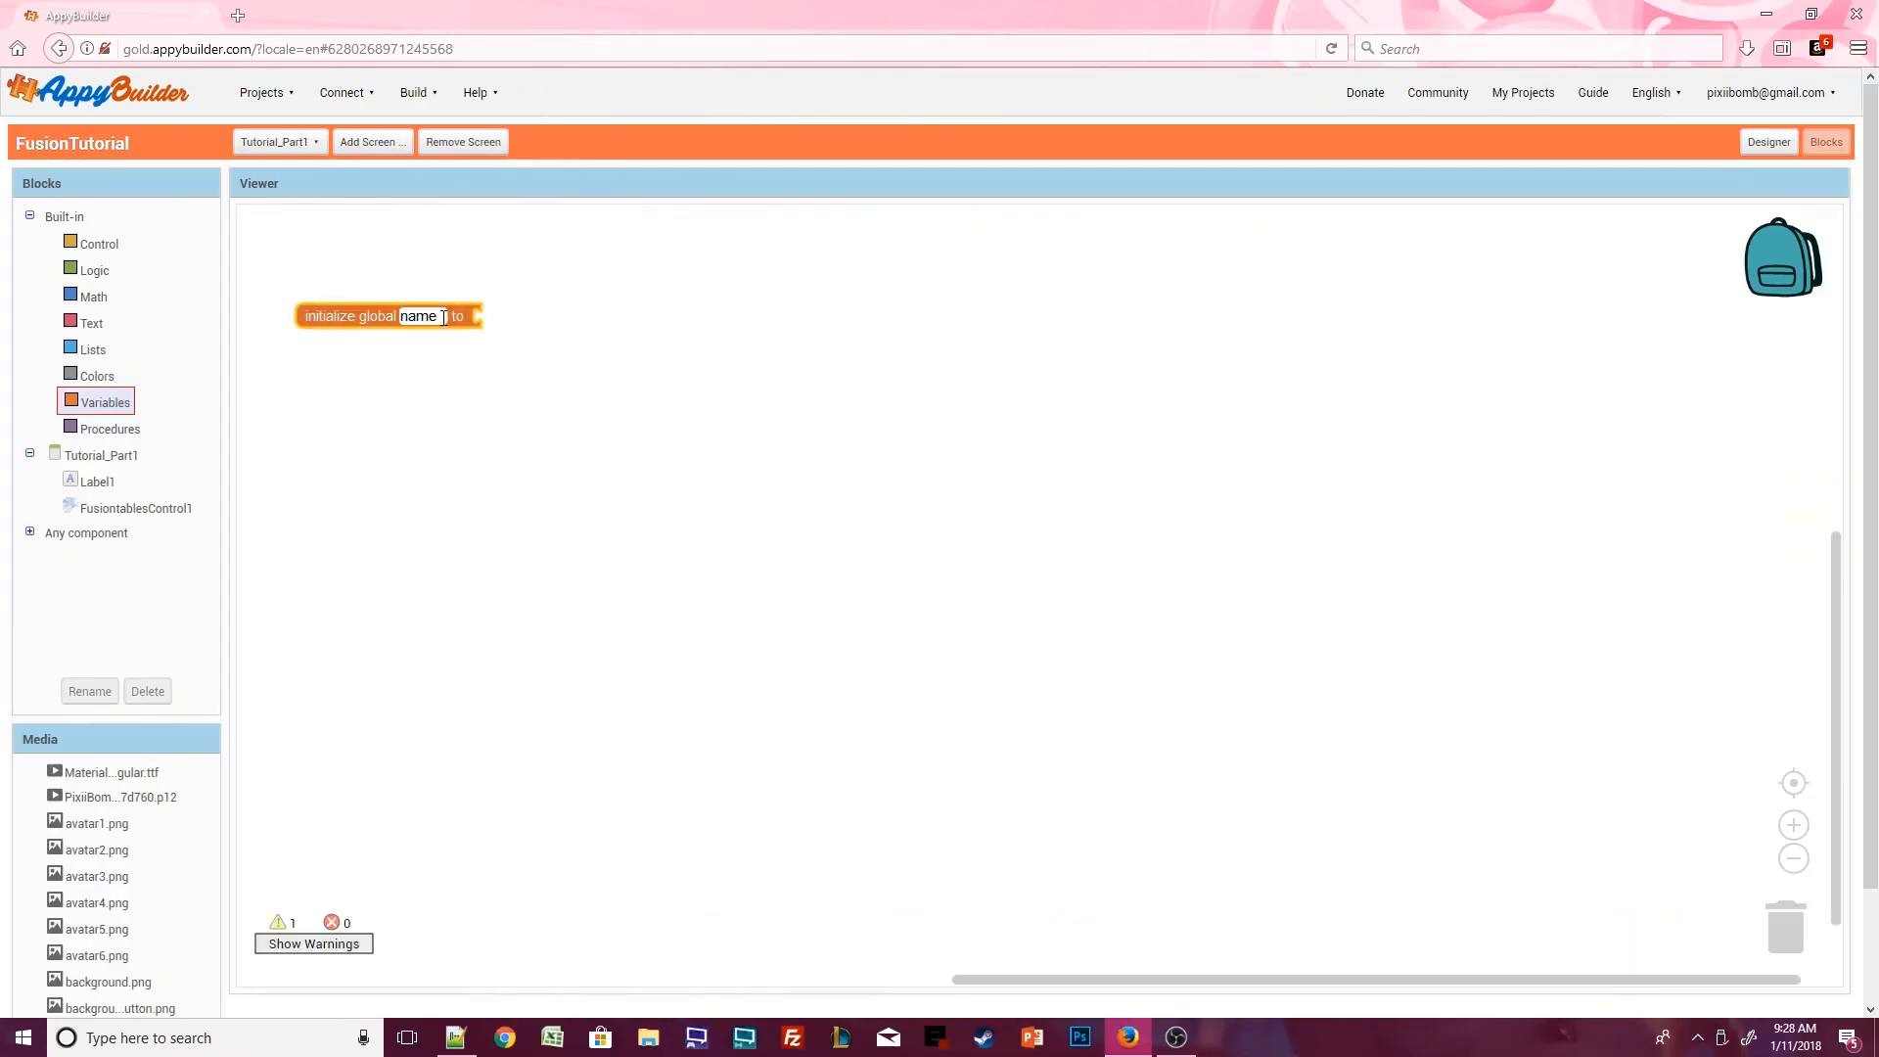
{"action": "type", "text": "fusiontable_users"}
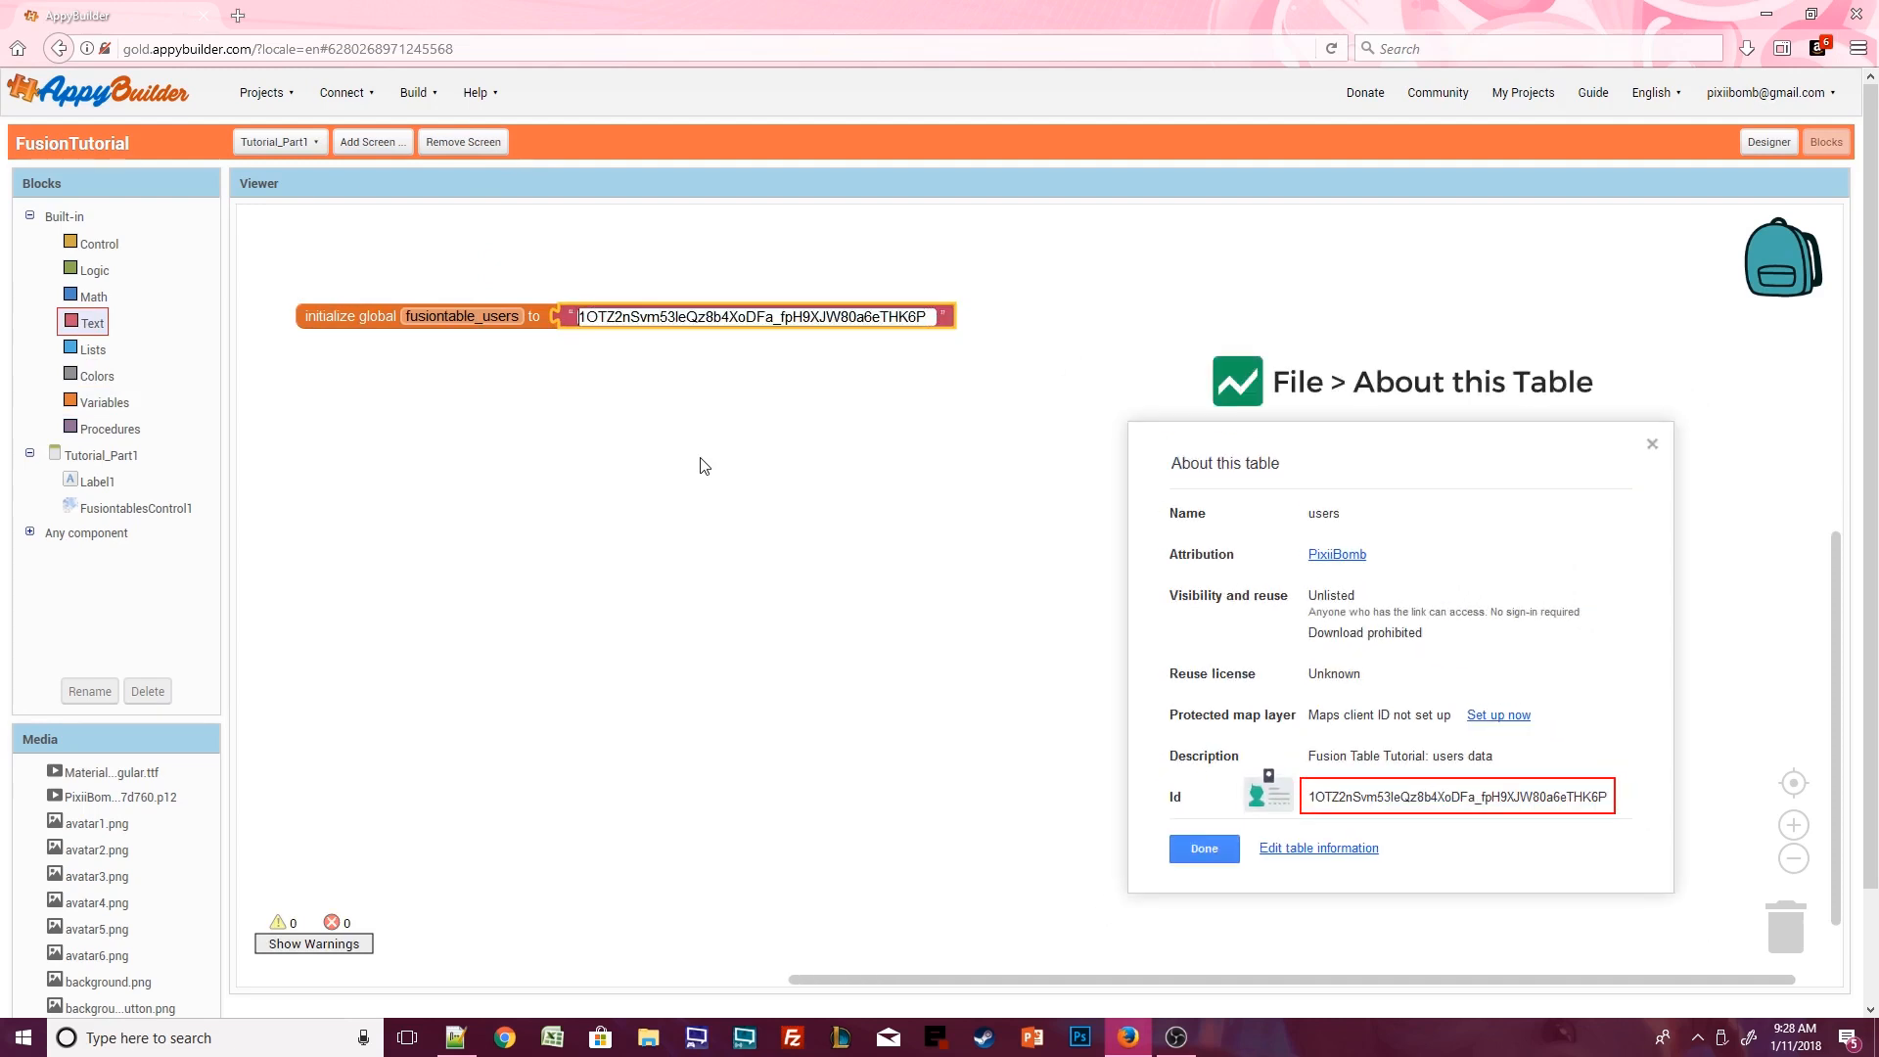
{"action": "left_click", "coordinate": [1201, 849]}
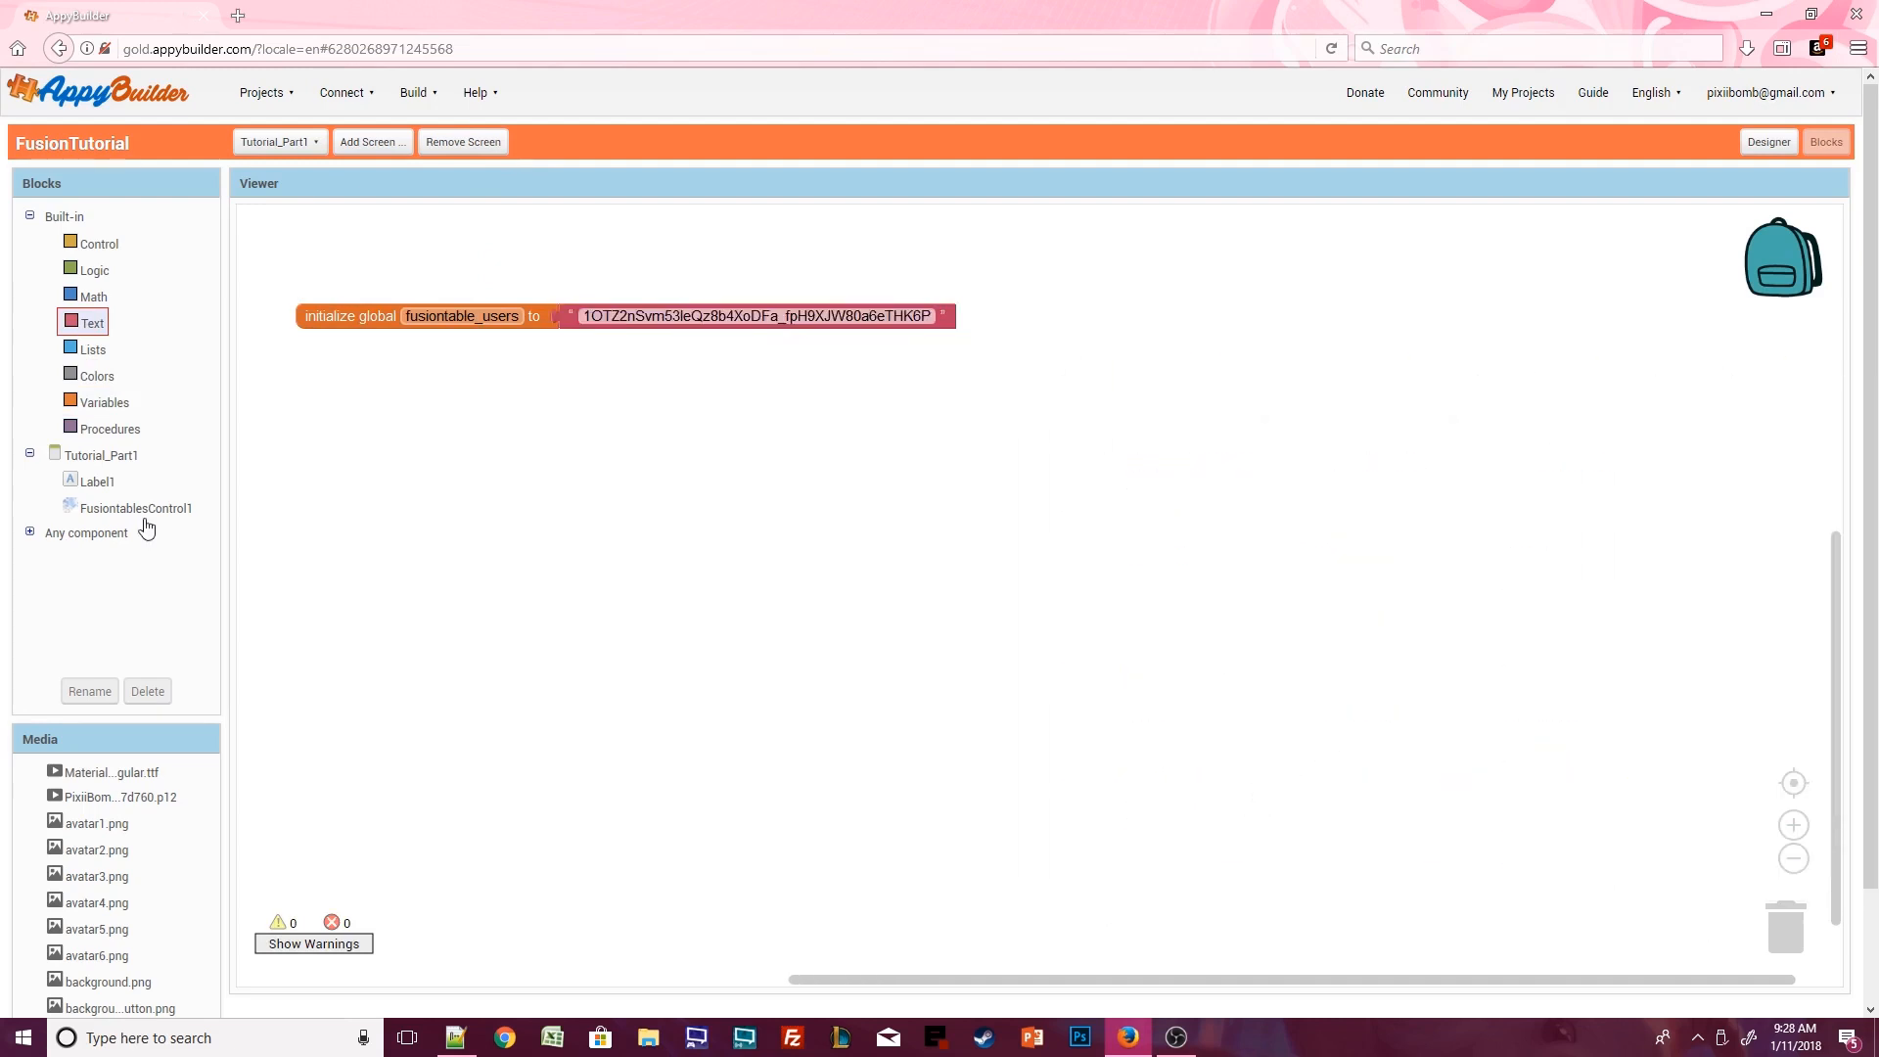
Add a FusiontablesControl1.GotResult handler that sets Label1.Text to the result
{"action": "left_click", "coordinate": [133, 507]}
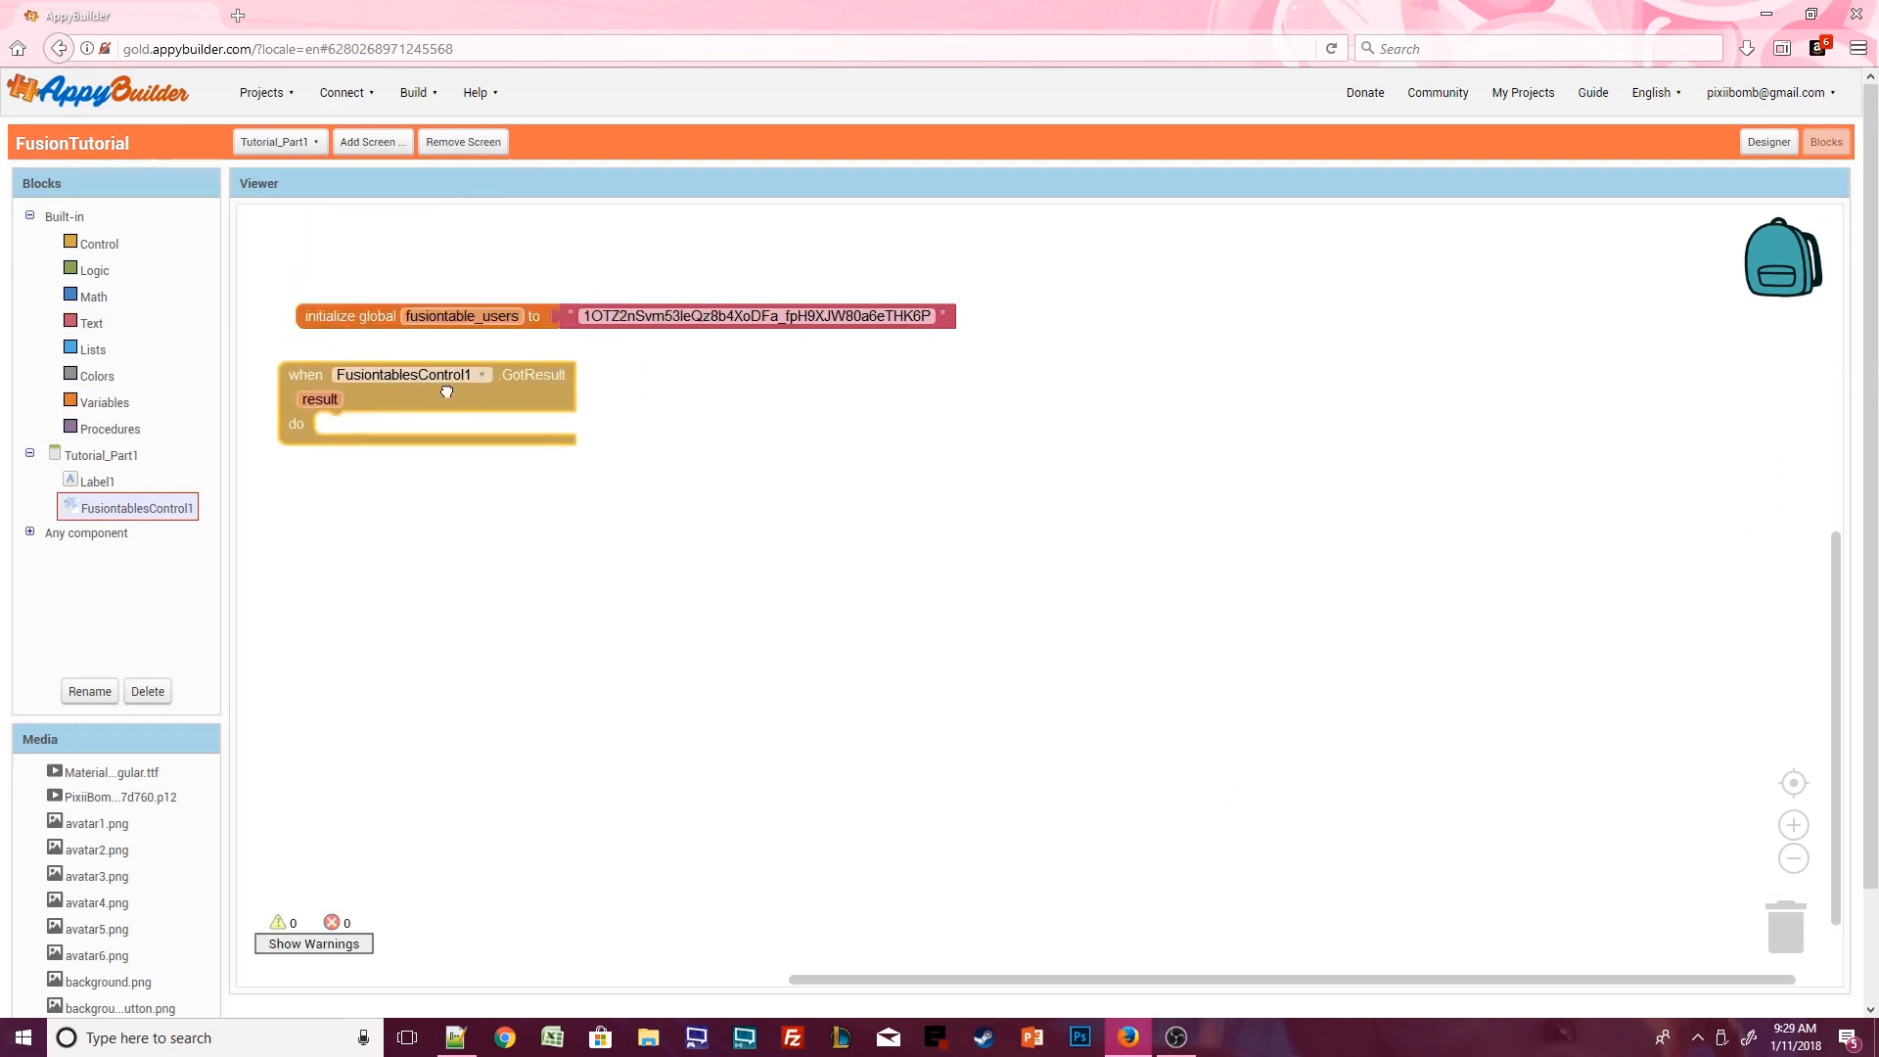
{"action": "left_click", "coordinate": [98, 480]}
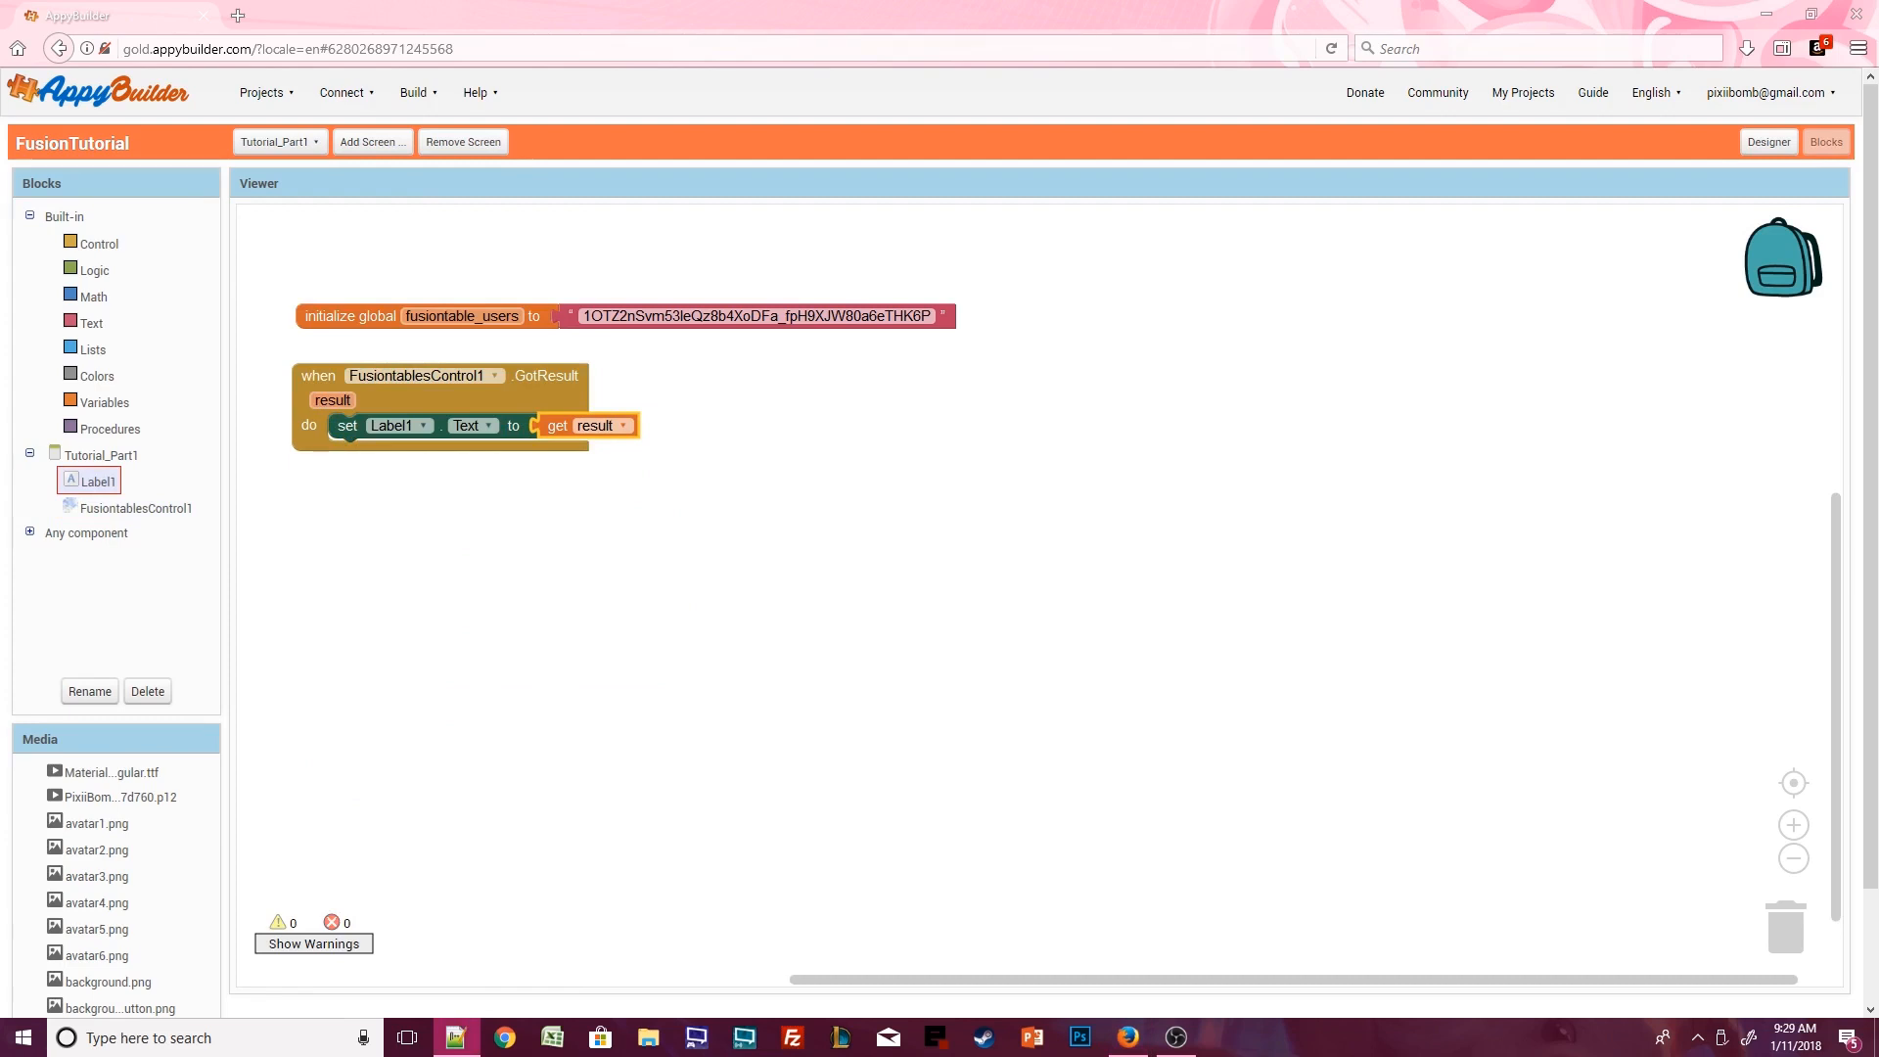
{"action": "left_click", "coordinate": [139, 507]}
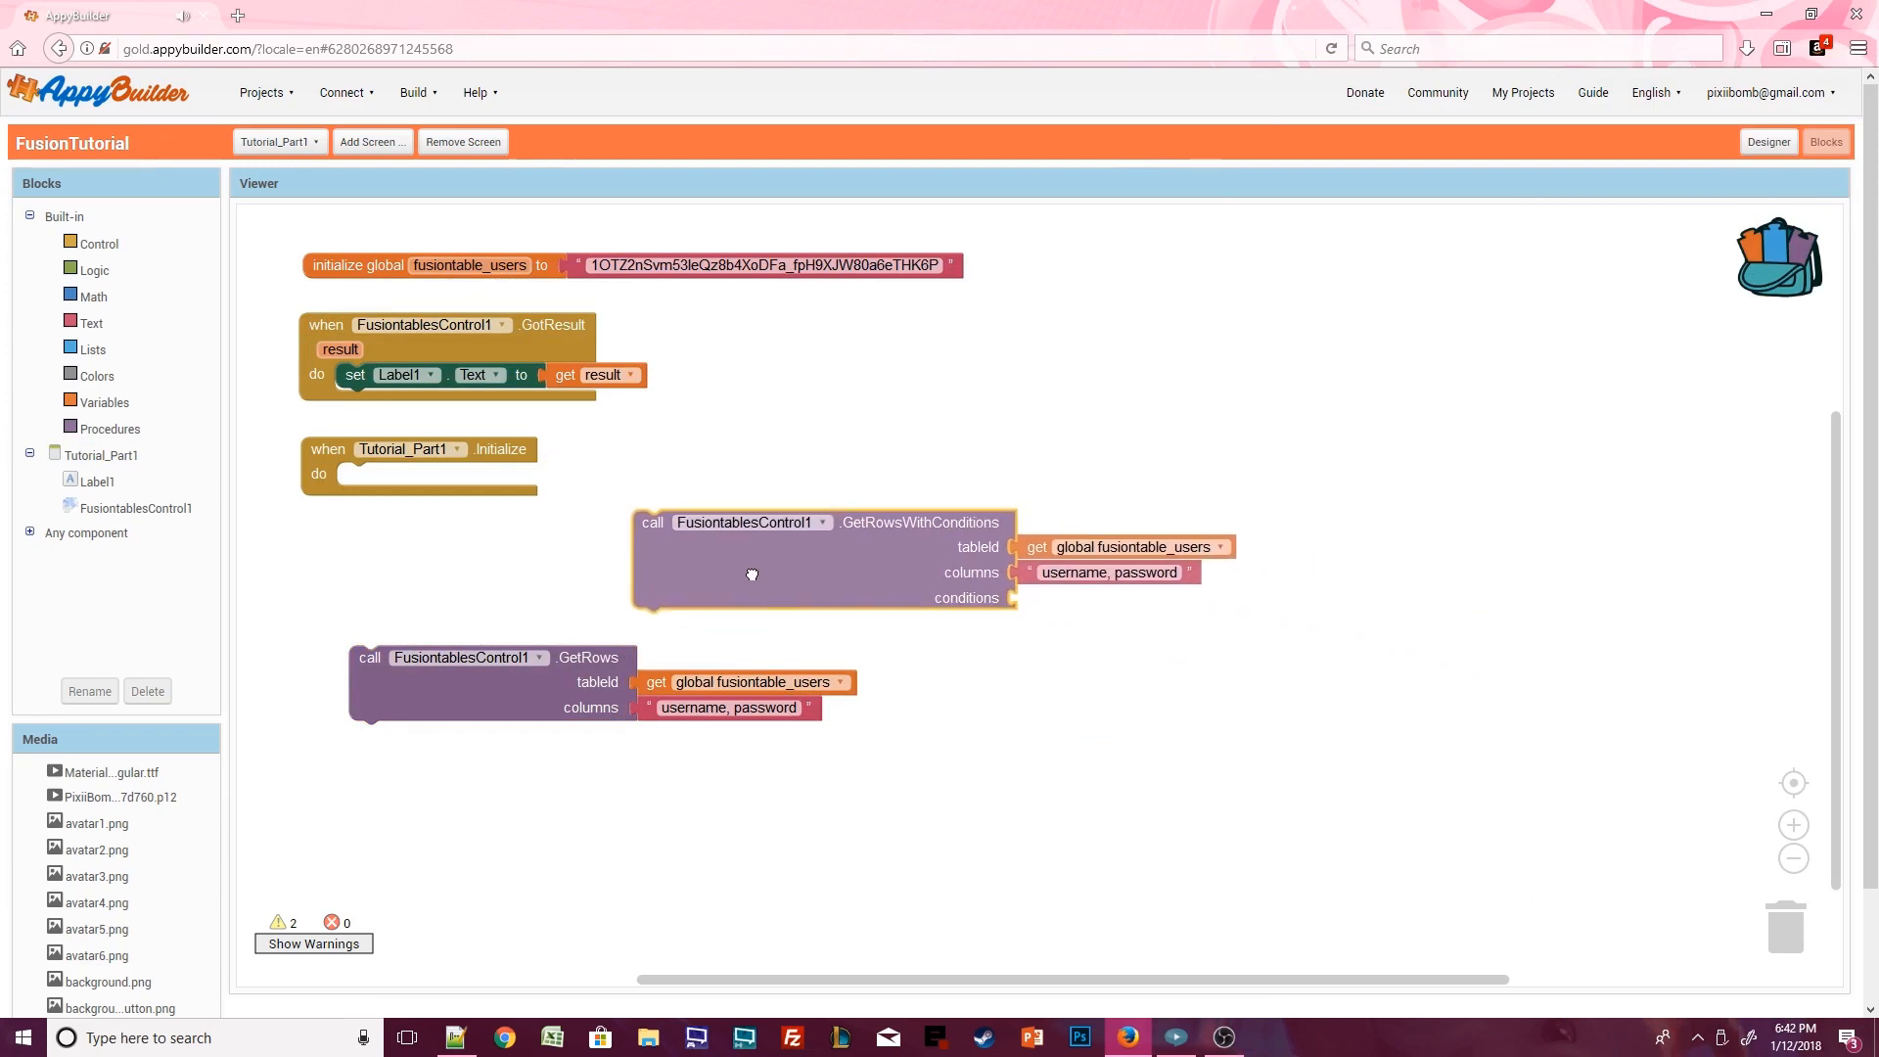
Place GetRowsWithConditions inside the startup Initialize event and enter 'user' into its parameters
{"action": "left_click_drag", "start_coordinate": [752, 575], "coordinate": [455, 475]}
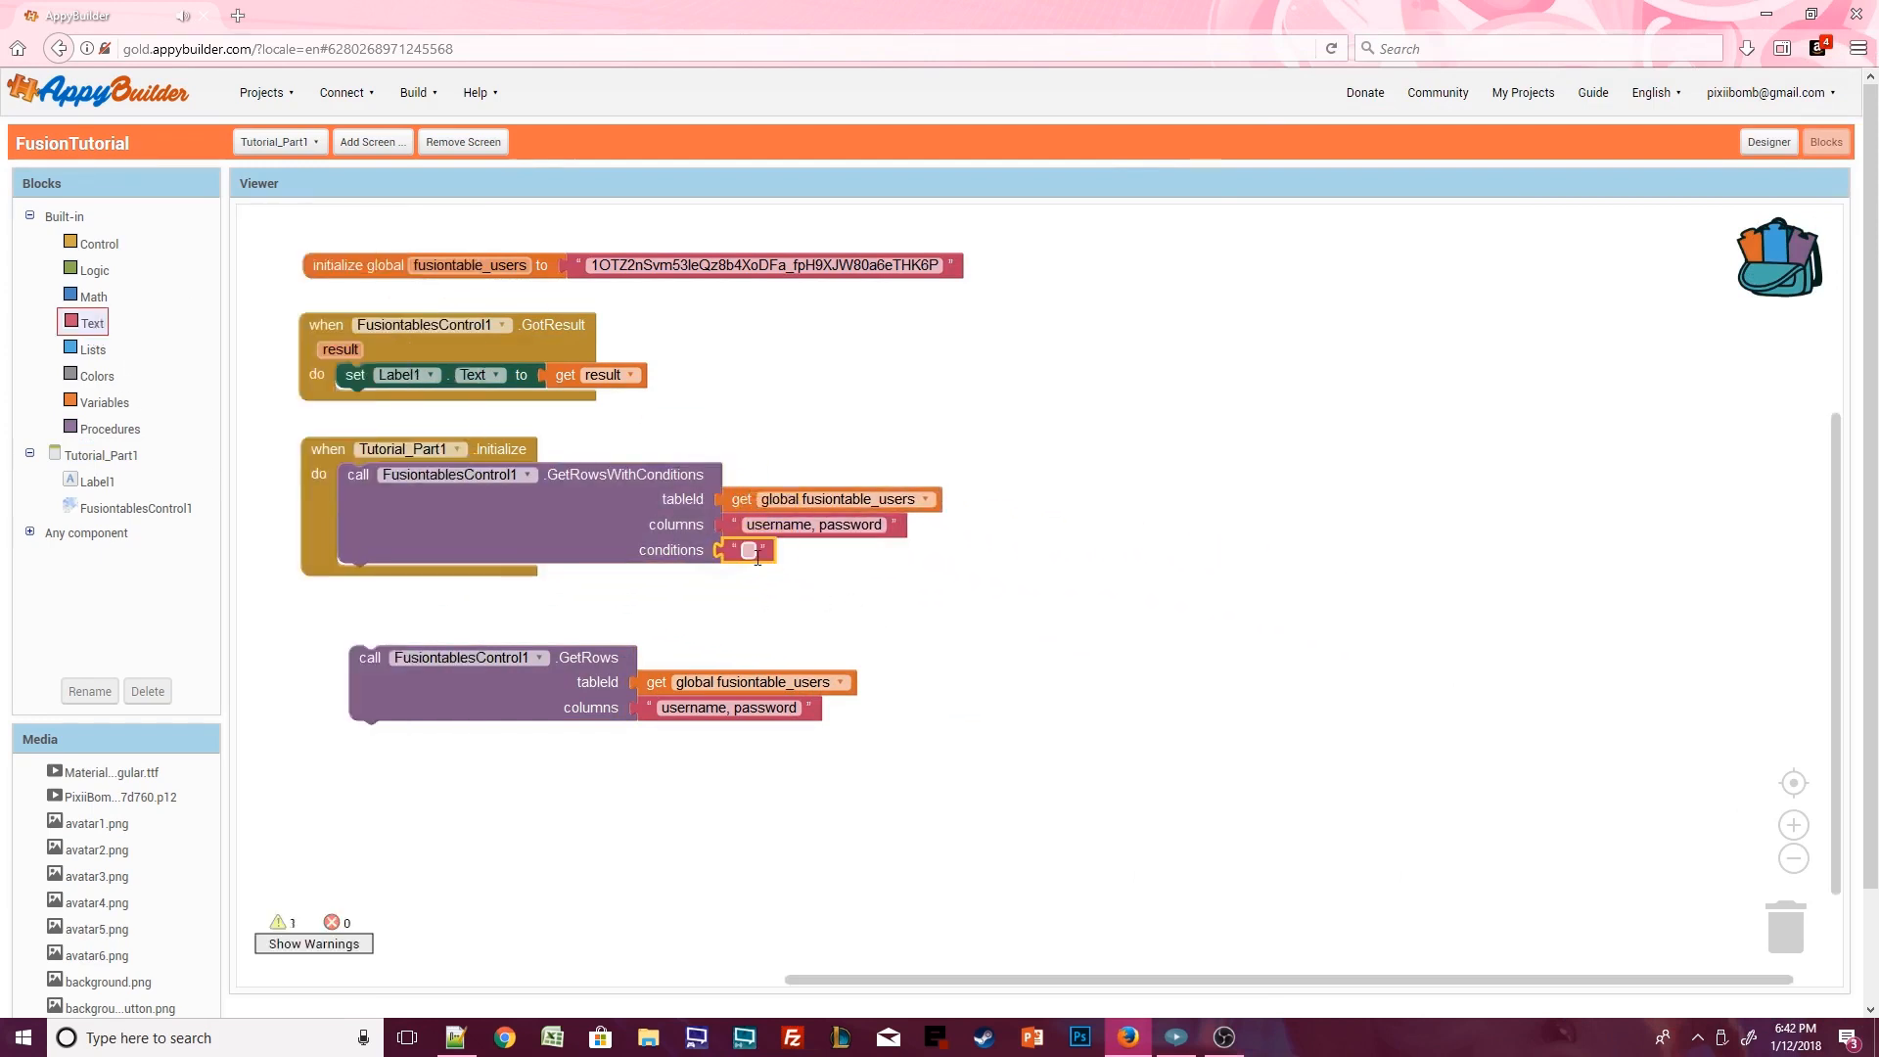
{"action": "type", "text": "user"}
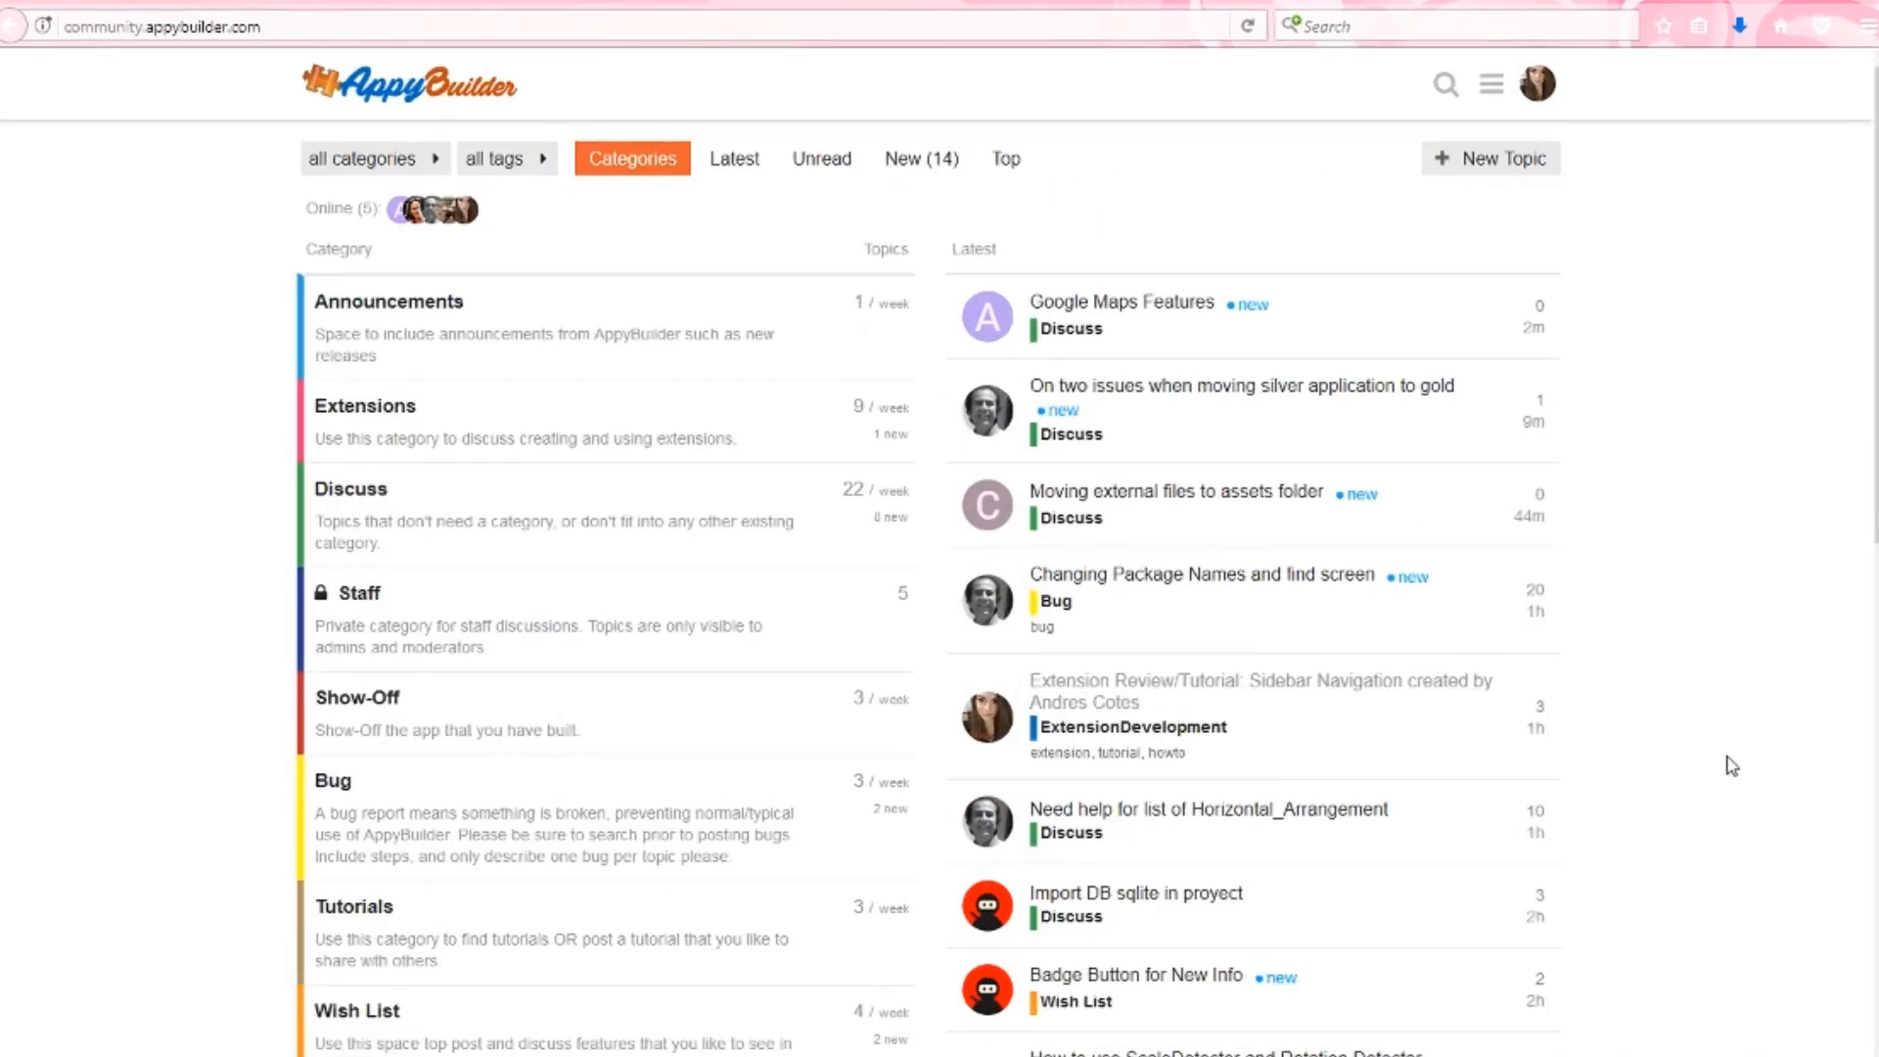
Filter the forum to Latest, then its 14 new topics, and open the category dropdown
{"action": "left_click", "coordinate": [735, 158]}
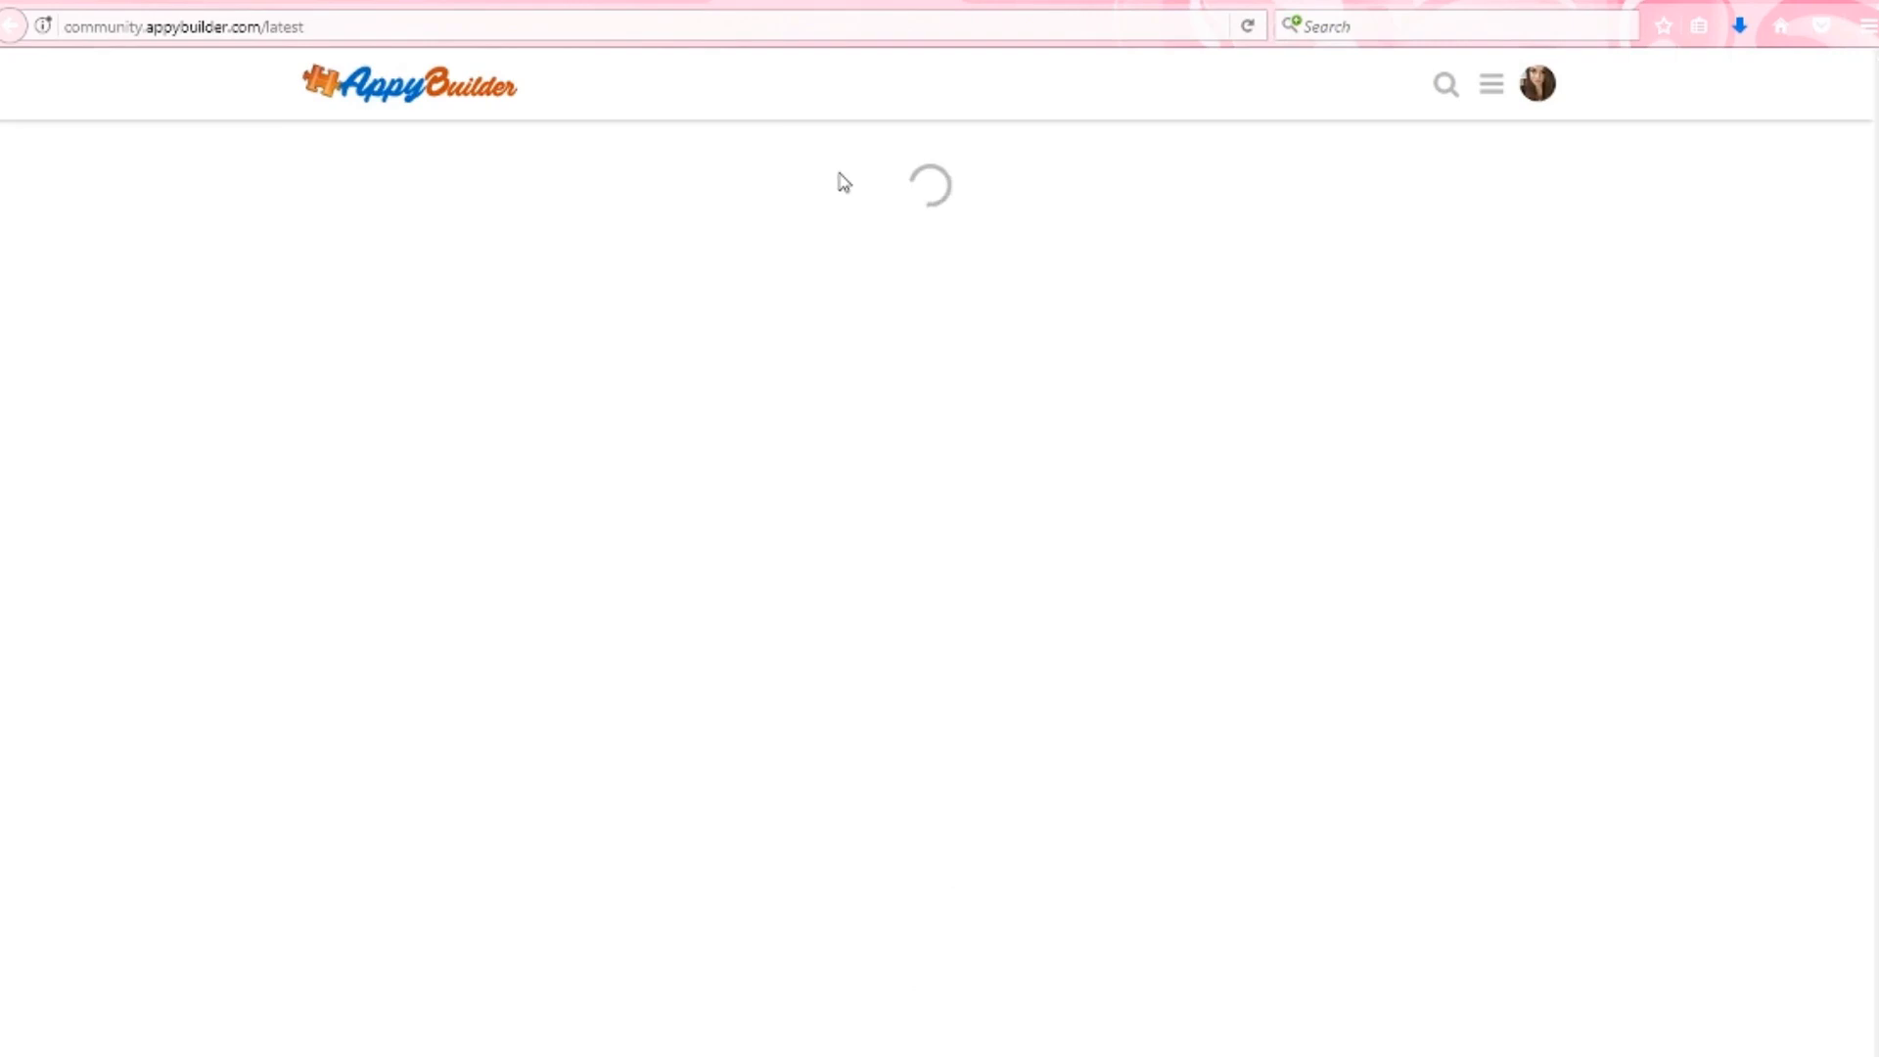
{"action": "left_click", "coordinate": [920, 158]}
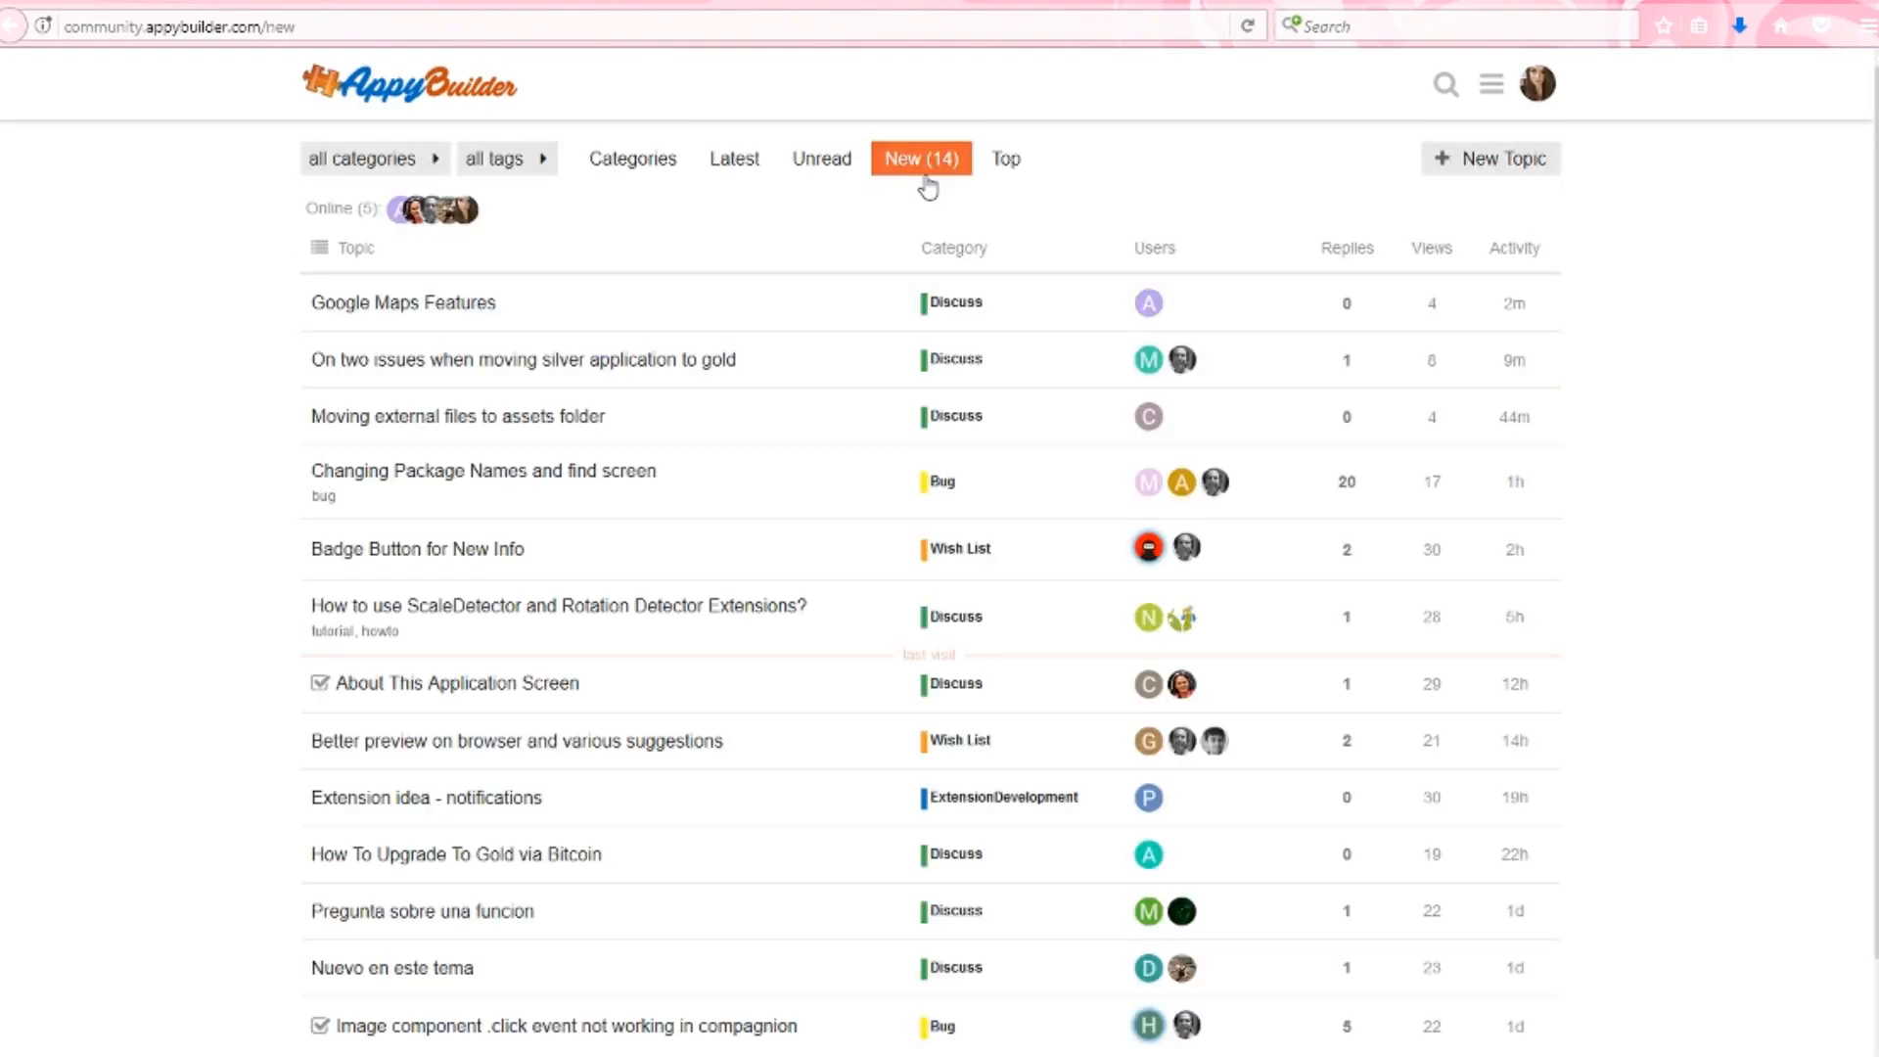
{"action": "left_click", "coordinate": [367, 158]}
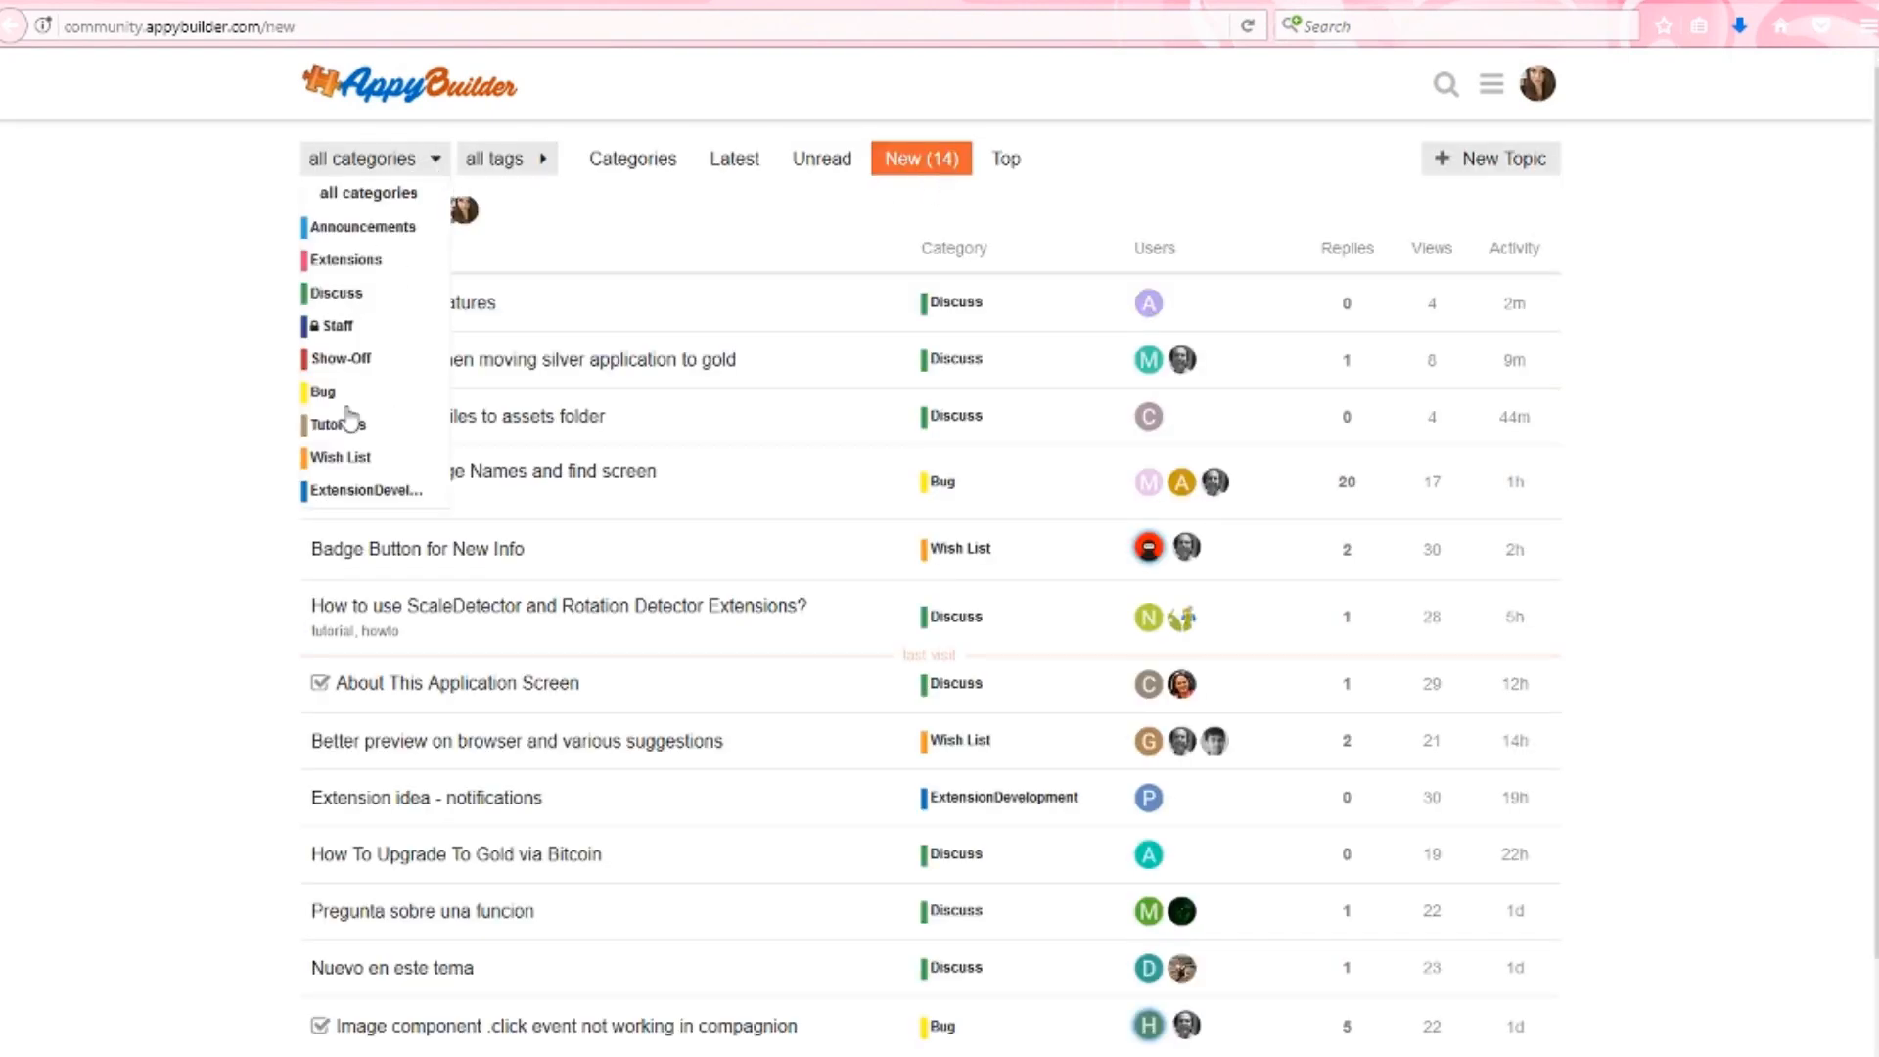